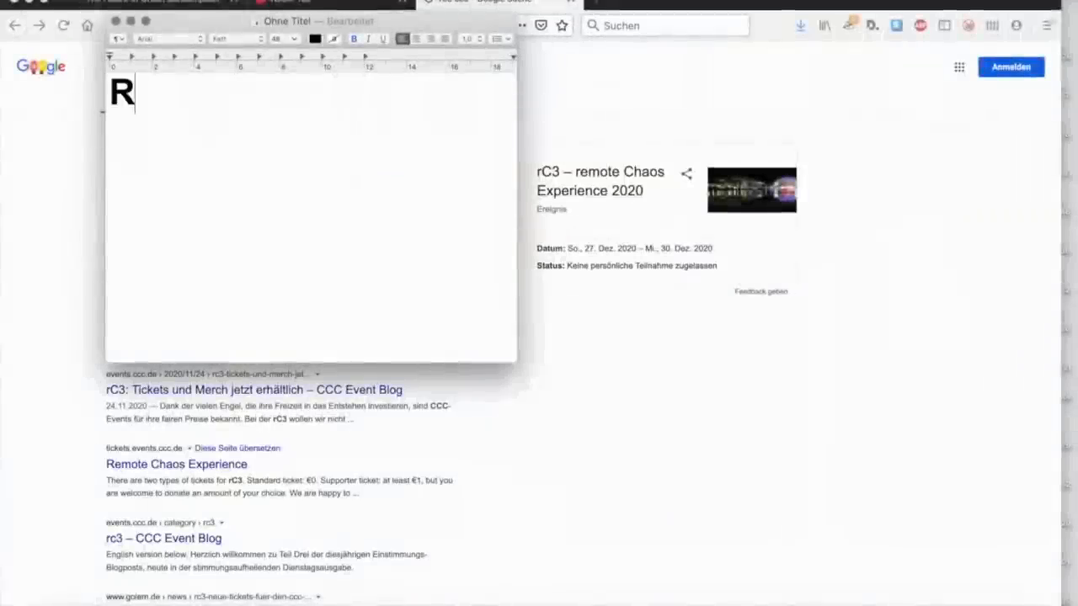
Write RC3 and the artist's name Simon Weckert as large bold headings in TextEdit
text(C3)
text(Si)
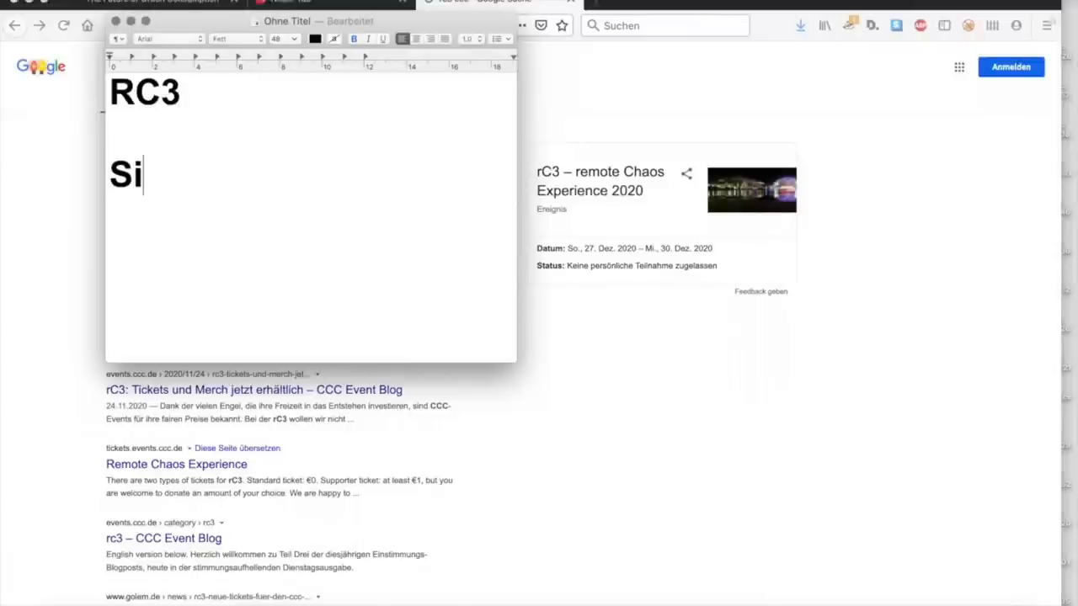
text(mon Wecke)
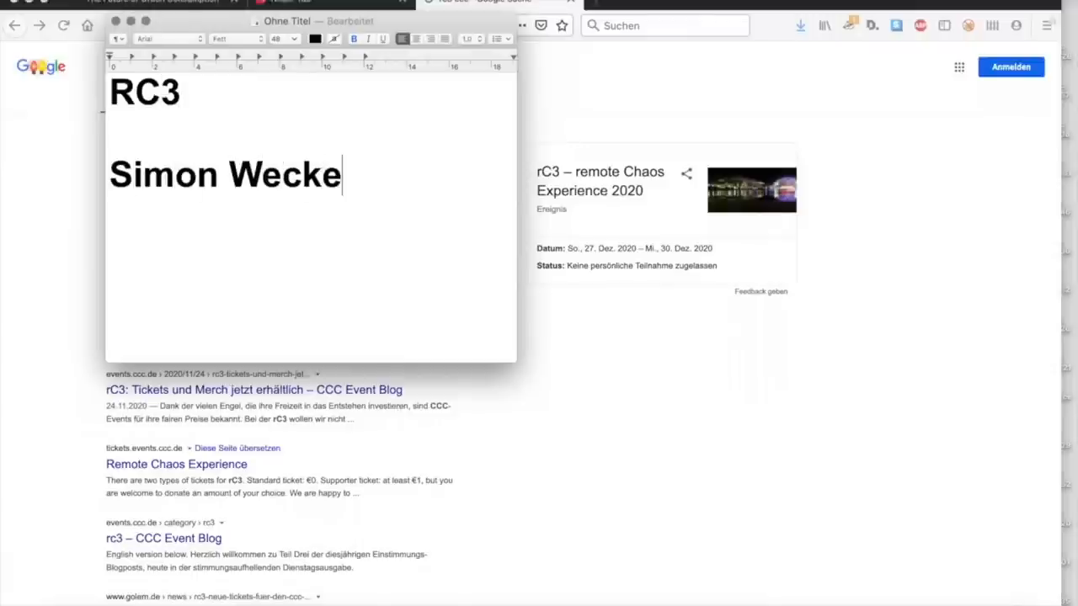
text(rt)
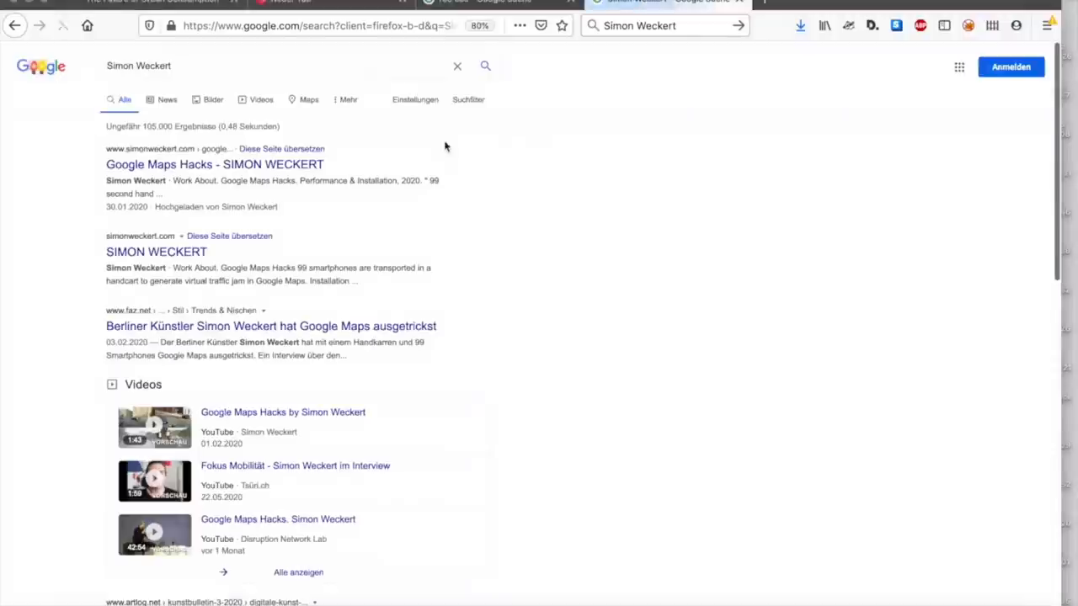
Visit the artist's website from the results and read through its About biography page
click(155, 252)
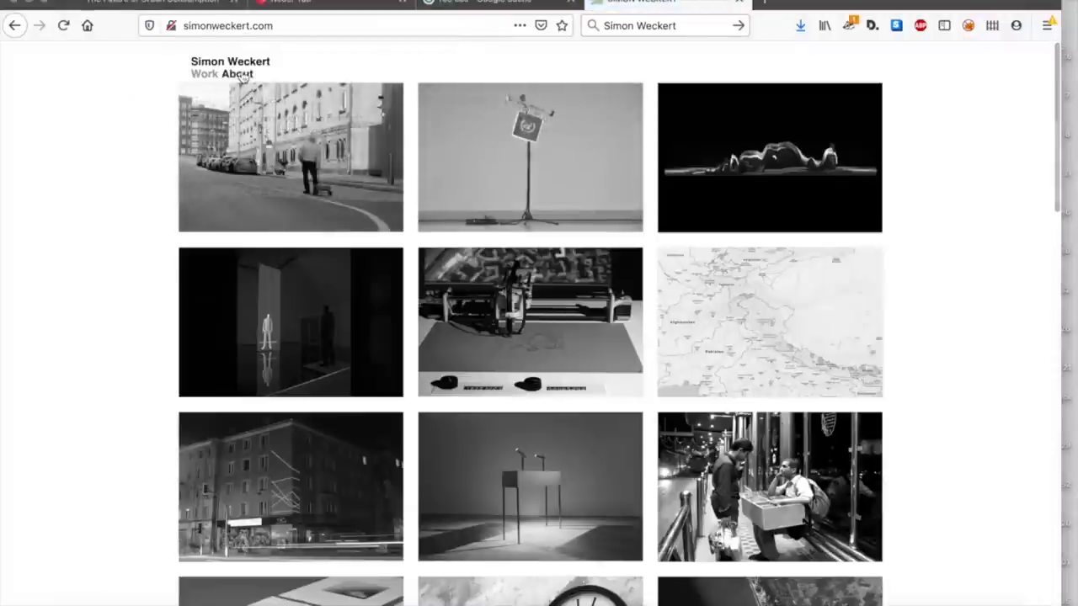
click(239, 75)
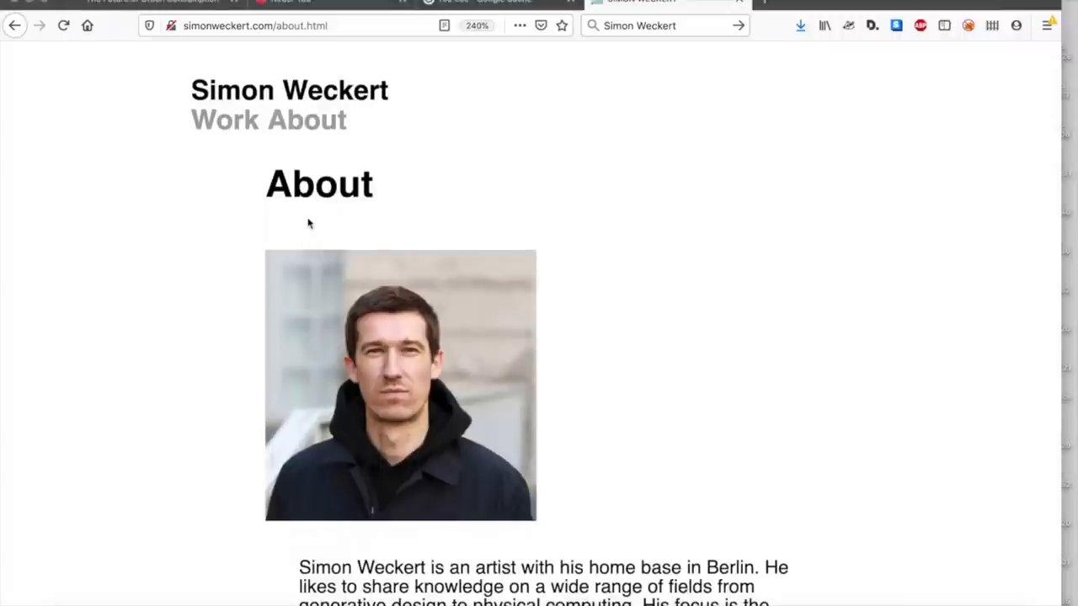
mouse_move(644, 293)
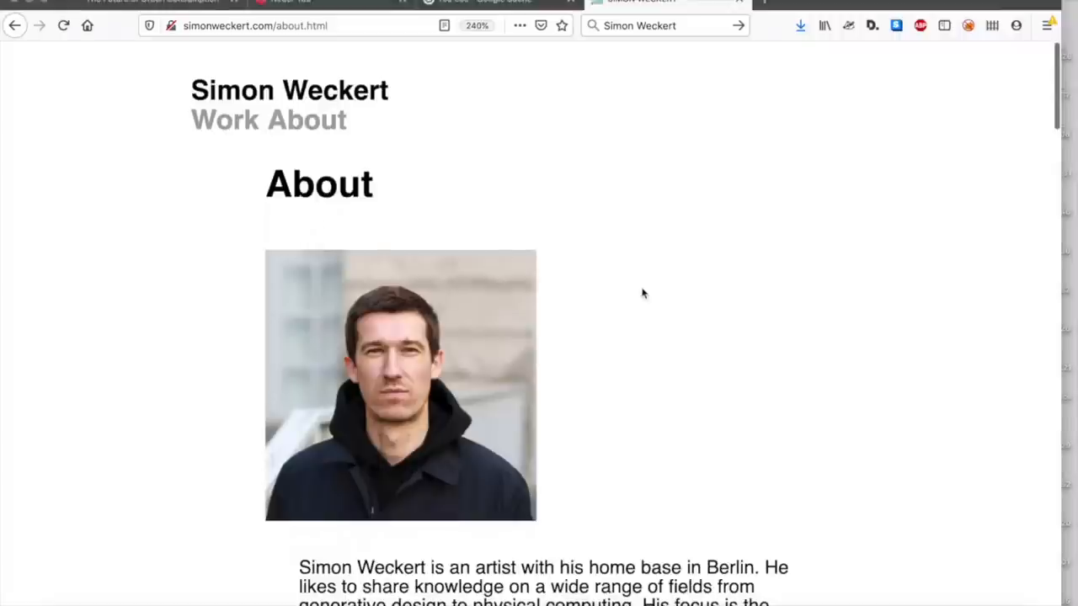
scroll(down, 3)
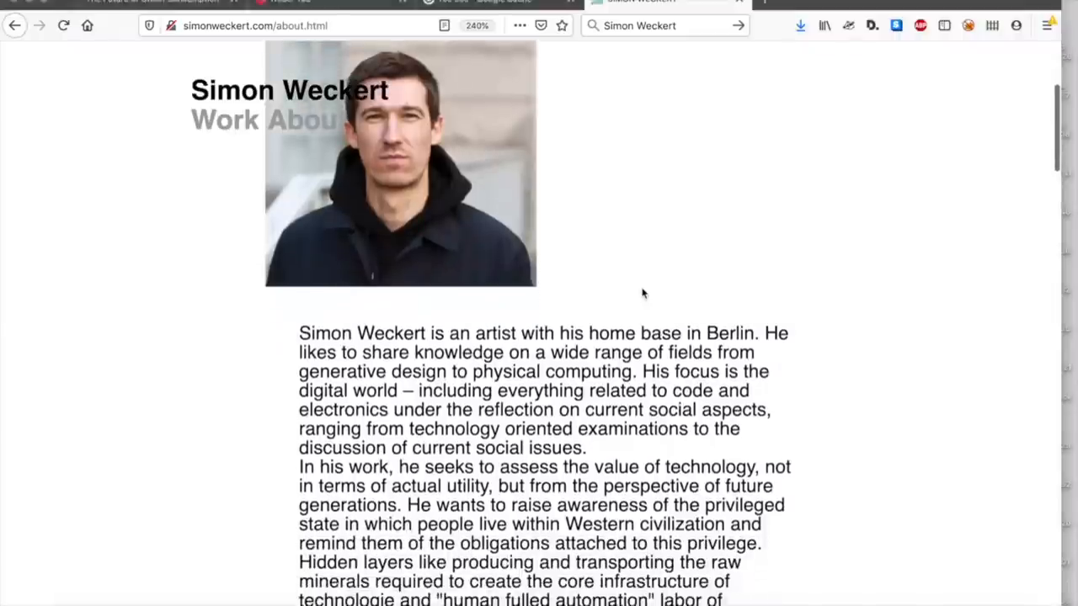
scroll(down, 3)
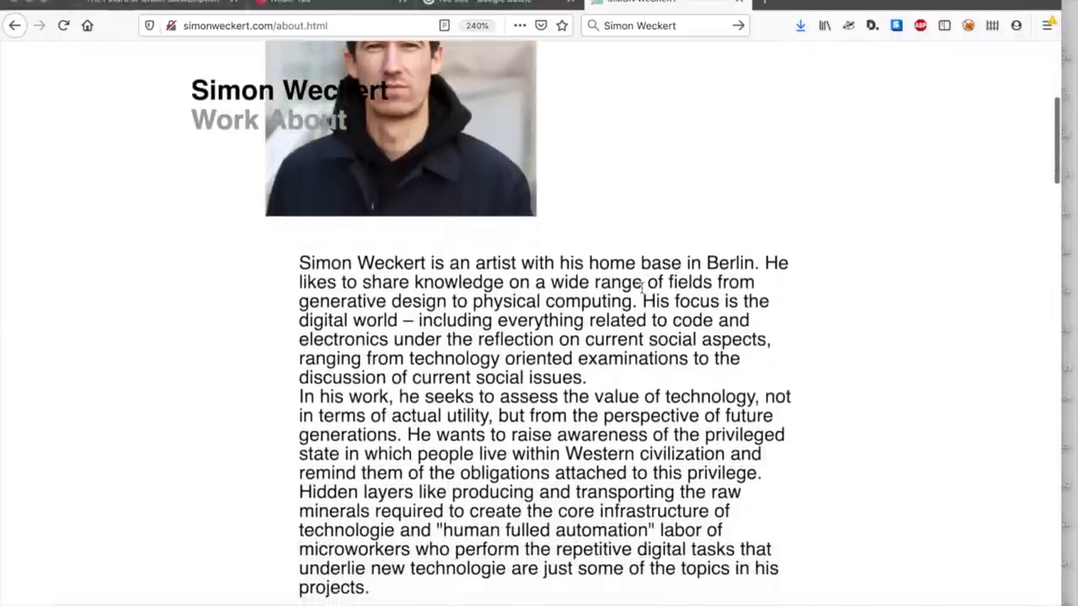
scroll(down, 3)
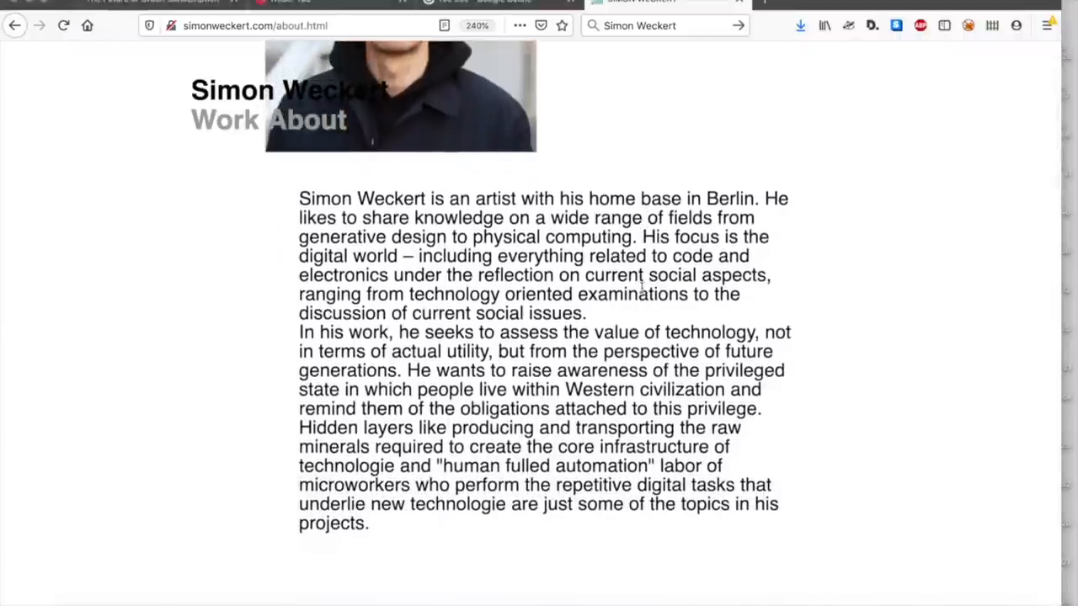
scroll(down, 3)
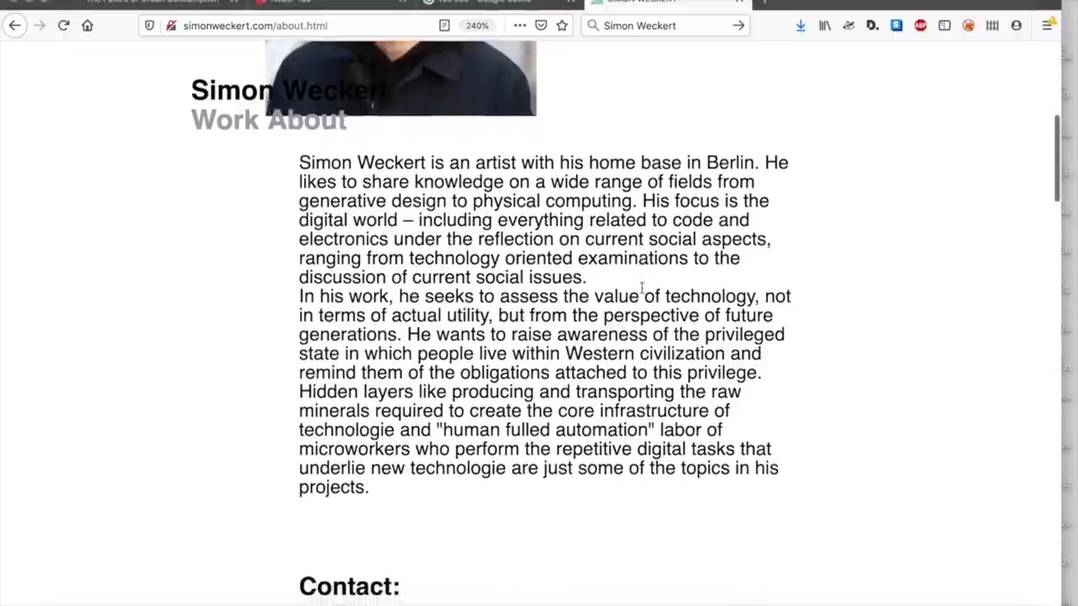
scroll(down, 3)
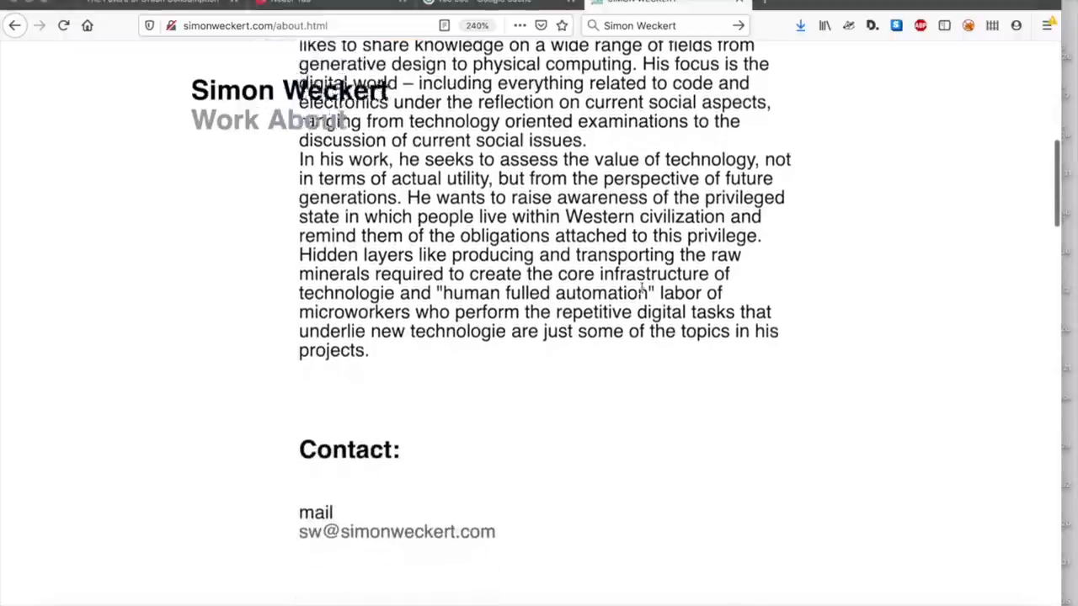
scroll(down, 3)
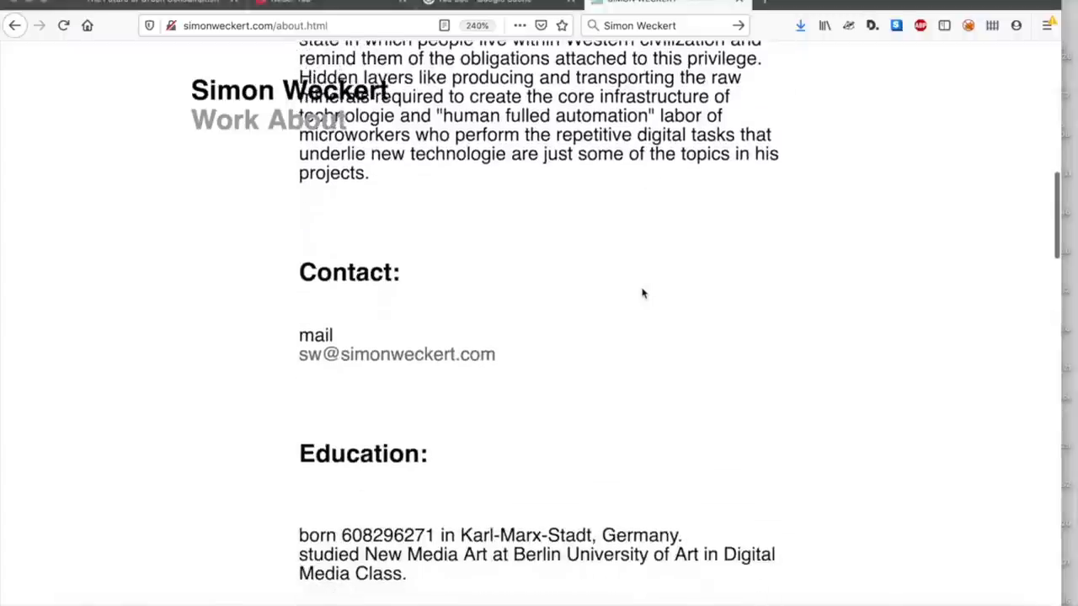
scroll(down, 3)
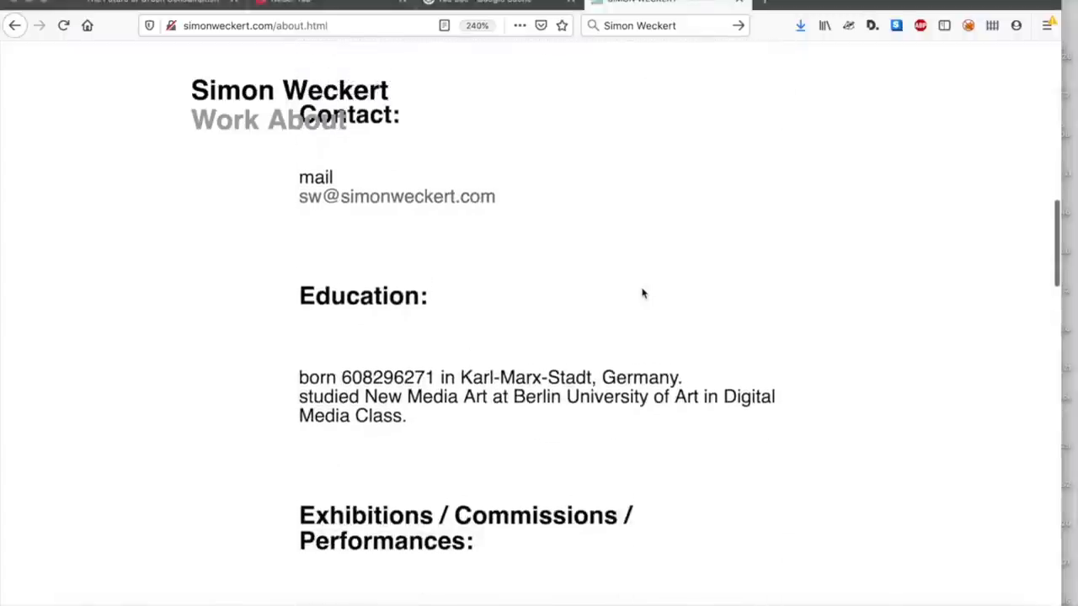
scroll(down, 3)
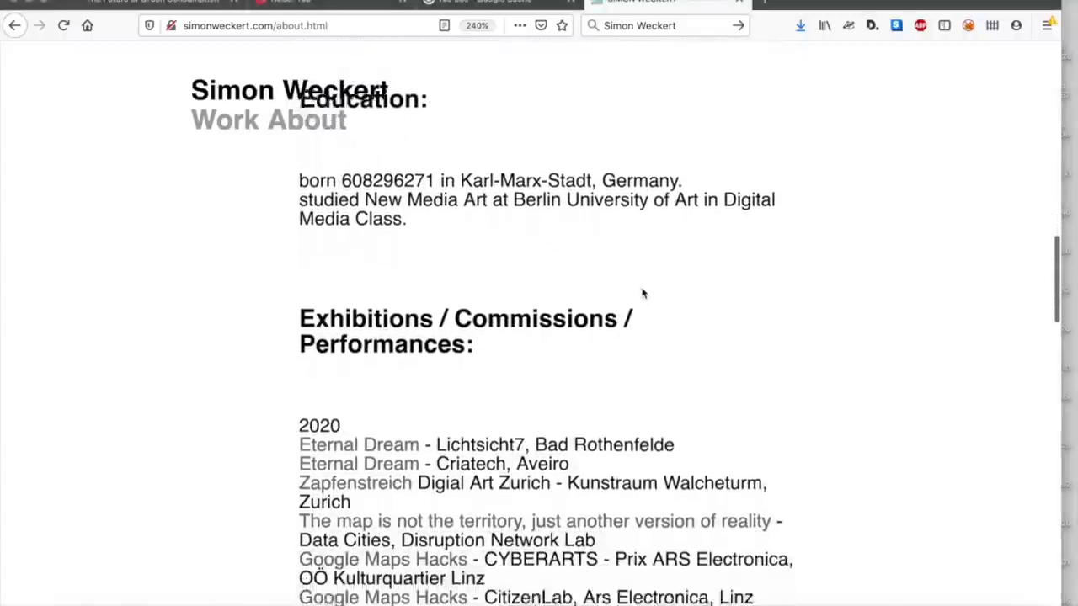
scroll(down, 3)
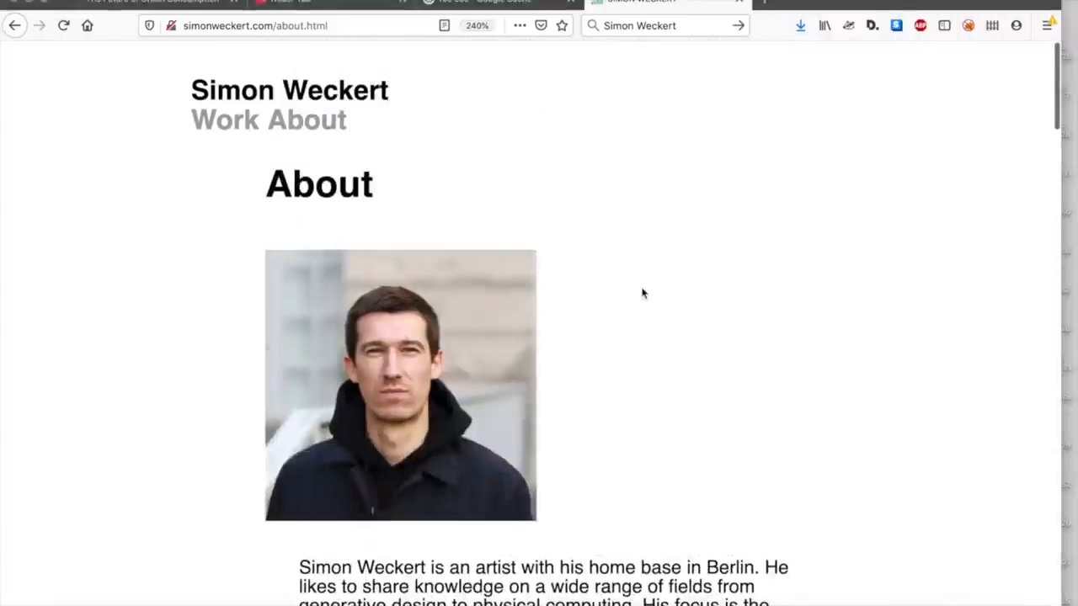
scroll(down, 3)
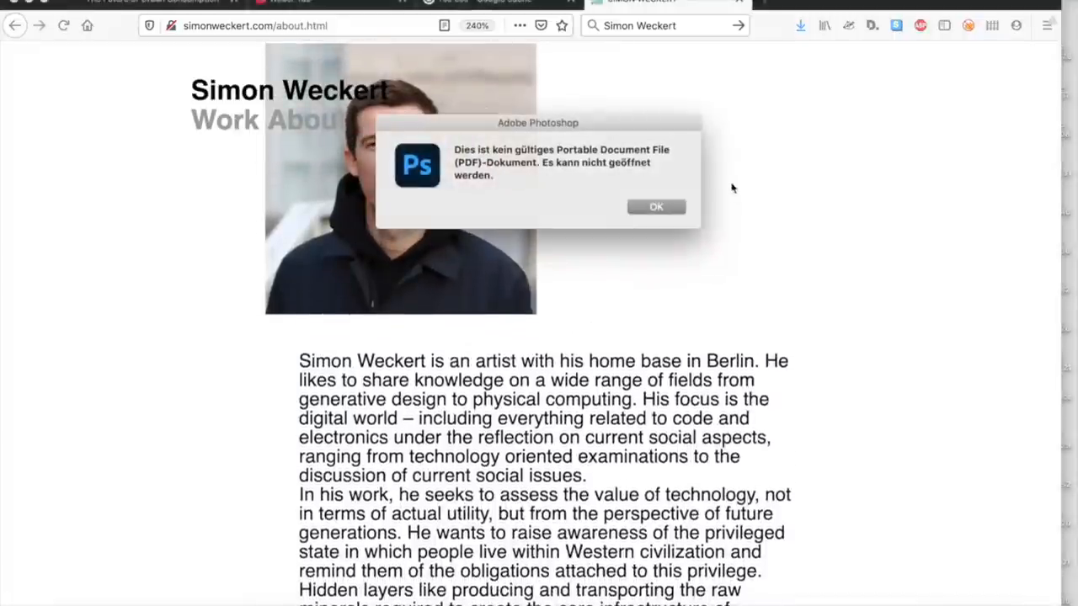
Dismiss the PDF error and browse the Work page listing Google Maps Hacks and other projects
click(657, 206)
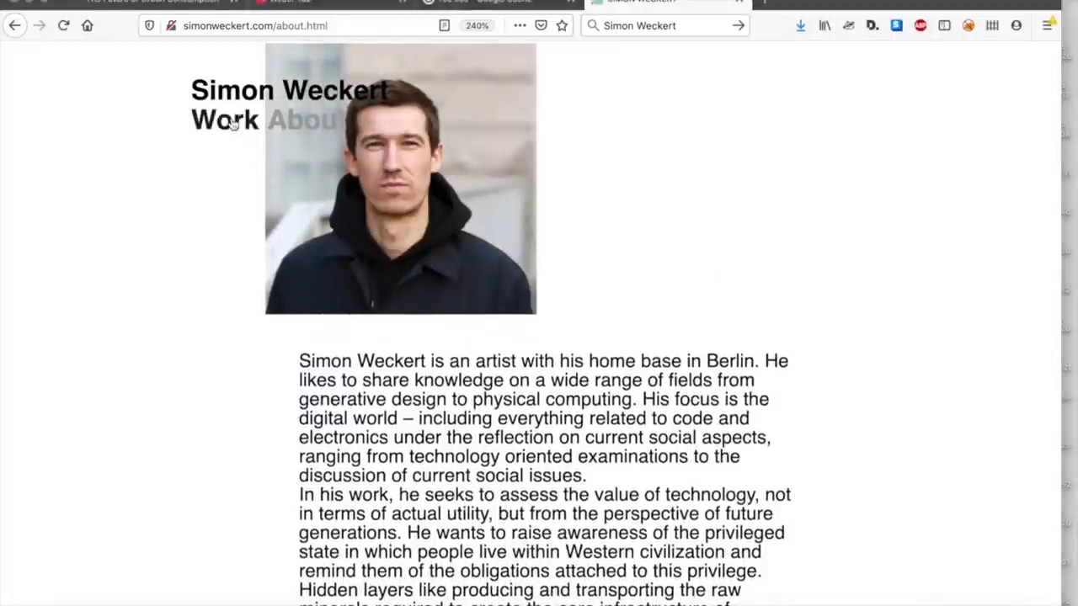
click(226, 121)
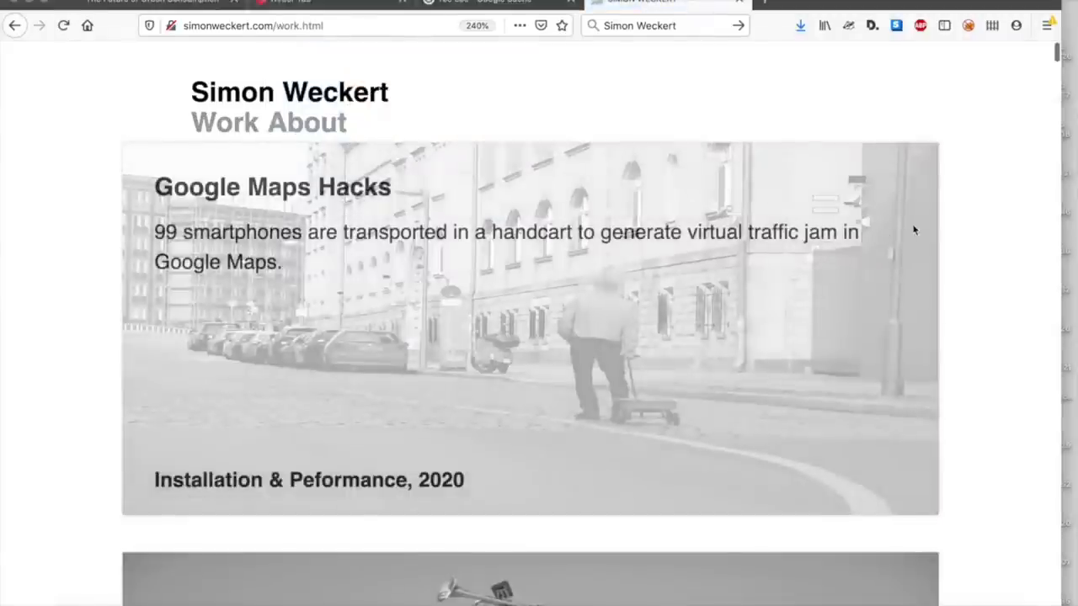
scroll(down, 3)
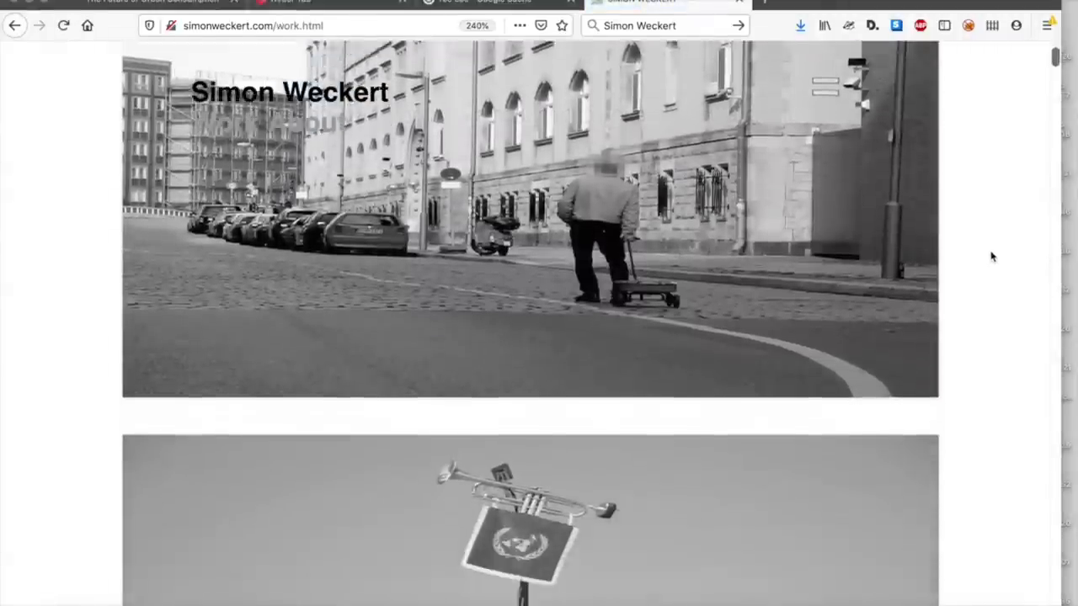
scroll(down, 3)
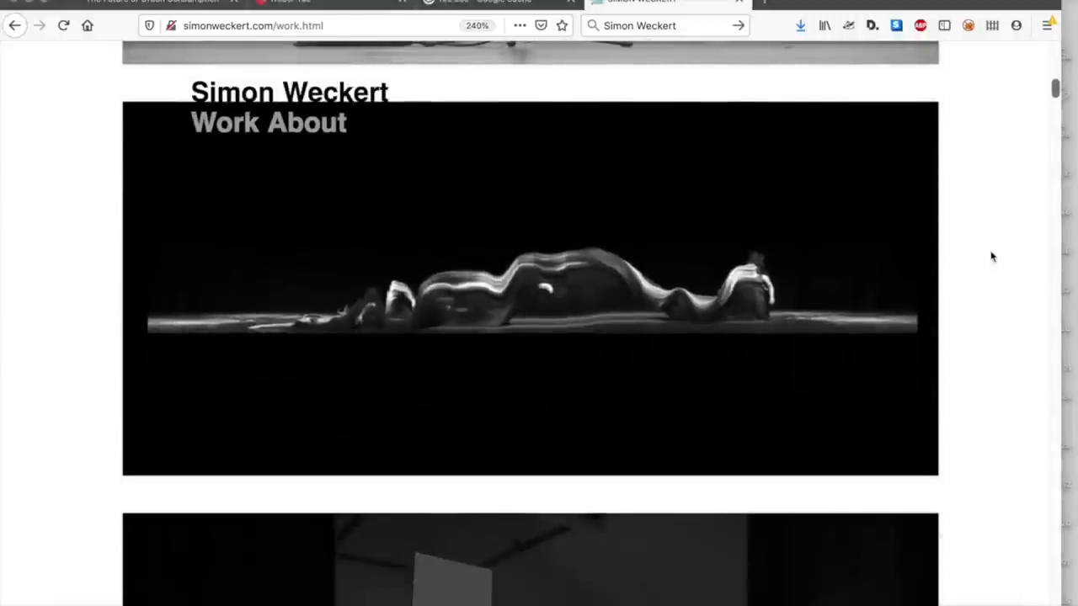
scroll(down, 3)
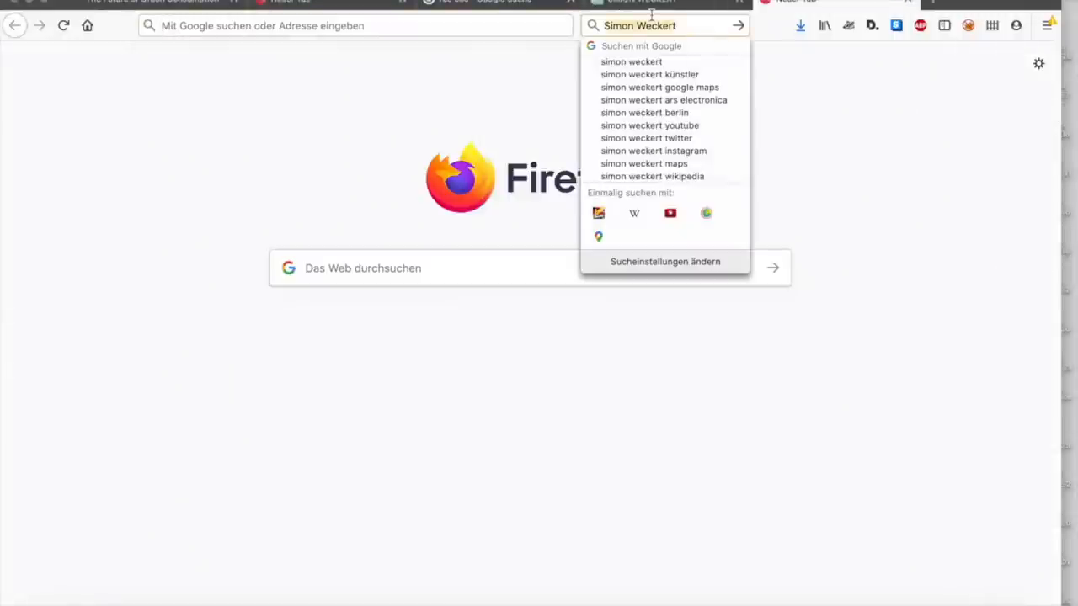
Search 'moritz a', visit moritzahlert.de from the results and accept its cookie policy
text(moritz a)
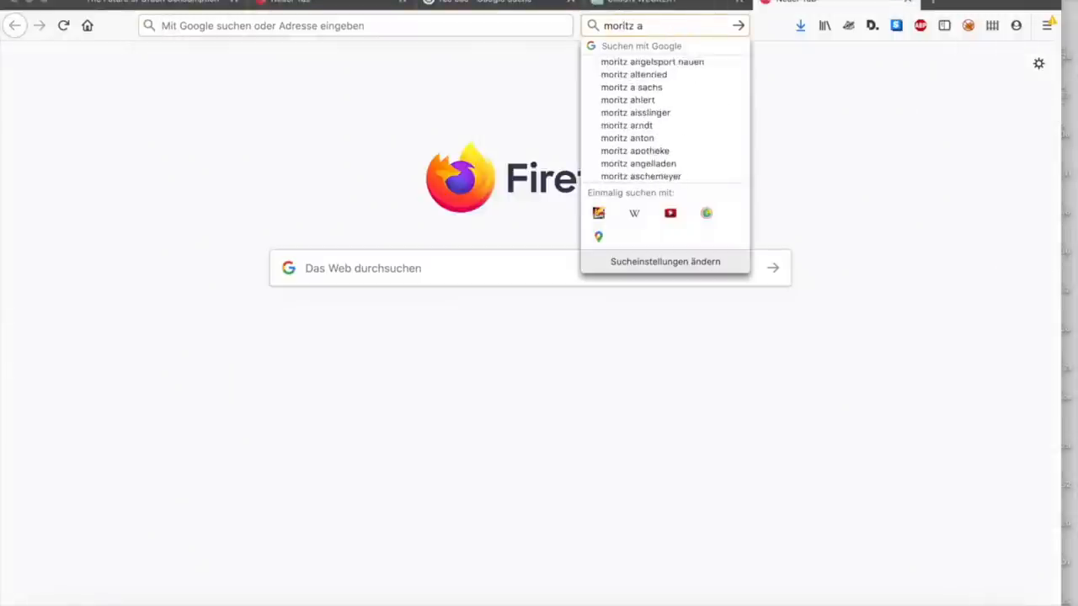
click(626, 100)
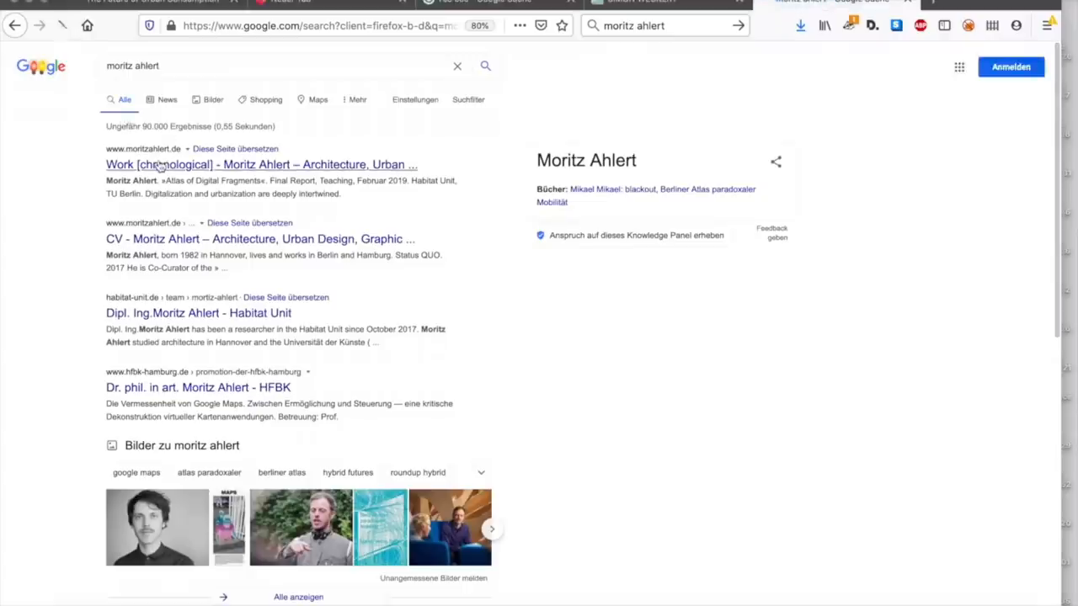
click(261, 165)
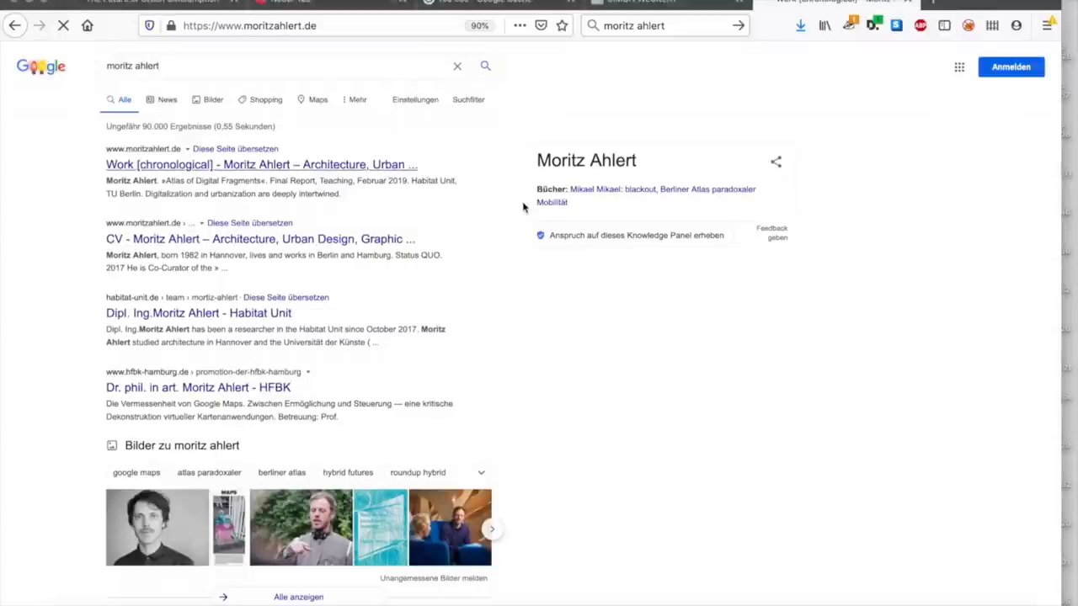
click(263, 165)
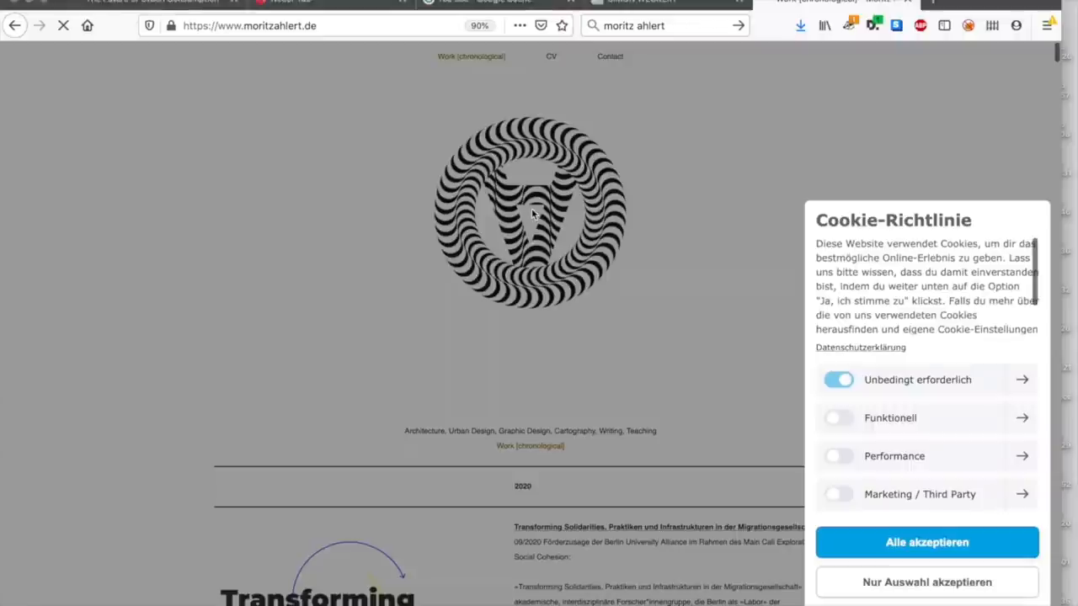
mouse_move(673, 320)
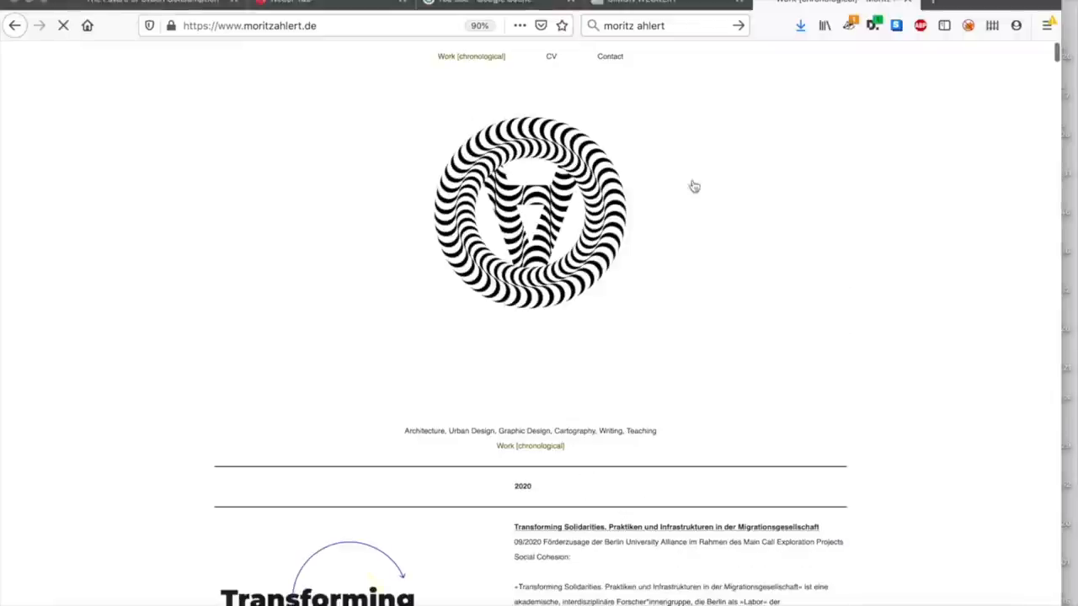
Browse the work listing, then look over the CV page
scroll(down, 3)
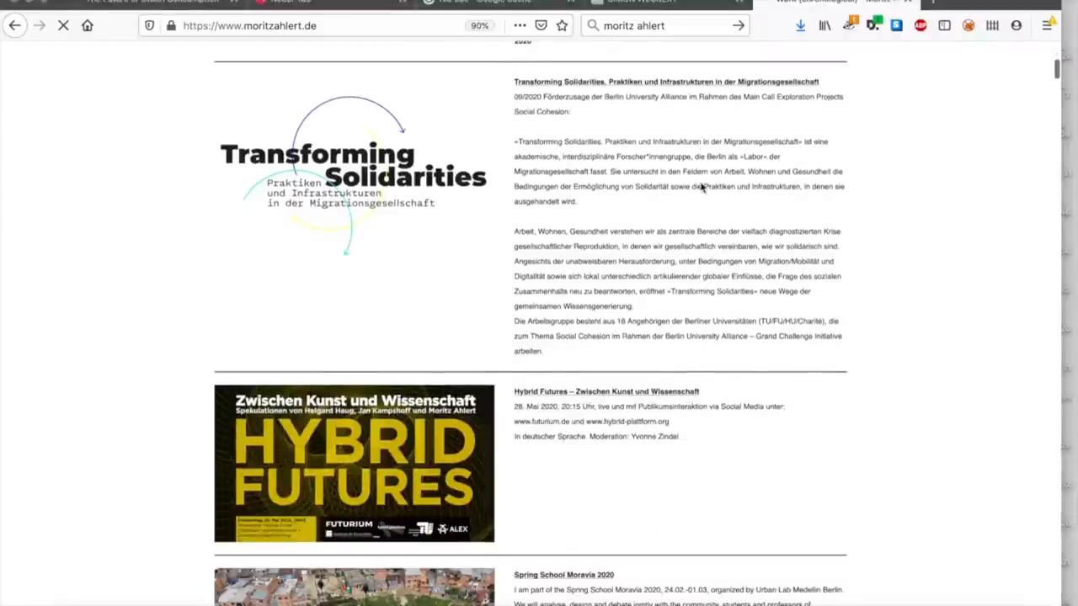
scroll(down, 3)
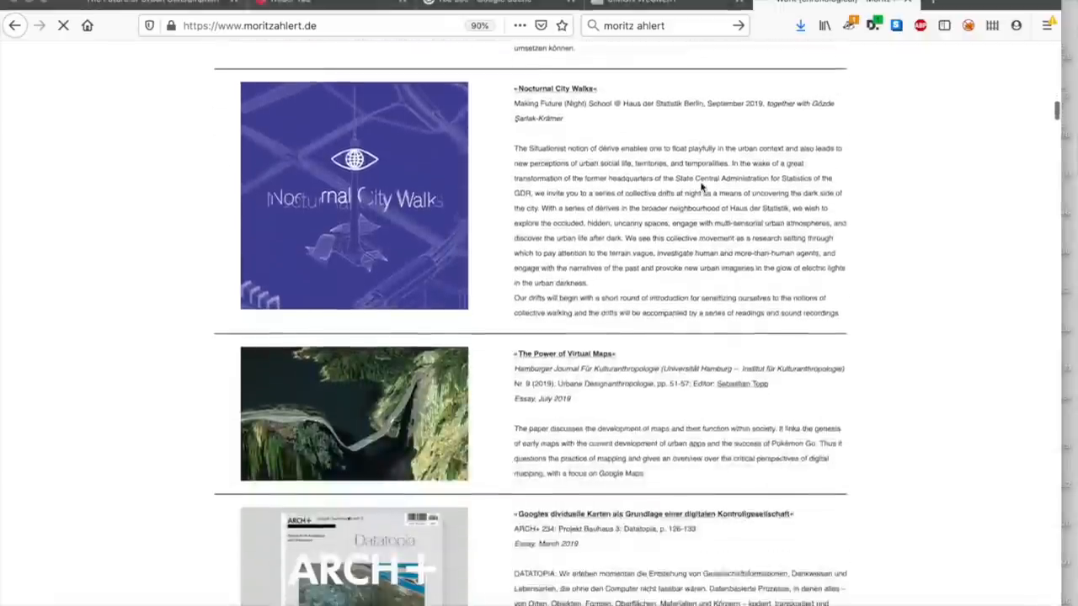
scroll(down, 3)
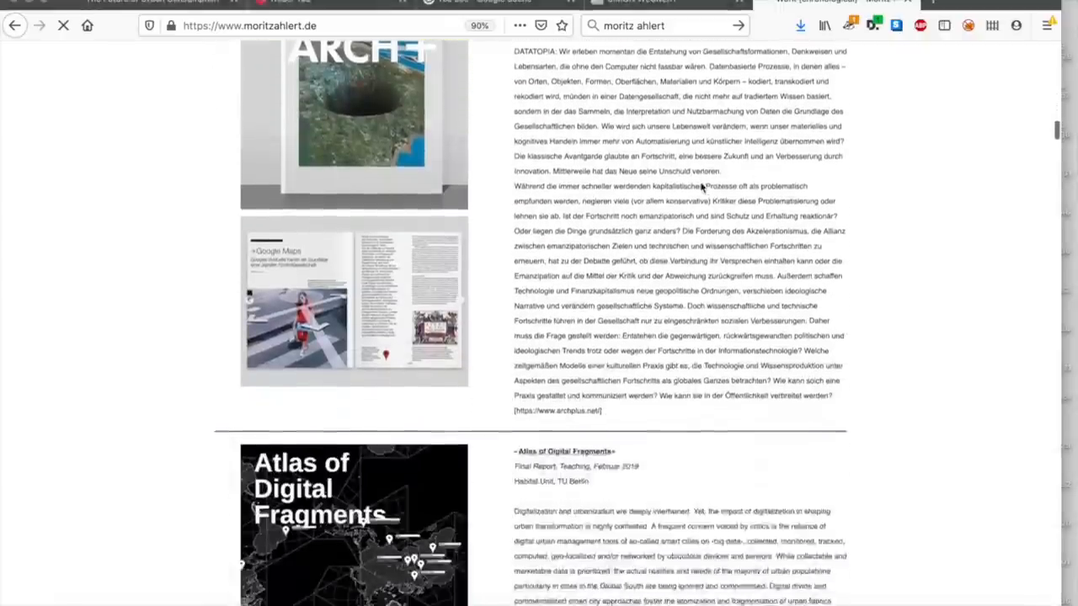
scroll(down, 3)
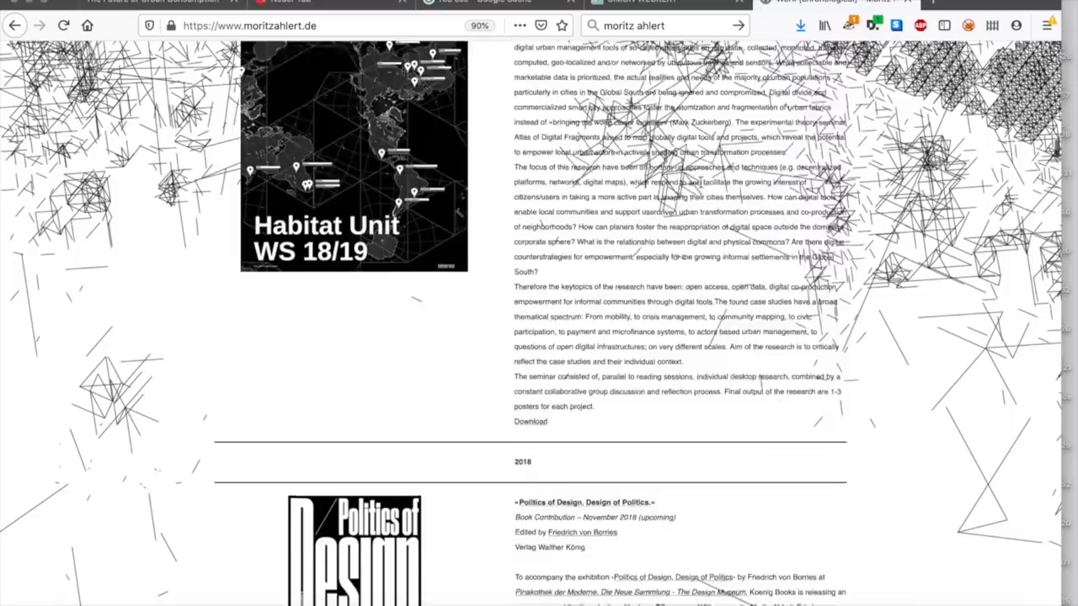
scroll(down, 3)
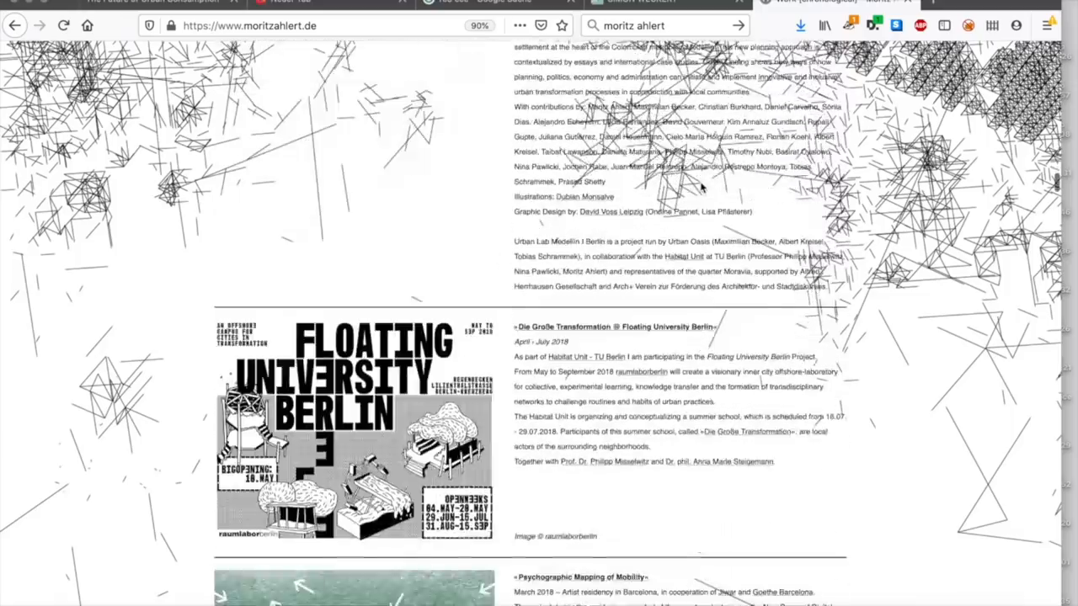
scroll(up, 3)
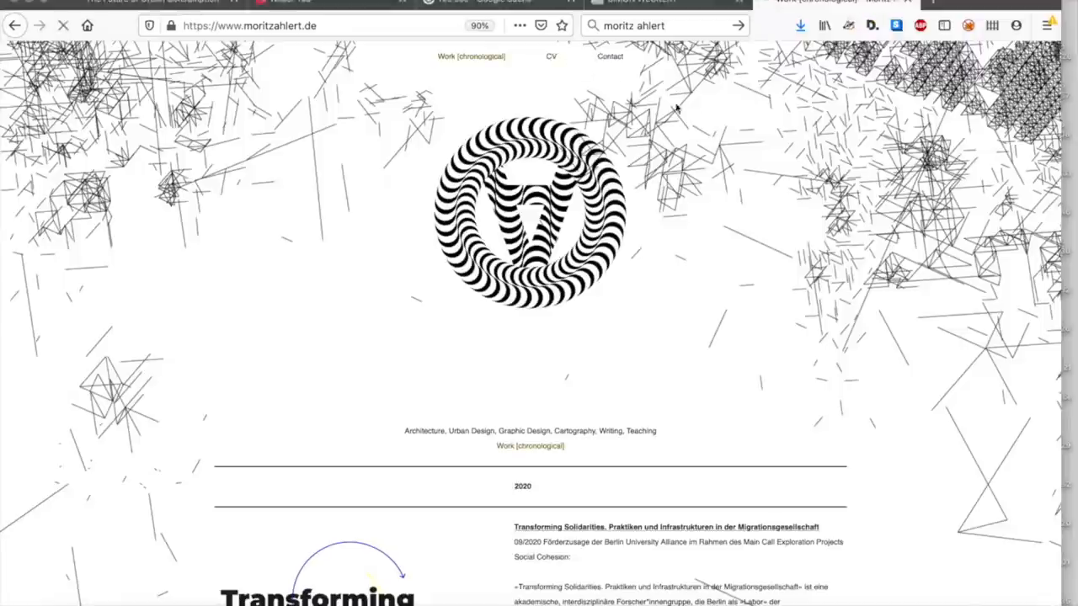
click(550, 57)
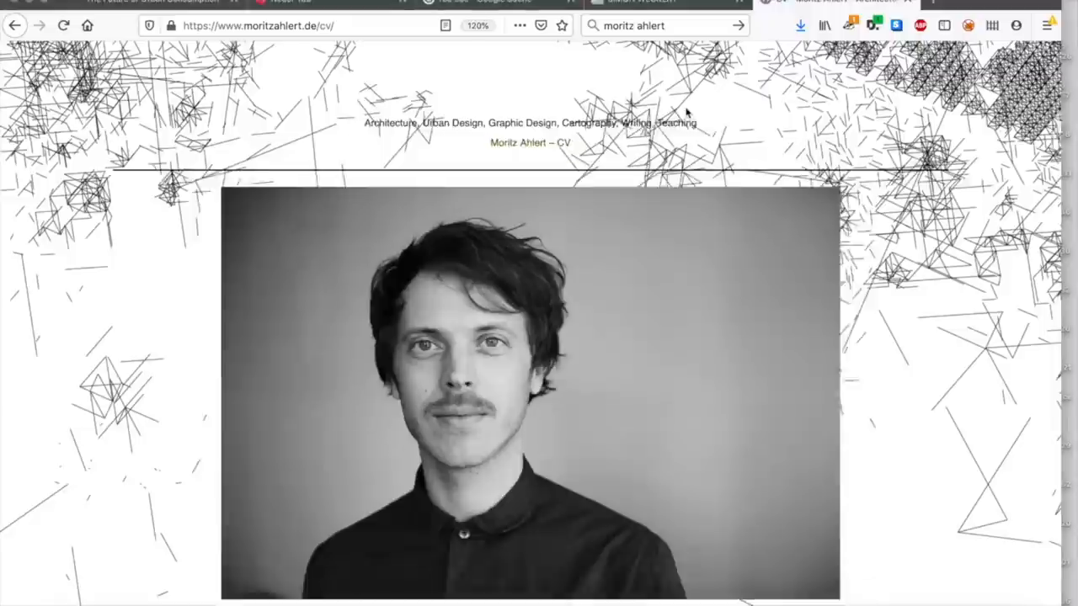
scroll(down, 3)
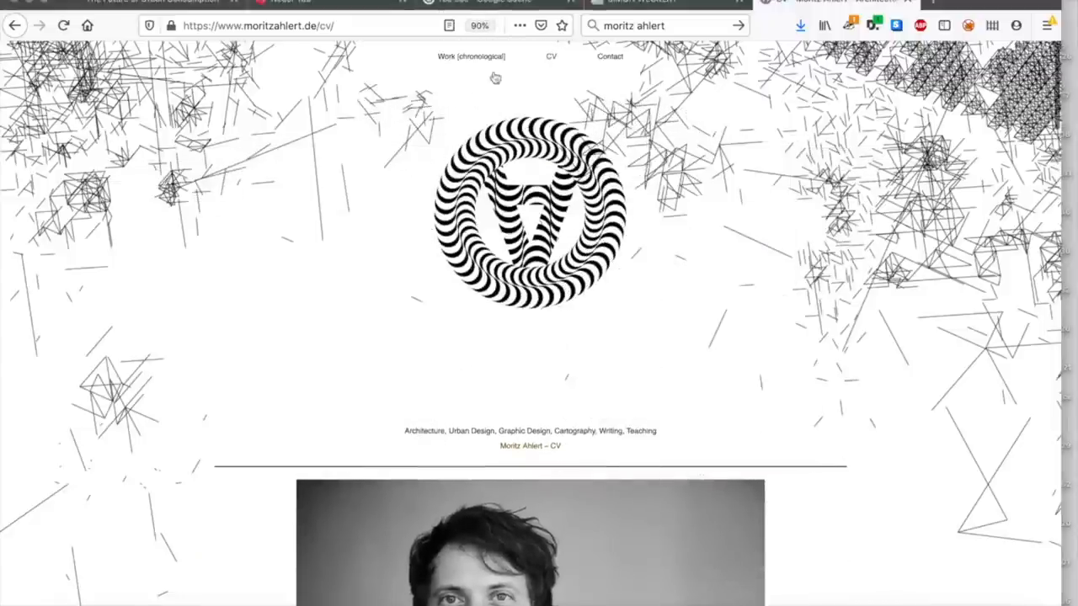
Return to the Work page and scroll down to the Atlas of Digital Fragments entry
click(472, 57)
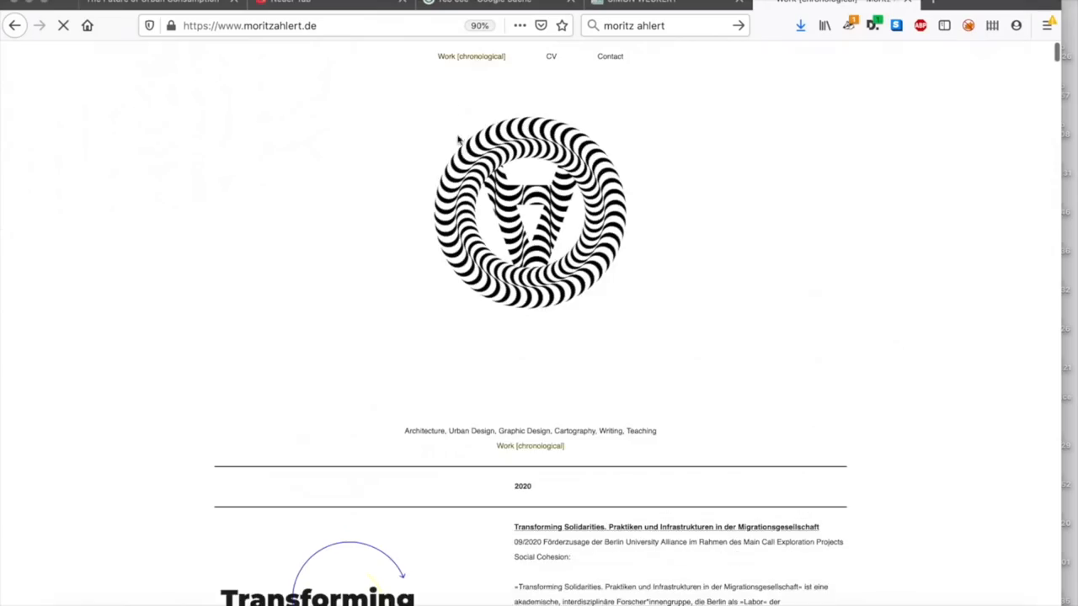
scroll(down, 3)
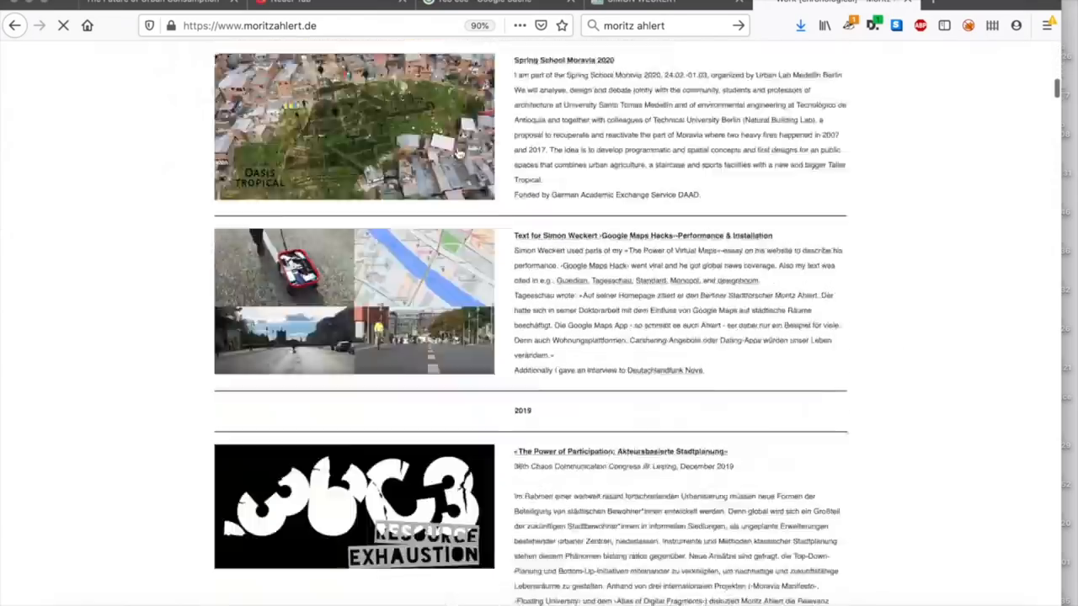
scroll(down, 3)
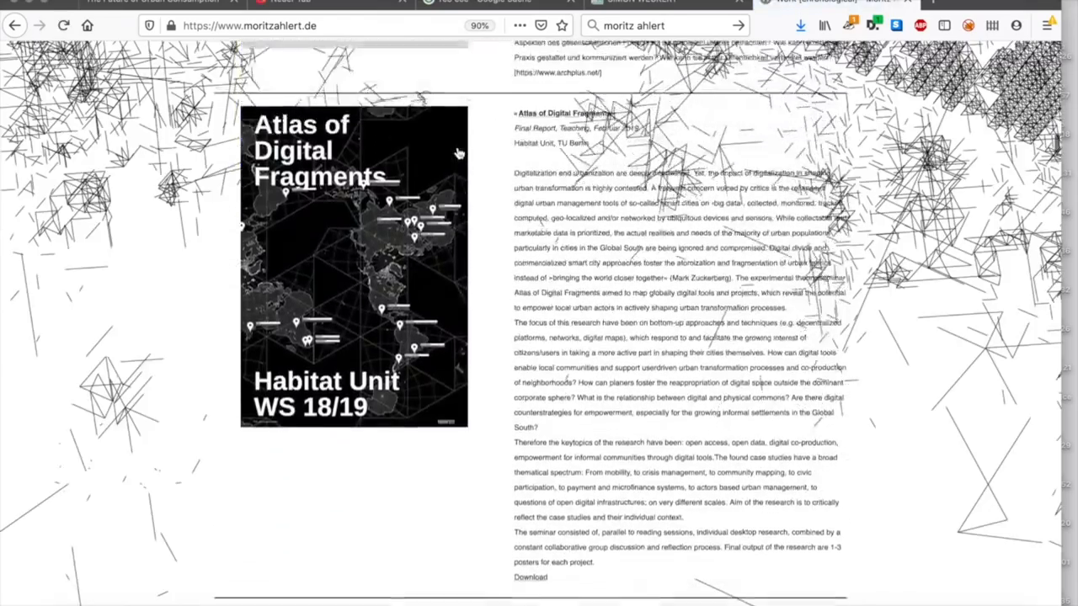
scroll(down, 3)
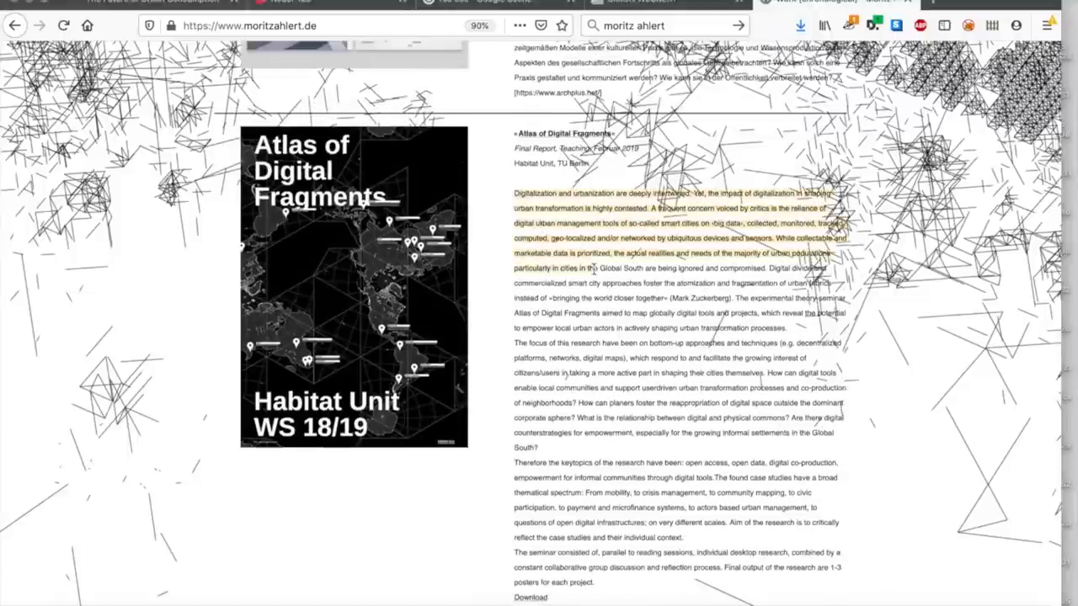
scroll(down, 3)
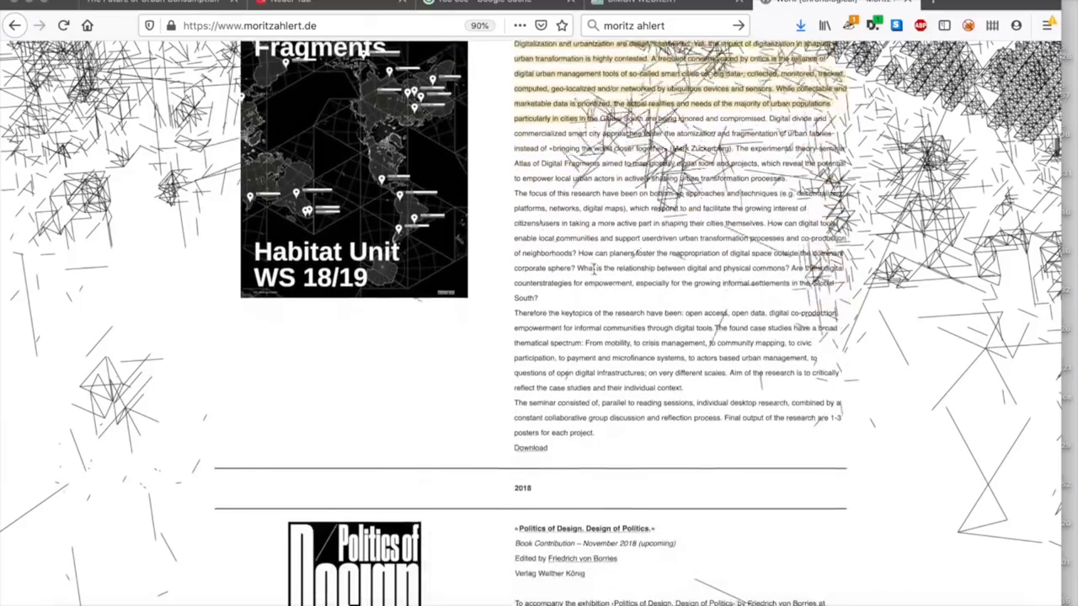
scroll(down, 3)
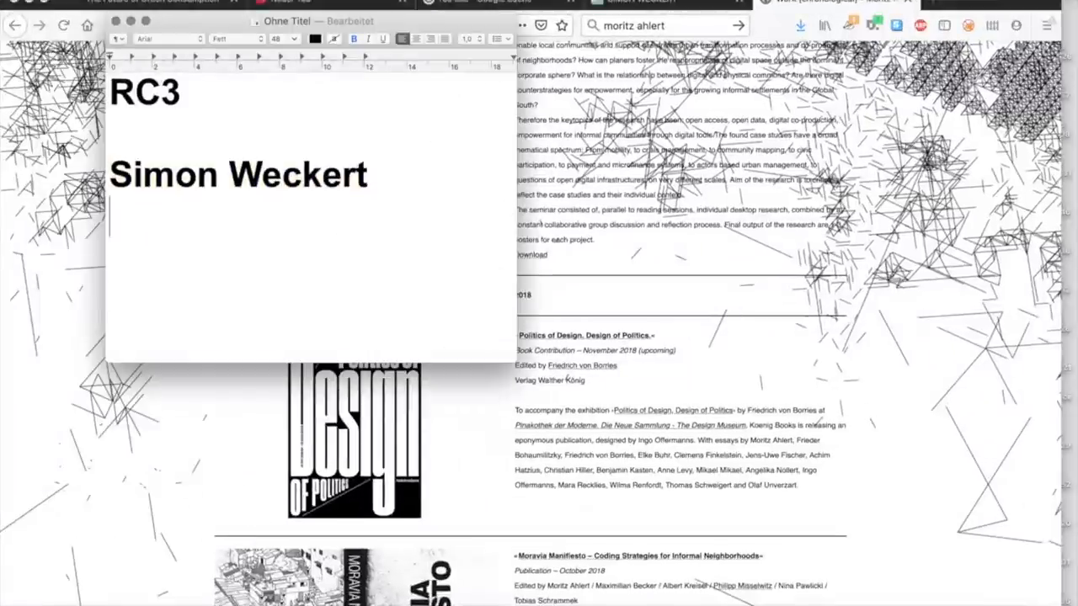
Add the headings Moritz Ahlert and Hacking Google Maps, widening the document window
text(Moritz A)
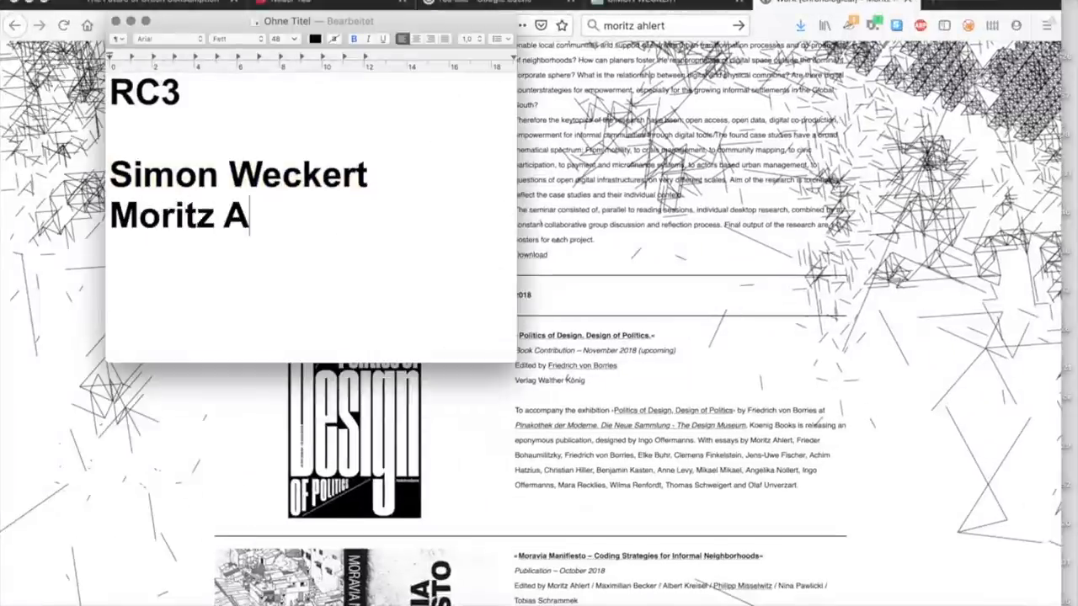
text(hlert)
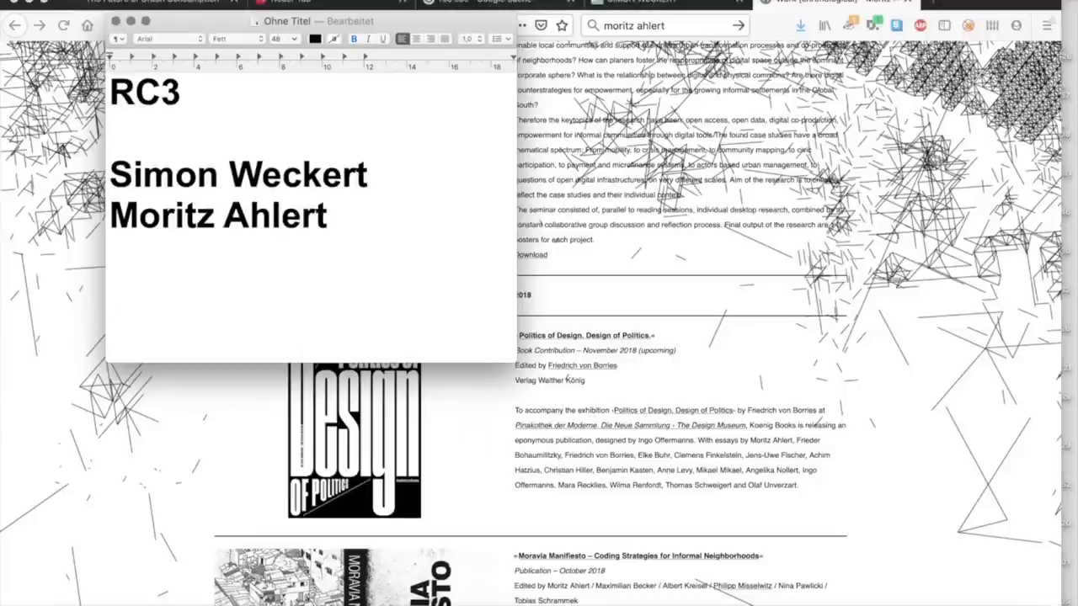
text(H)
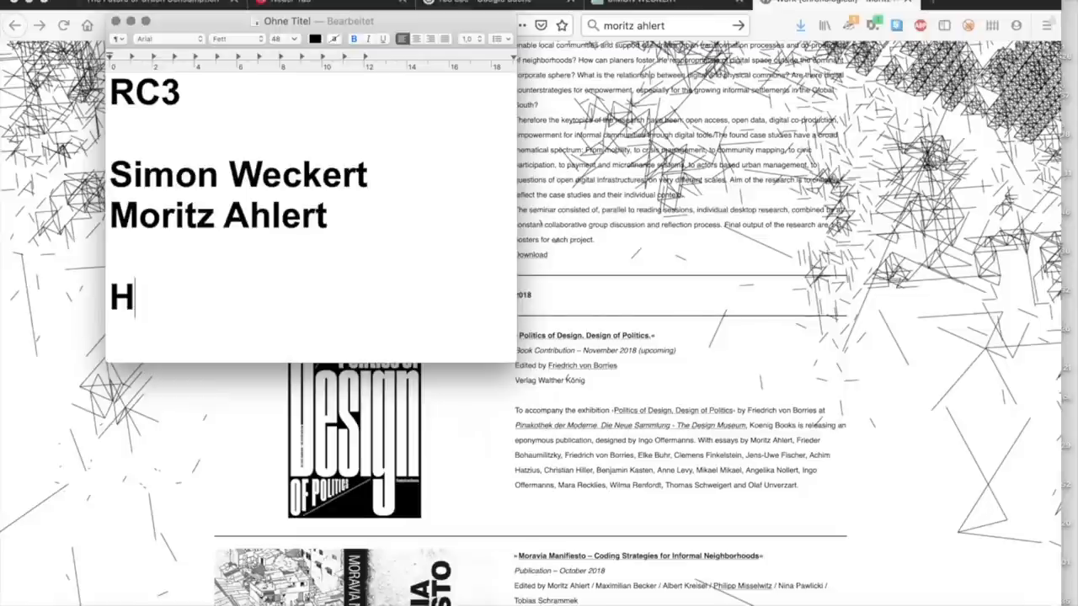
text(acking)
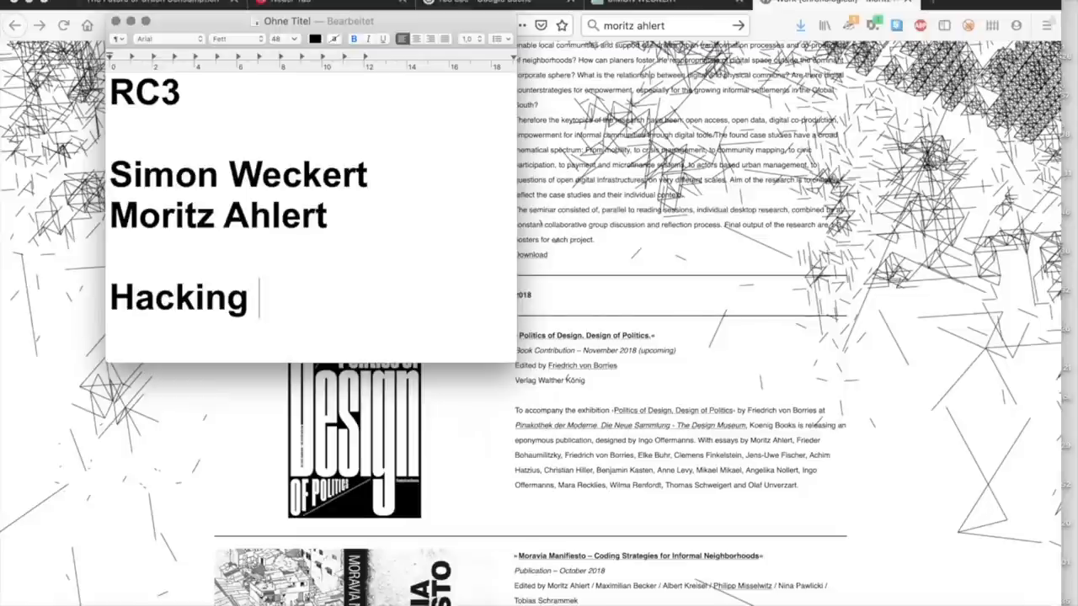
text(Google)
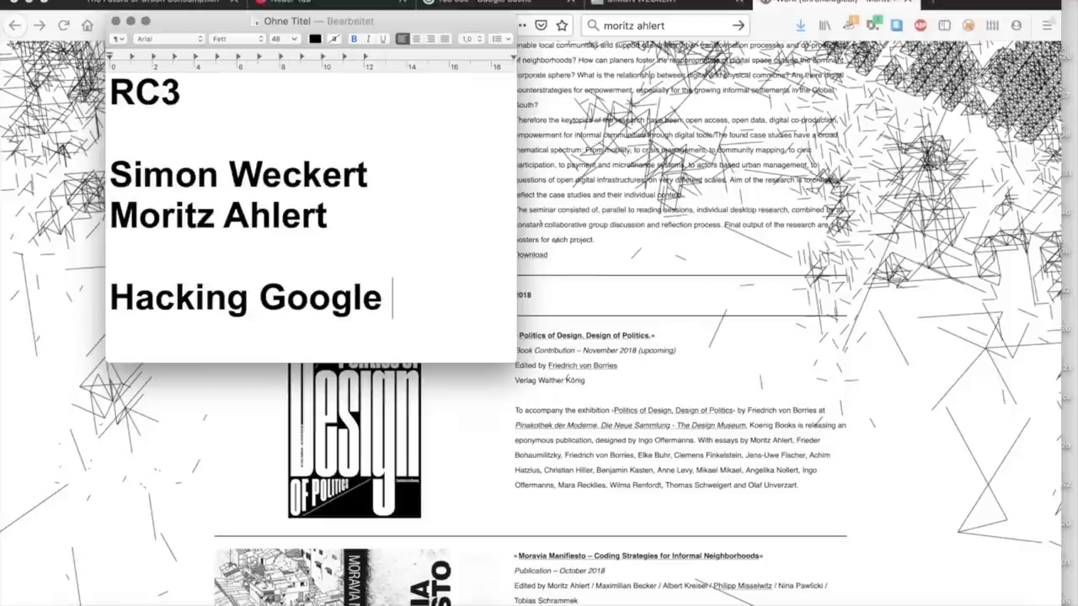
text(Maps)
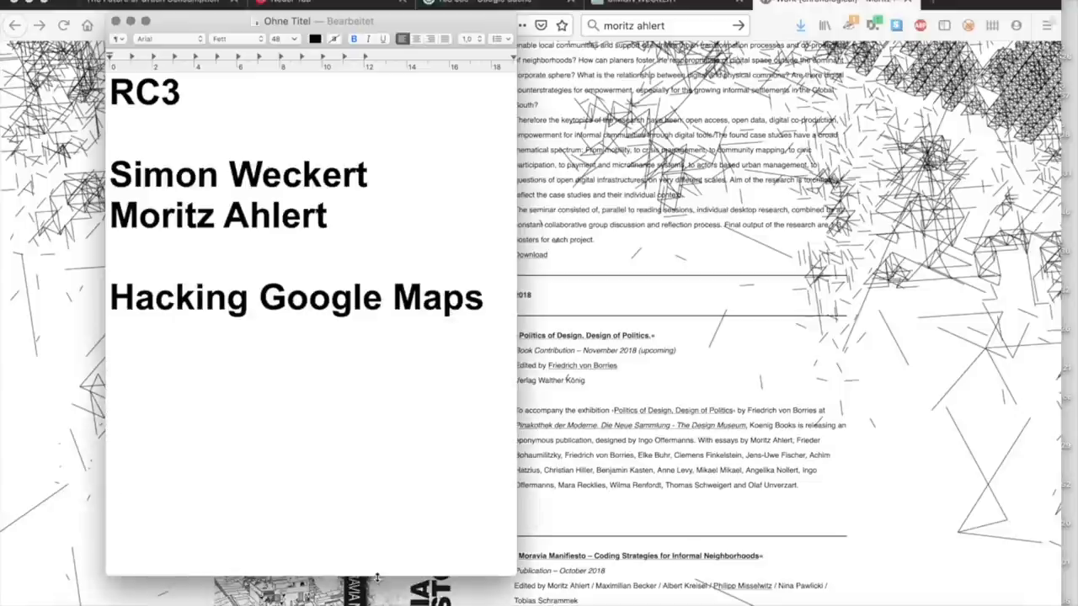
drag(515, 337, 643, 337)
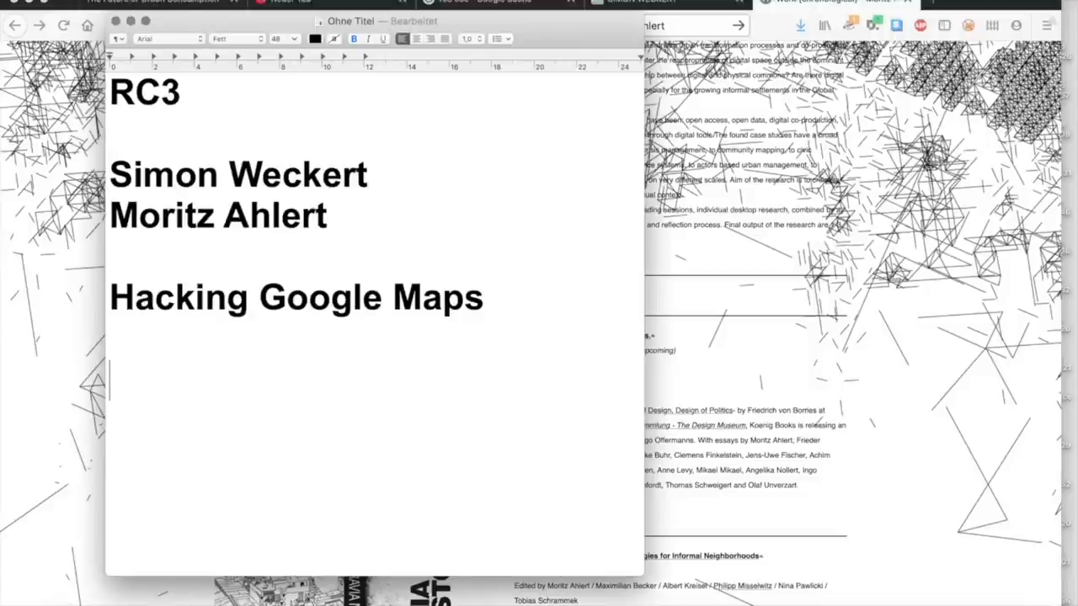
Add the heading 'Intervention Video Essay' to the title card
text(Inter)
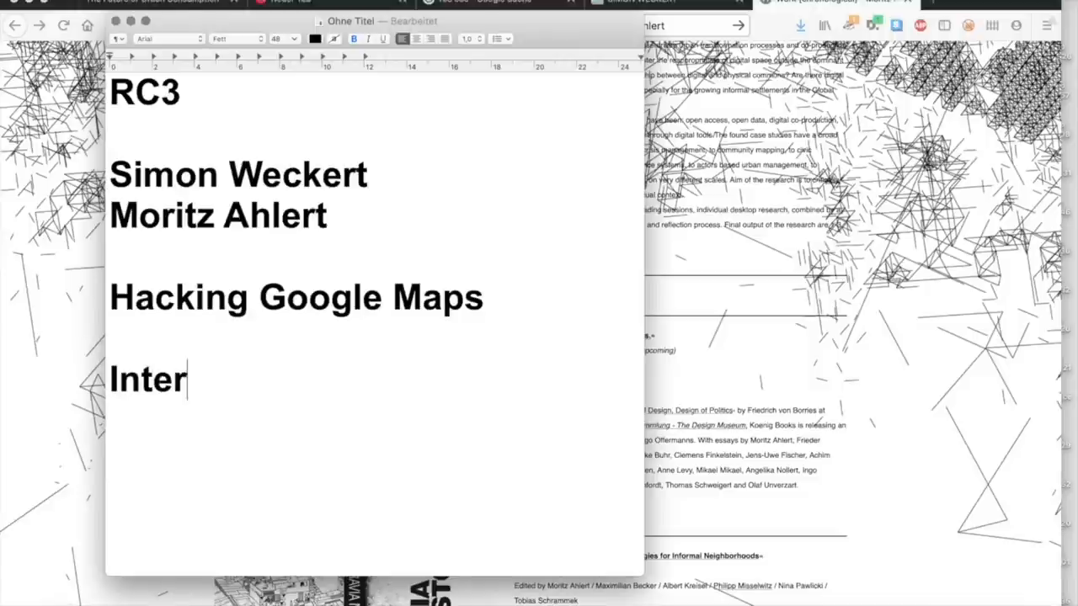
text(vention)
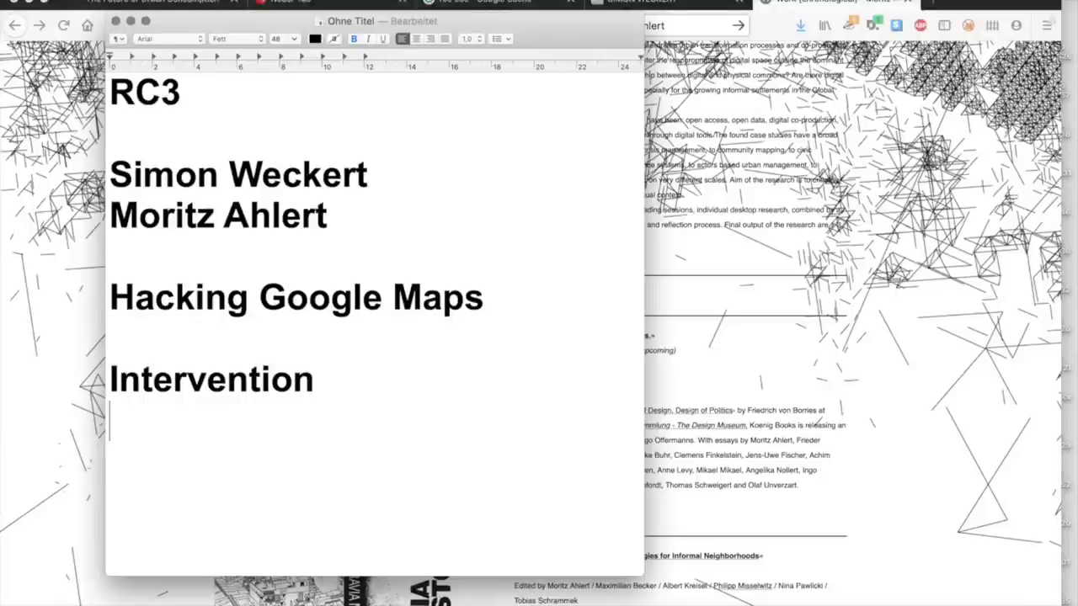
text(Video E)
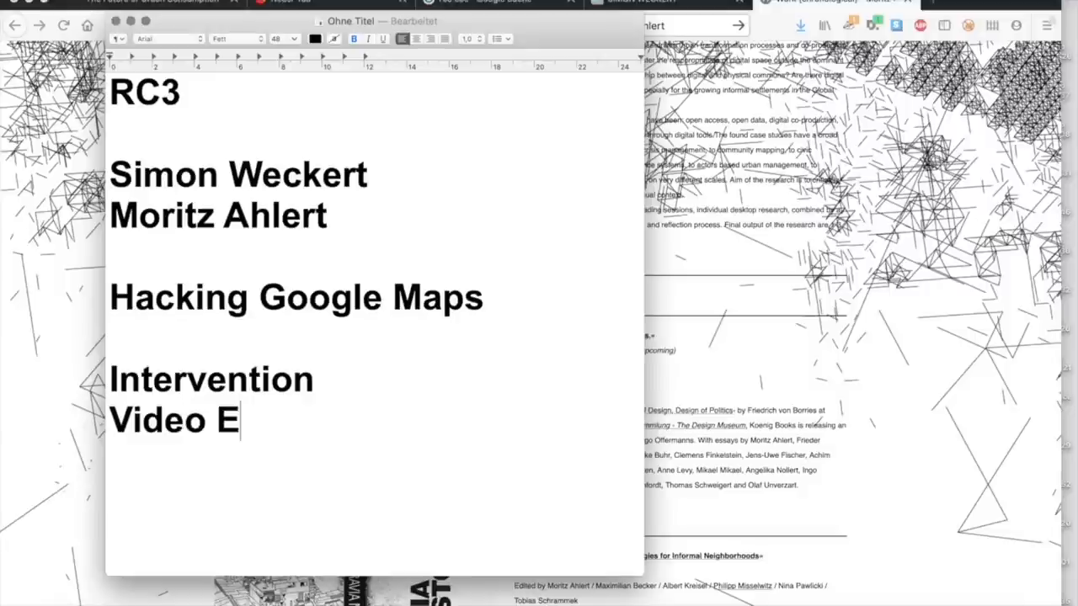
text(ssay)
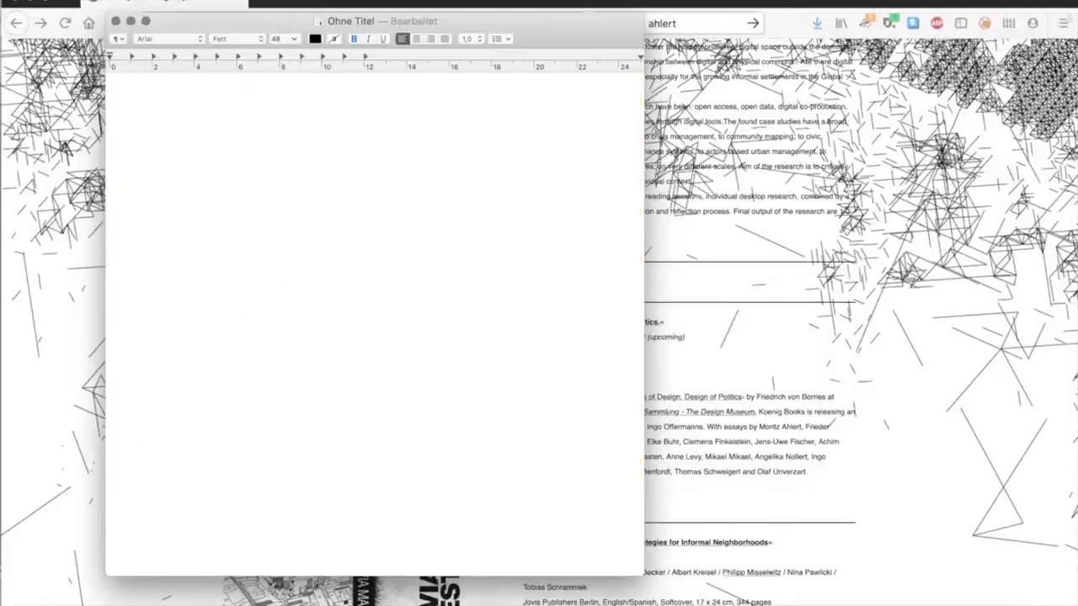
Write 'Maps and Power' as the large heading on the blank page
text(Maps and)
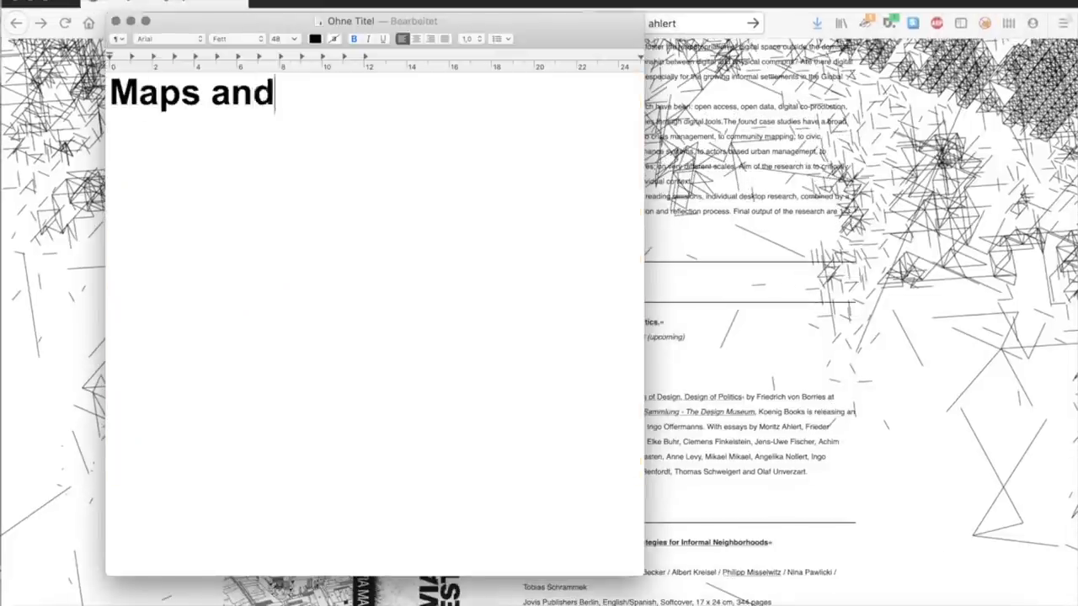
text(Power)
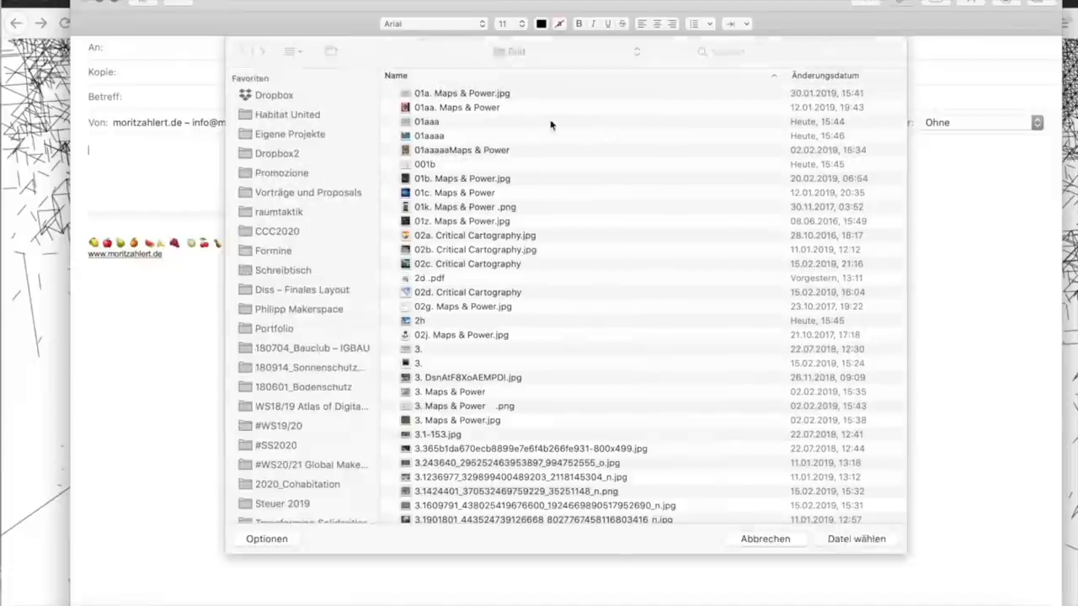
click(462, 92)
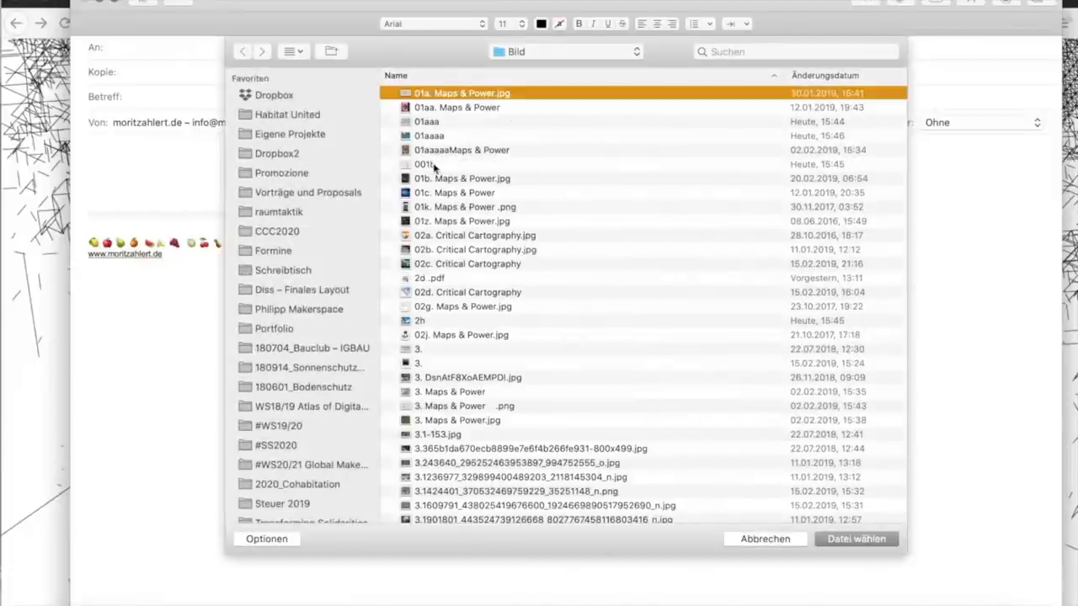
click(461, 221)
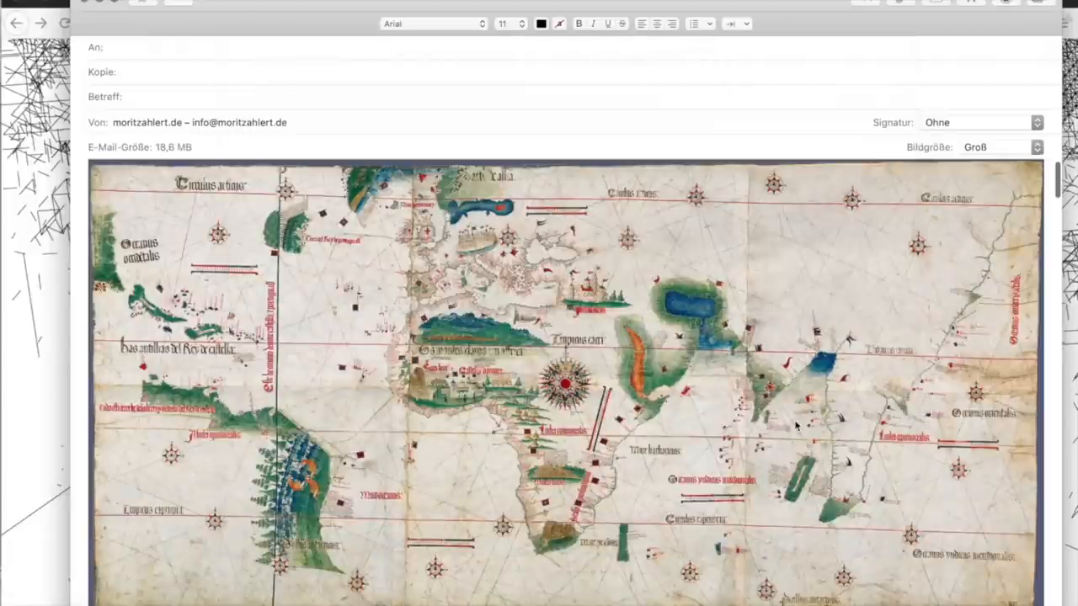
scroll(down, 3)
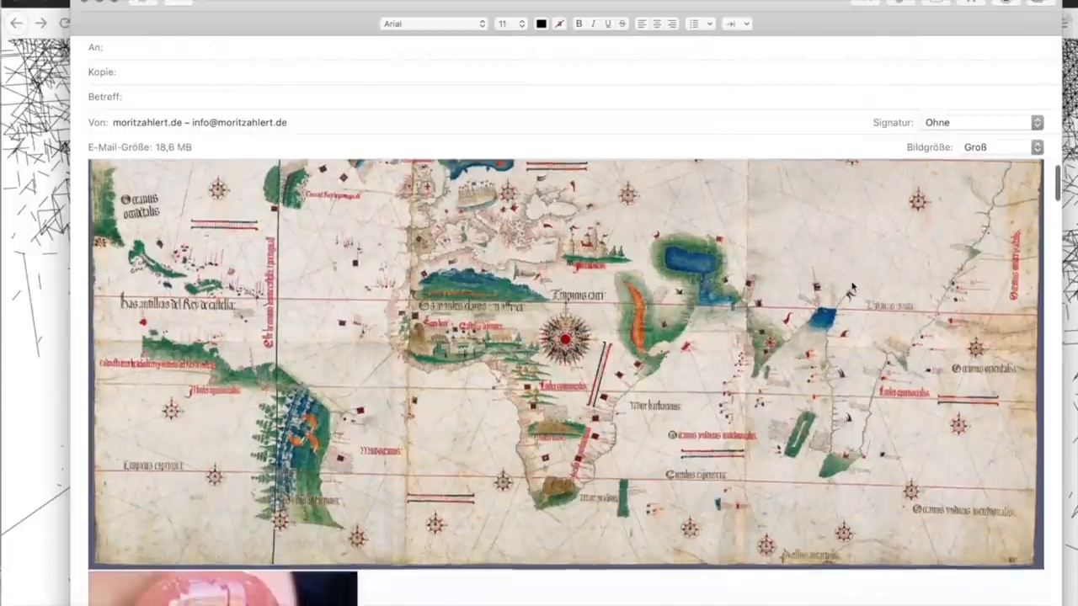
scroll(down, 3)
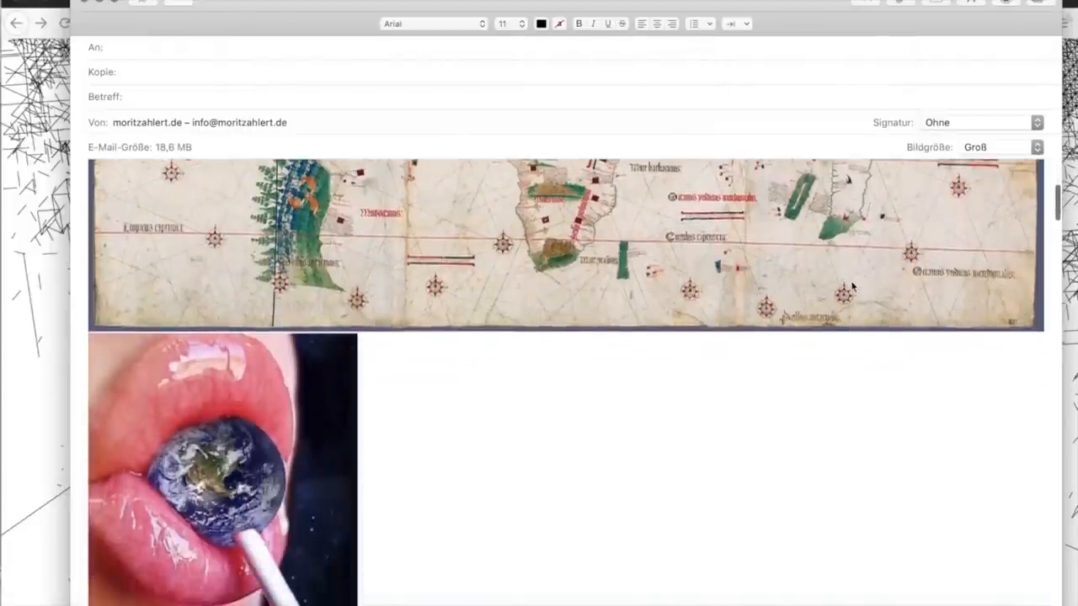
scroll(down, 3)
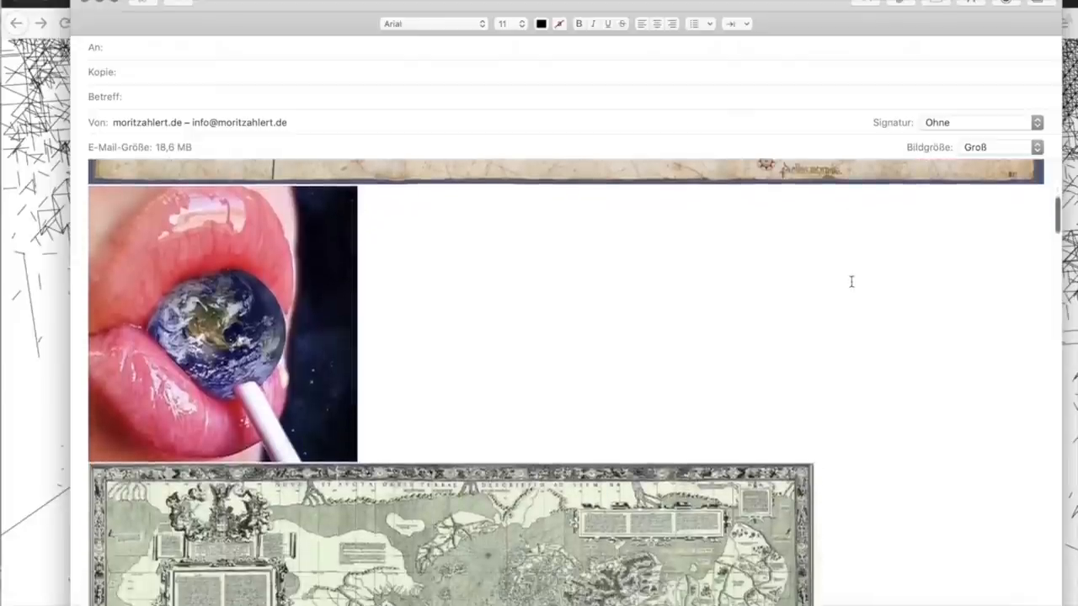
scroll(down, 3)
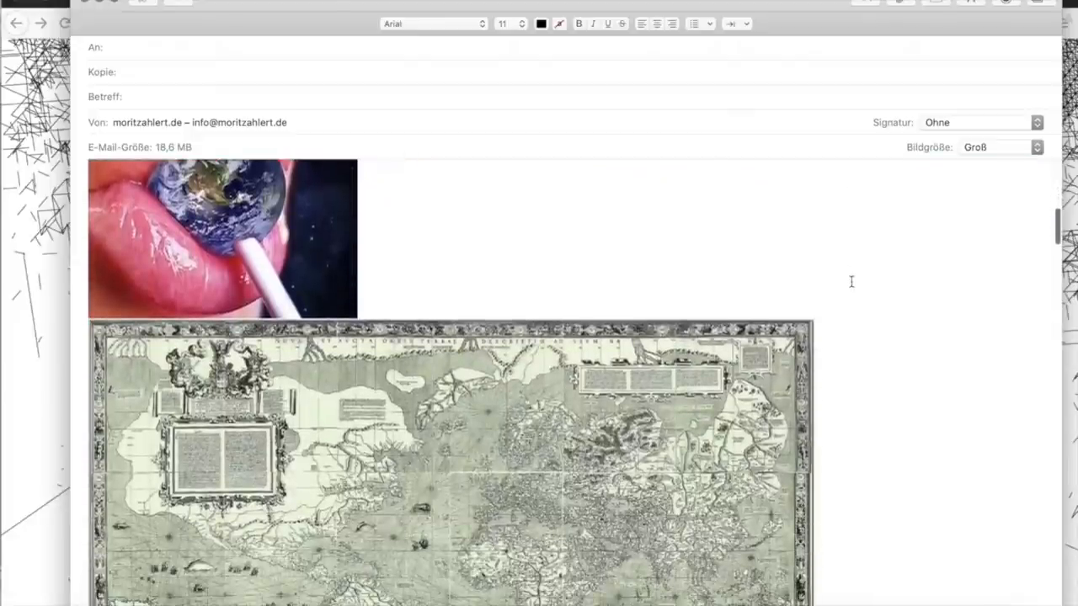
scroll(down, 3)
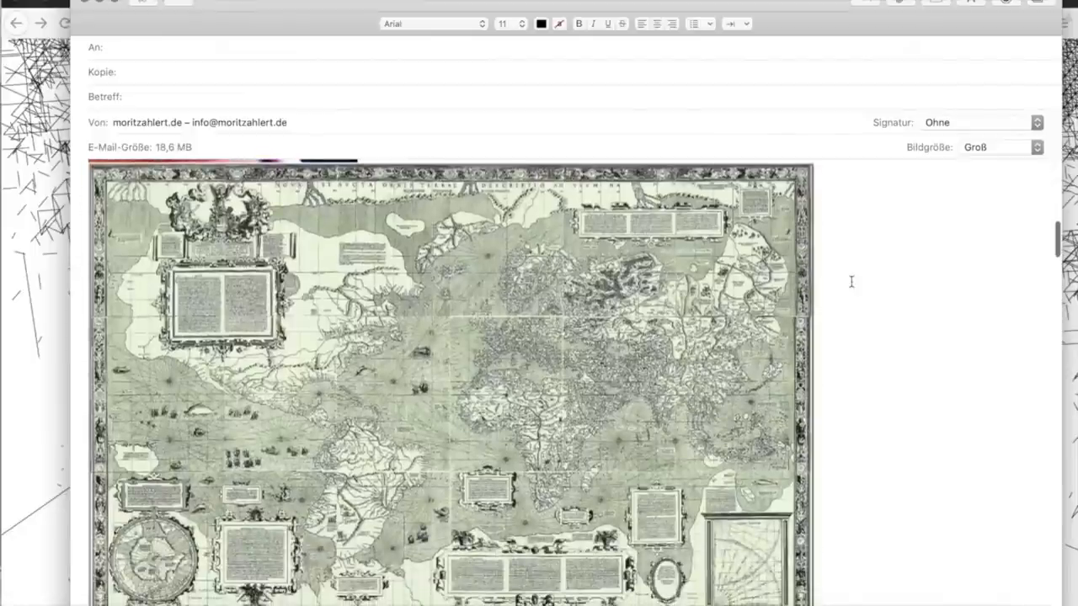
scroll(down, 3)
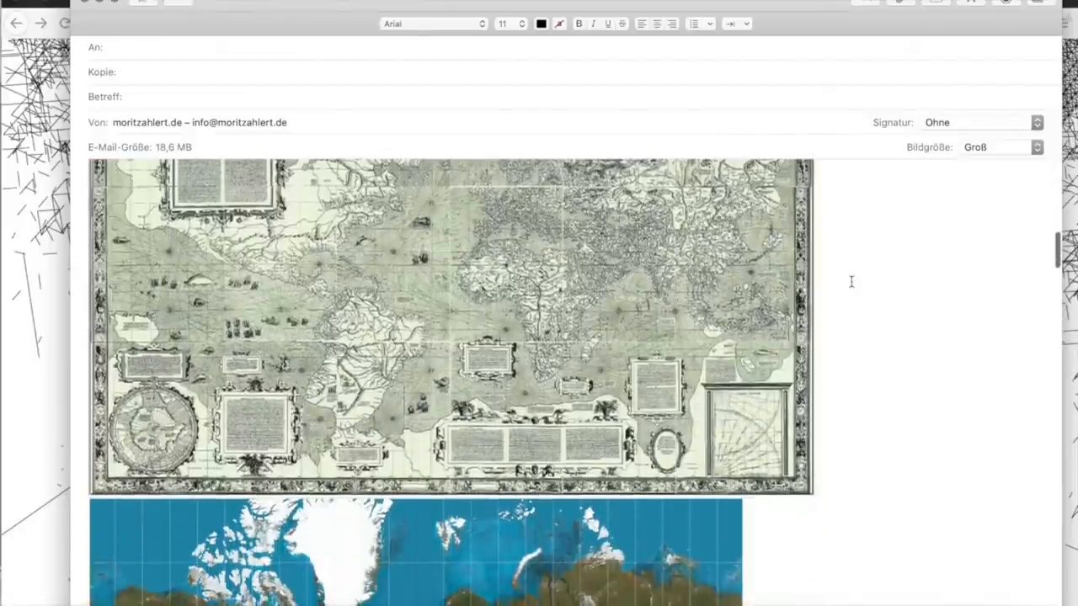
scroll(down, 3)
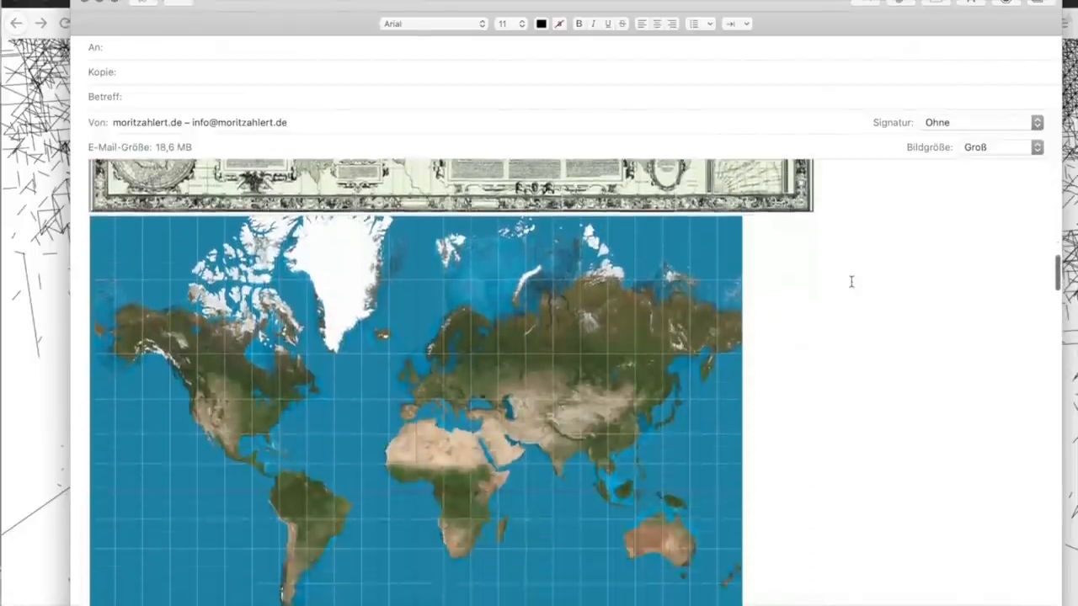
scroll(down, 3)
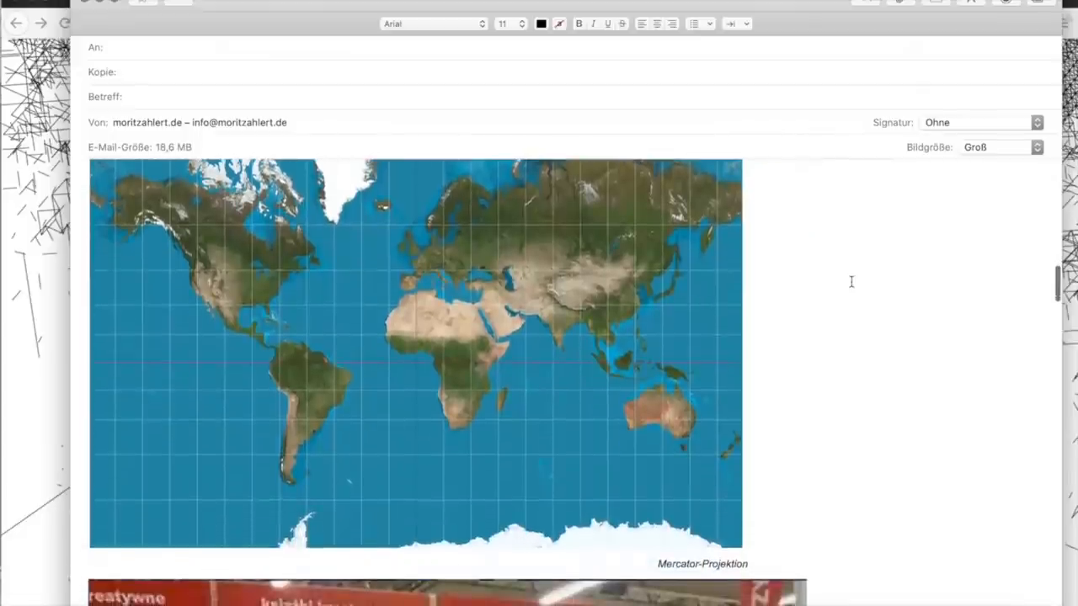
scroll(down, 3)
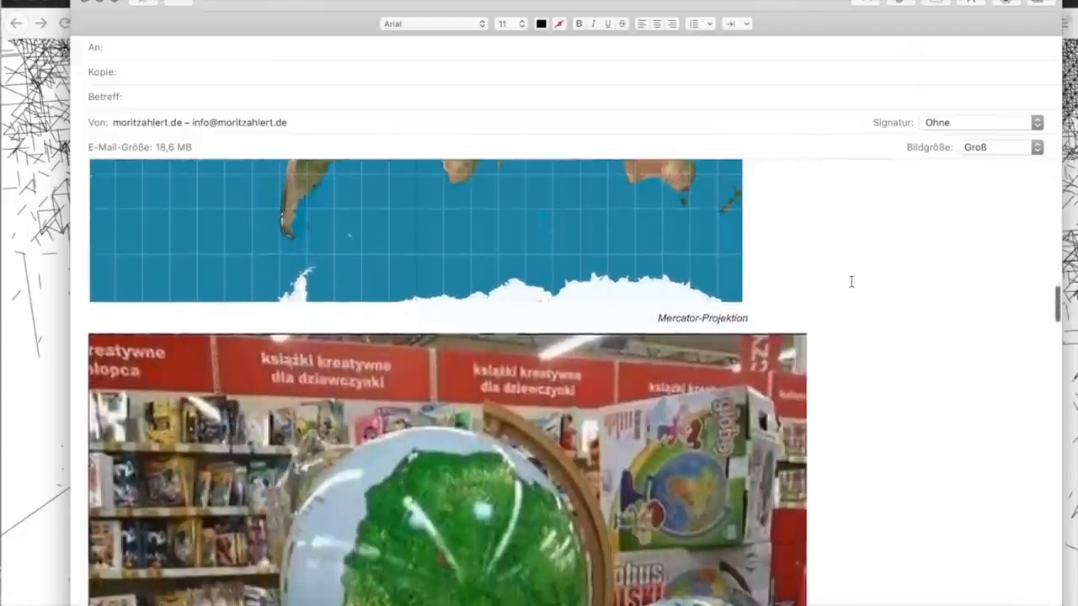
scroll(down, 3)
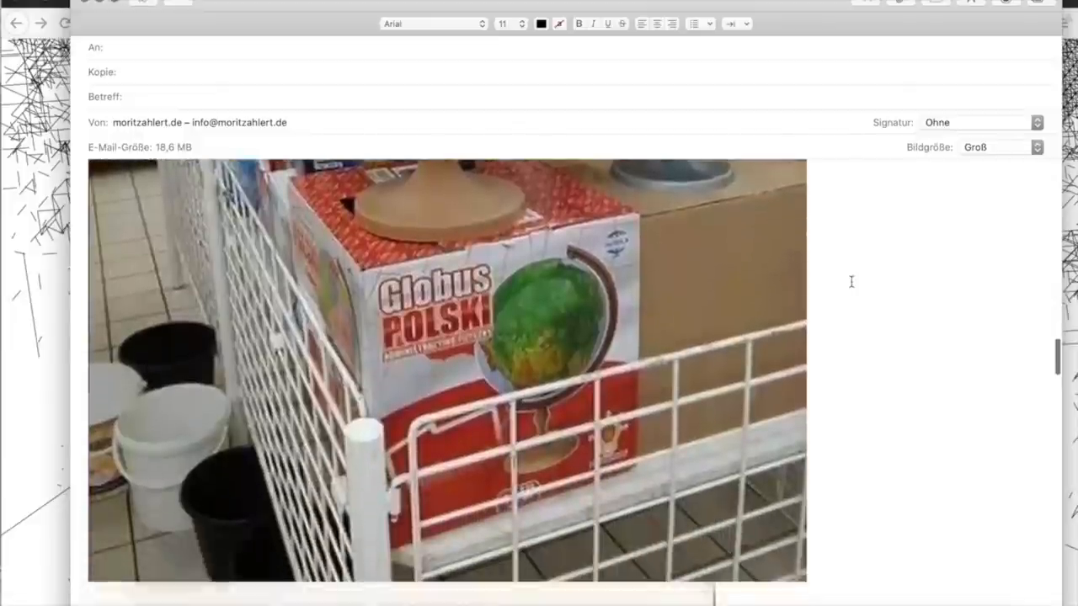
scroll(down, 3)
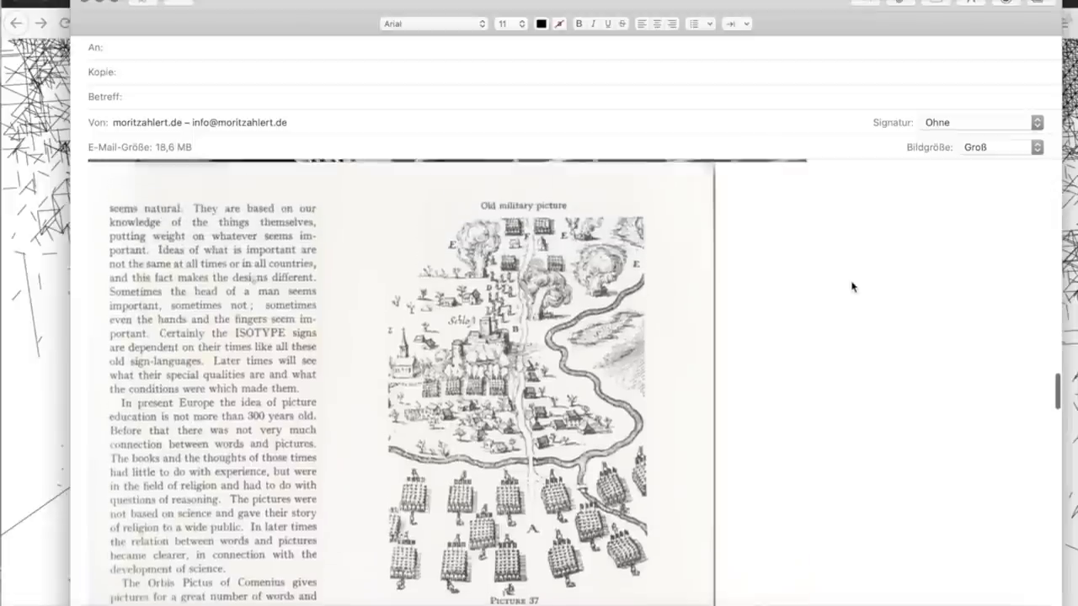
Review the image-filled draft to its end and send it, confirming despite the missing subject
scroll(down, 3)
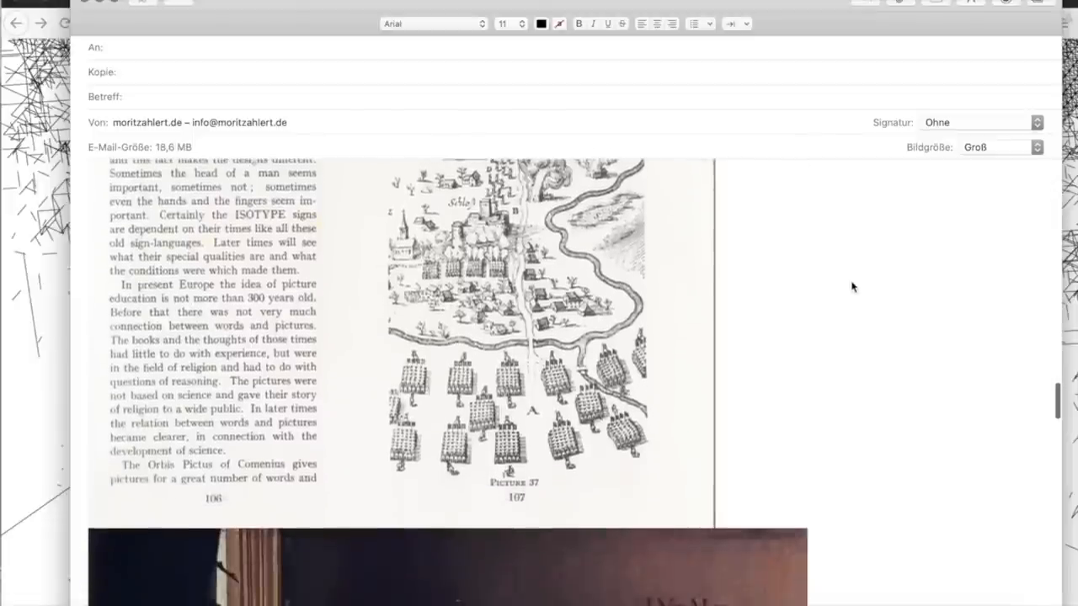
scroll(down, 3)
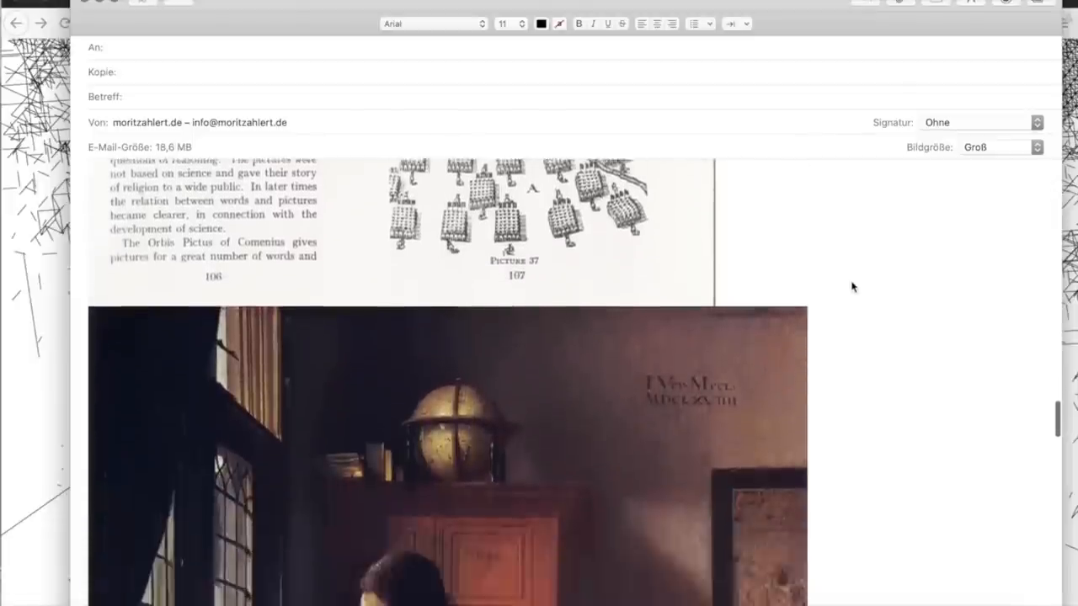
scroll(down, 3)
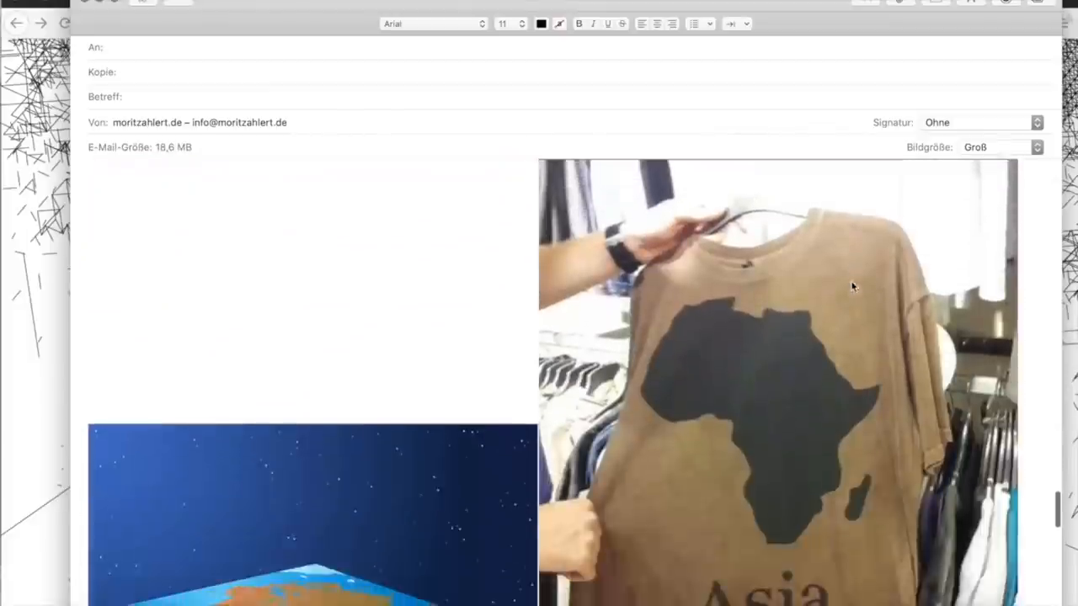
scroll(down, 3)
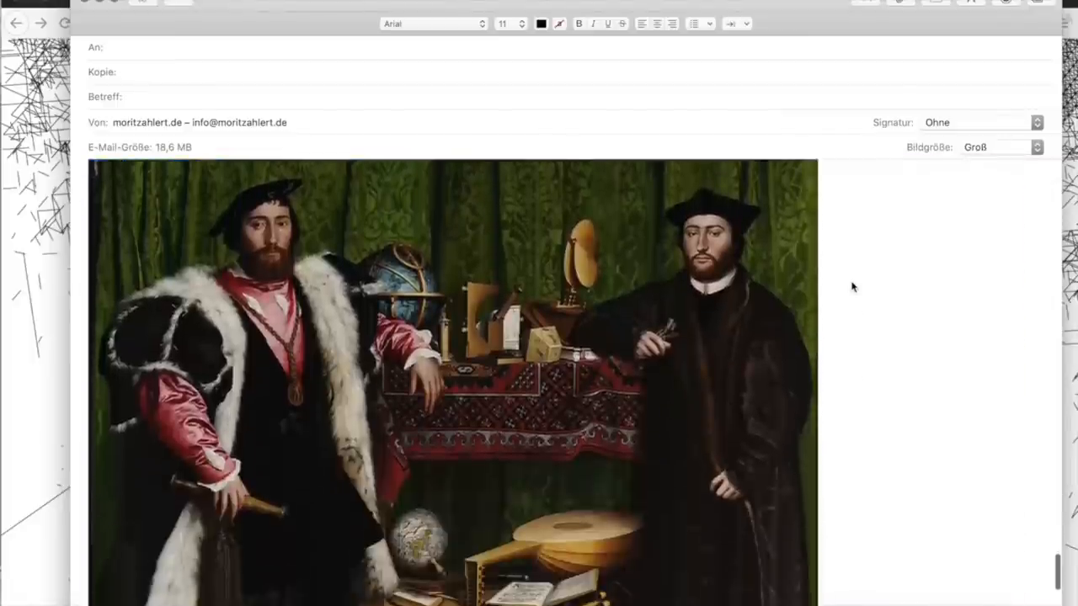
scroll(down, 3)
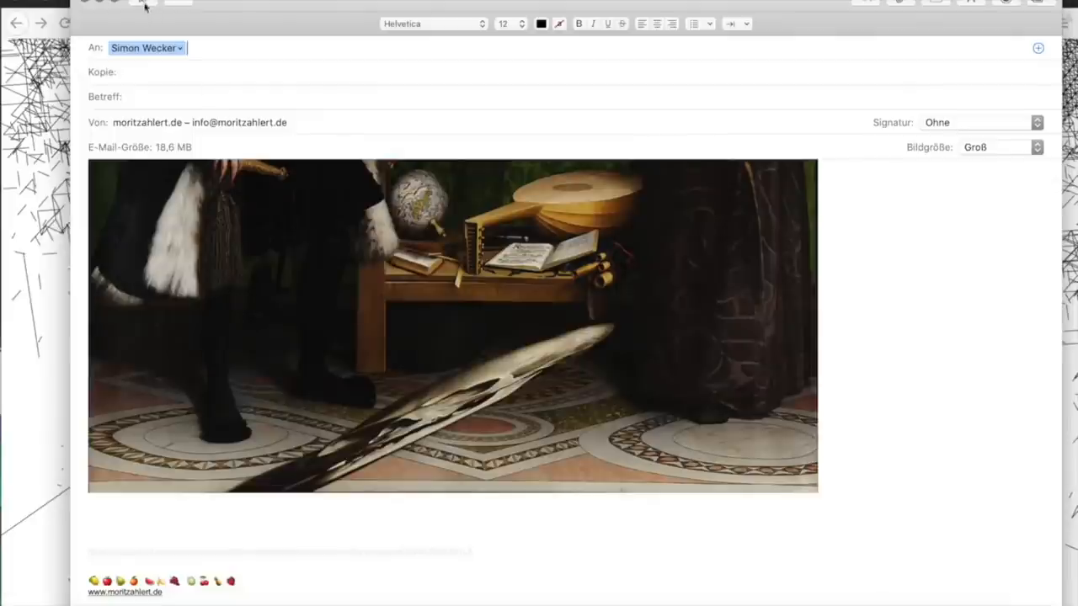
click(144, 3)
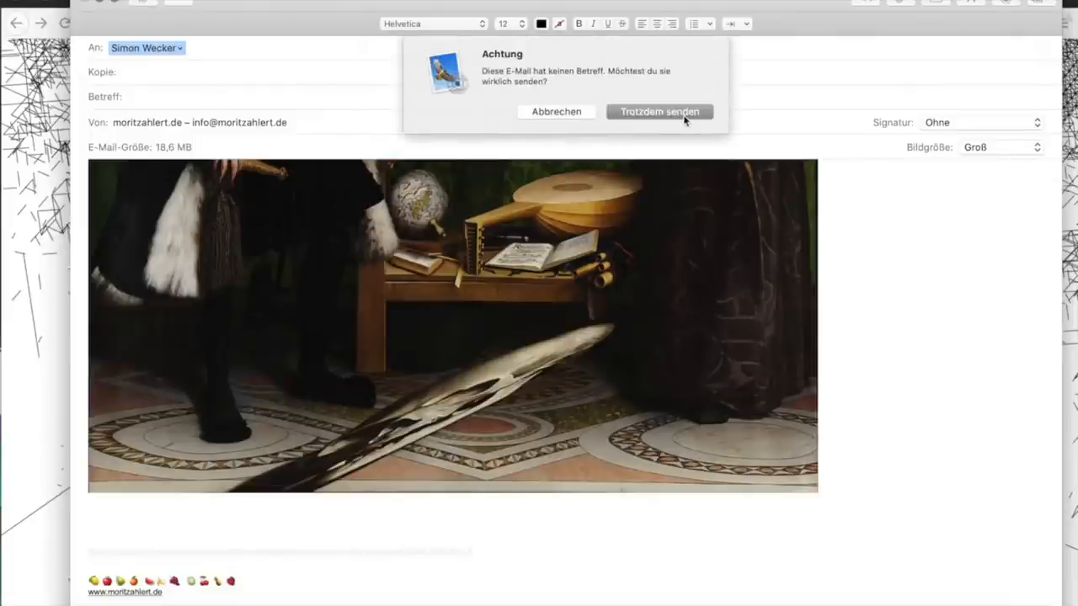
click(660, 111)
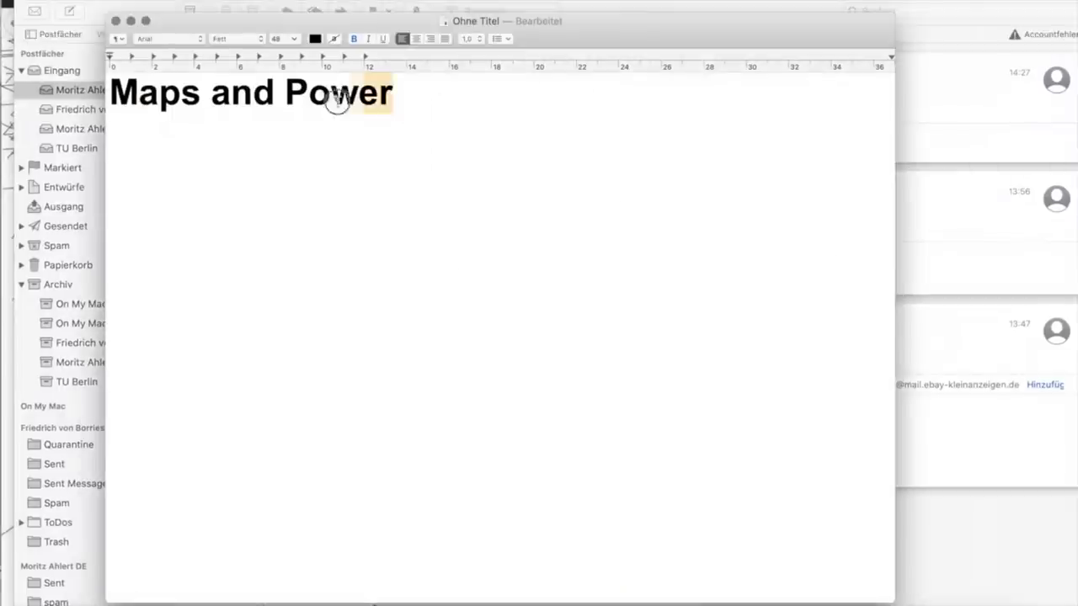
Overwrite the heading with 'Critical Cartography'
text(Cr)
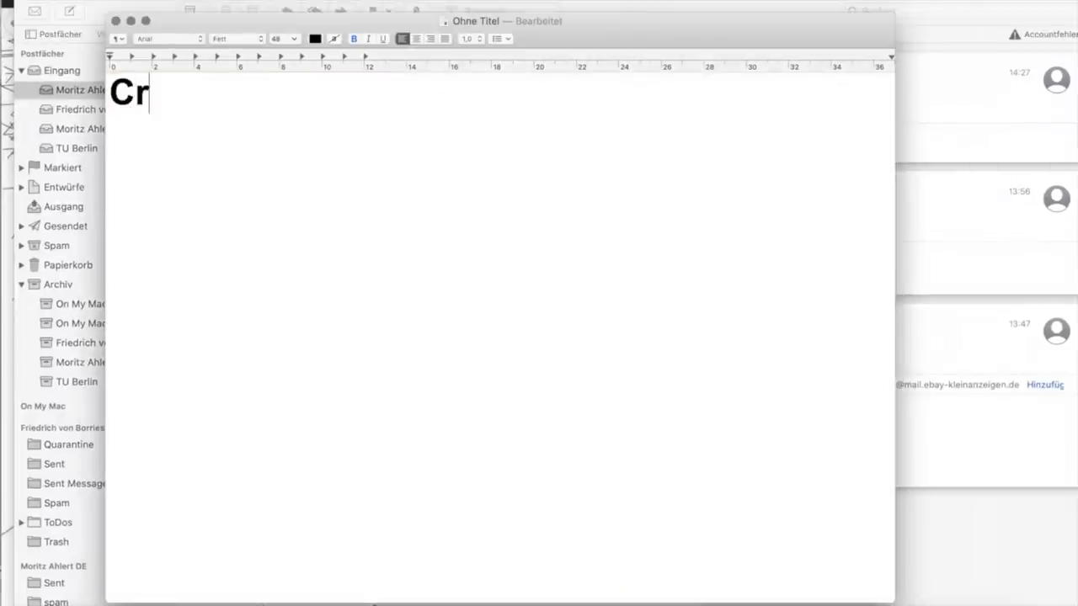
text(itical C)
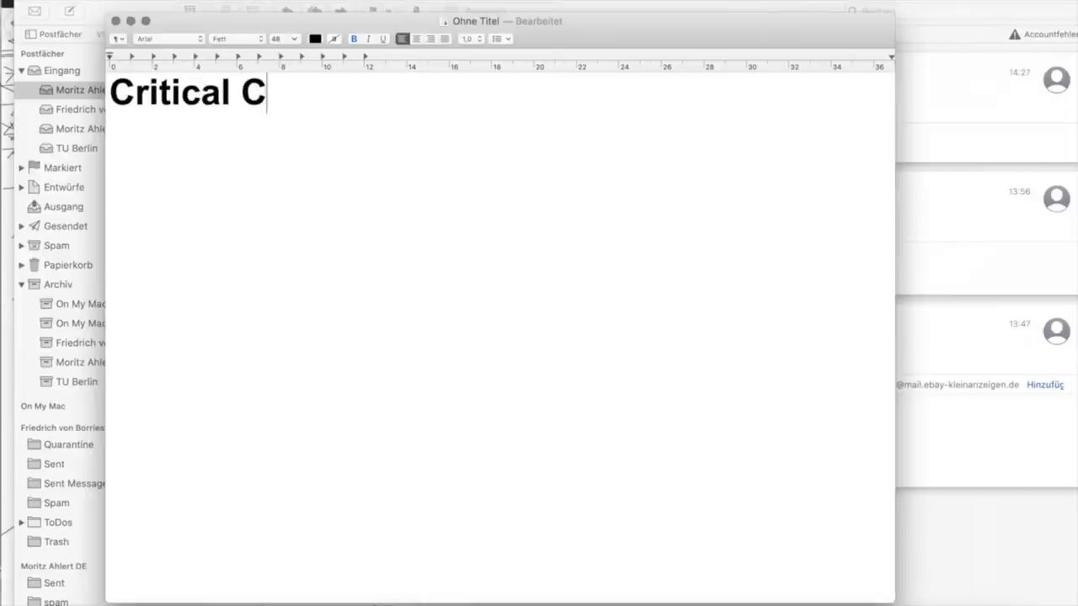
text(artograo)
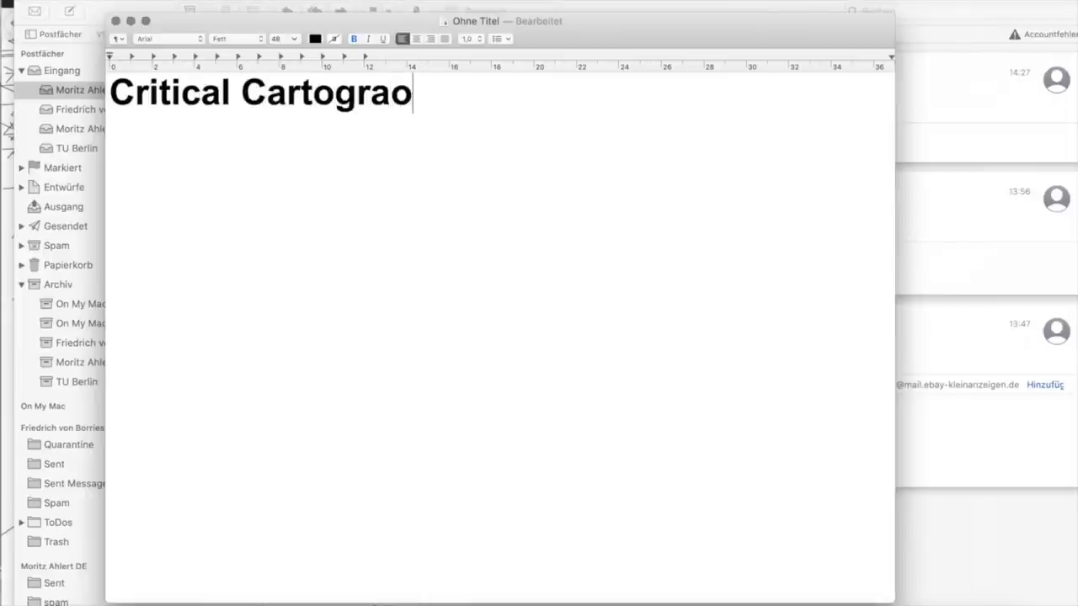
text(phy)
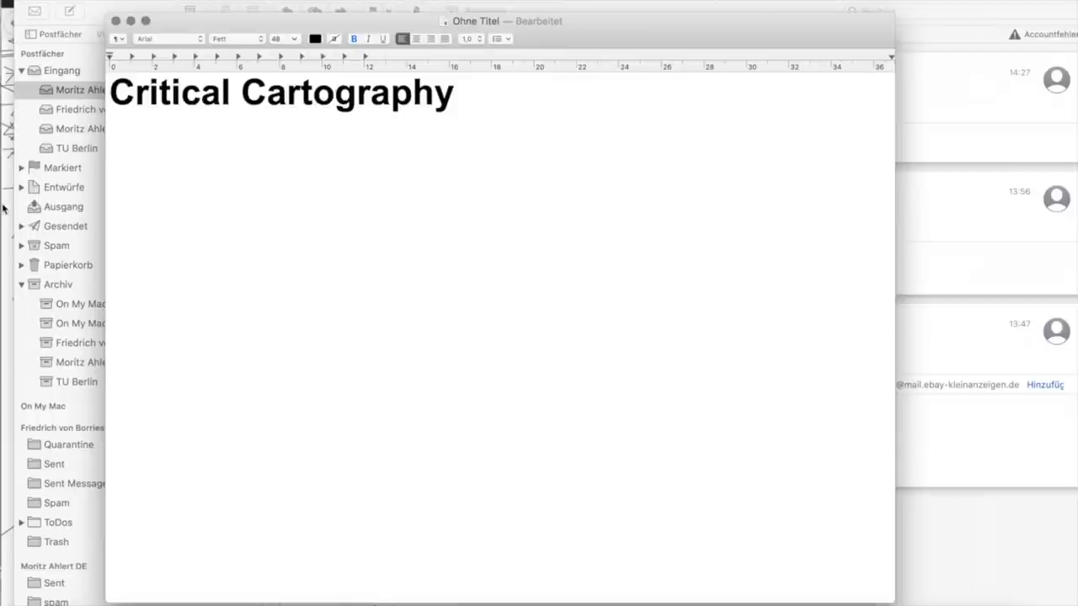
mouse_move(168, 295)
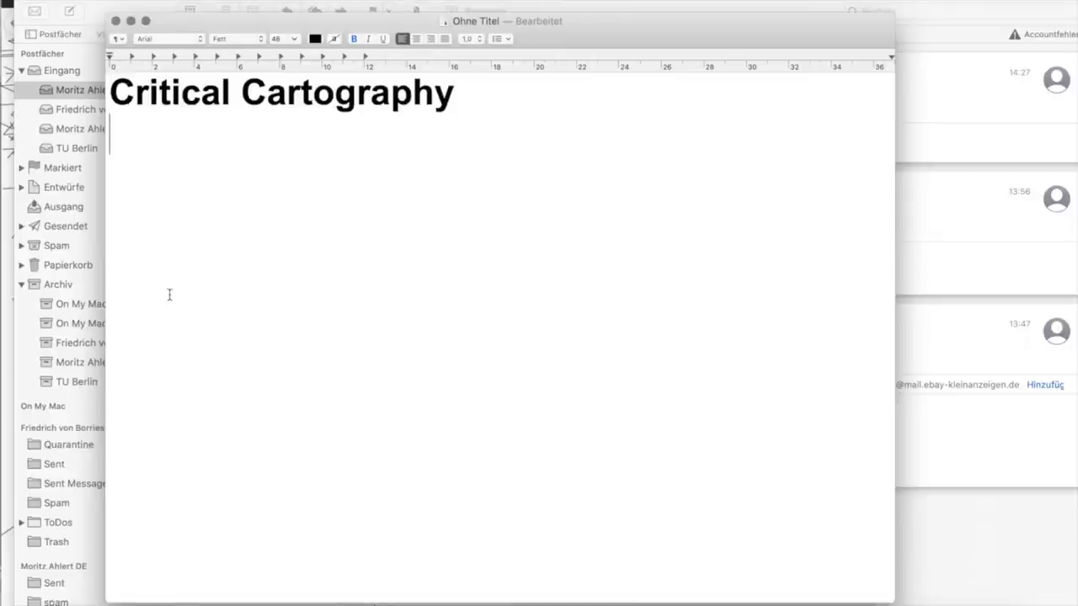
mouse_move(121, 553)
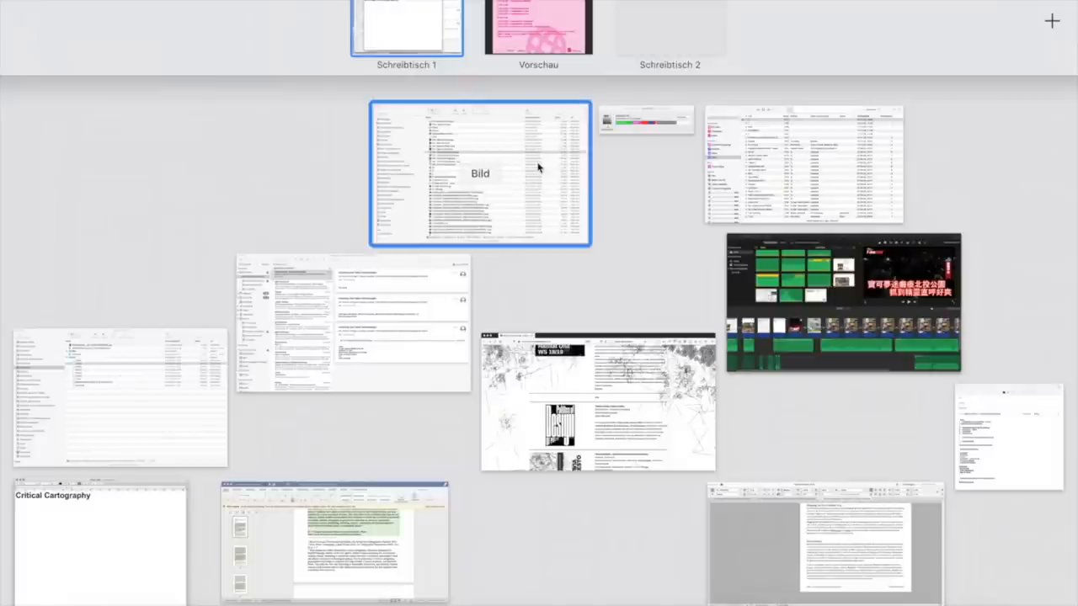
Bring the Finder window of image files forward from Mission Control
click(480, 171)
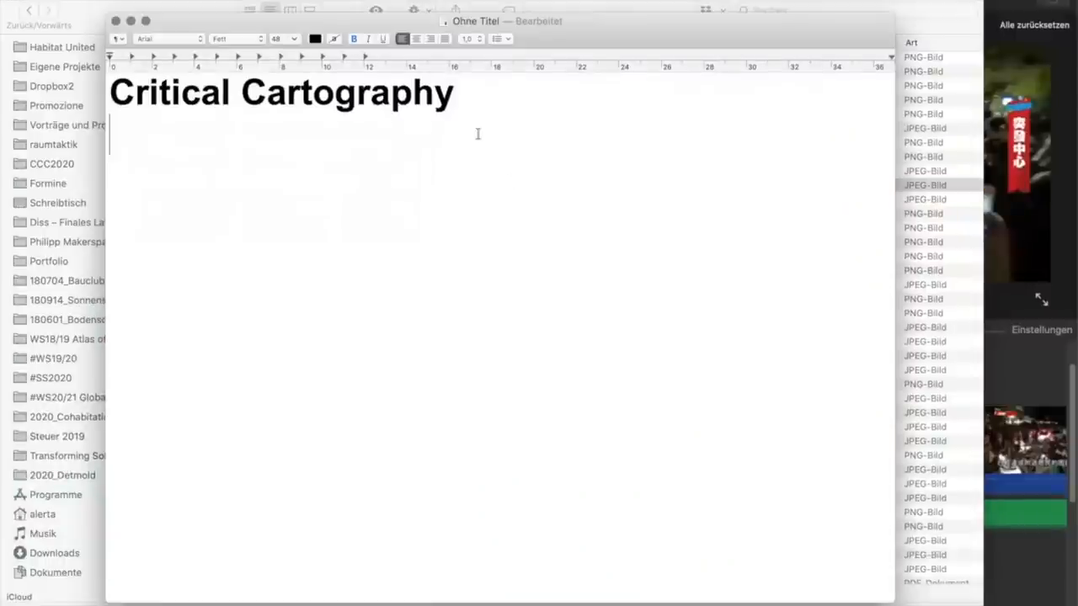
Overwrite the heading with 'Google Maps'
text(Go)
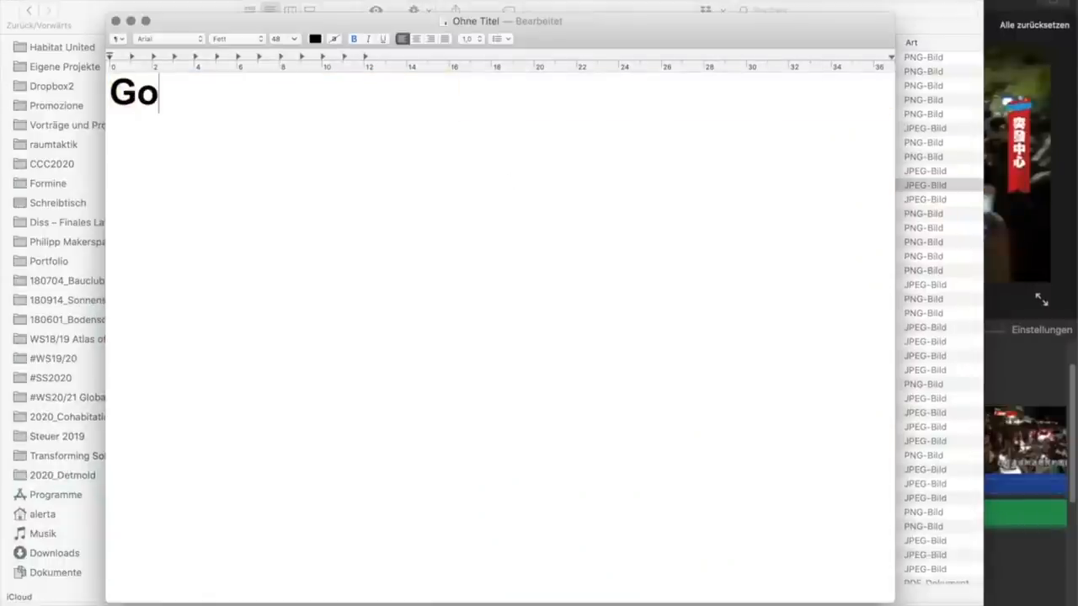
text(ogle Maps)
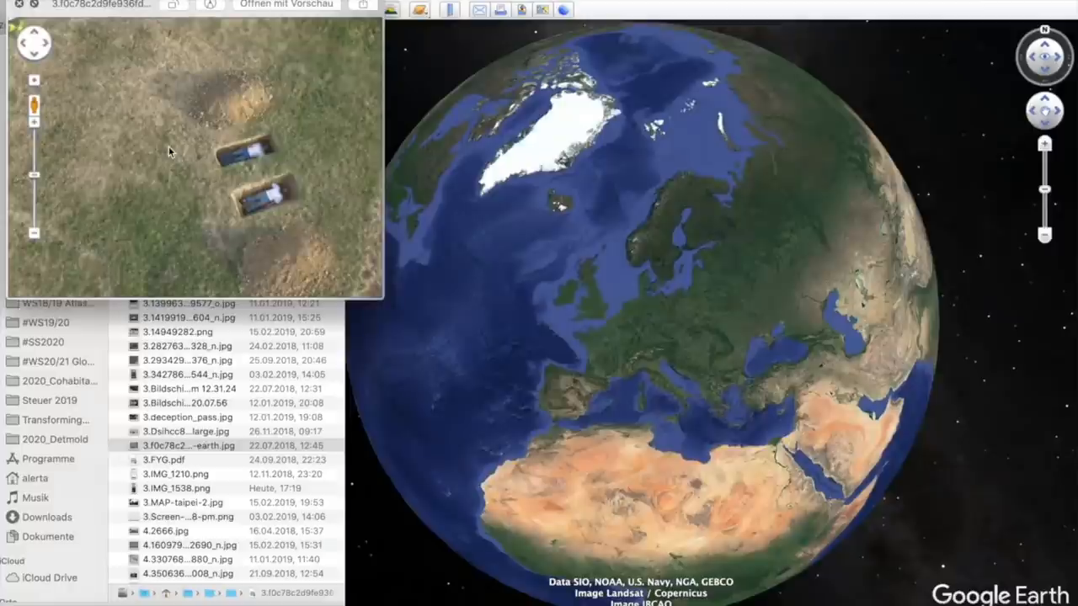
Close the aerial photo preview in Finder, returning TextEdit to the front
double_click(163, 459)
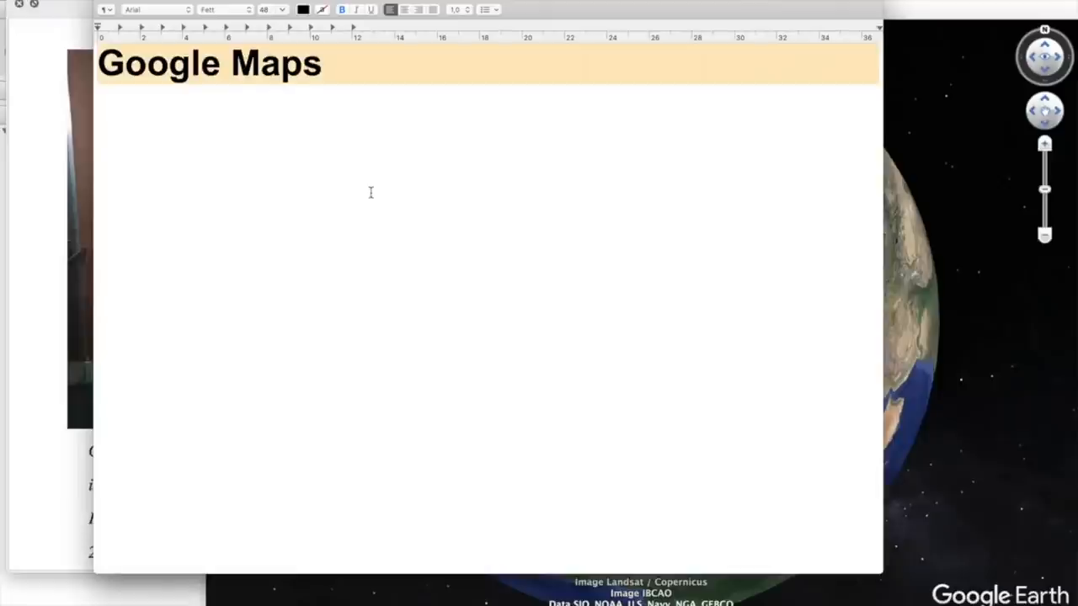
Add the credit line 'Simon Weckert, Google Maps Borders, 2019' below the heading
text(Simon Weckert, Google Maps Borders, 2019)
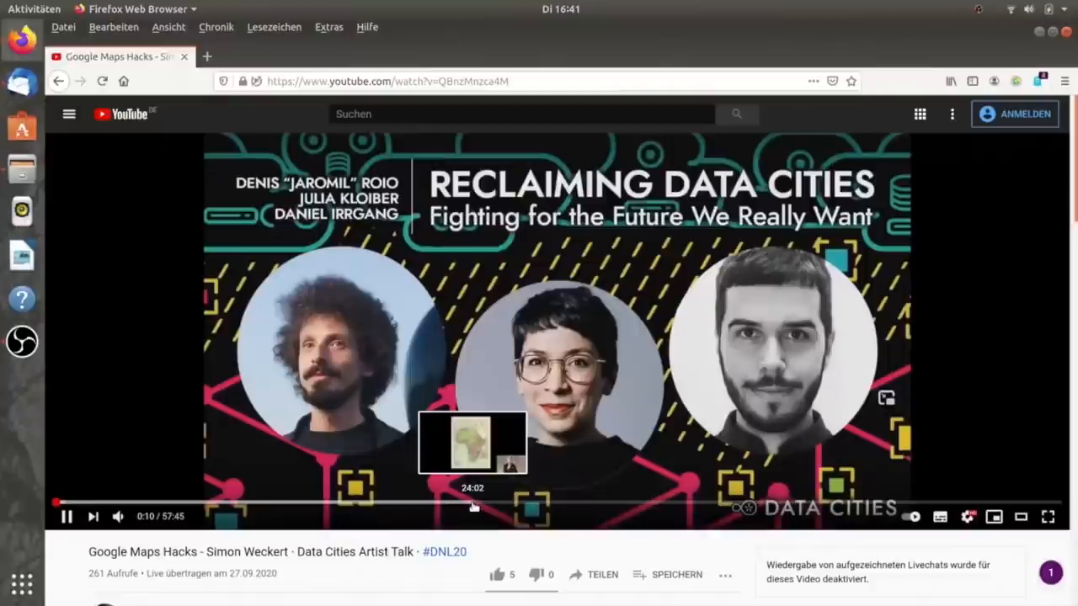
Jump the Google Maps Hacks talk ahead to around 24:02 where the speaker appears
click(472, 505)
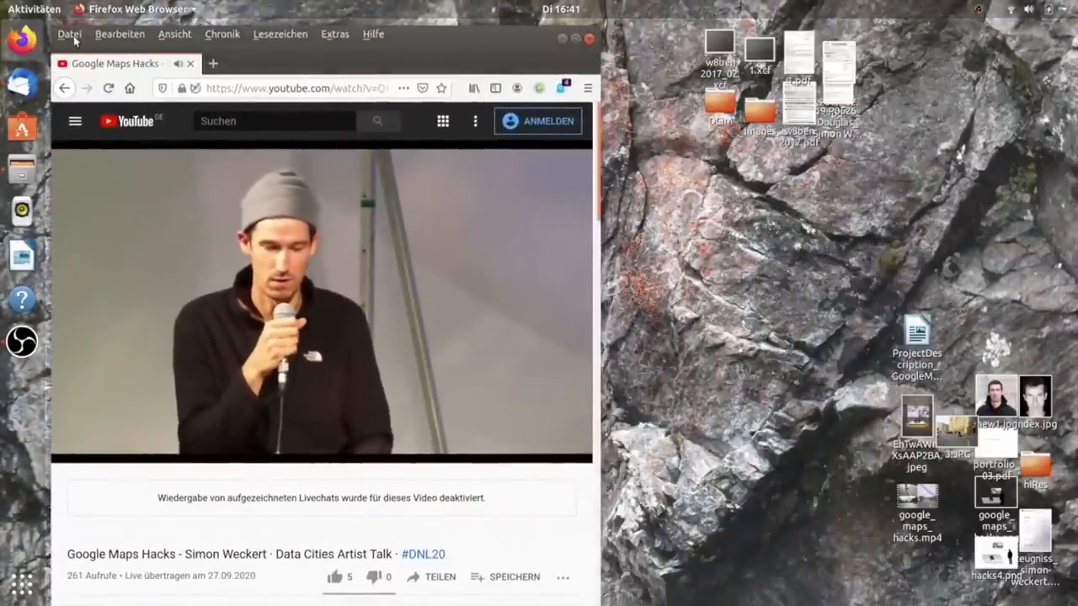
Load simonweckert.com in a second browser window beside the YouTube talk
click(69, 34)
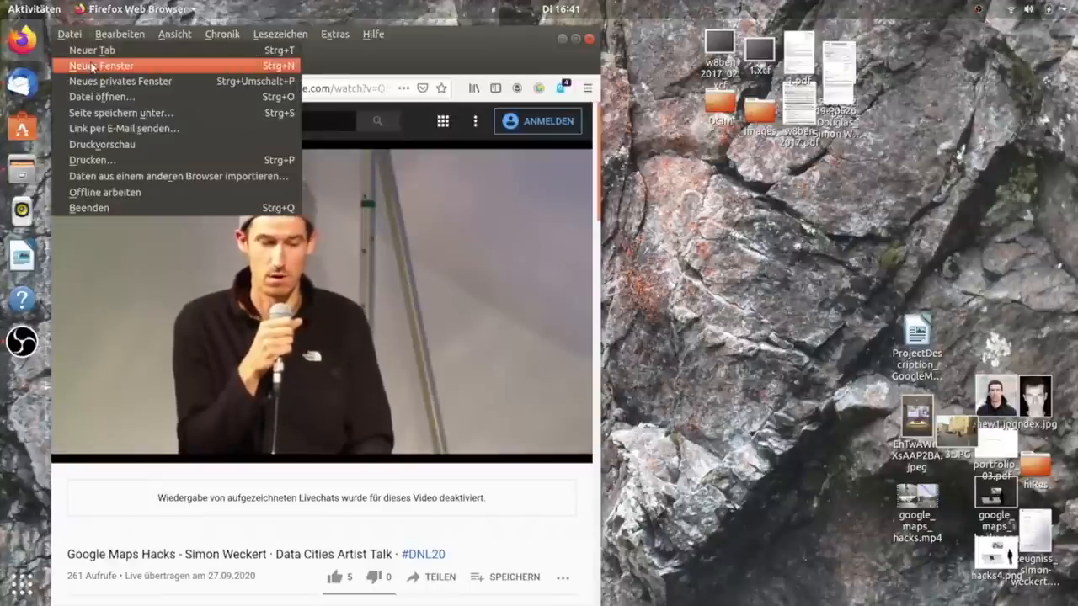
click(101, 64)
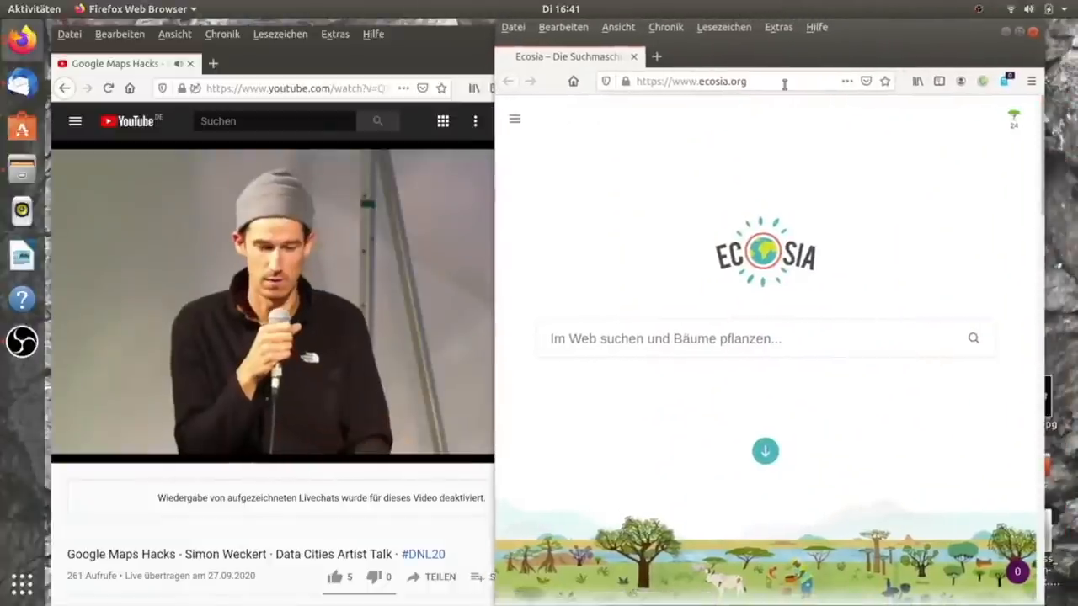
text(simonweckert.com)
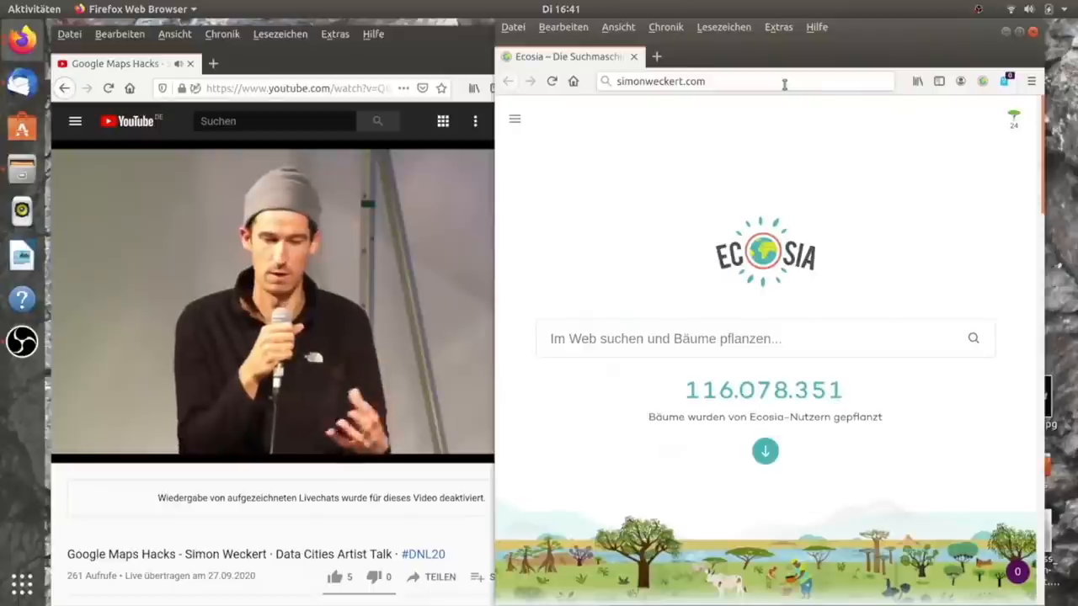
key(Return)
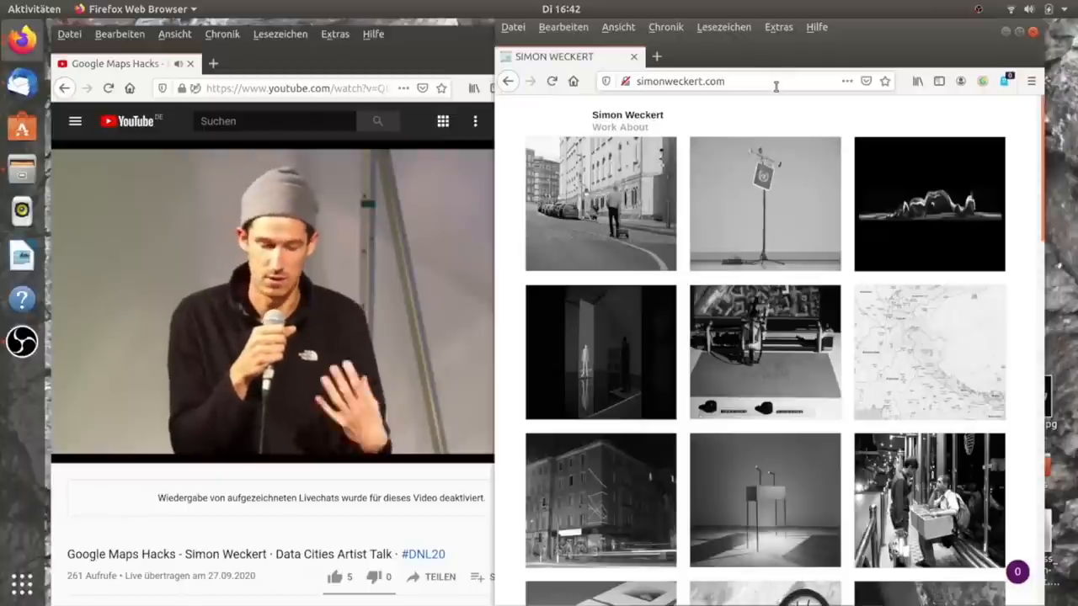
scroll(down, 3)
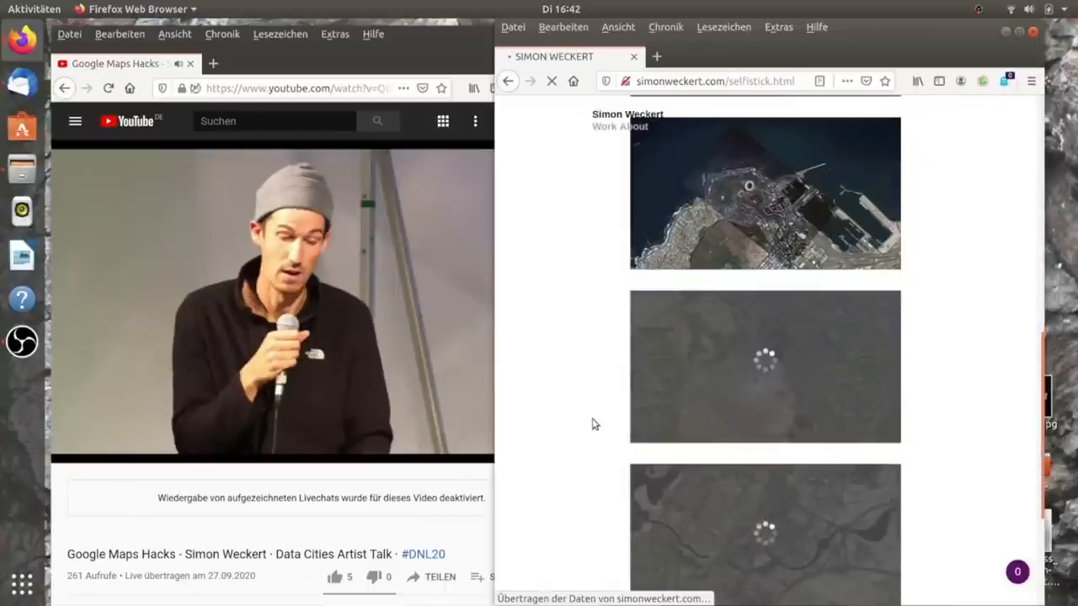
From the works overview, open the Maps from Space project page
click(603, 126)
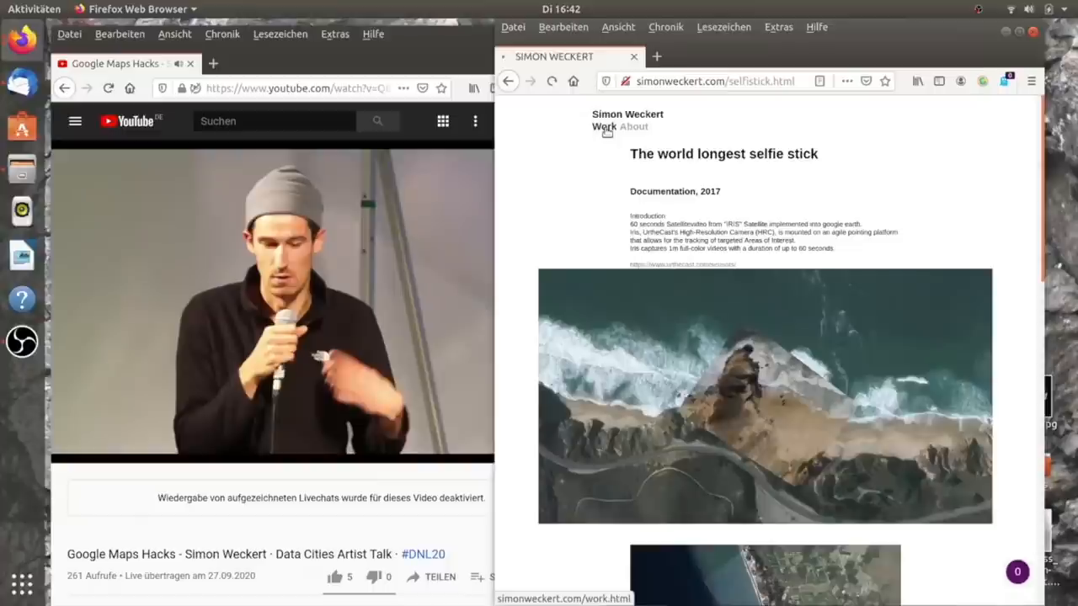
click(603, 127)
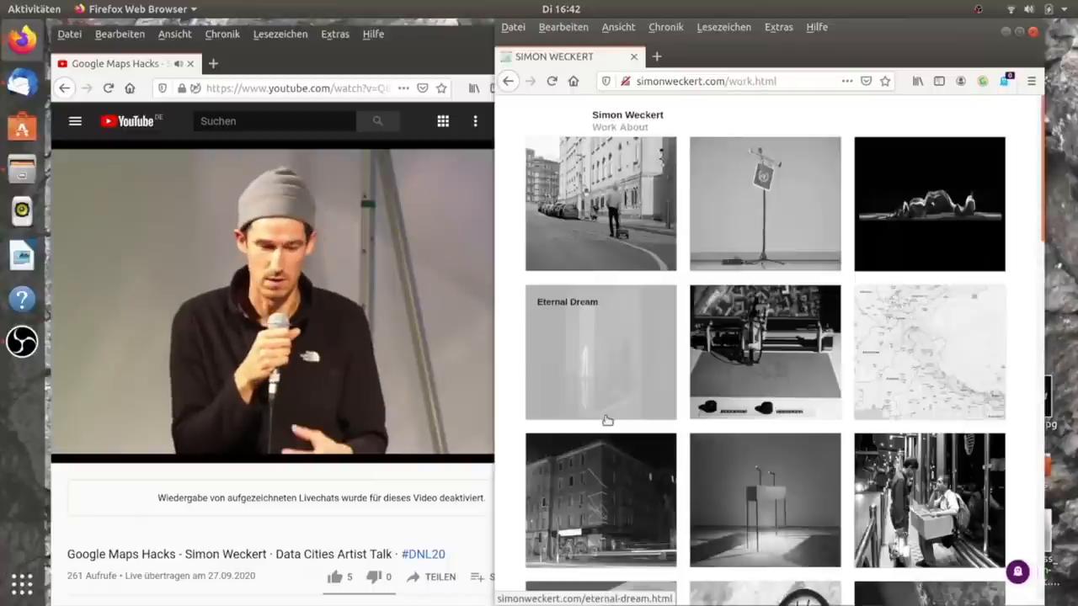
scroll(down, 3)
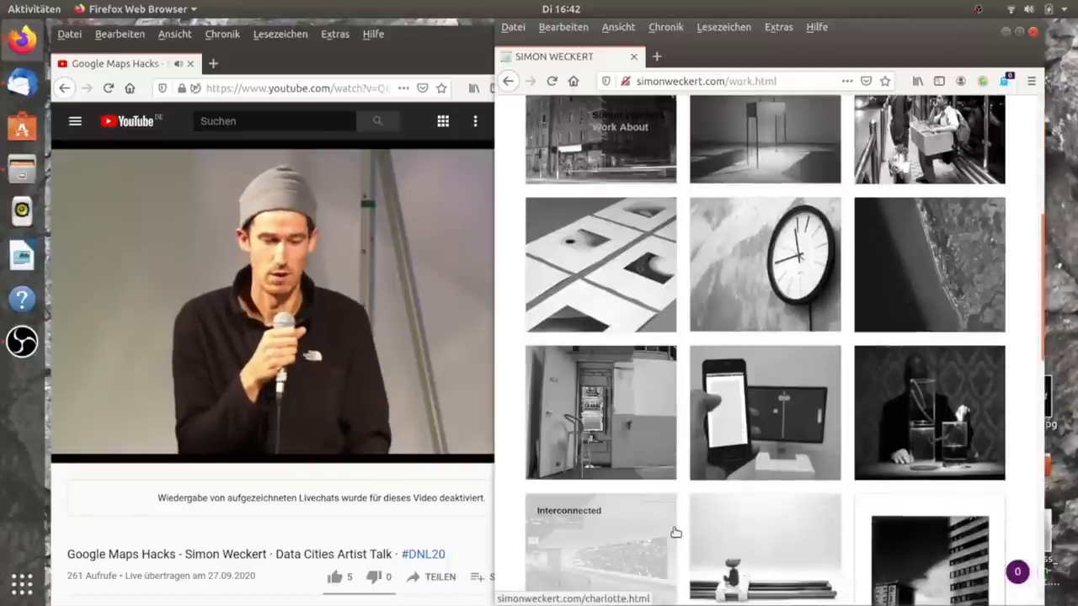
scroll(up, 3)
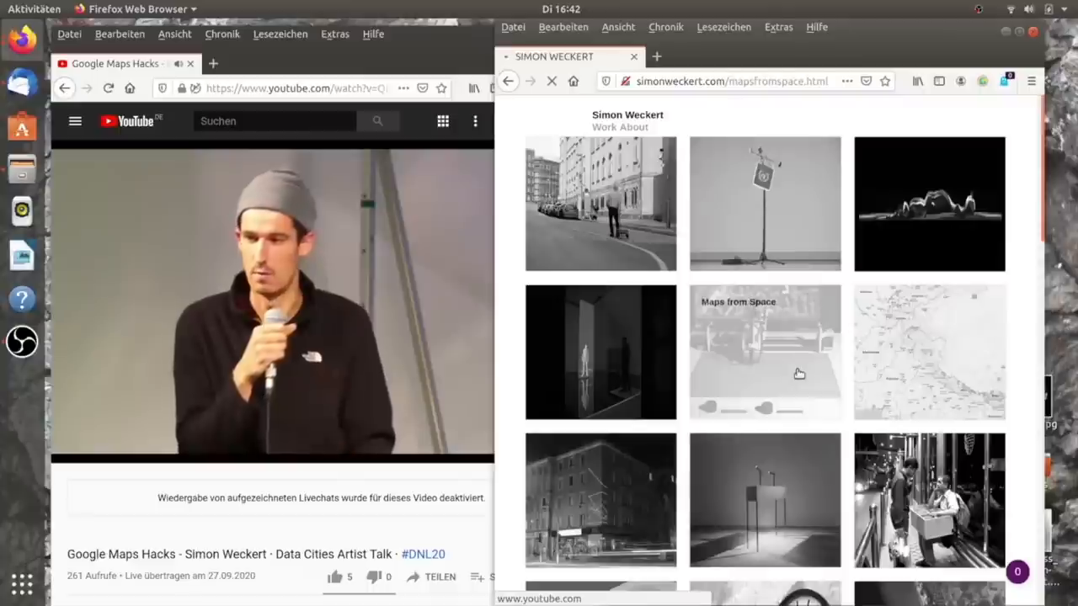
click(764, 352)
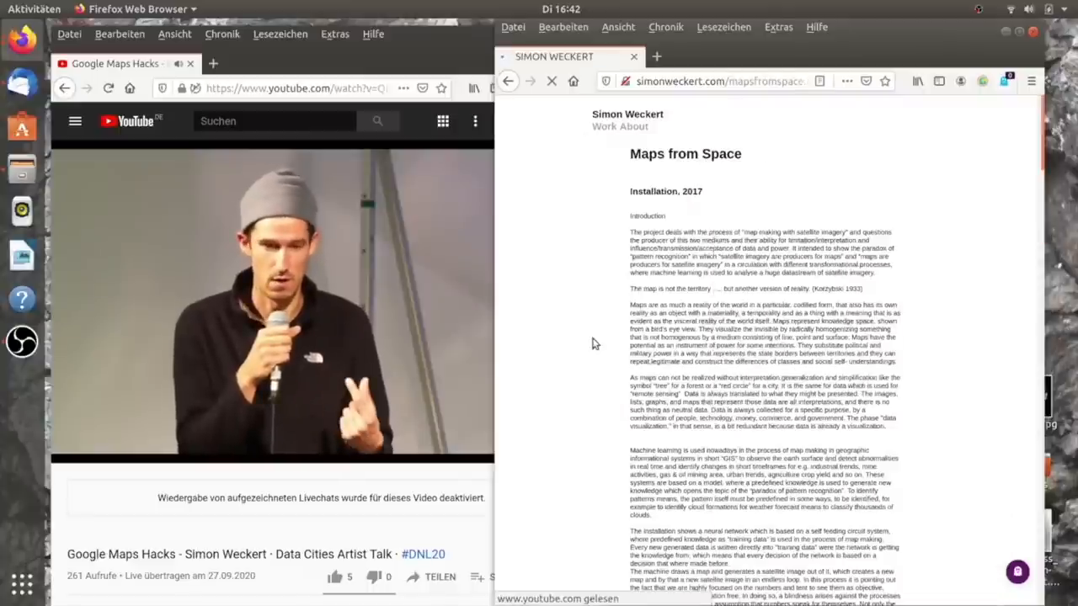
Look through the Maps from Space photos and embedded videos, ending near the top
scroll(down, 3)
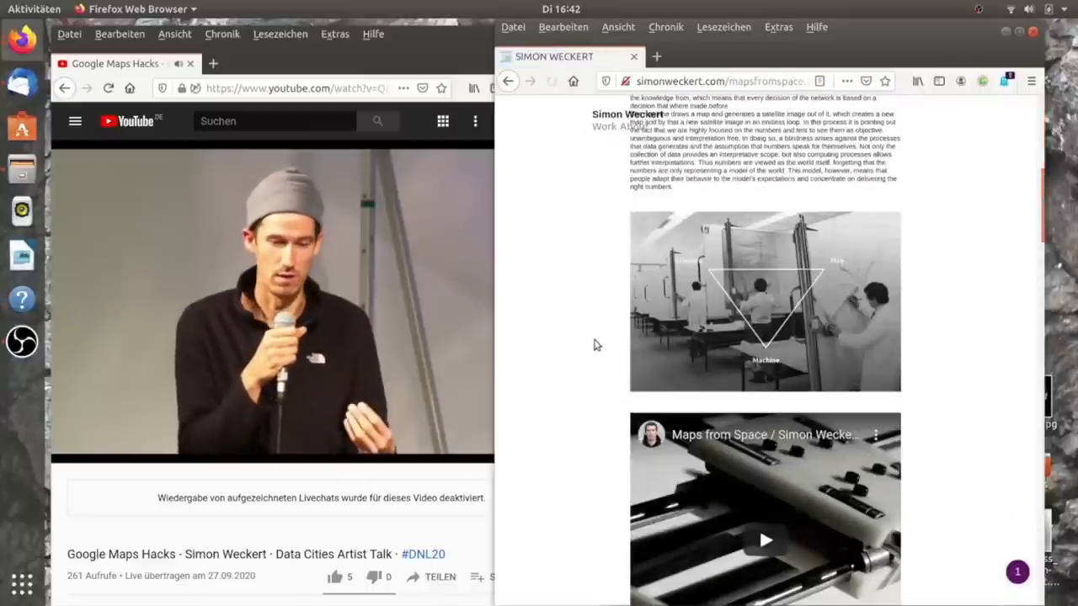
scroll(down, 3)
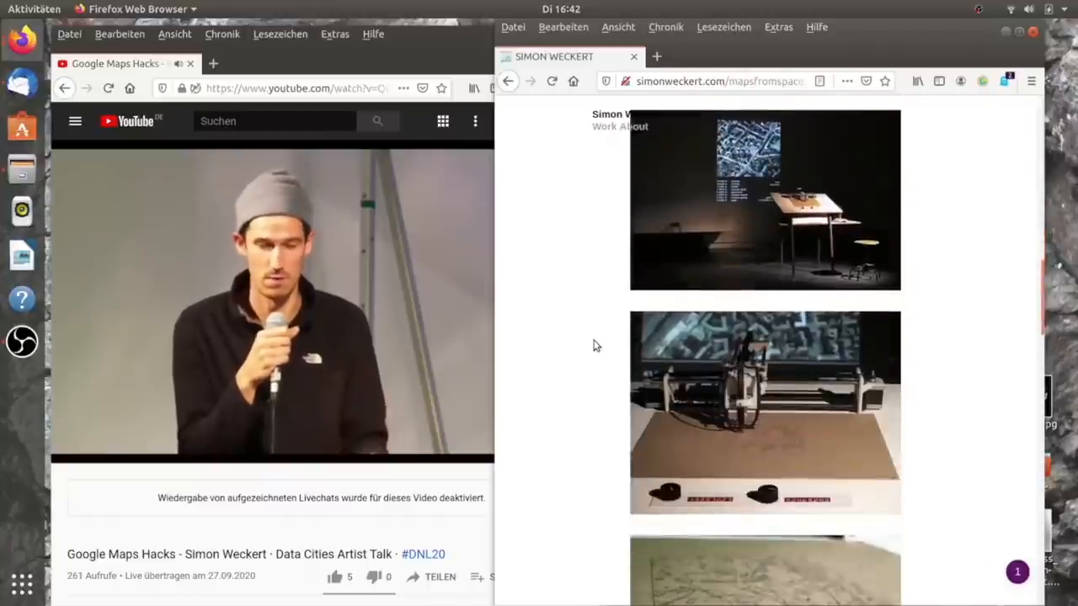
scroll(down, 3)
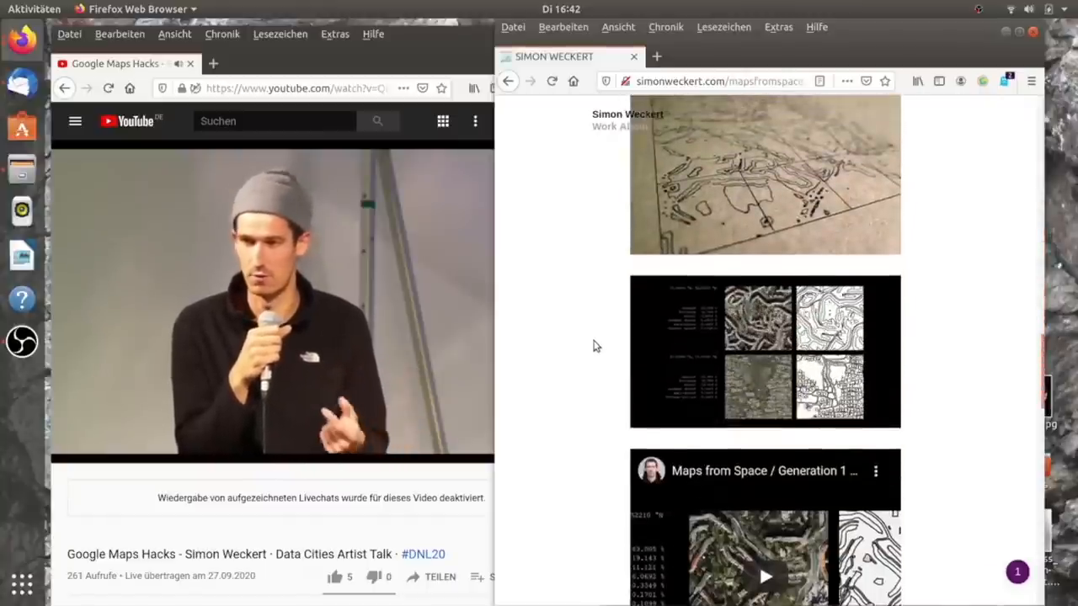
scroll(down, 3)
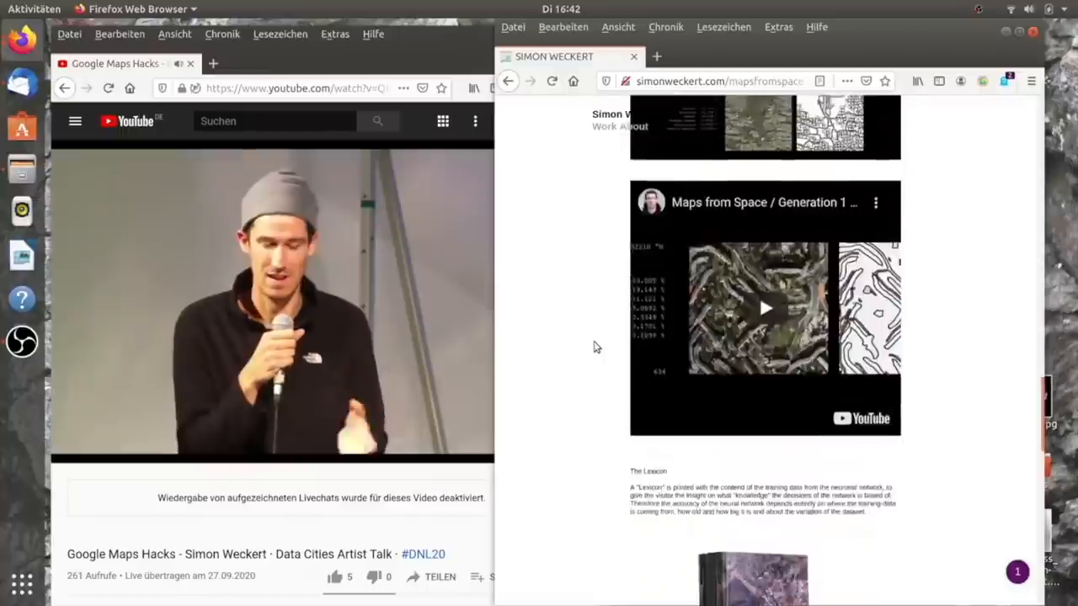
scroll(down, 3)
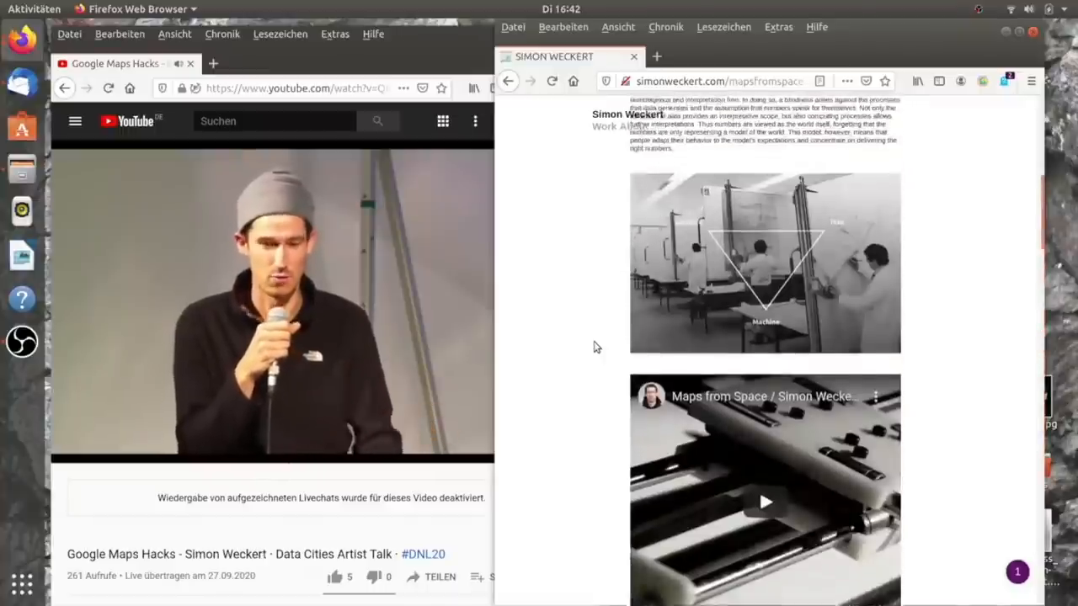
scroll(up, 3)
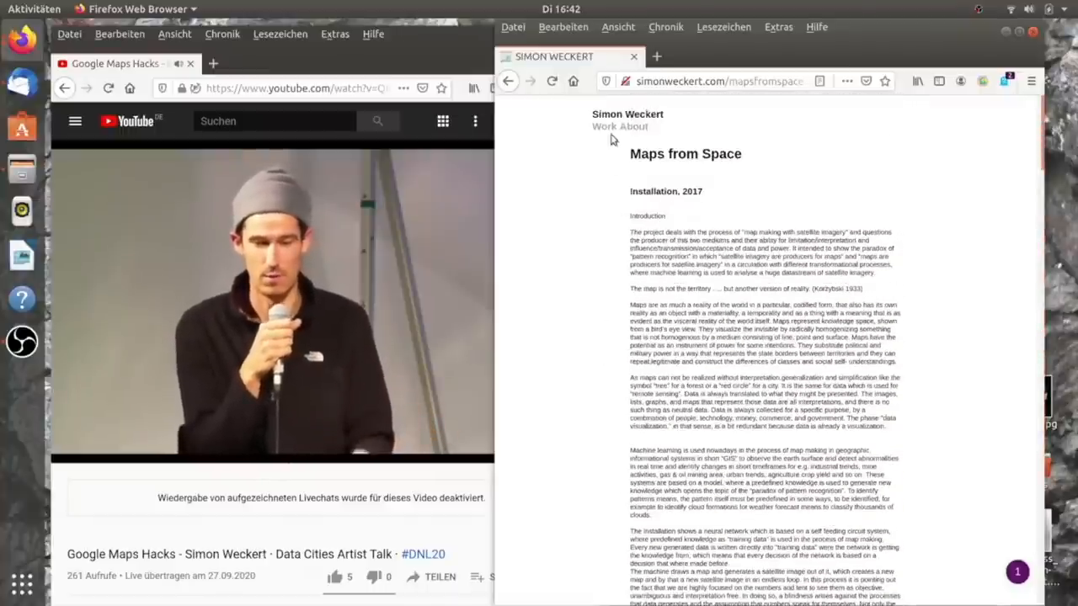
Return to the Work overview grid and browse its black-and-white project thumbnails
click(604, 127)
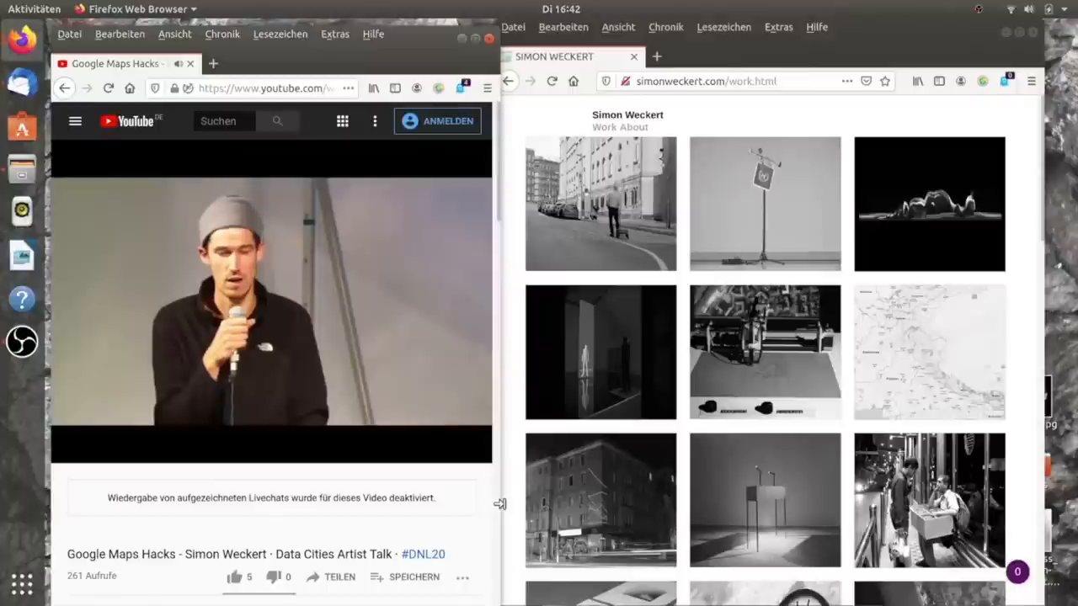
click(564, 57)
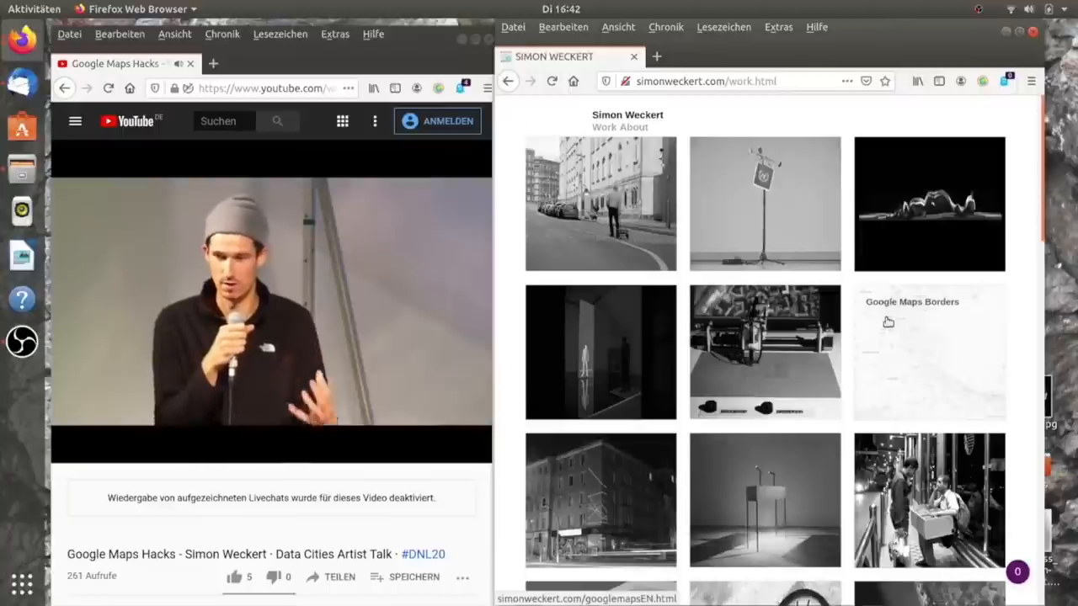
scroll(down, 3)
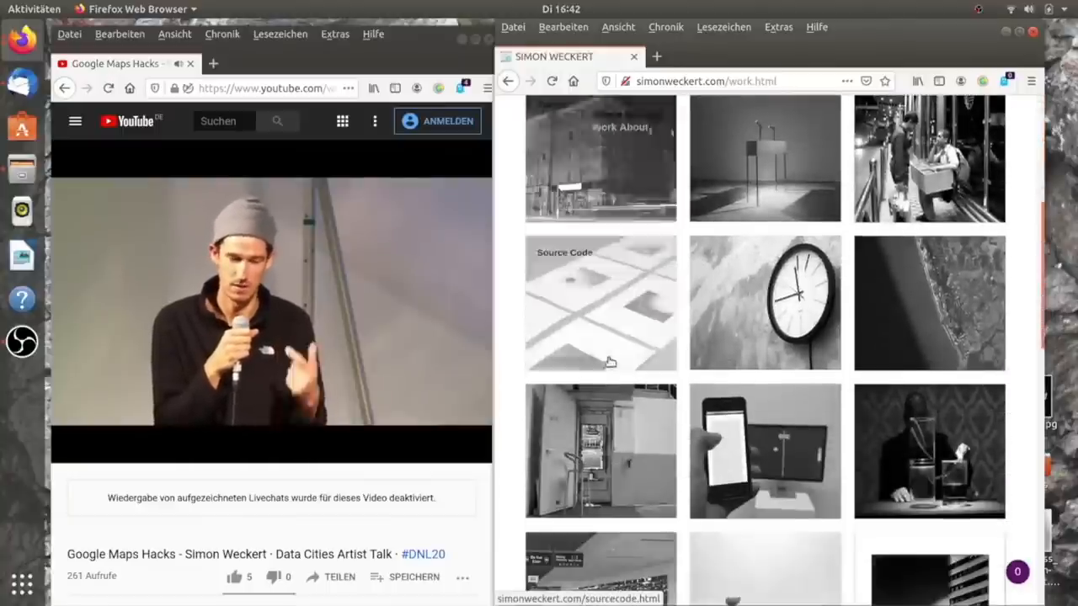
scroll(down, 3)
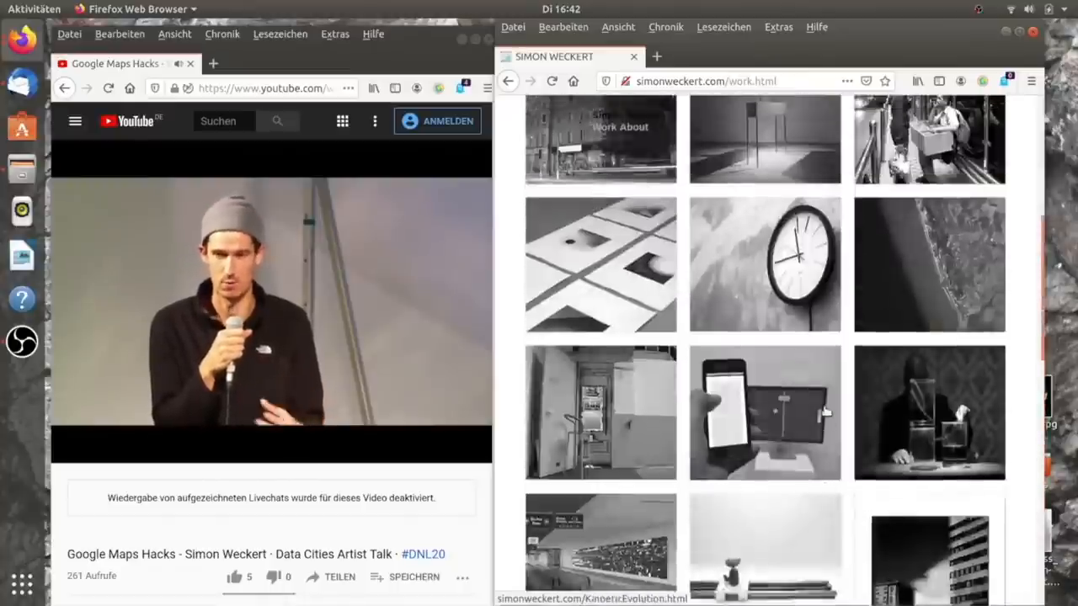
scroll(up, 3)
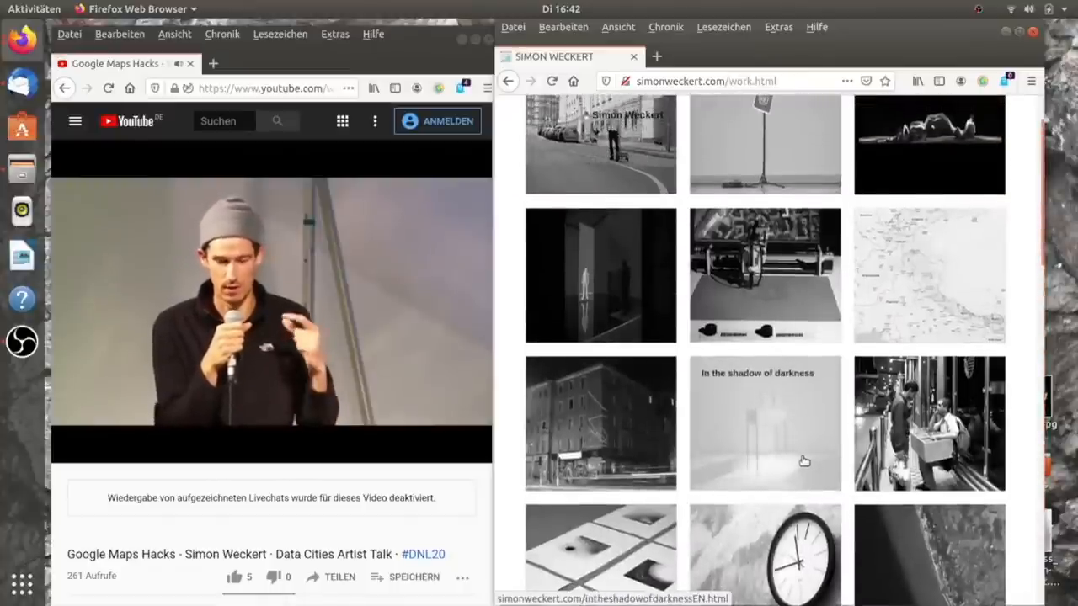
scroll(up, 3)
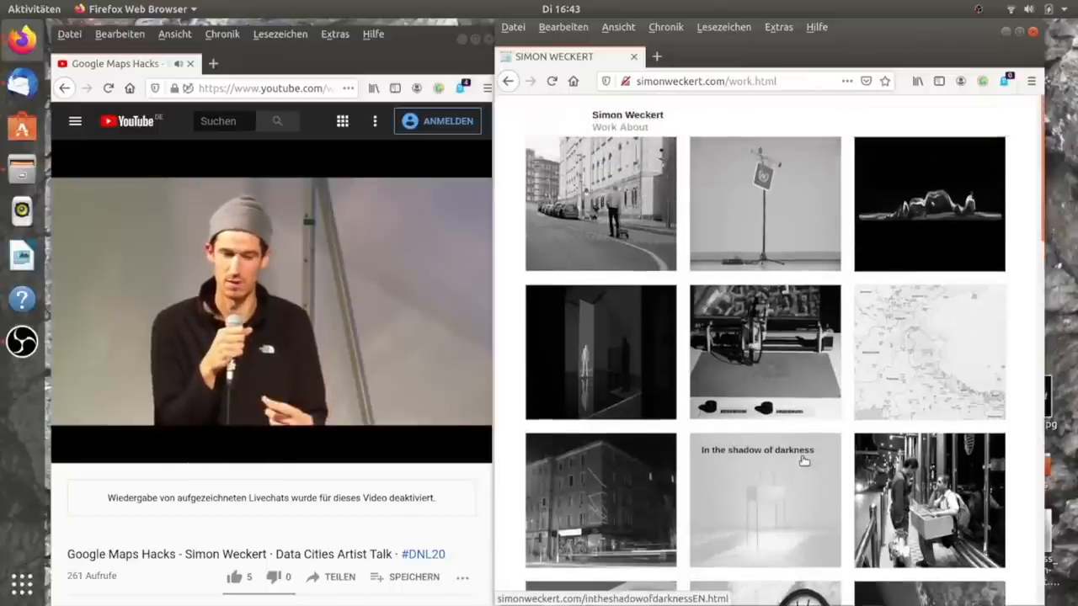
click(269, 304)
text(mercado)
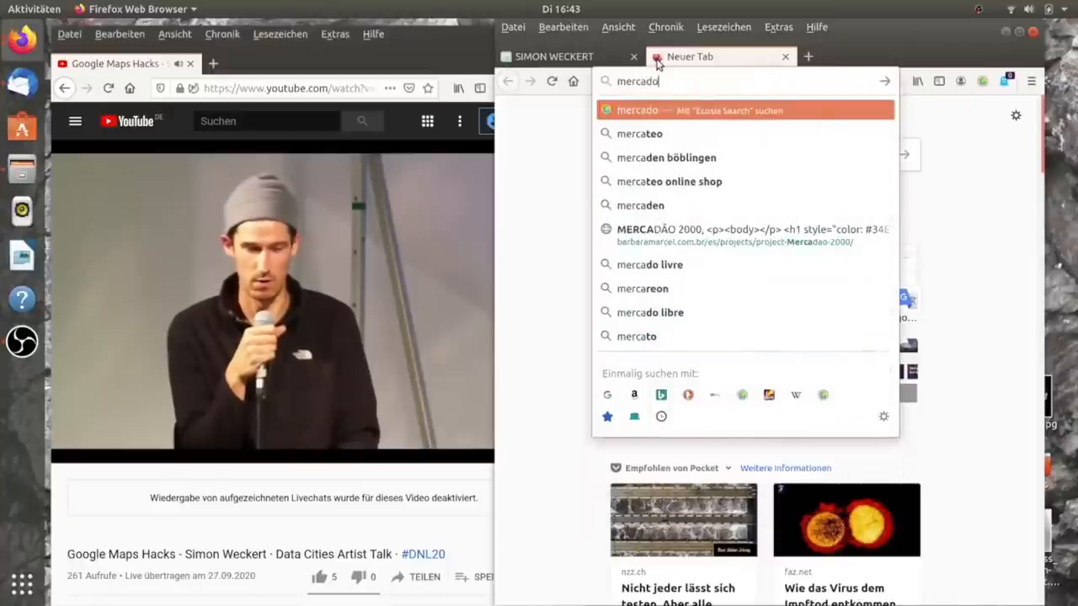
Search Ecosia for 'mercator projection' and show the image results
text(r pro)
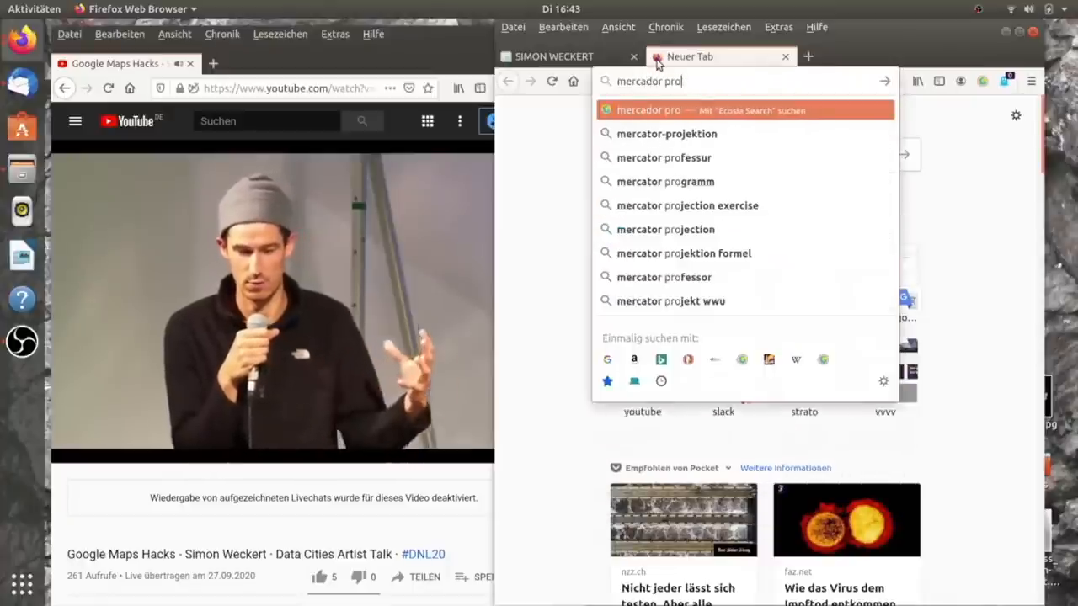
click(667, 133)
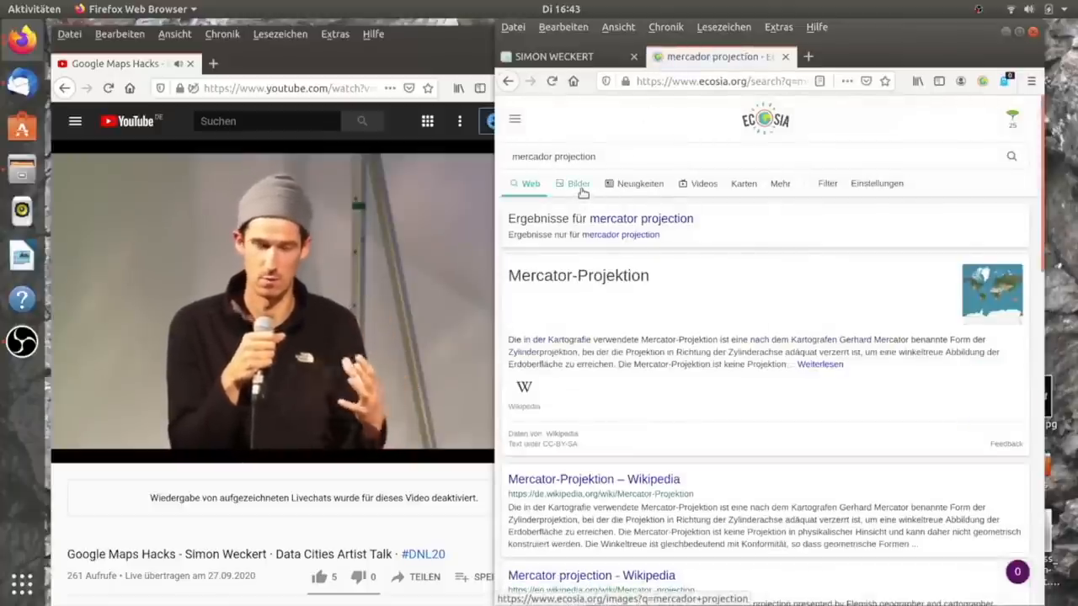
click(578, 184)
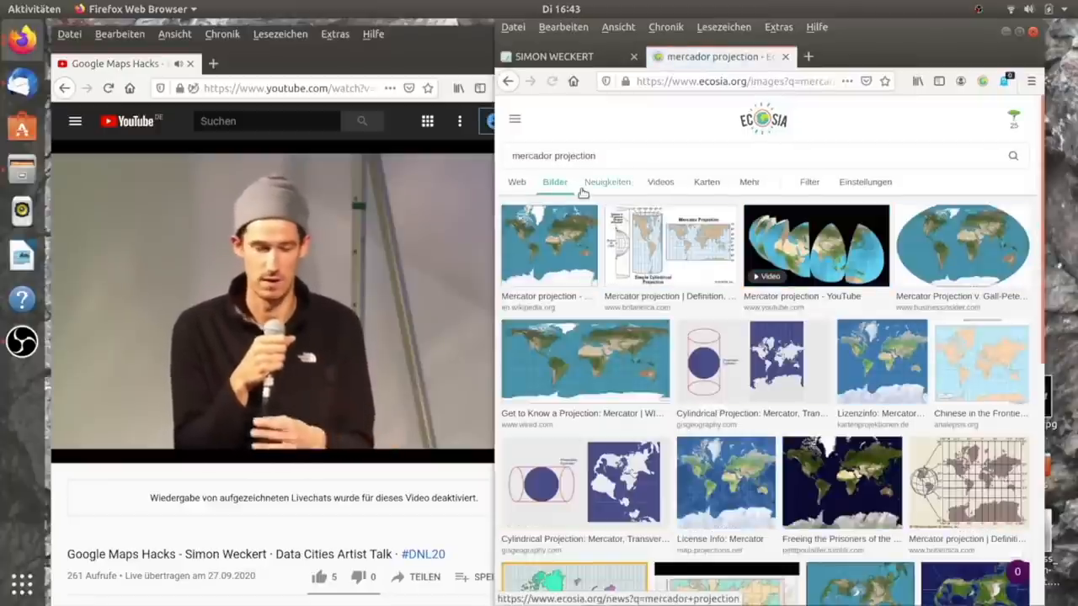
View a Mercator world map image enlarged, then dismiss the preview
click(584, 361)
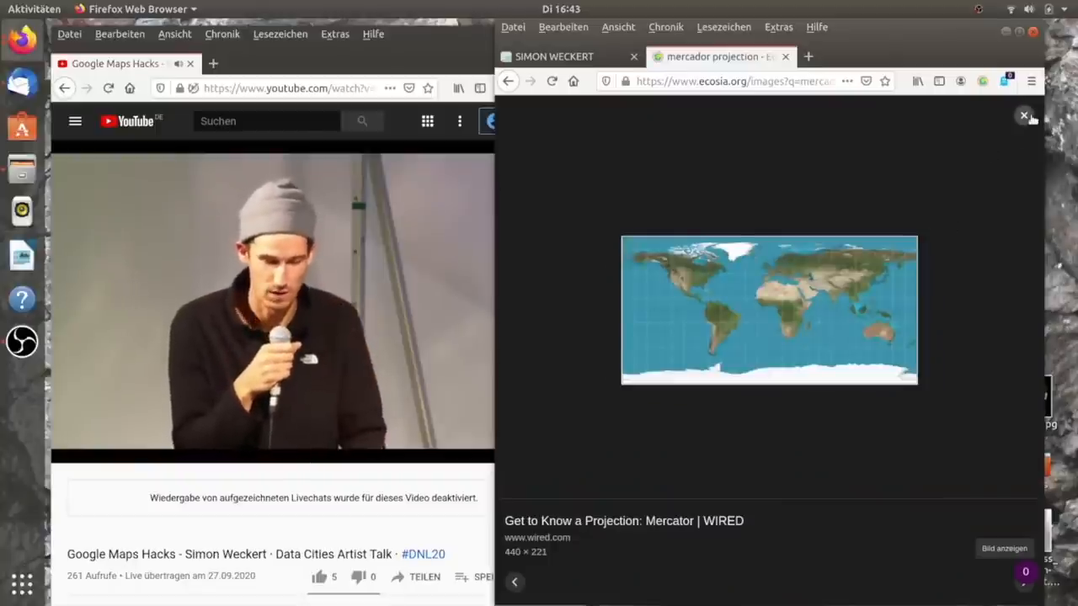
click(1024, 115)
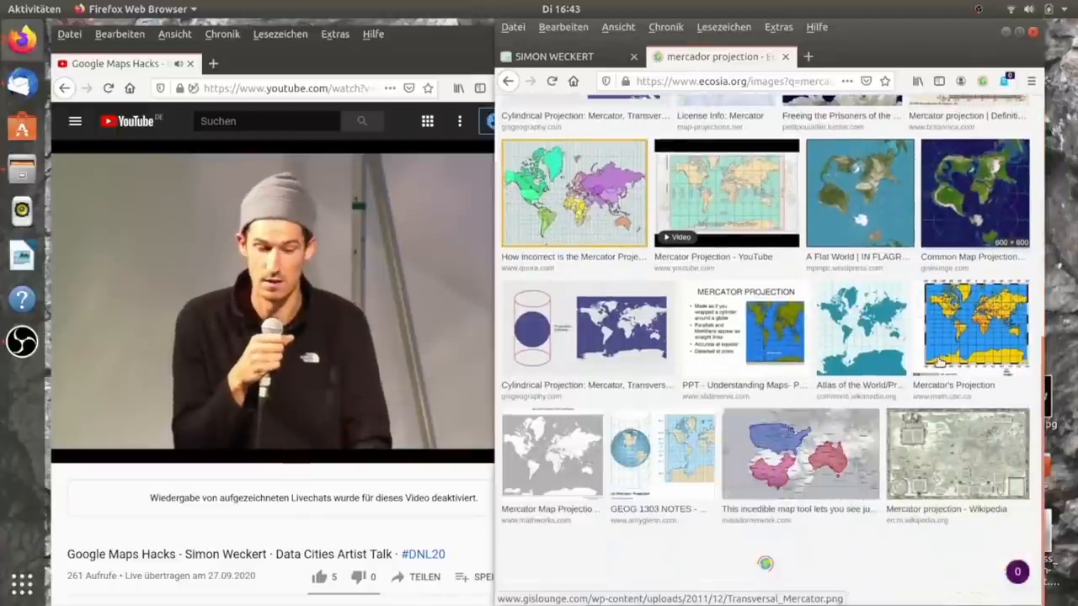
scroll(down, 3)
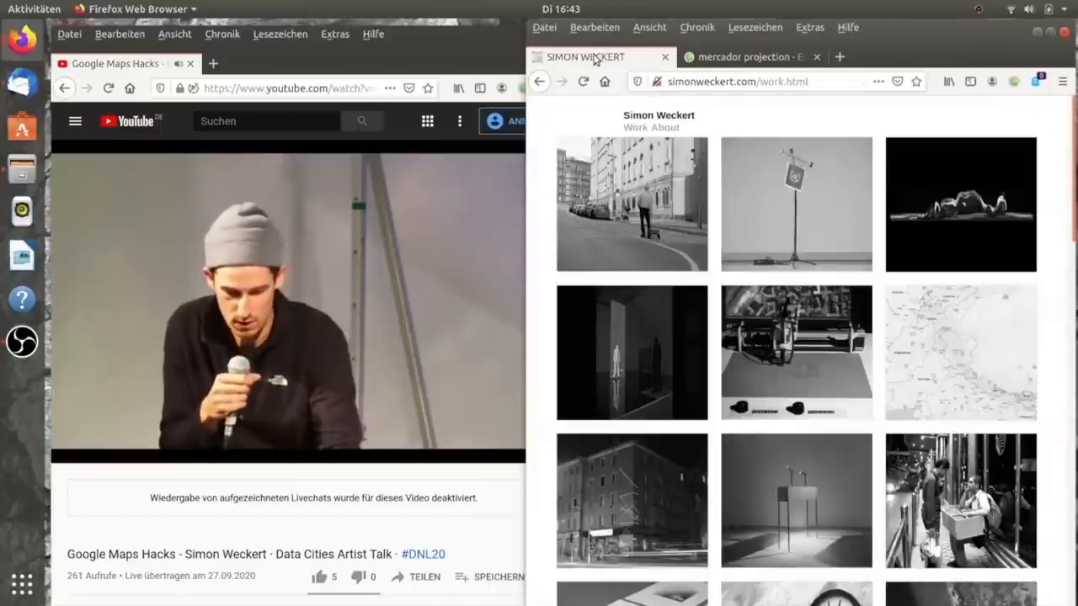
Open the Google Maps Borders project from the work grid, showing China and India map comparisons
scroll(down, 3)
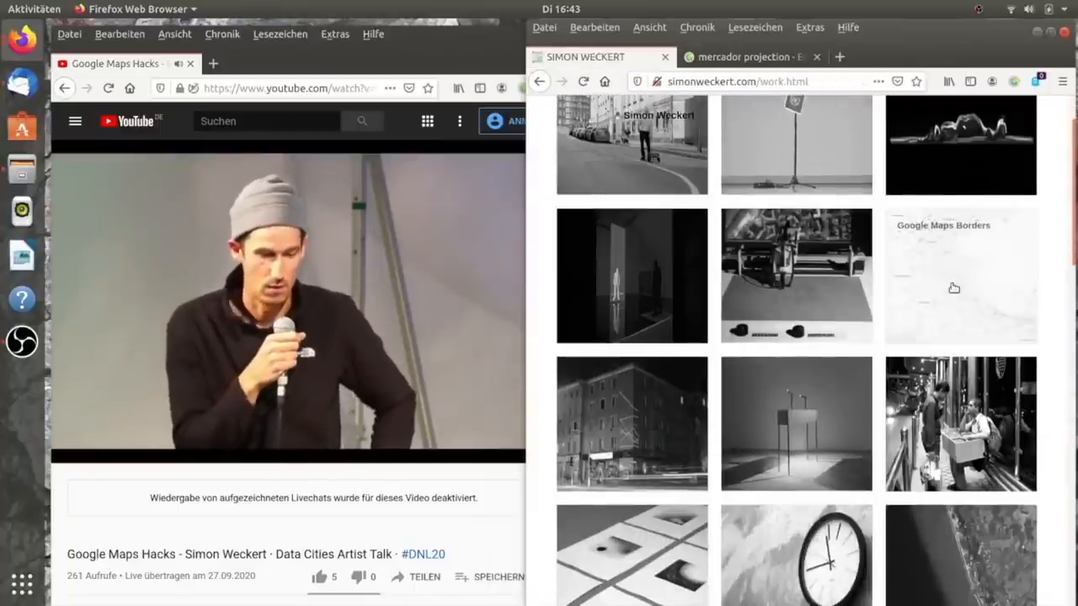
click(953, 286)
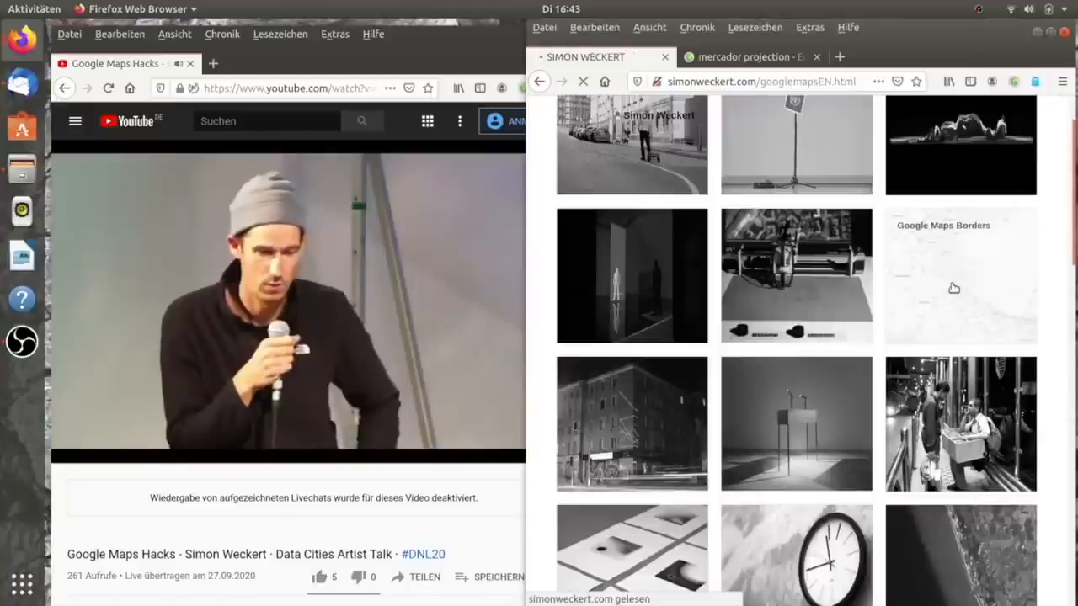
click(954, 287)
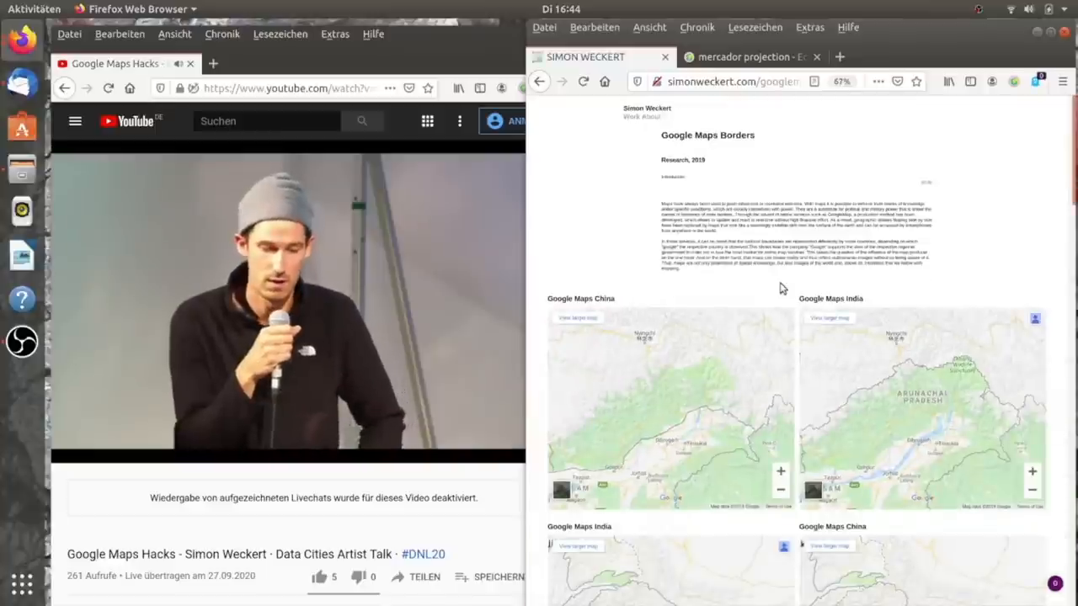
mouse_move(754, 200)
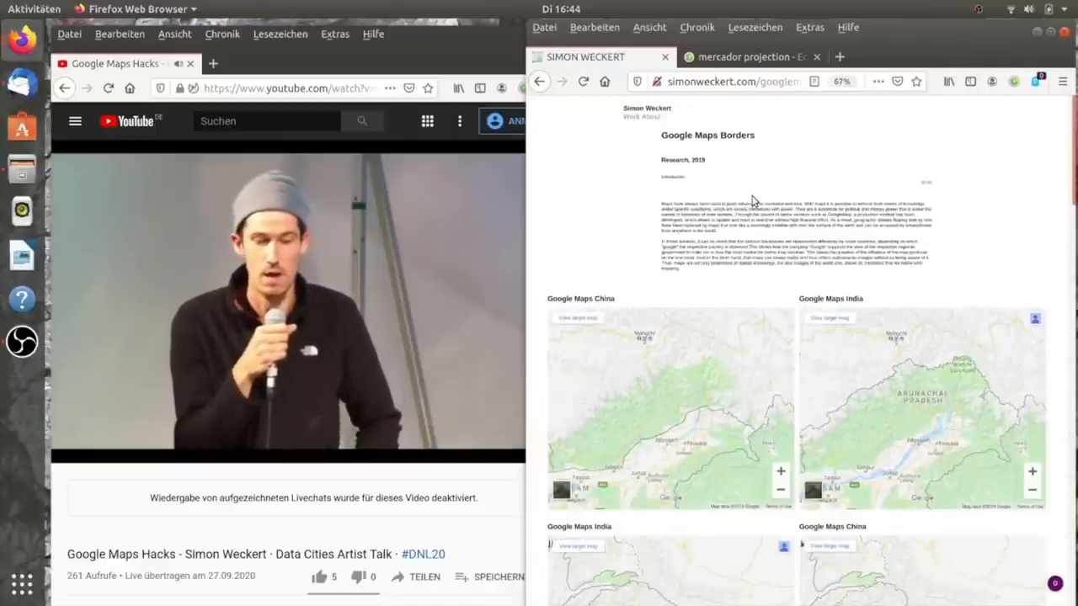
scroll(down, 3)
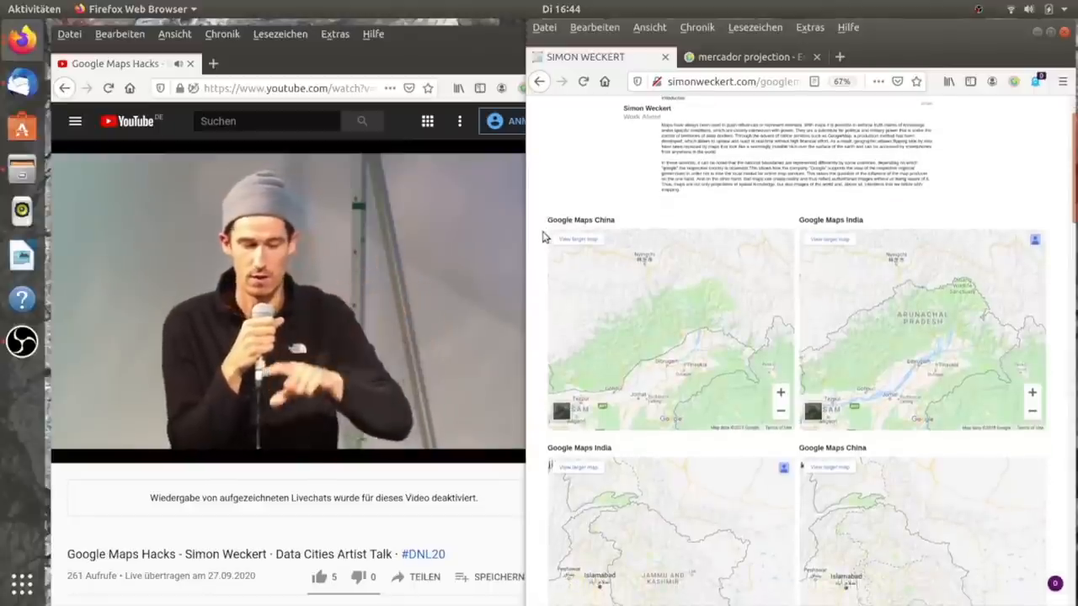
scroll(down, 3)
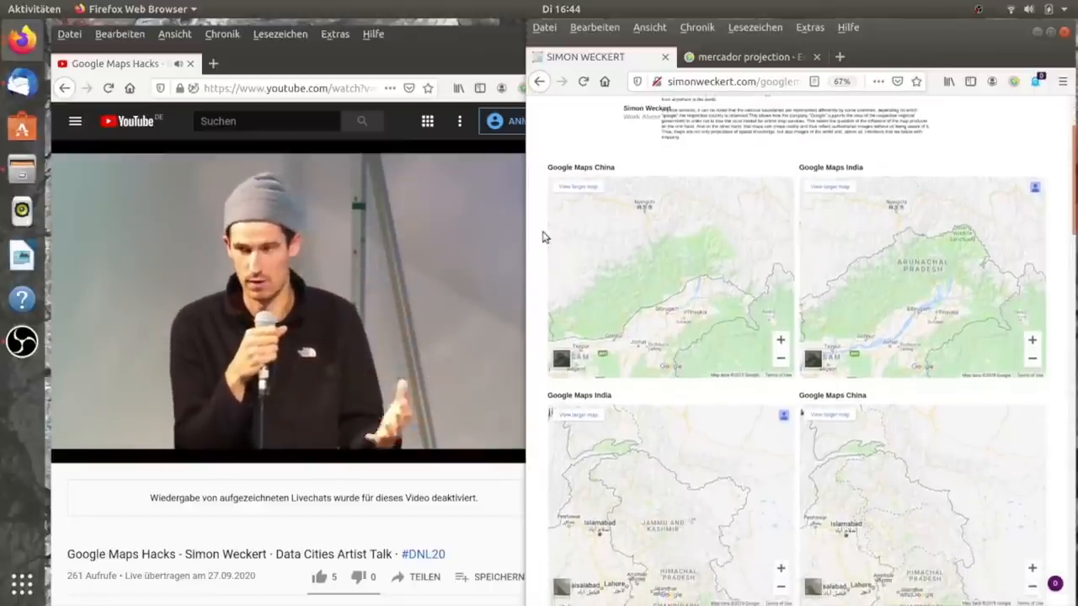
scroll(down, 3)
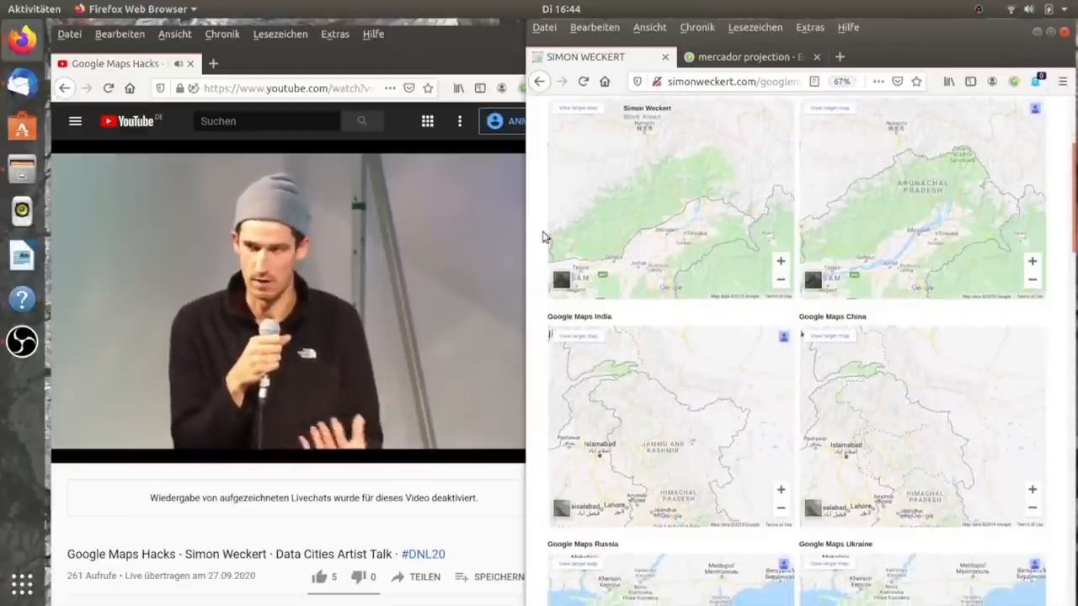
scroll(down, 3)
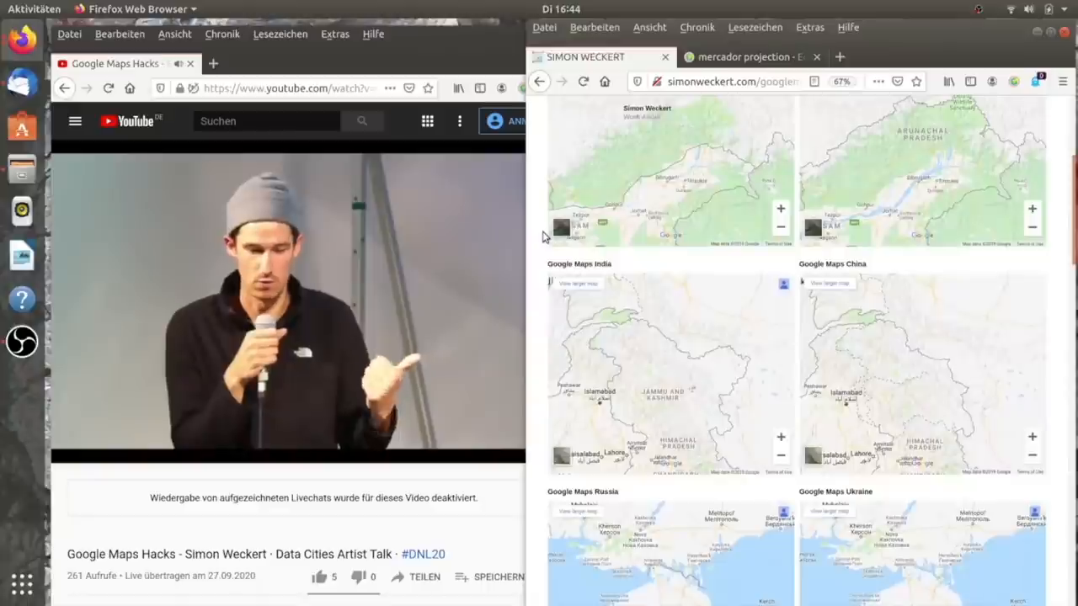
scroll(down, 3)
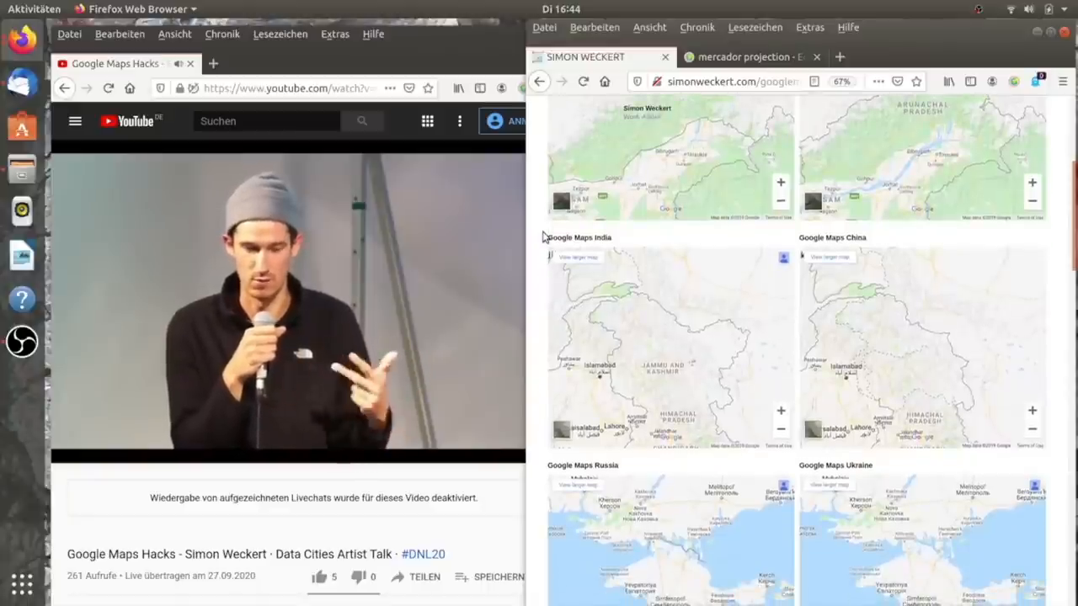
scroll(down, 3)
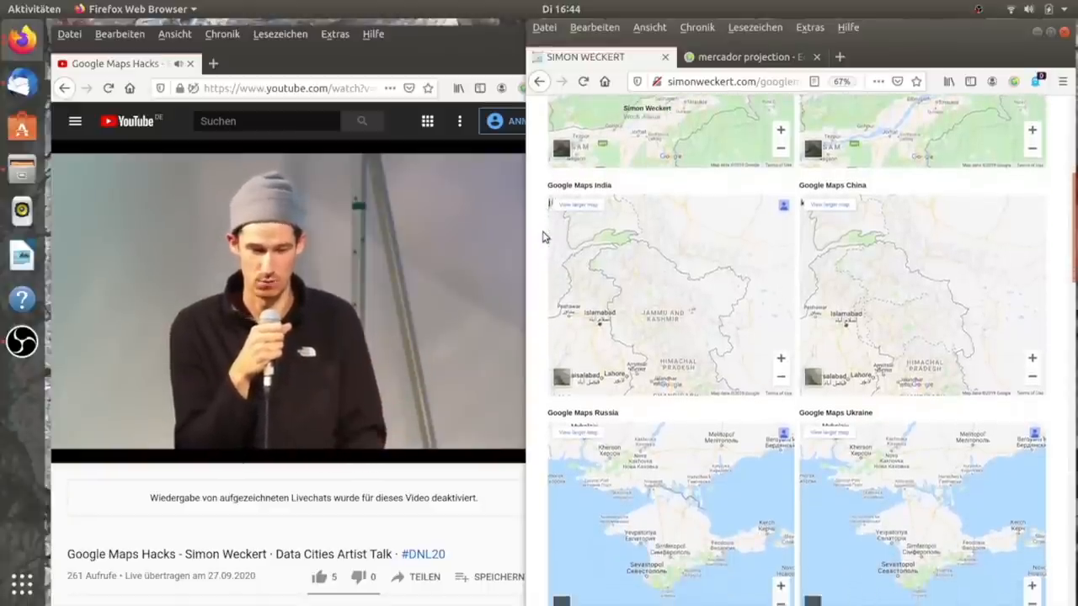
scroll(down, 3)
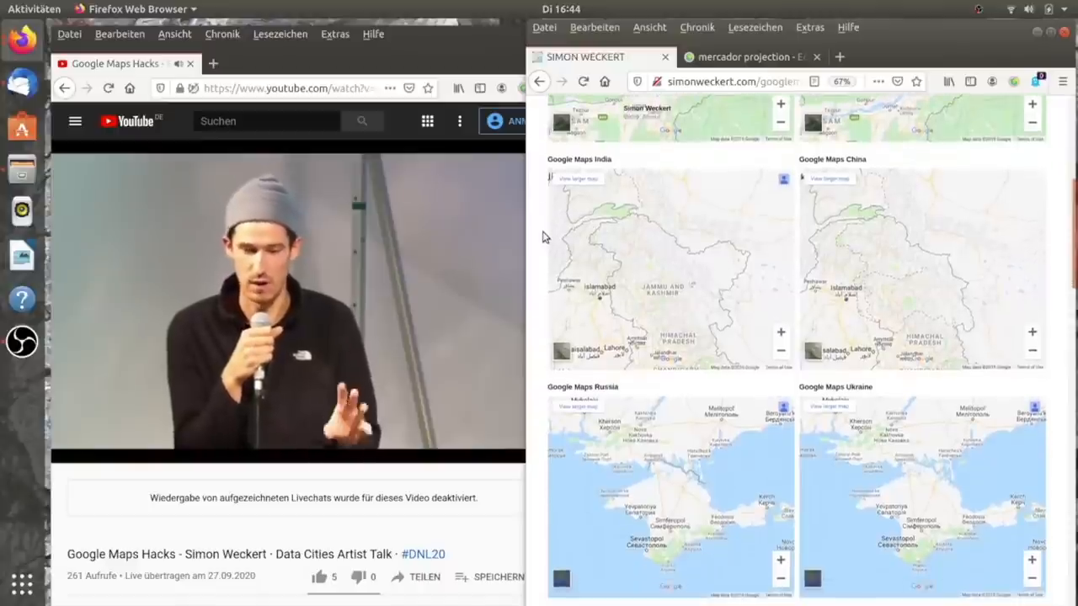
scroll(down, 3)
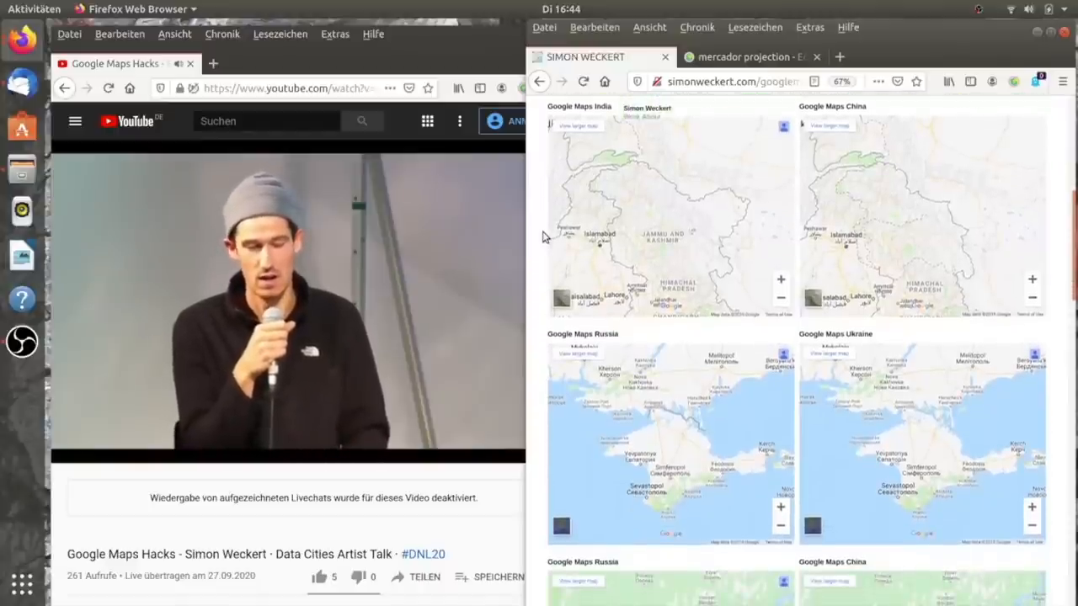
scroll(down, 3)
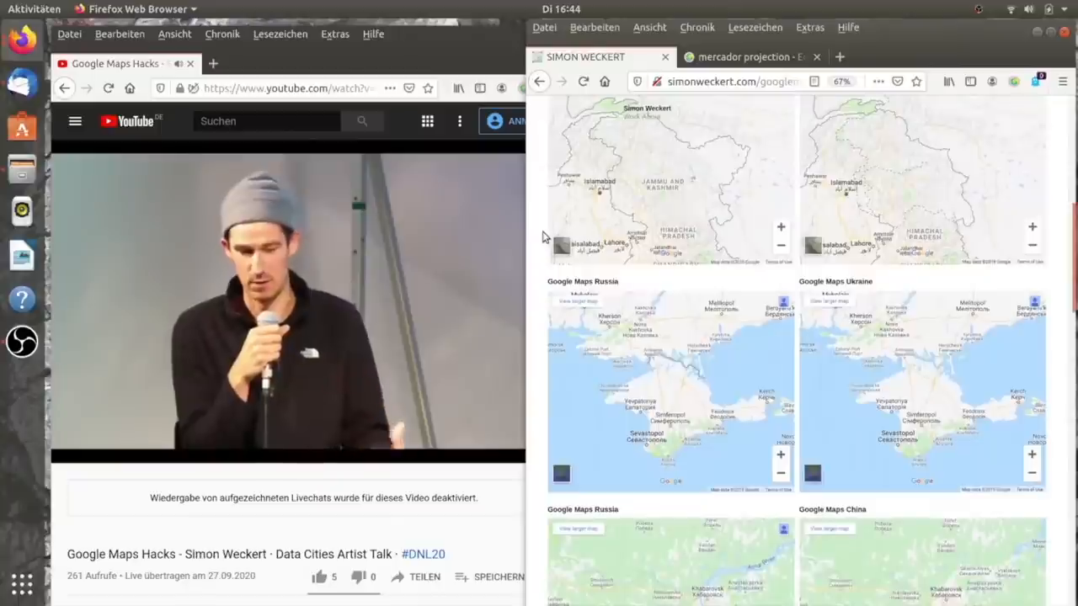
scroll(down, 3)
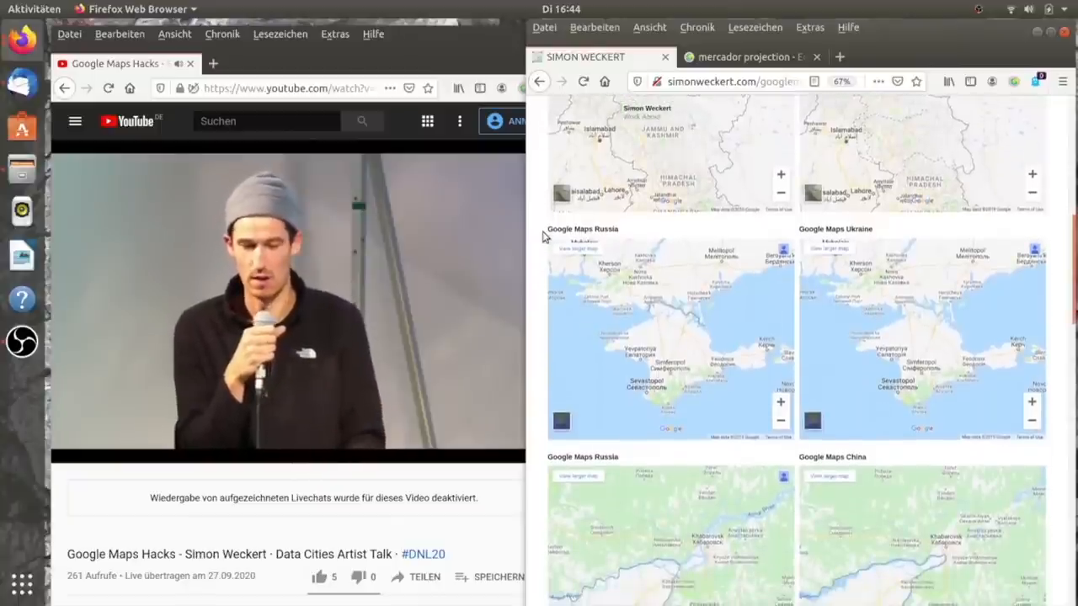
scroll(down, 3)
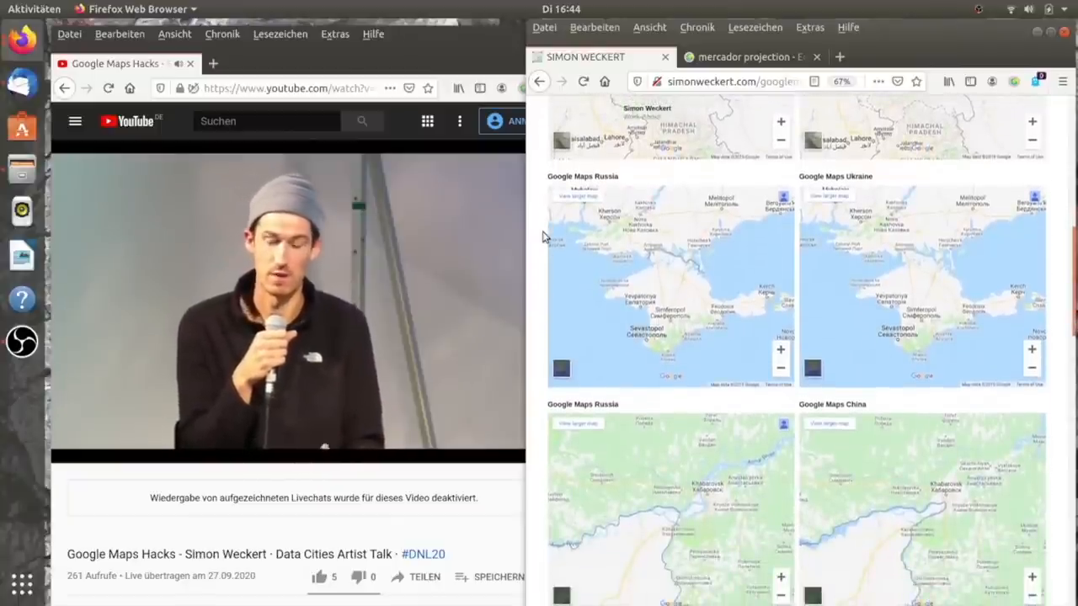
scroll(down, 3)
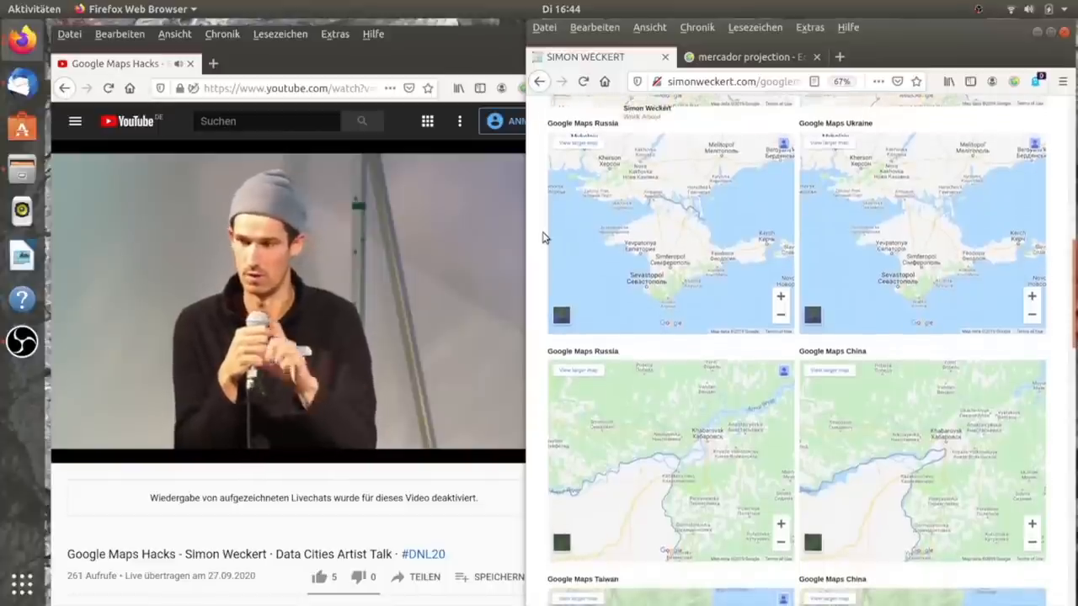
scroll(down, 3)
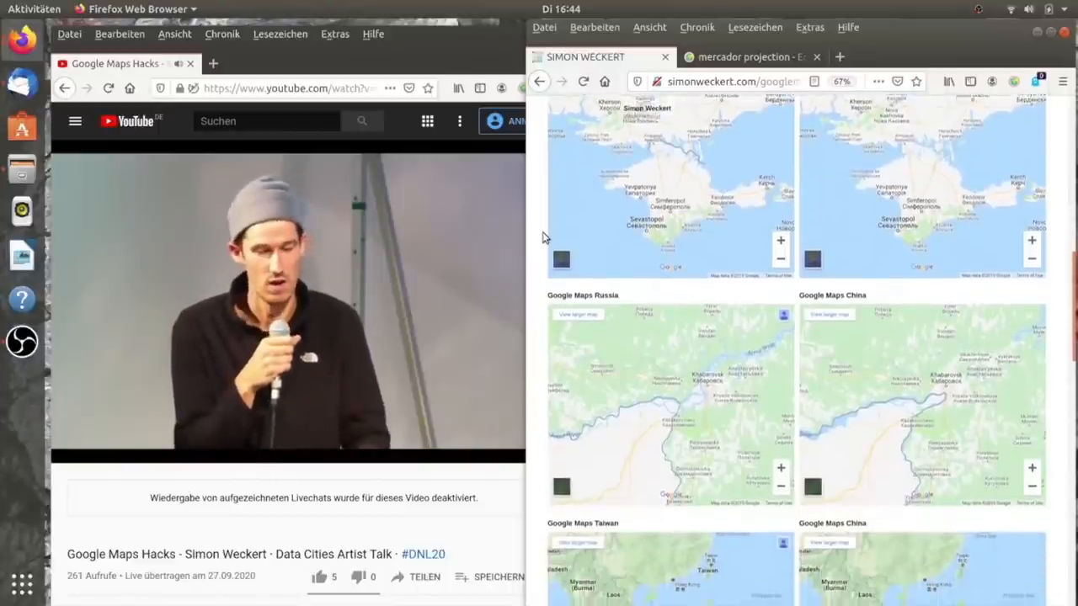
scroll(down, 3)
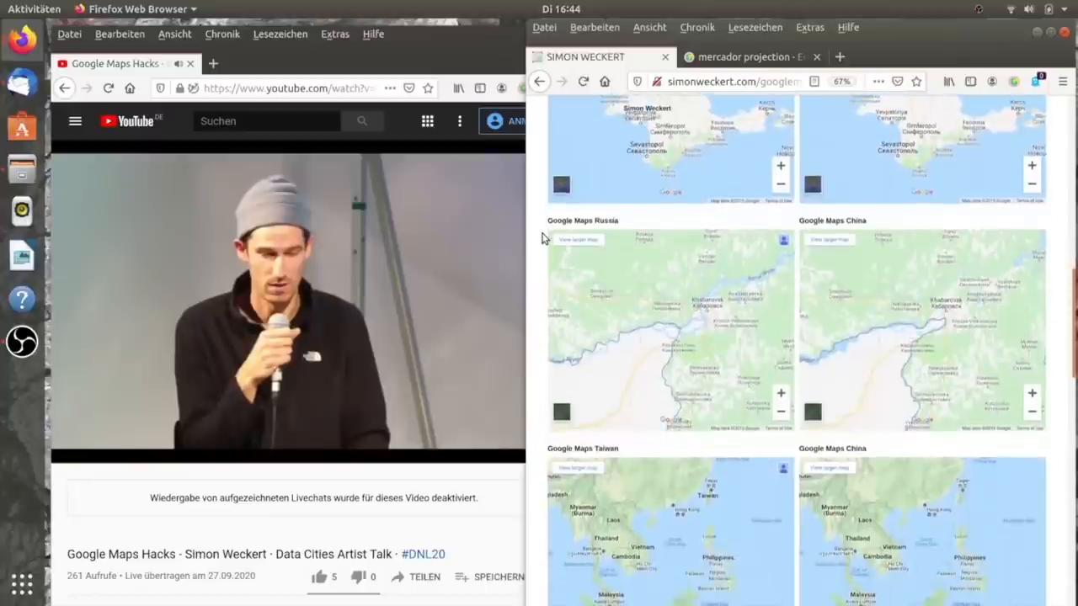
scroll(down, 3)
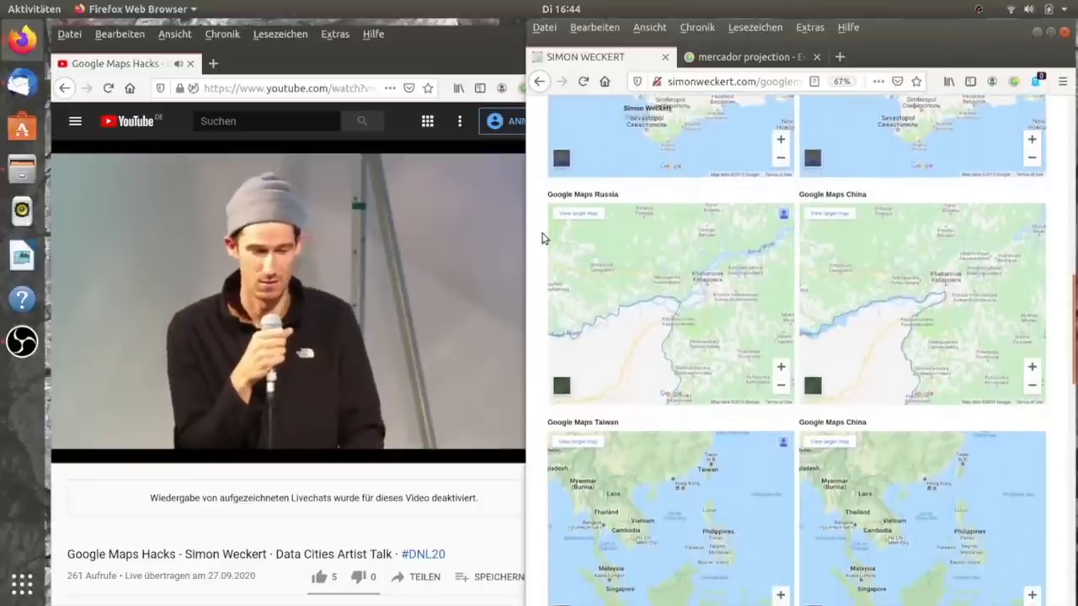
scroll(down, 3)
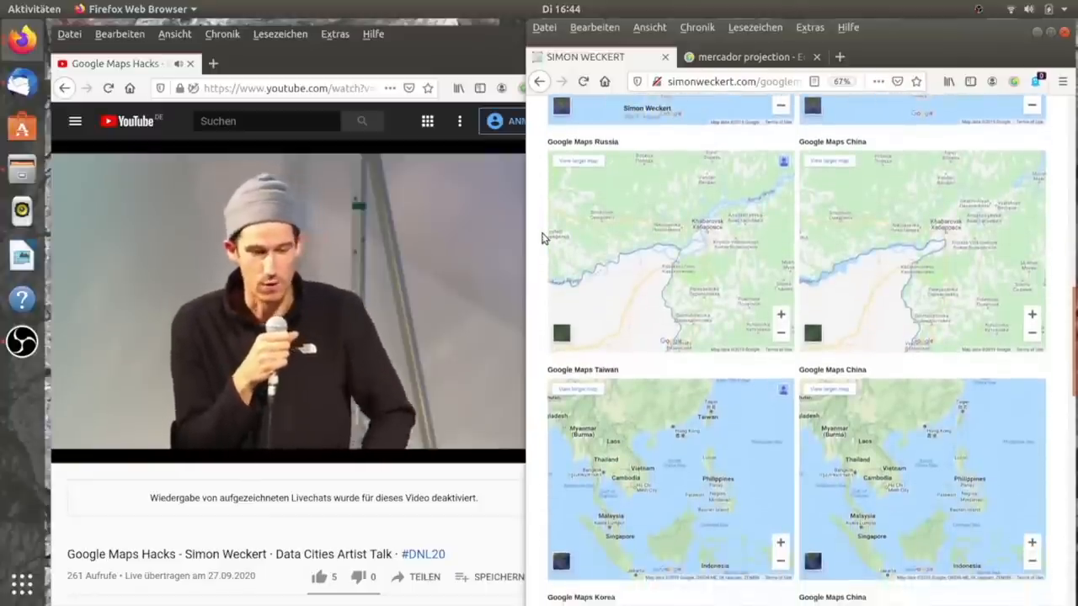
scroll(down, 3)
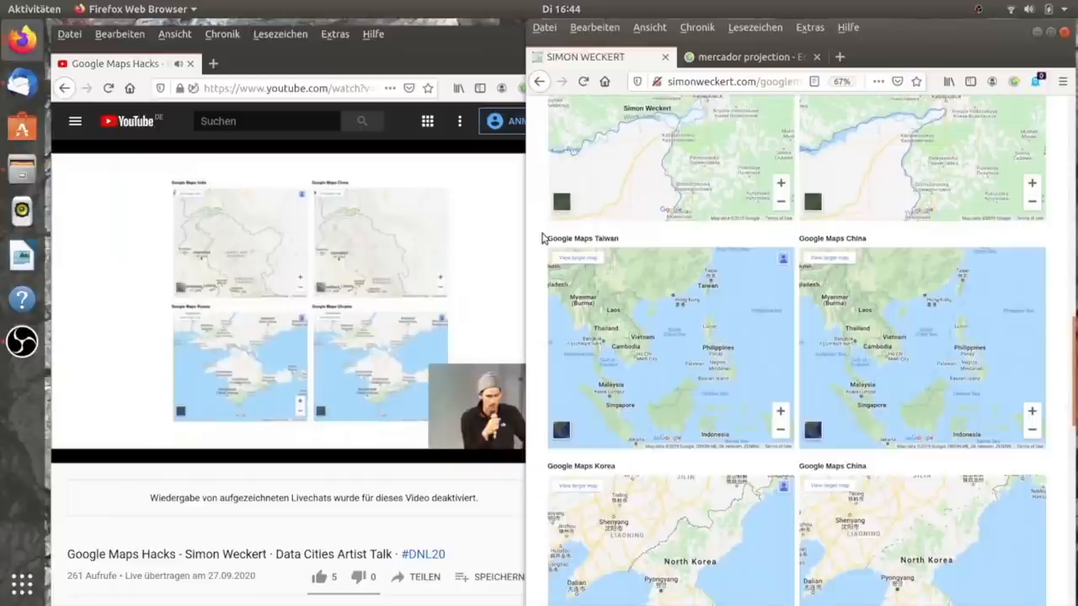
scroll(down, 3)
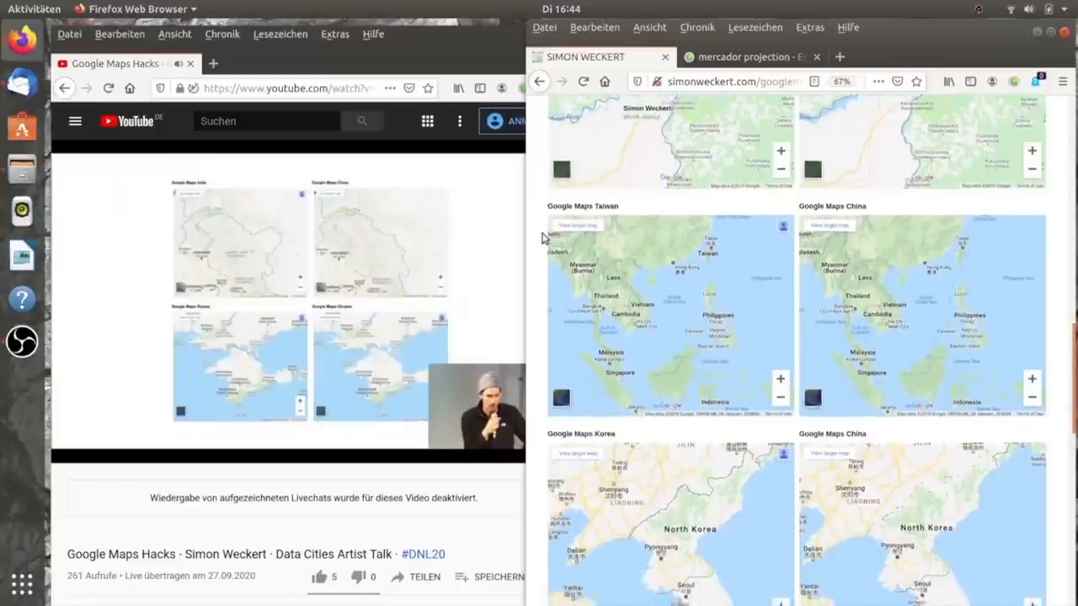
scroll(down, 3)
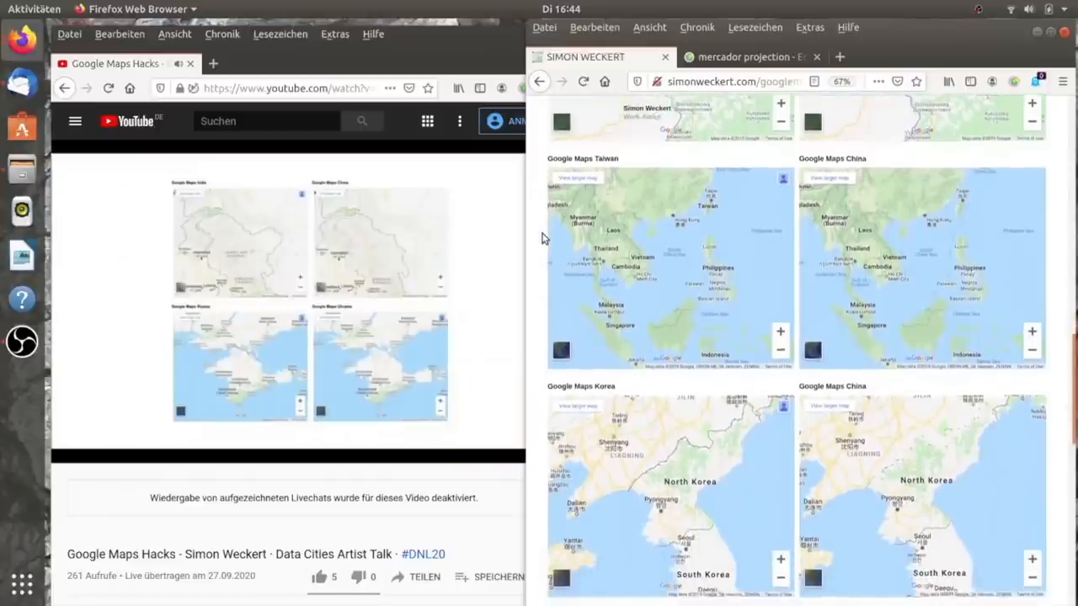
scroll(down, 3)
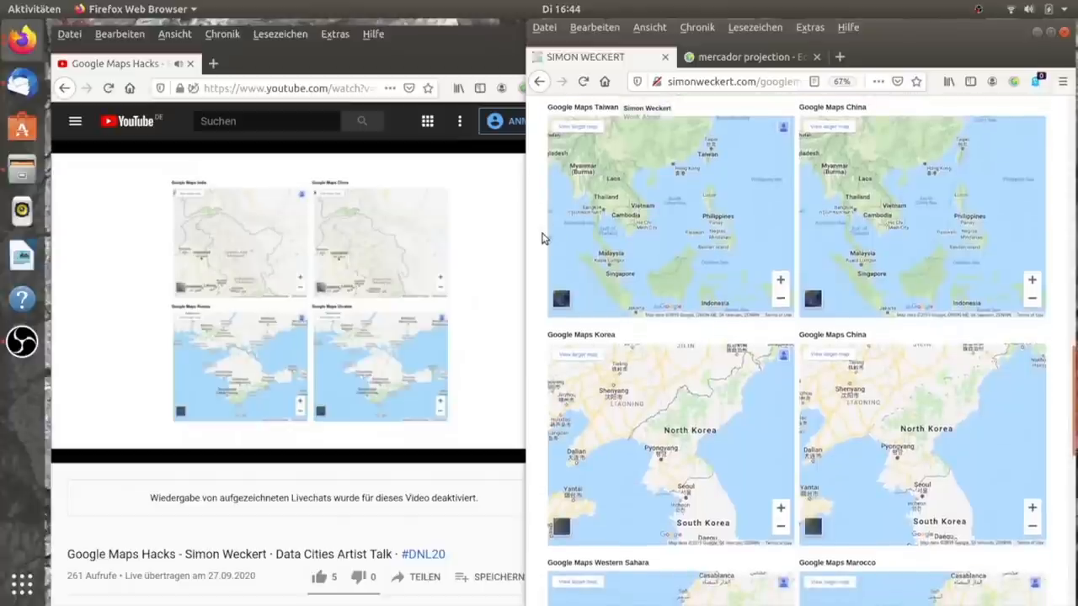
scroll(down, 3)
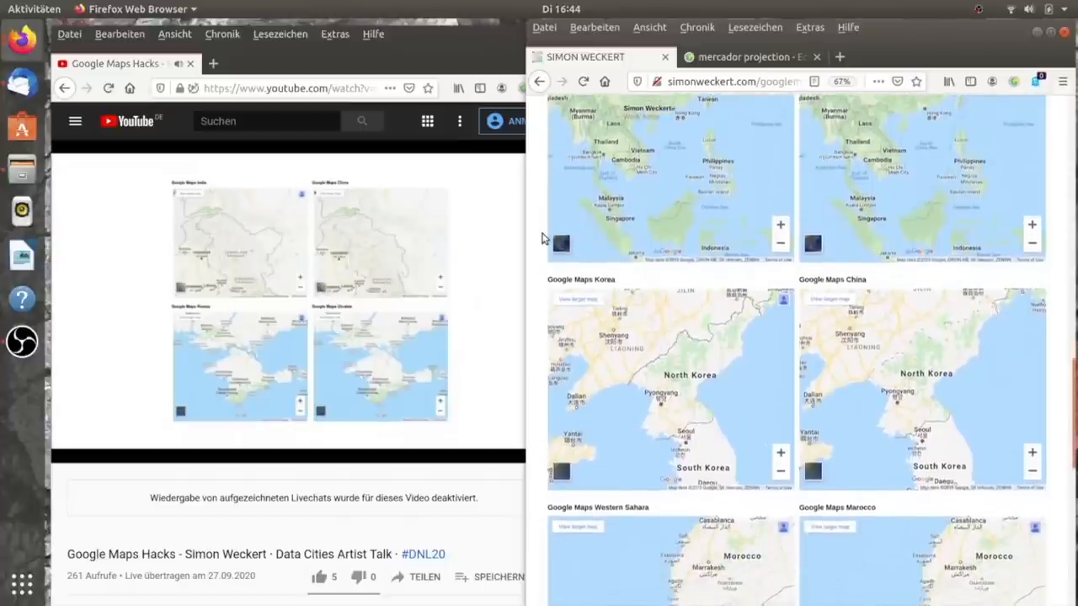
scroll(down, 3)
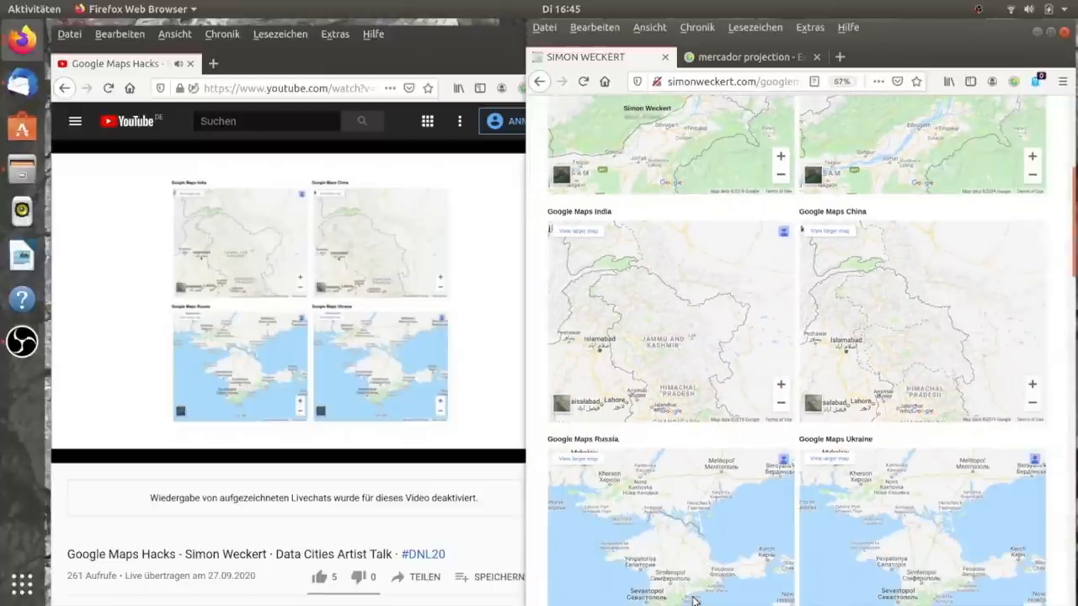
scroll(down, 3)
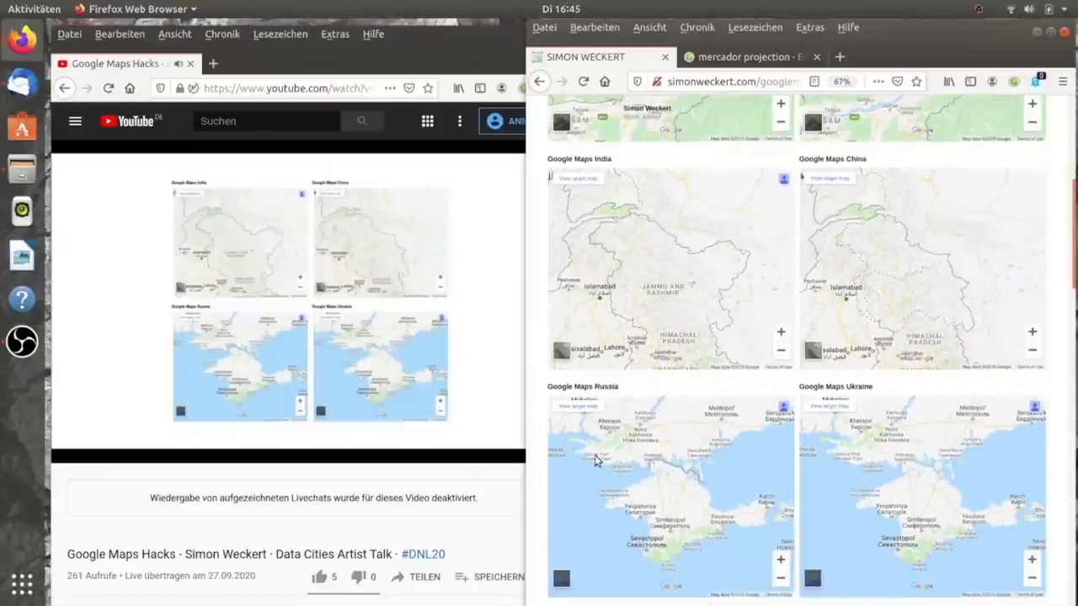
scroll(down, 3)
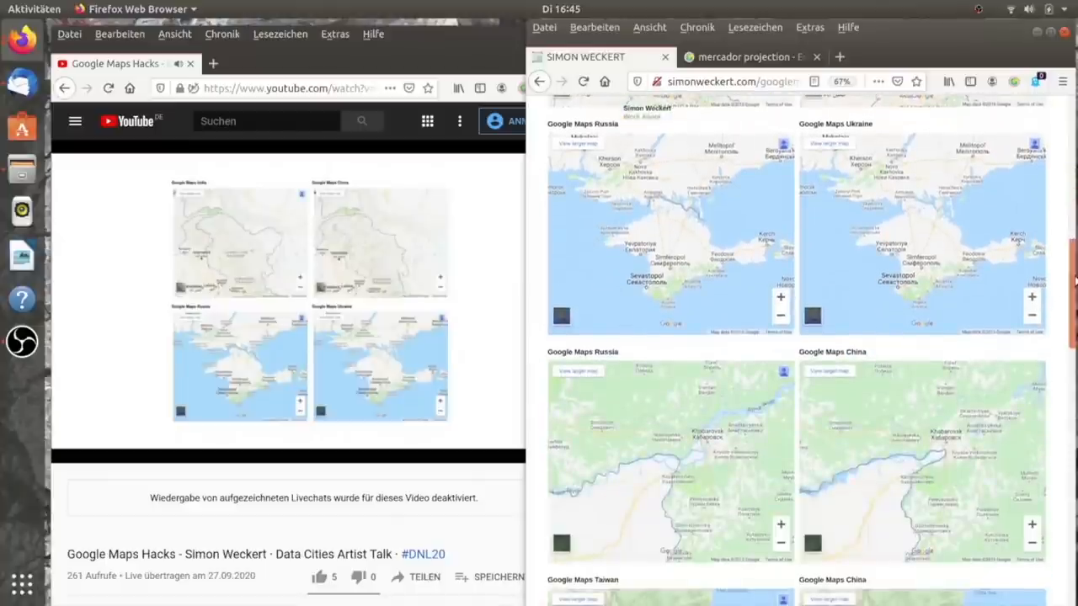
scroll(down, 3)
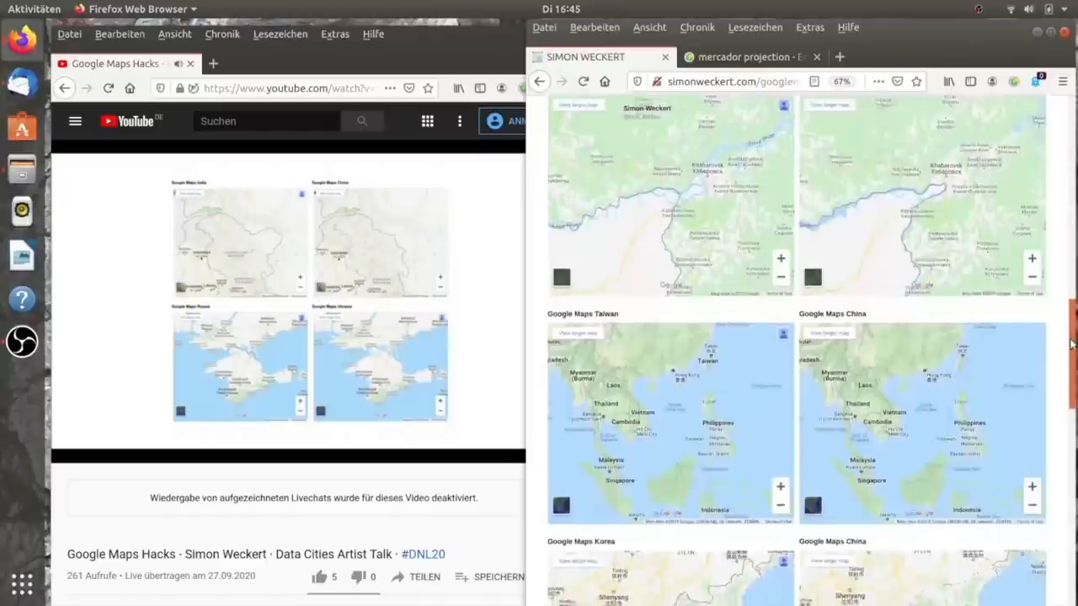
scroll(down, 3)
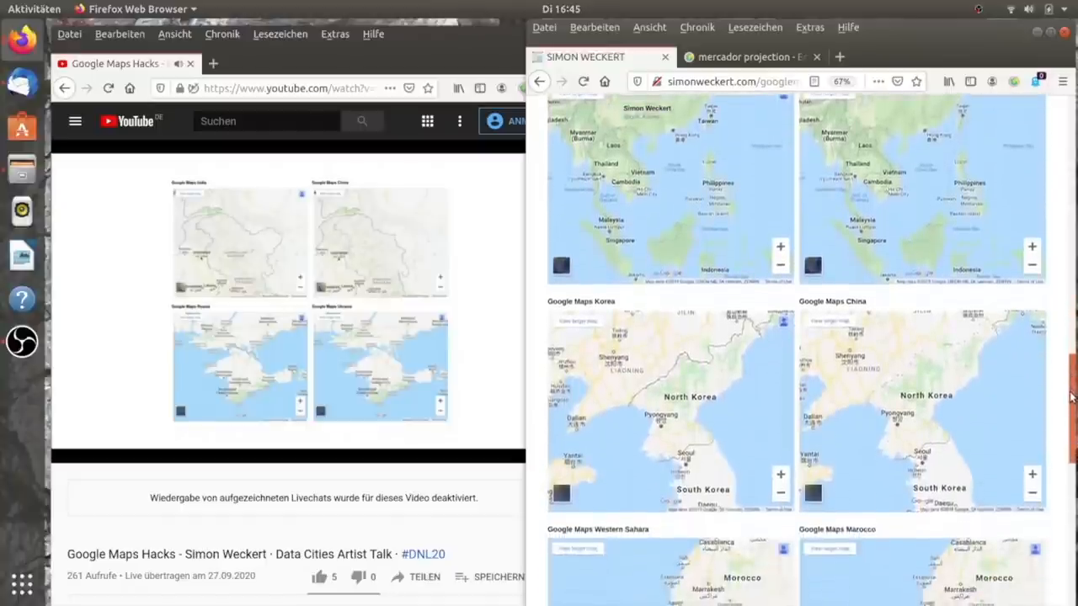
scroll(down, 3)
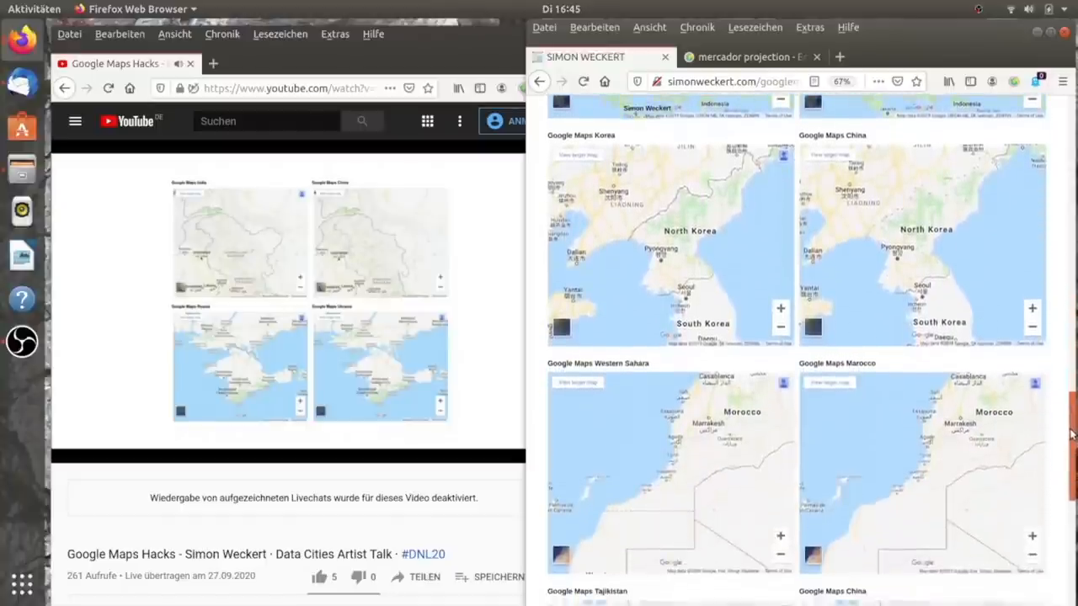
scroll(down, 3)
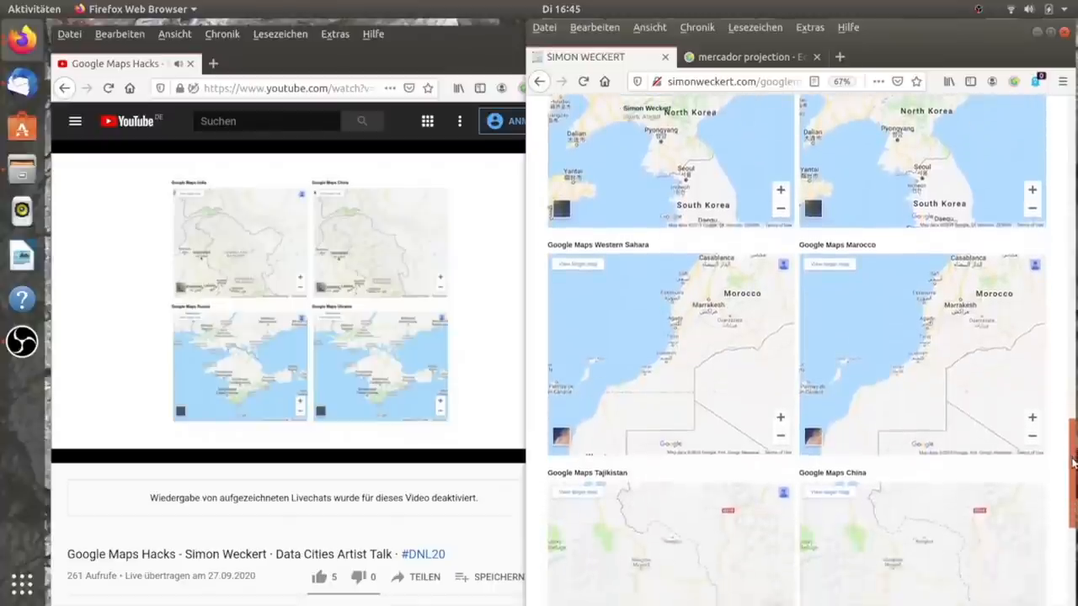
scroll(down, 3)
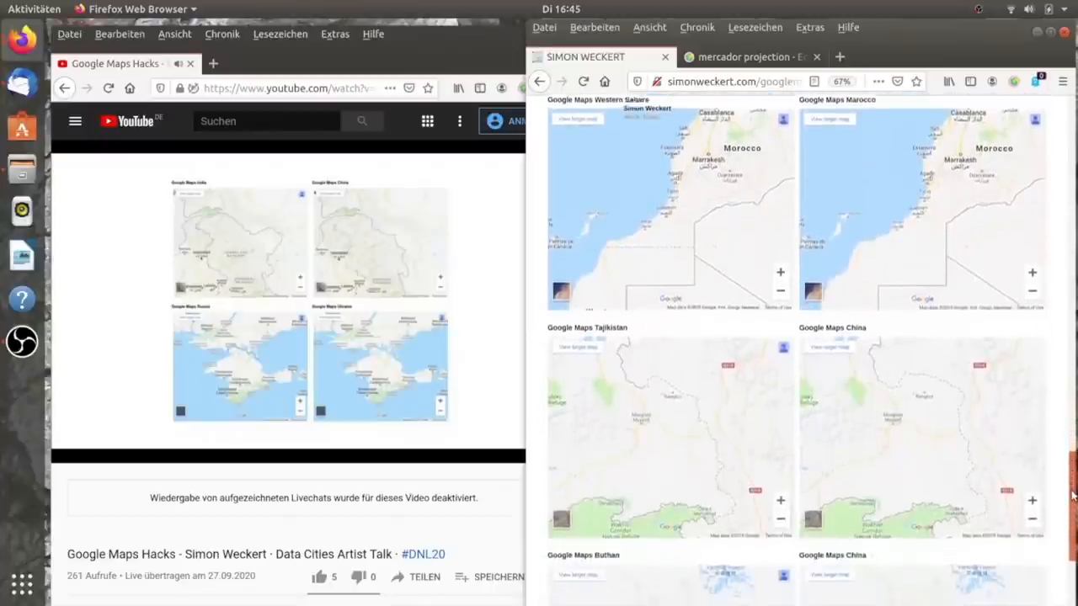
scroll(down, 3)
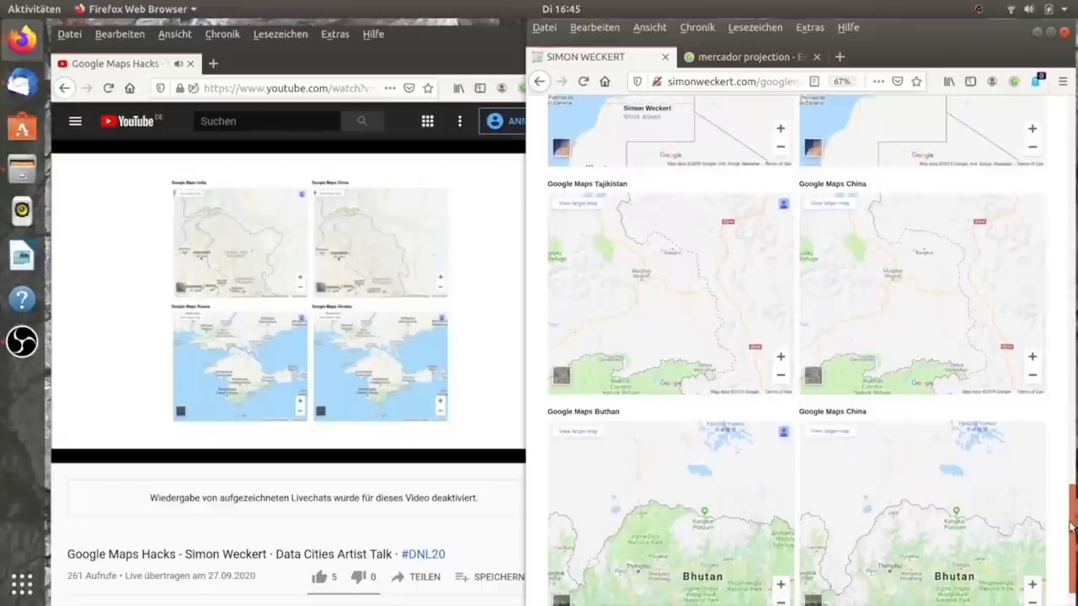
scroll(down, 3)
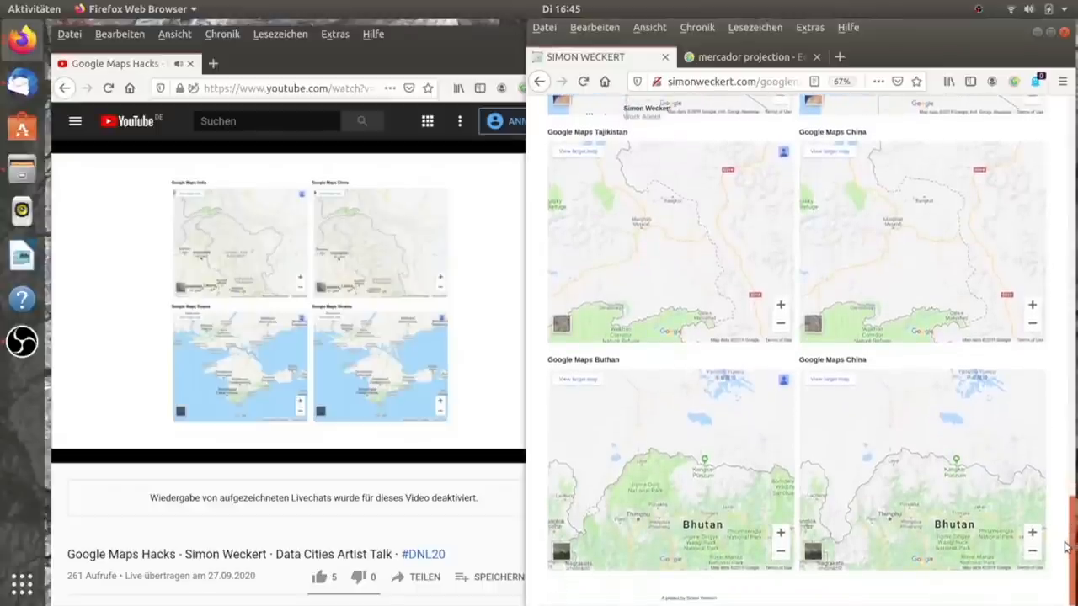
scroll(up, 3)
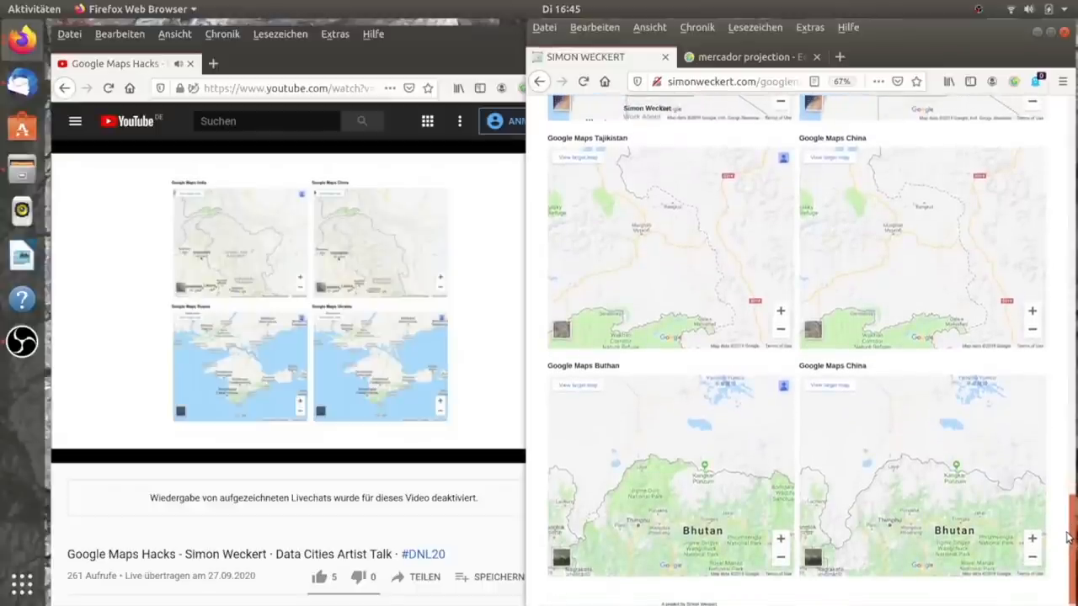
scroll(up, 3)
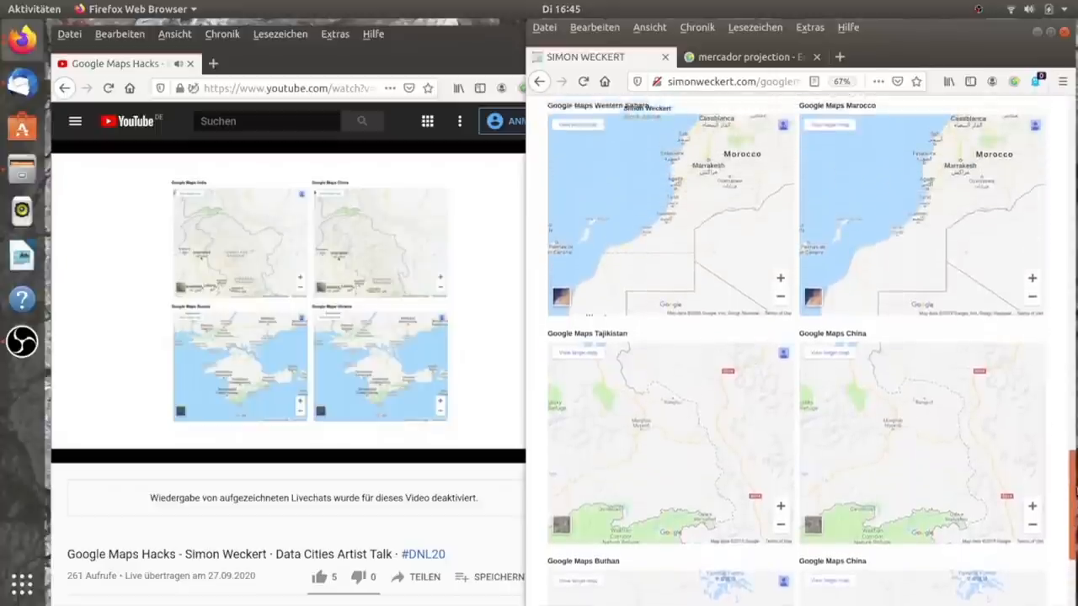
scroll(up, 3)
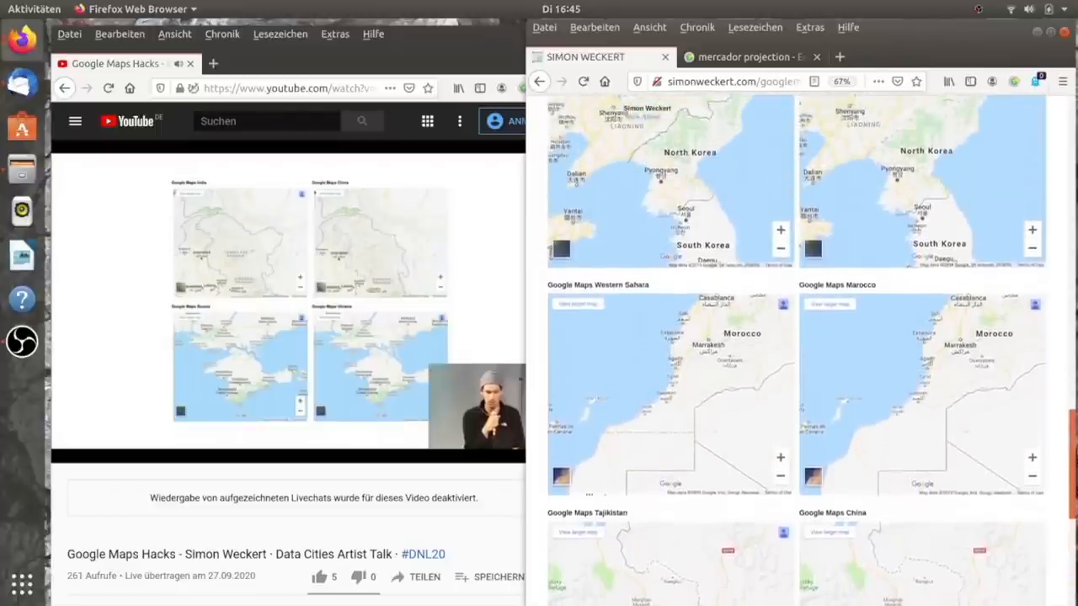
scroll(up, 3)
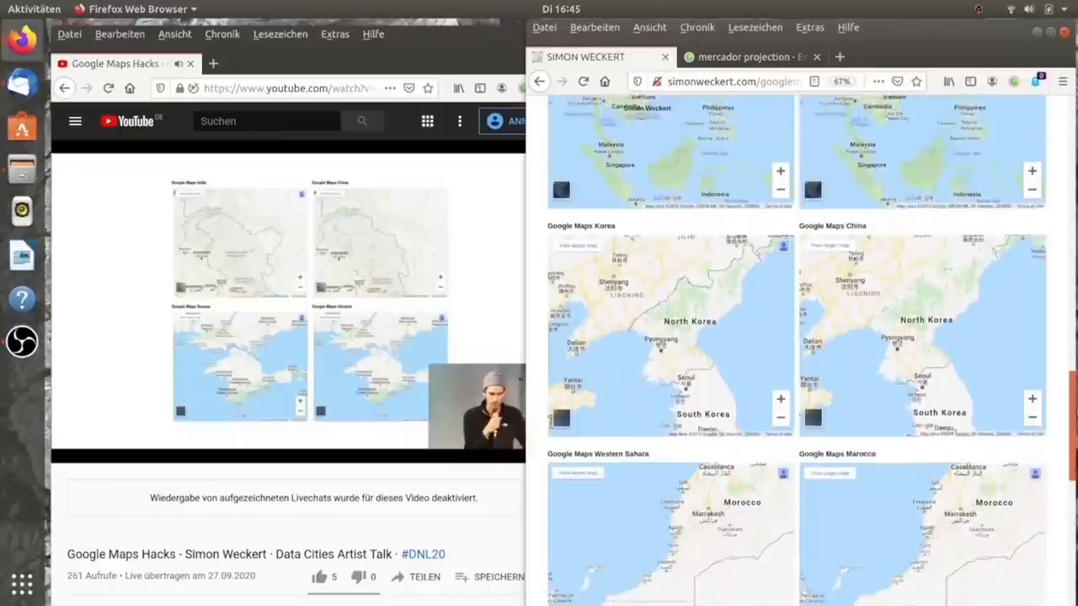
scroll(down, 3)
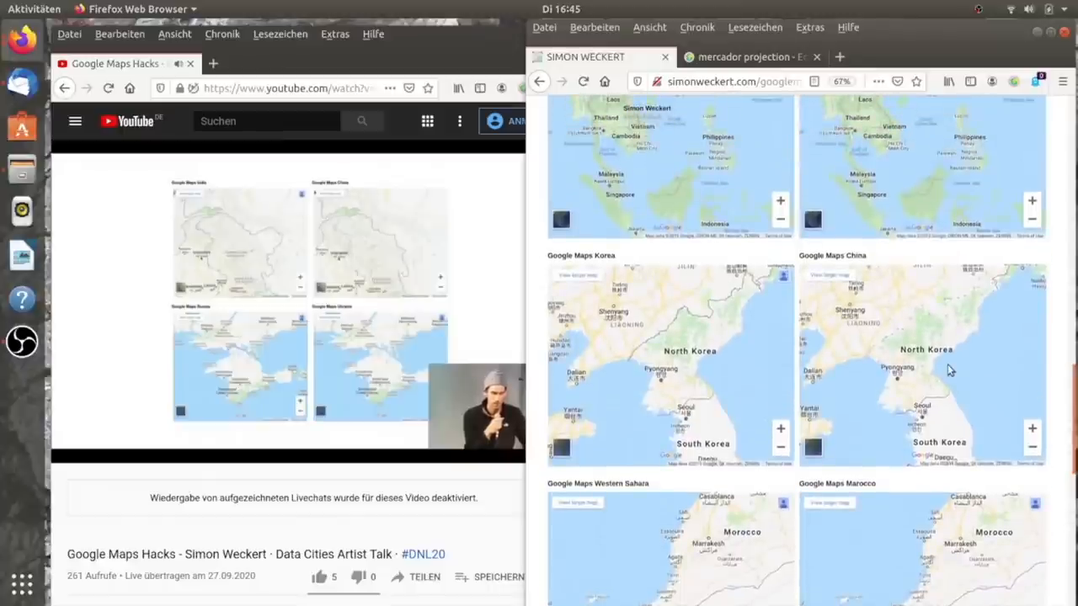
scroll(down, 3)
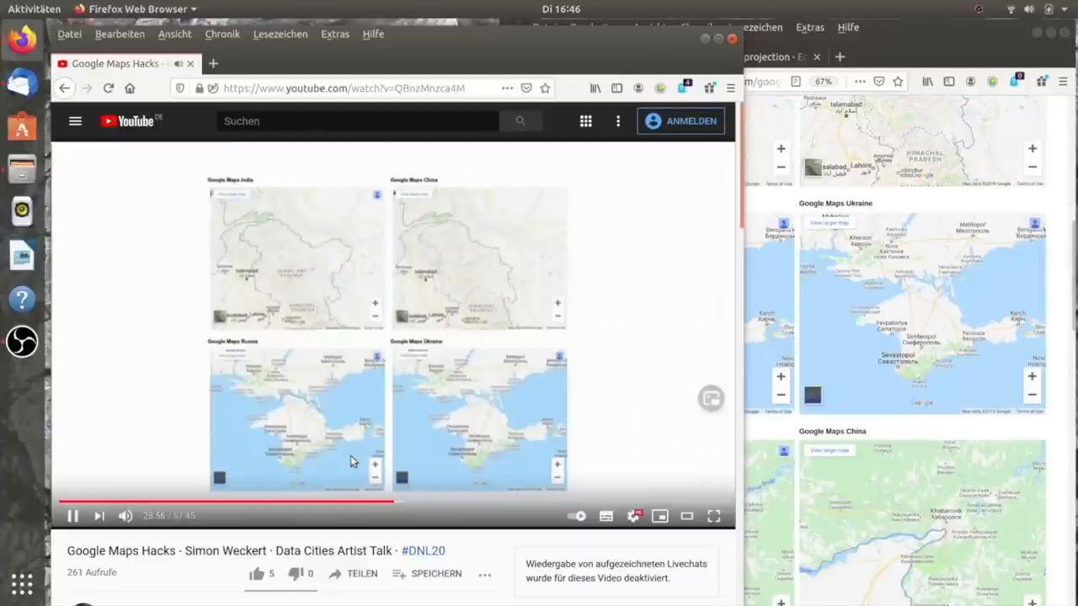
mouse_move(268, 411)
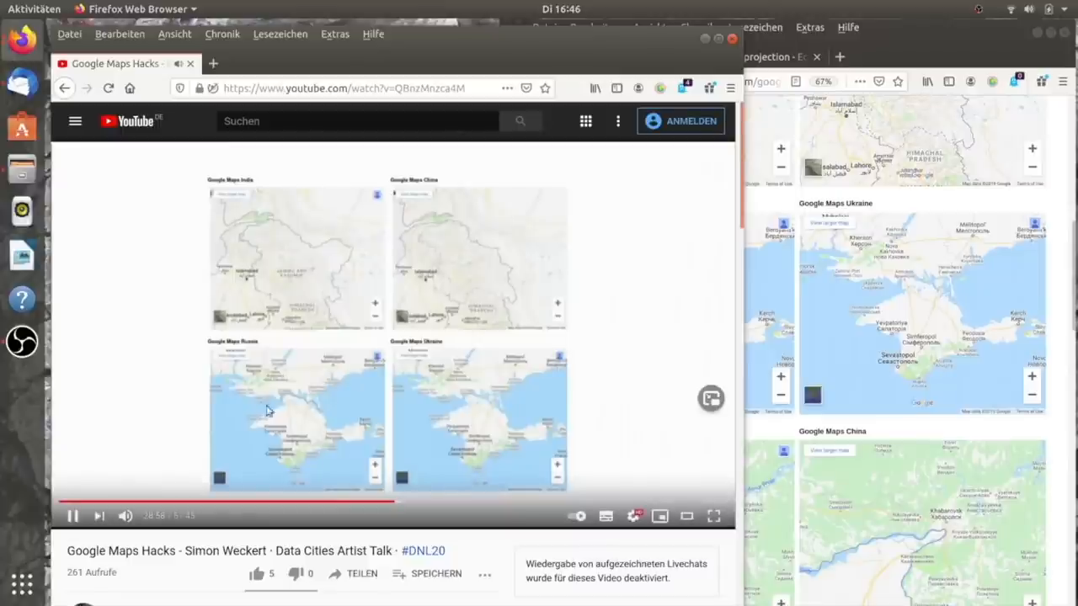
mouse_move(167, 338)
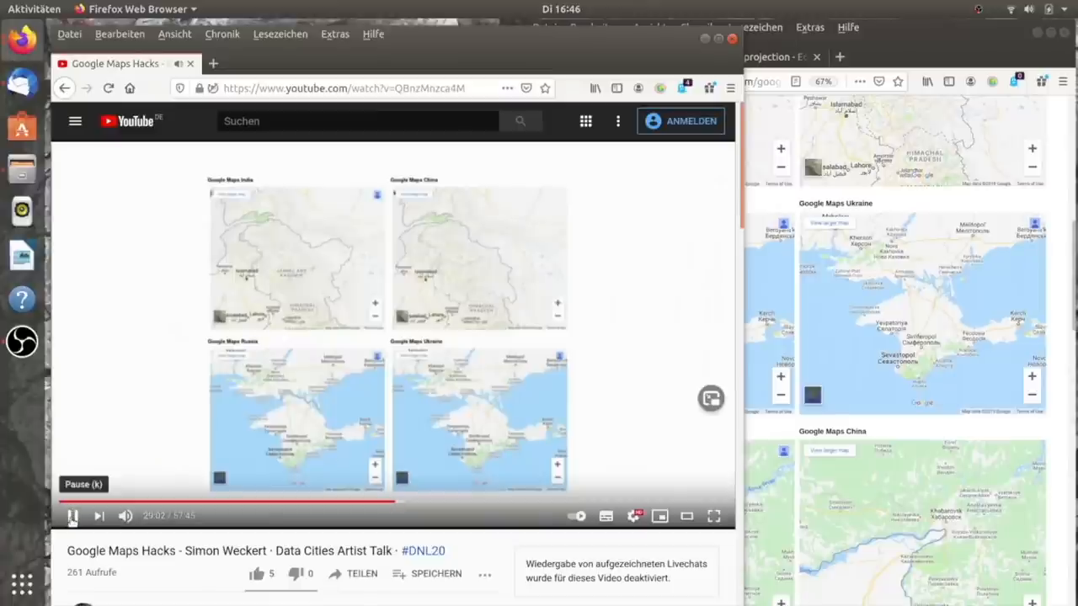
Dismiss the YouTube talk window, leaving the Russia and Ukraine map comparison visible
click(73, 516)
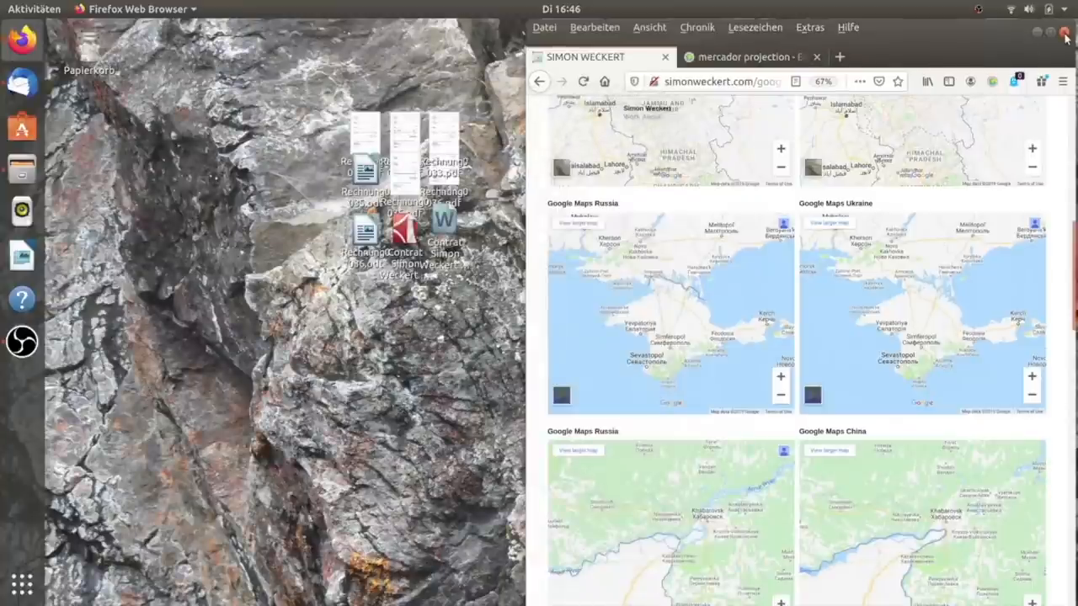
Enter 'Platformization' as the bold heading of the new TextEdit document
click(1049, 32)
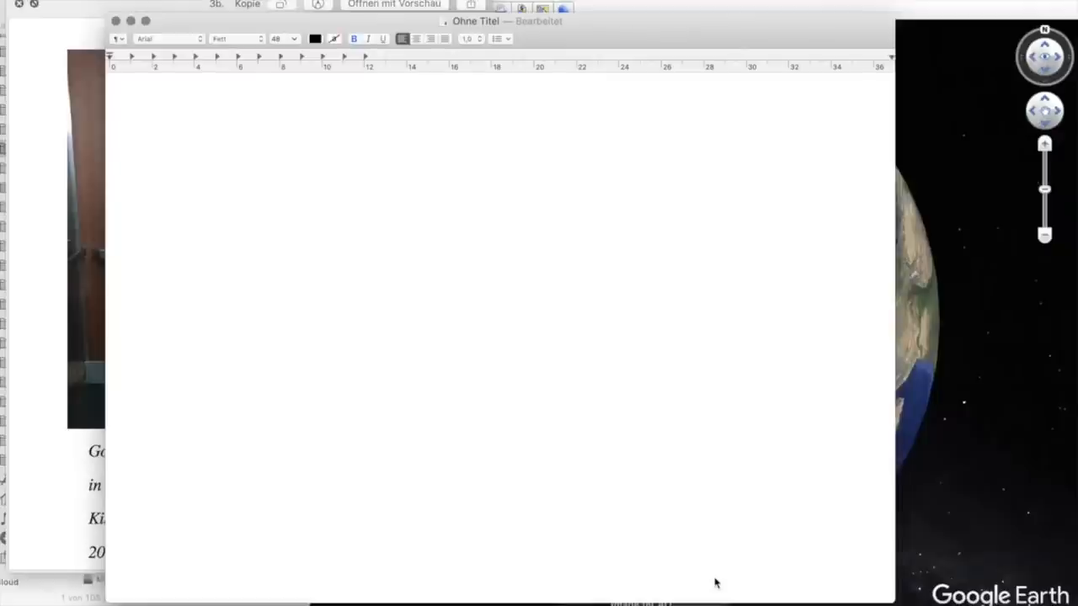
text(Platf)
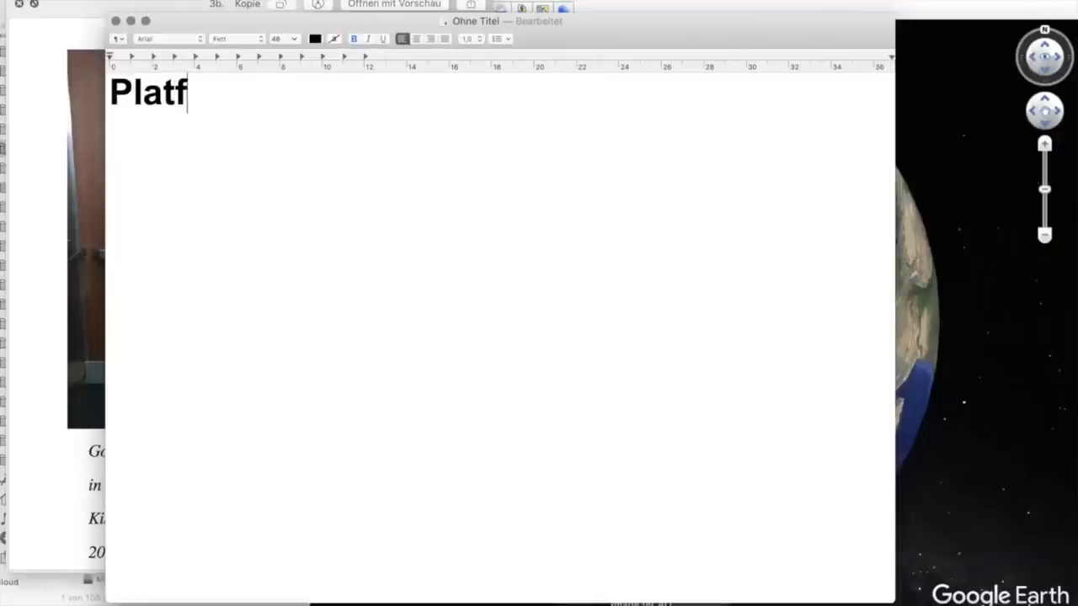
text(ormiz)
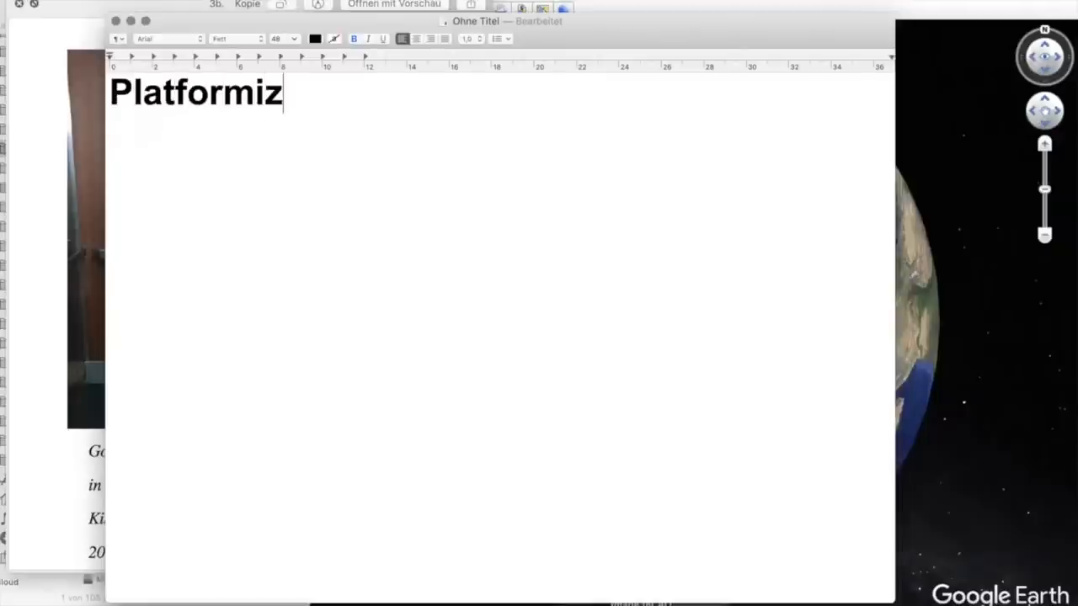
text(ation)
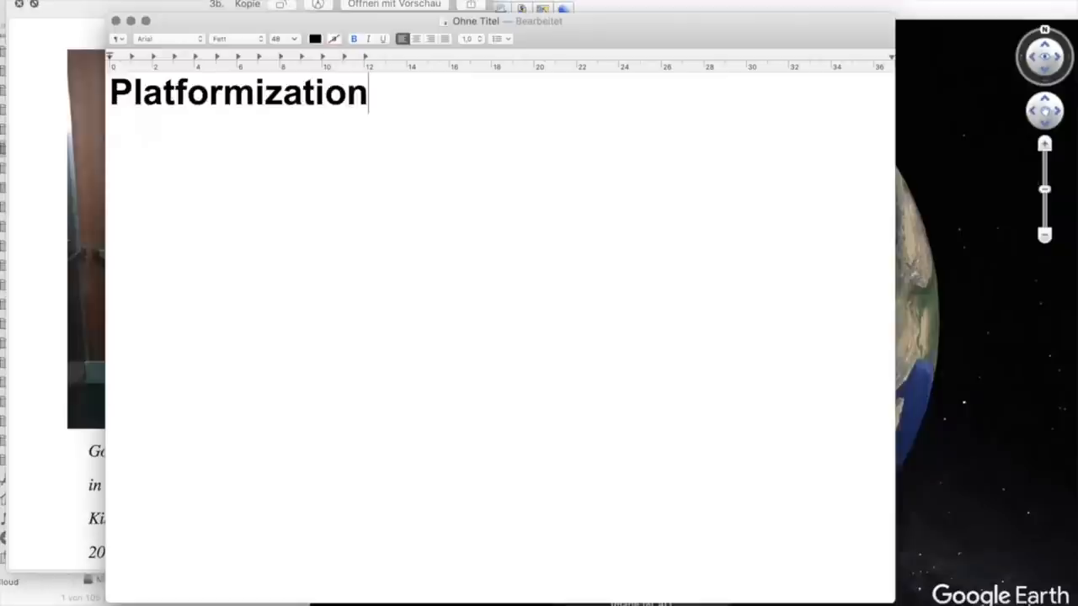
key(return)
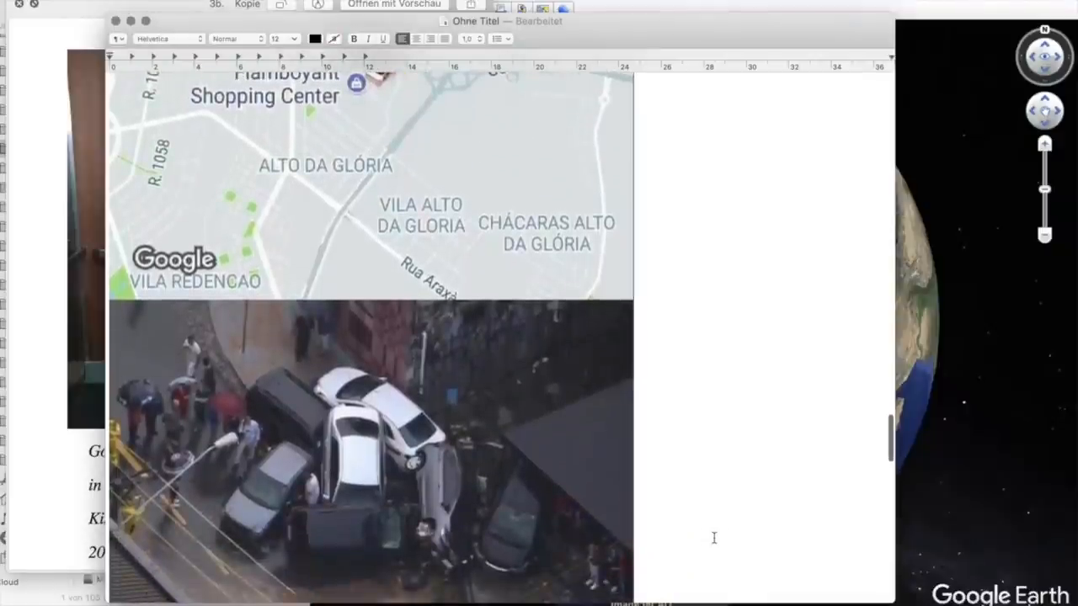
Scroll through the Platformization document's map, Facebook posts, Waymo crash photo and Platform Capitalism ad
scroll(down, 3)
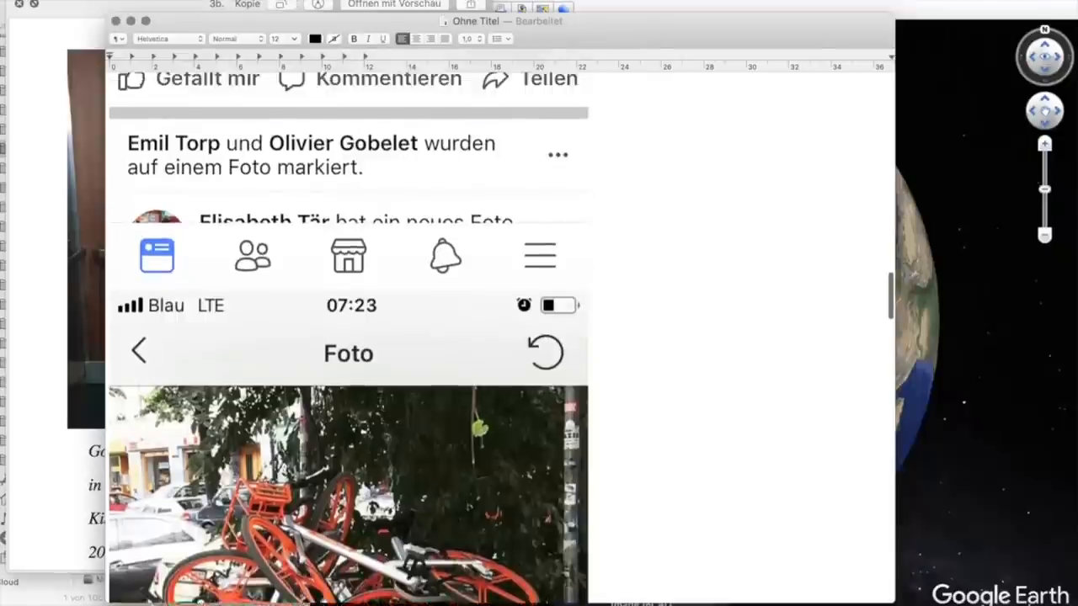
scroll(up, 3)
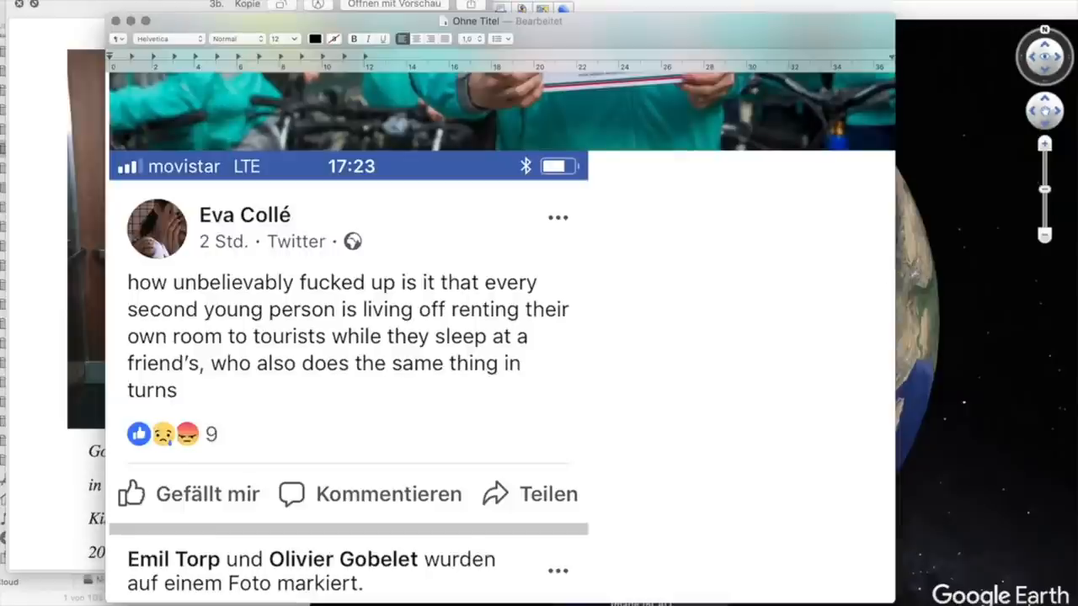
scroll(up, 3)
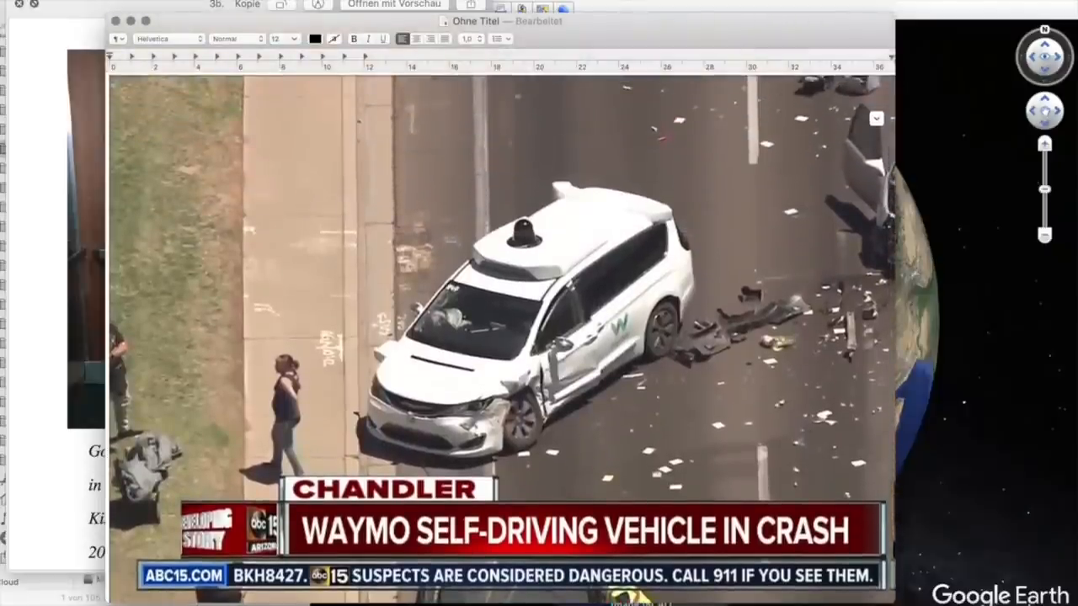
scroll(up, 3)
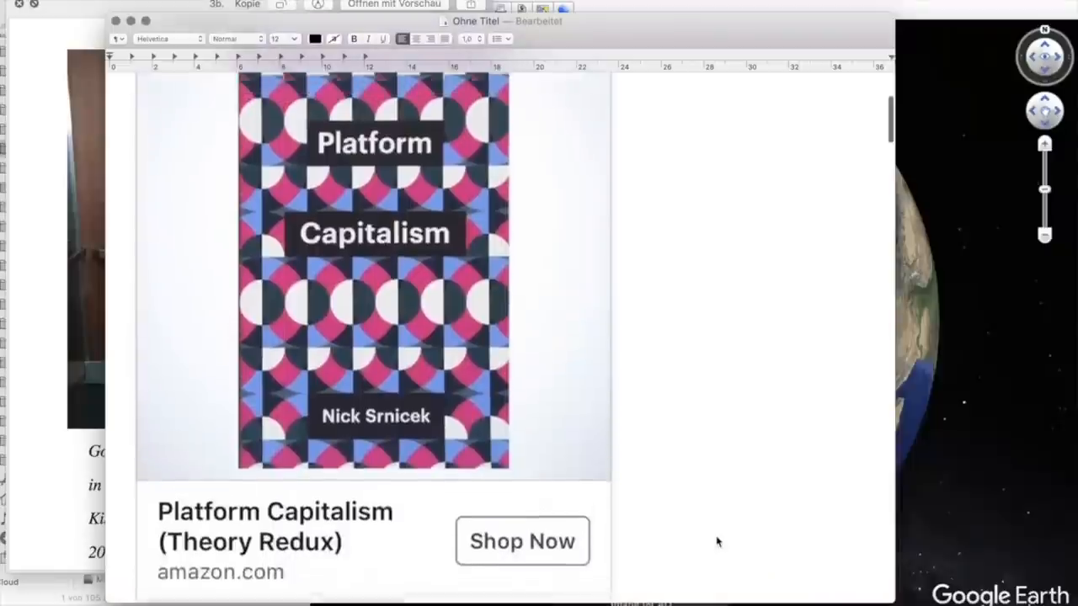
scroll(up, 3)
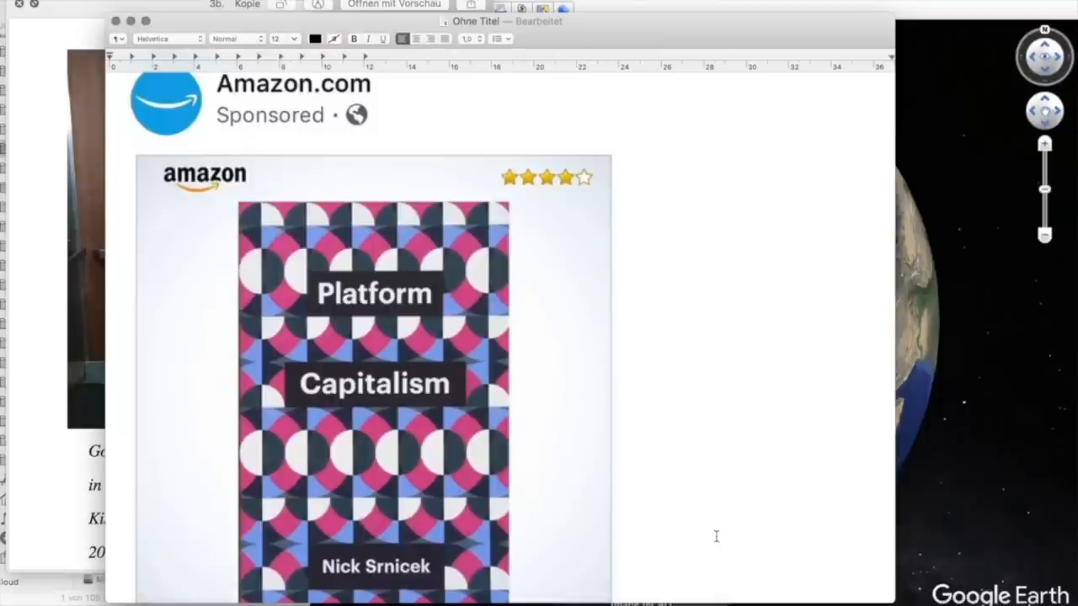
scroll(down, 3)
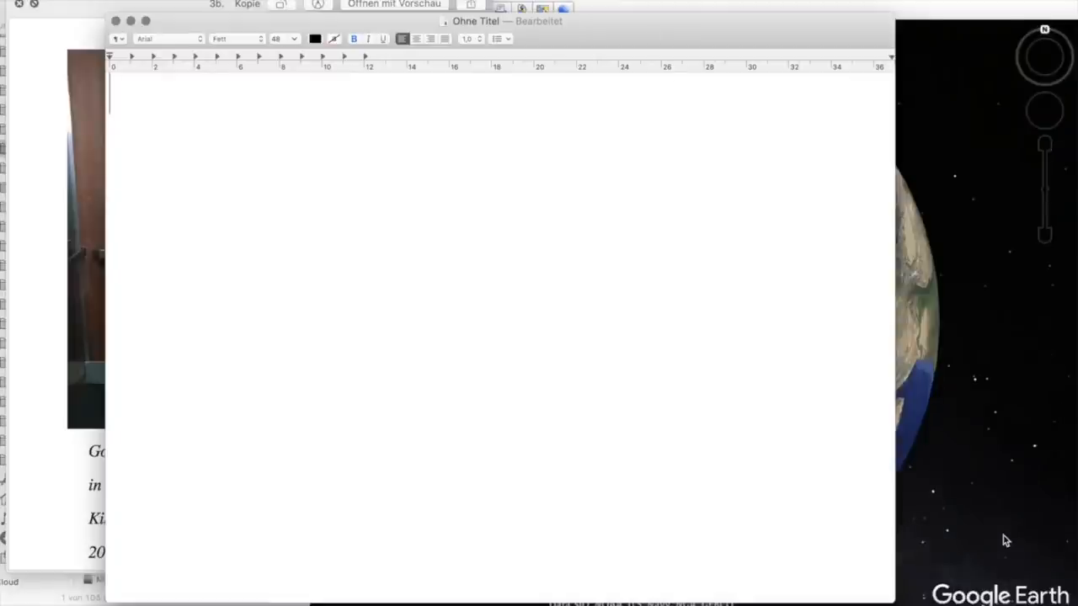
Enter 'Dividual Map' as the bold heading of the new TextEdit document
text(Divi)
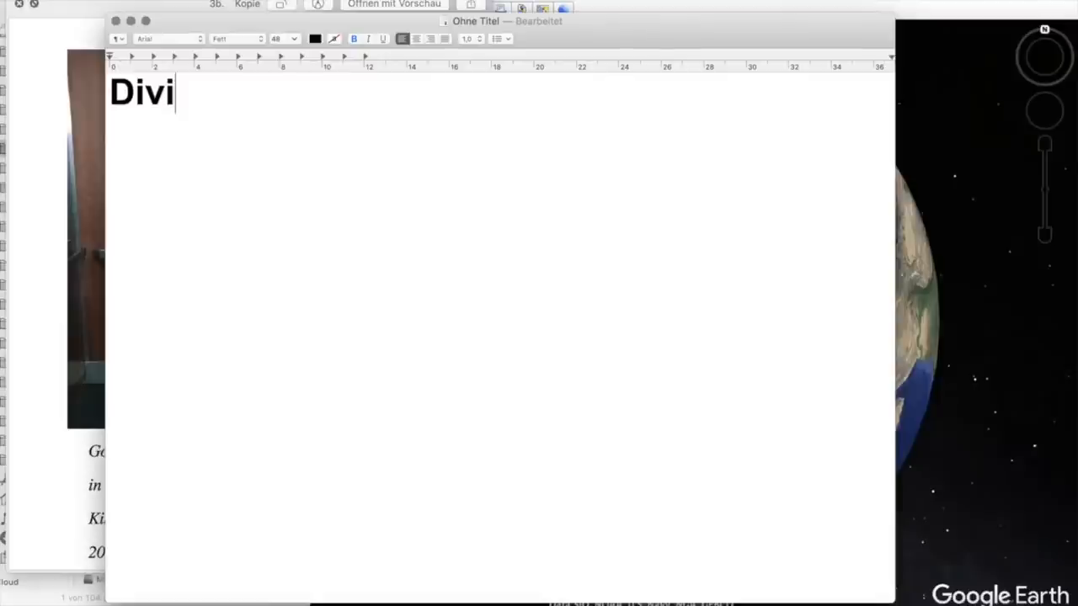
text(dual M)
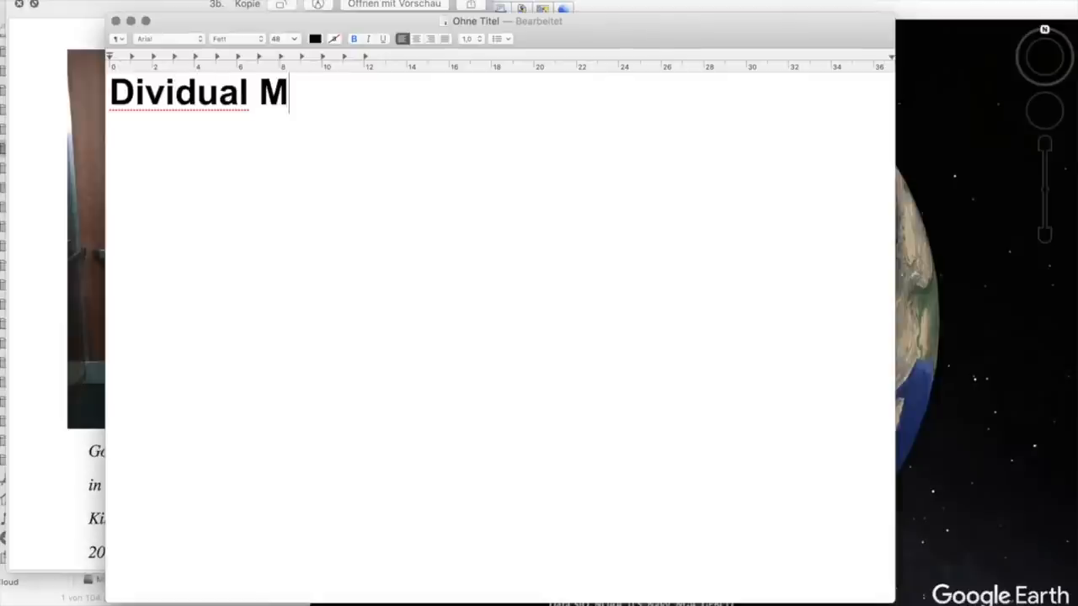
text(ap)
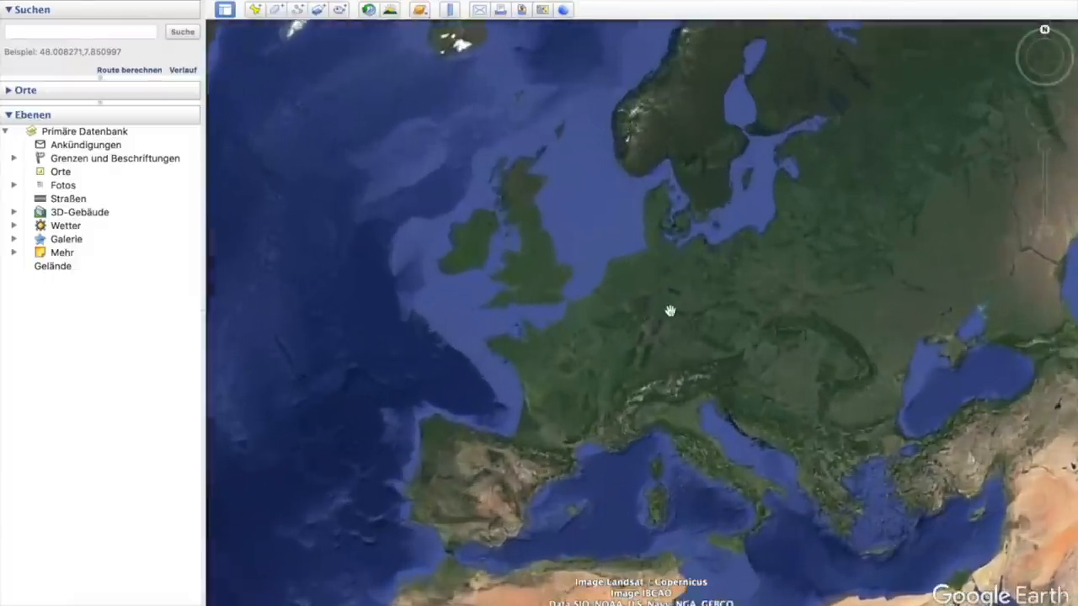
Zoom from the whole of Europe into close satellite imagery of a city and pan across it
scroll(up, 3)
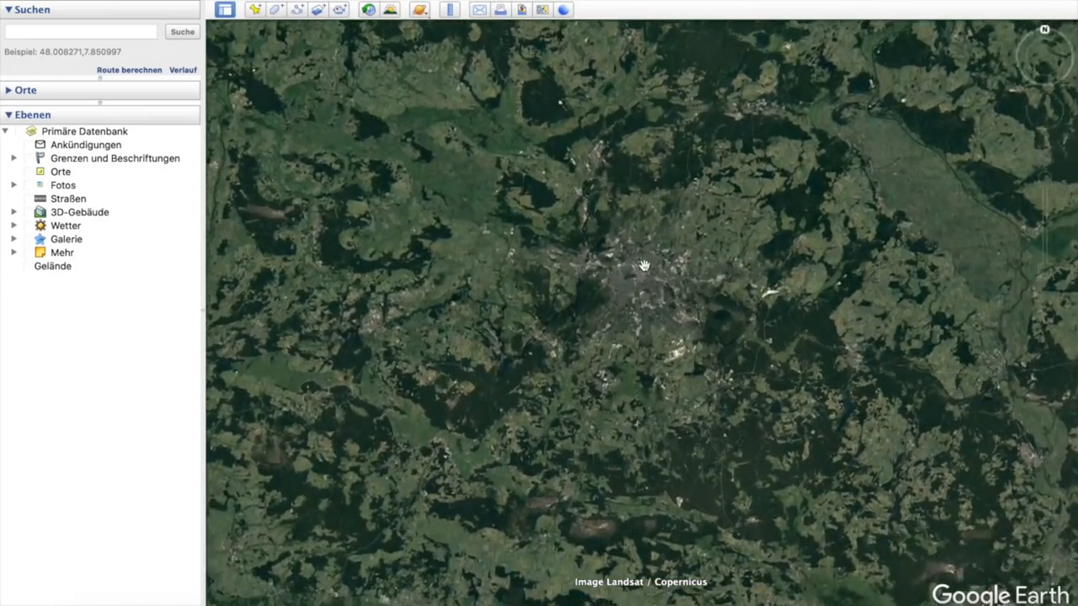
scroll(down, 3)
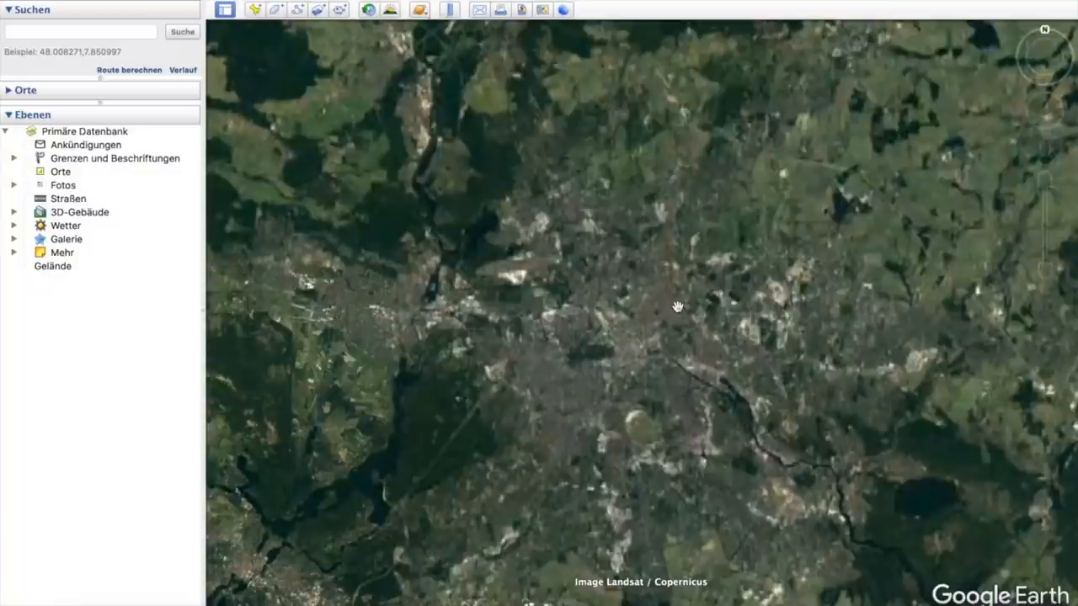
drag(677, 307, 649, 341)
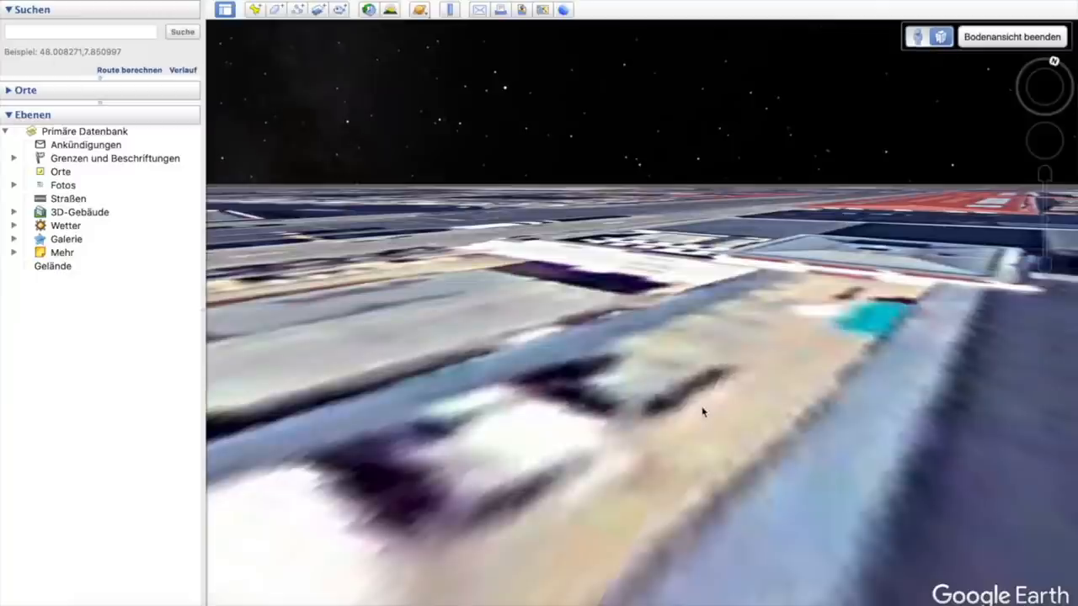
mouse_move(1044, 266)
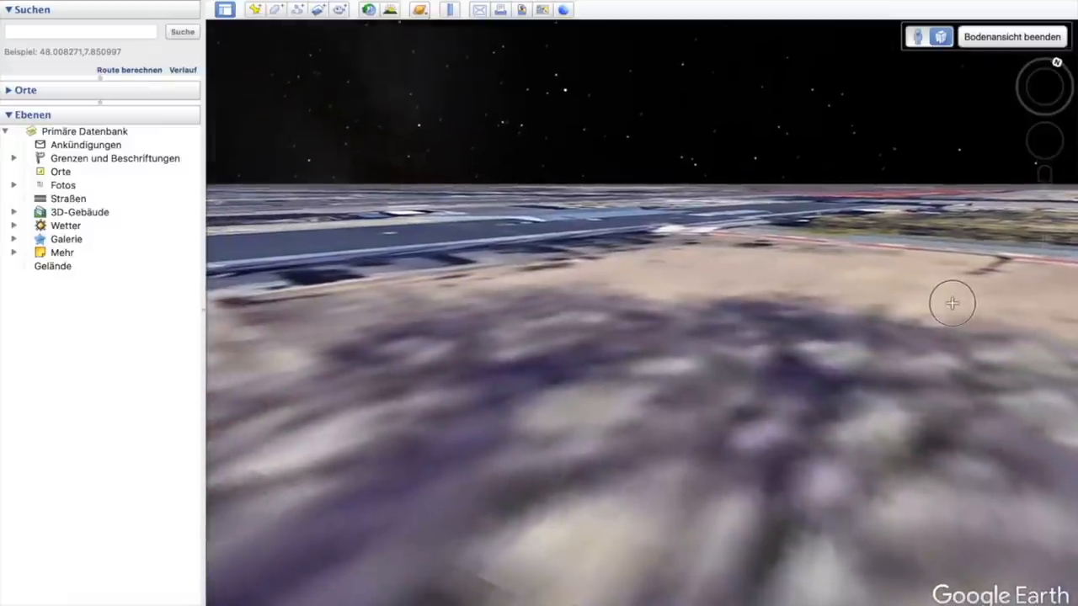
Look around from the ground-level viewpoint across the rooftops and road
drag(952, 303, 775, 505)
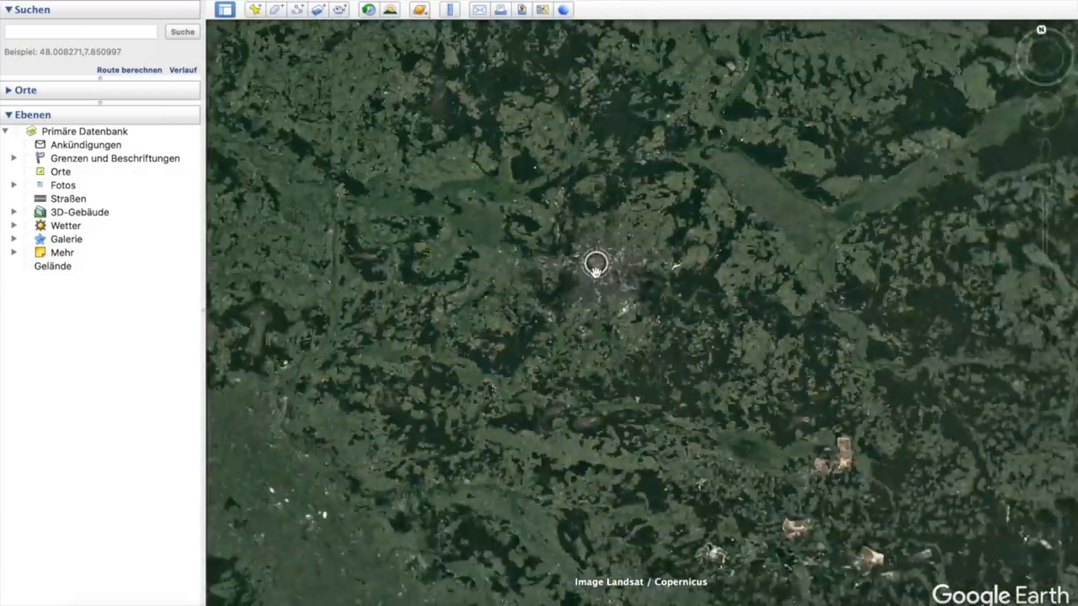
Zoom out to the full globe in space and spin it away from Europe
scroll(down, 3)
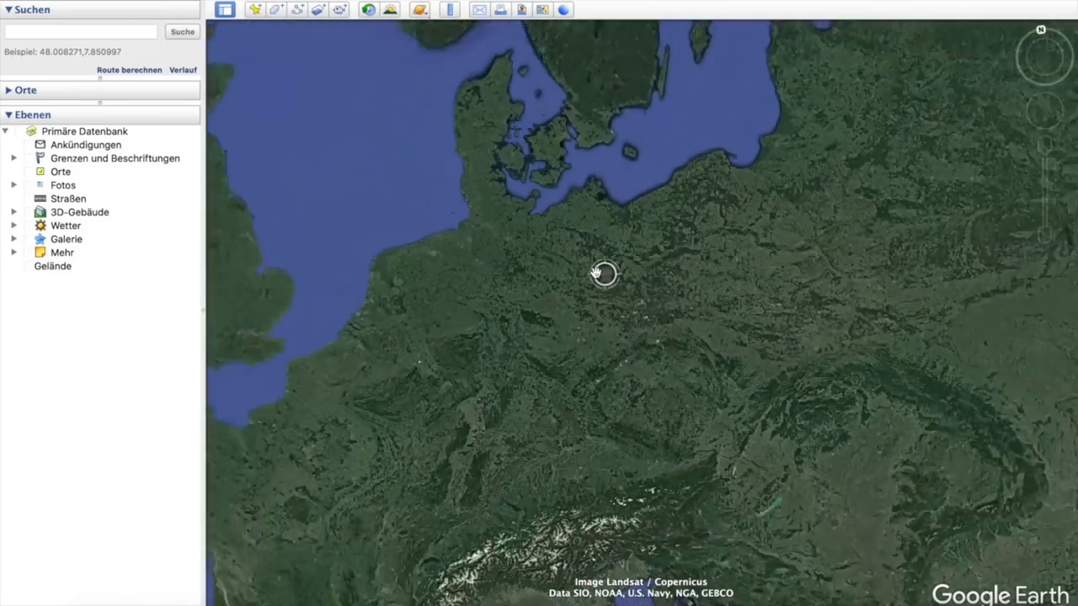
scroll(down, 3)
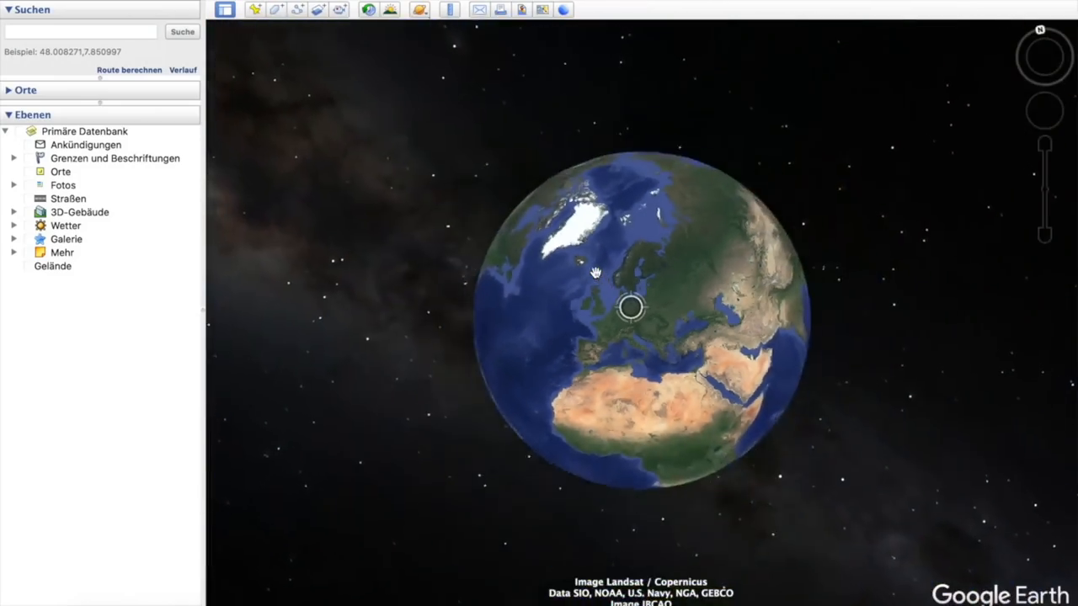
scroll(down, 3)
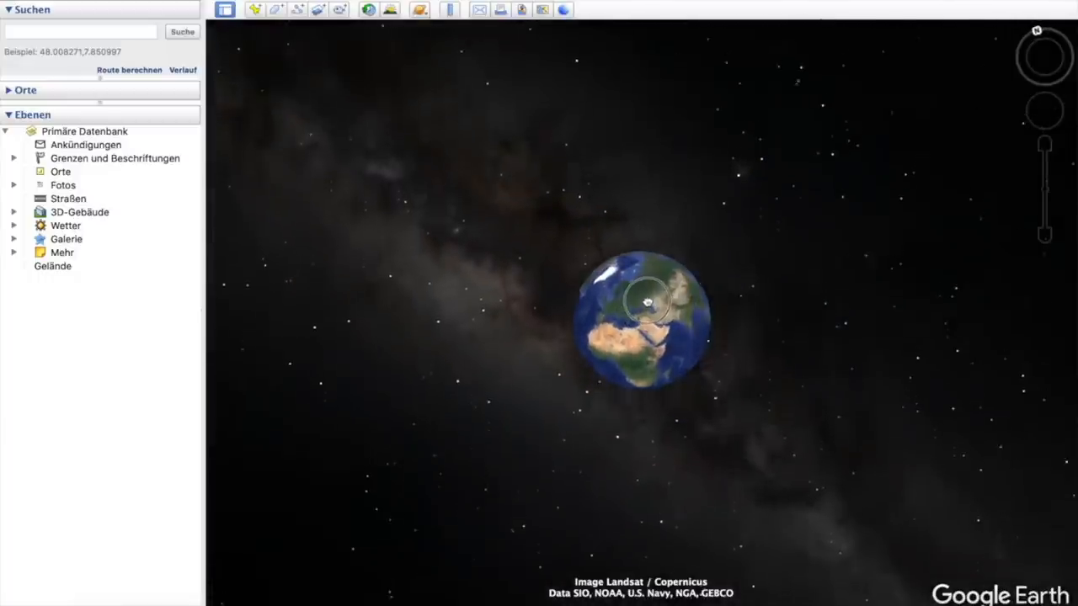
drag(649, 300, 687, 249)
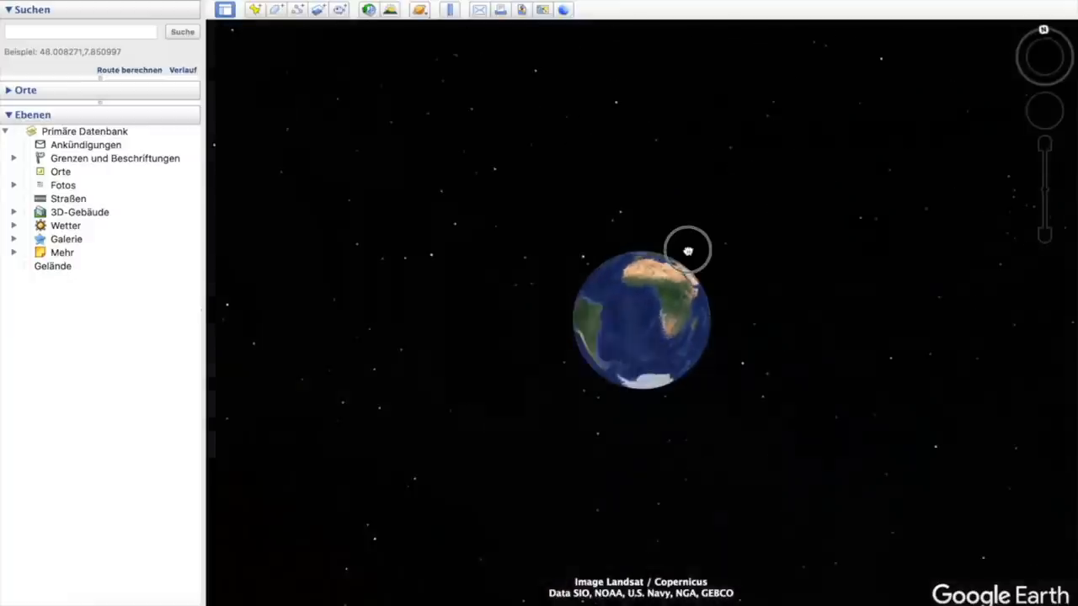
drag(687, 251, 721, 310)
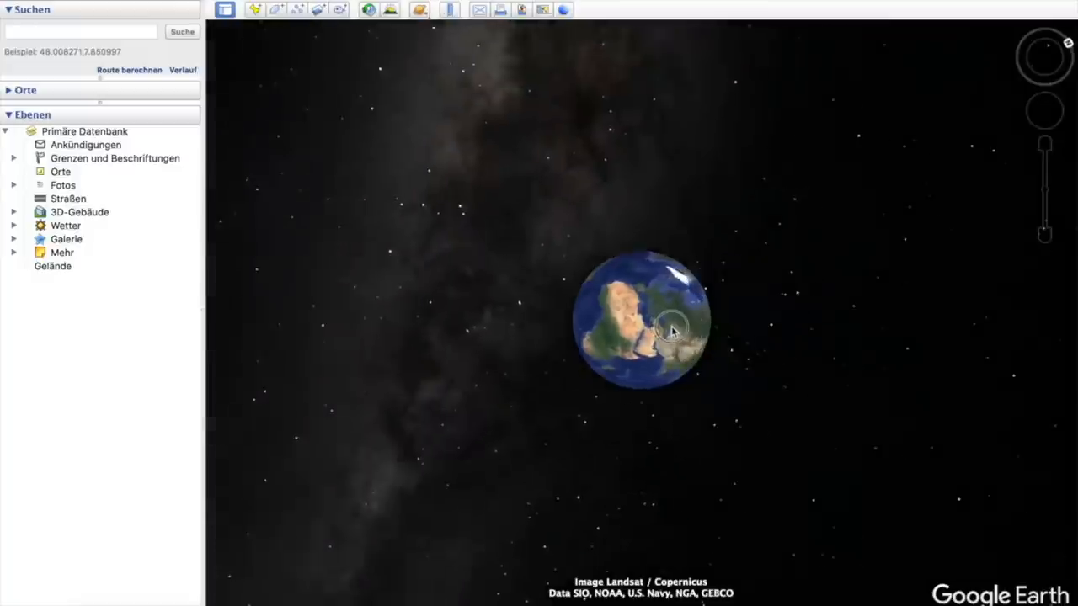
drag(670, 333, 589, 323)
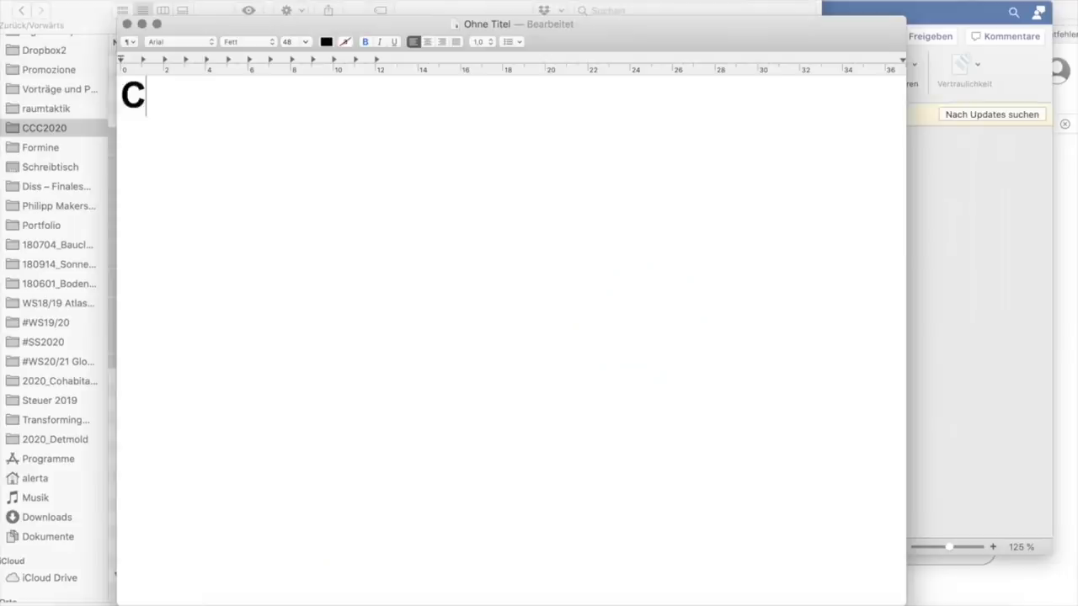
Complete the large bold heading to read 'Control societies'
text(ontro)
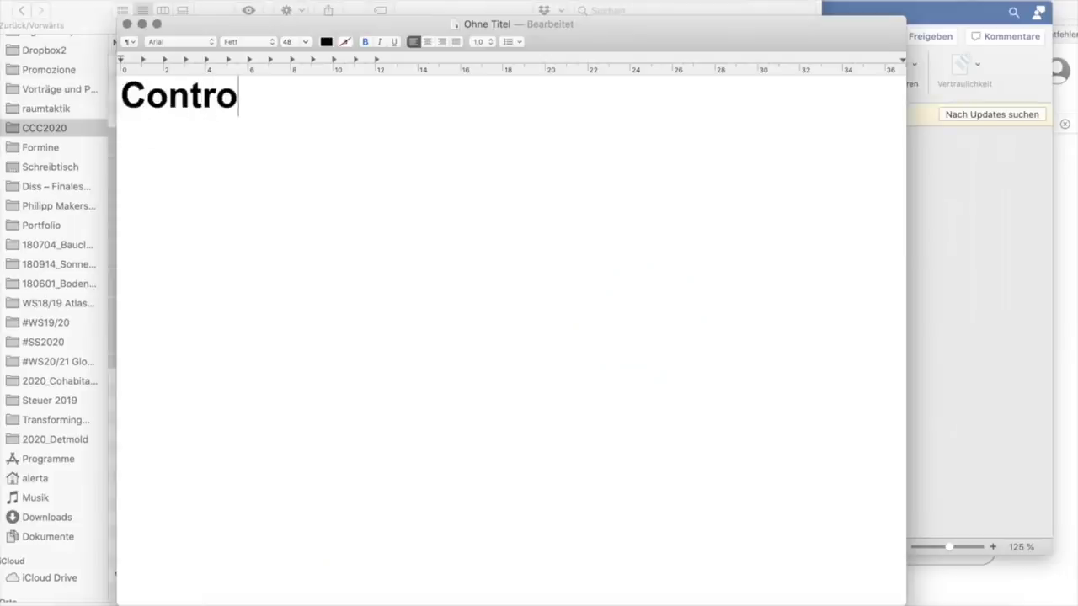
text(l soc)
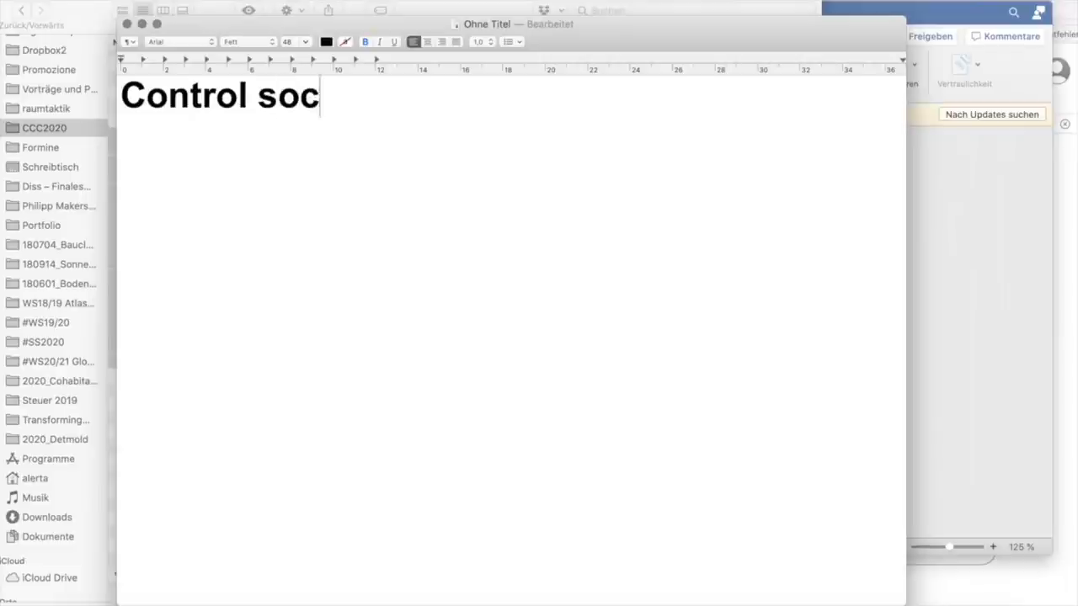
text(ieties)
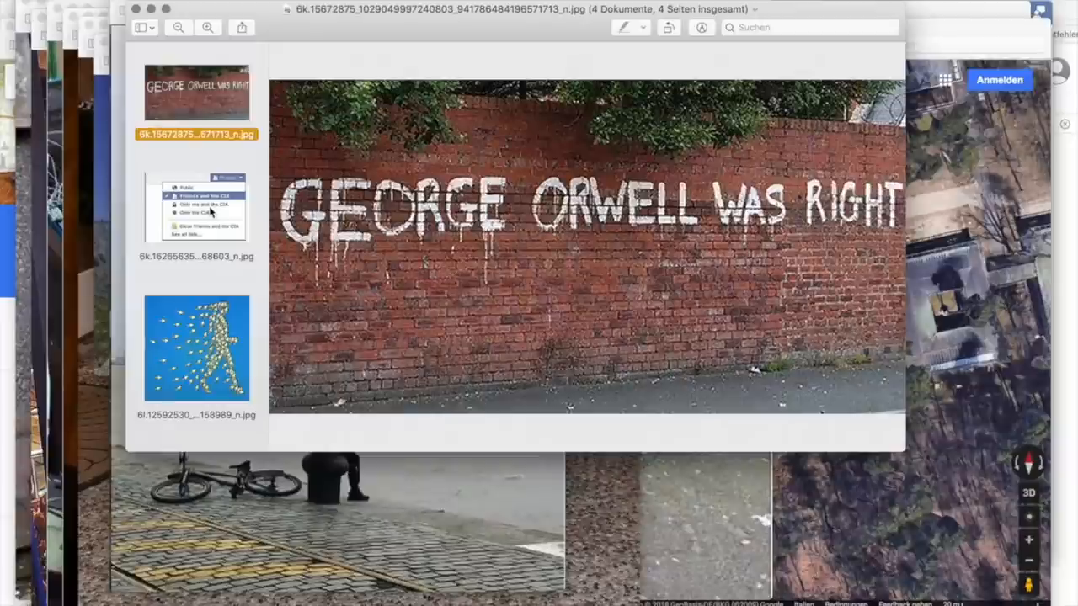
Step through the sidebar images: the CIA menu joke, the arrow figure and the INTERNET photo
click(196, 205)
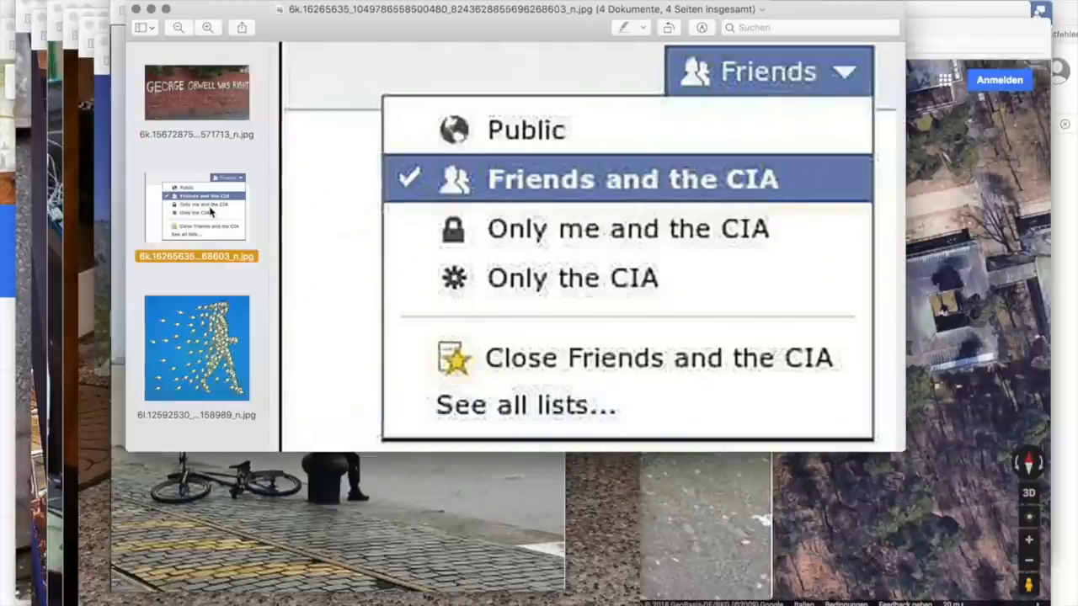
scroll(down, 3)
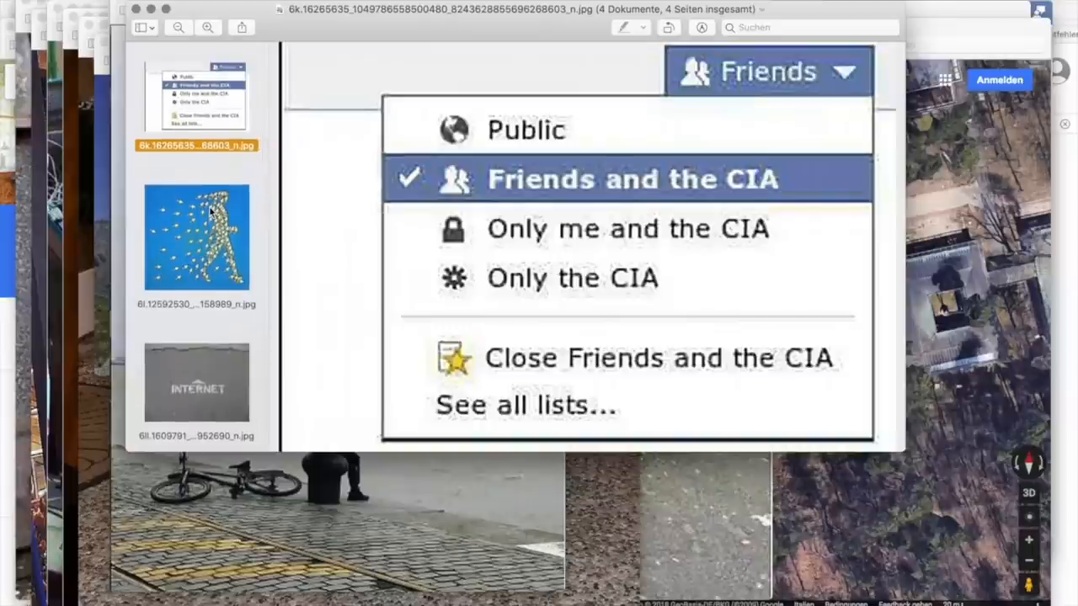
click(195, 239)
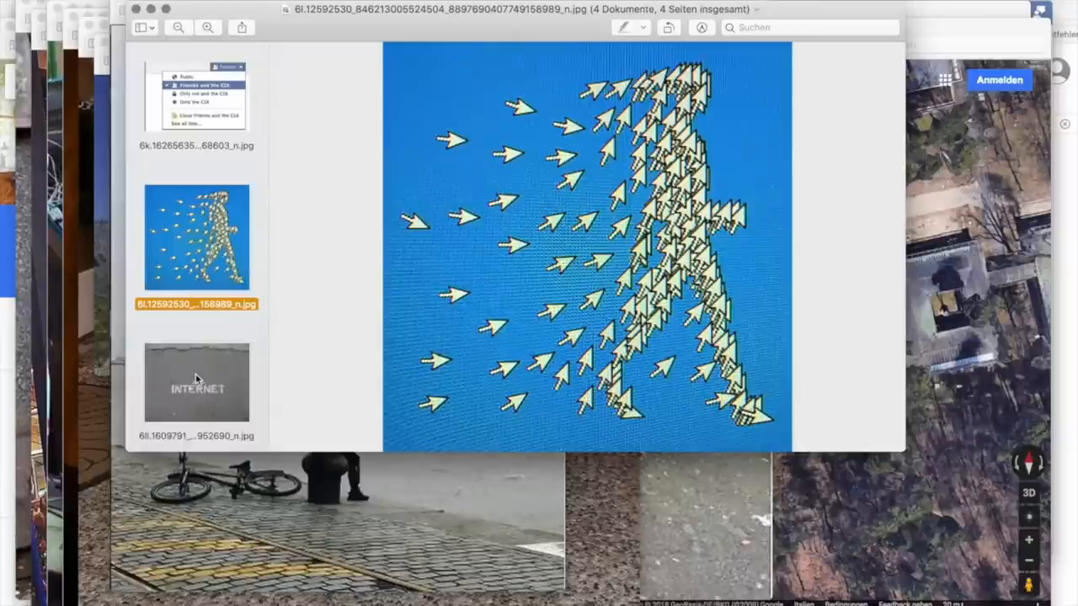
click(195, 383)
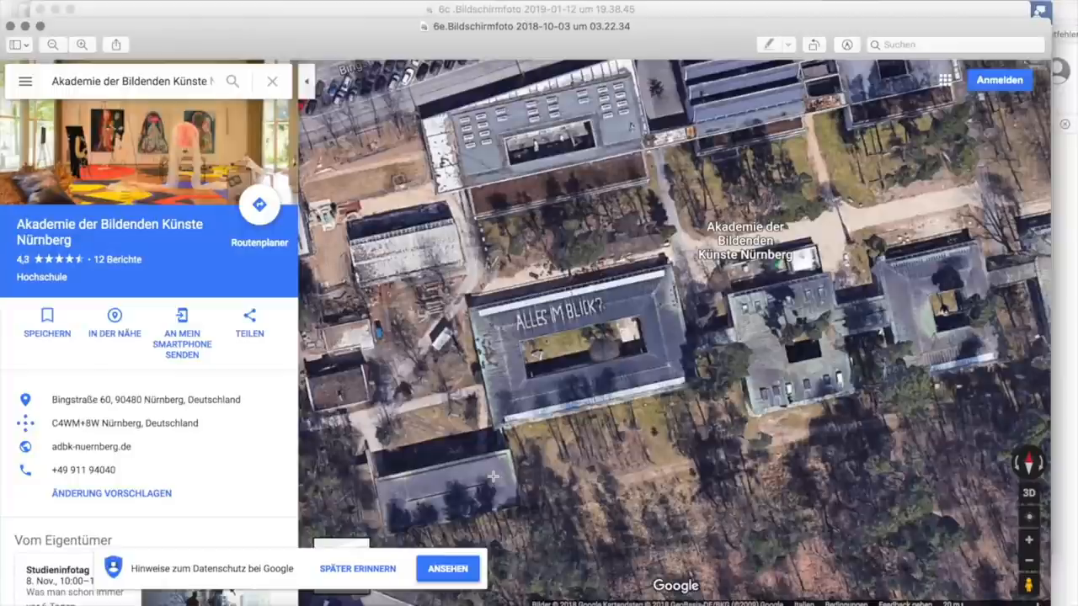
Bring up Mission Control showing all open windows and desktops
click(531, 10)
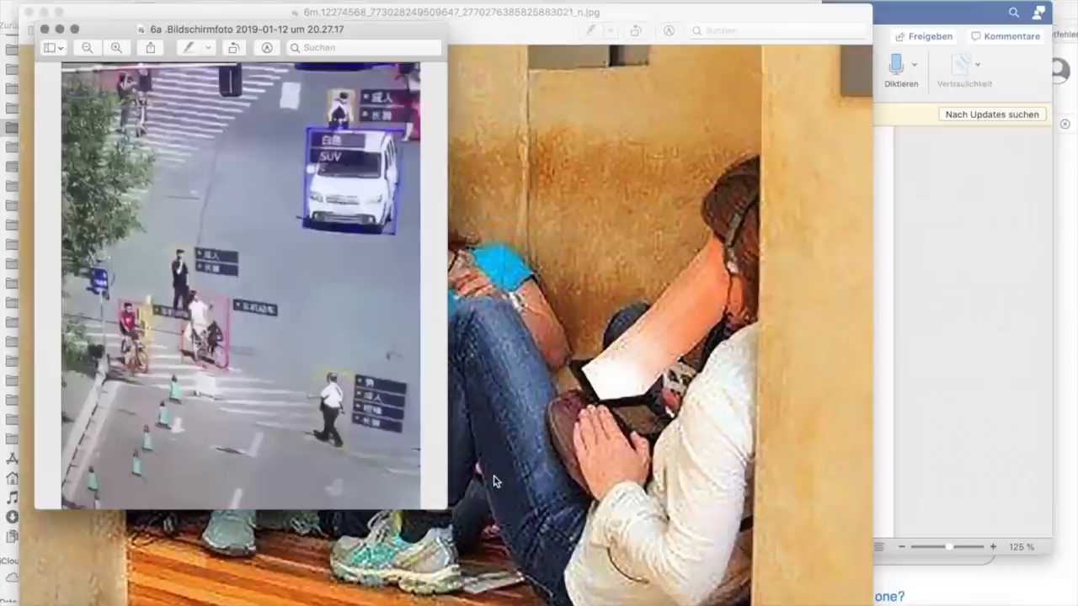
click(43, 12)
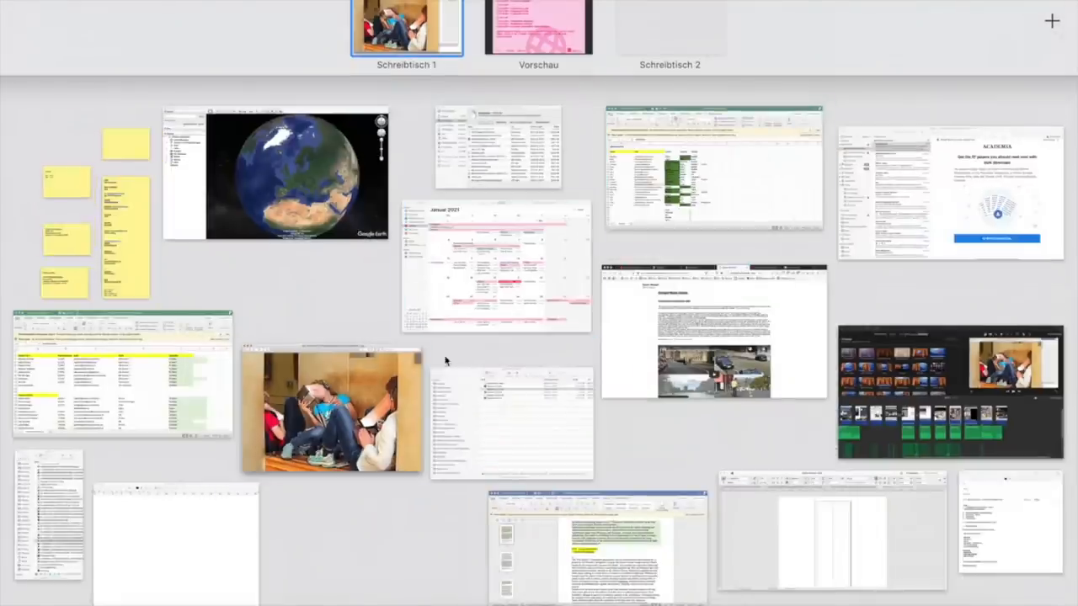
Write the title card '2. Simon Weckert, Google Maps Hacks, 2020' in the blank text document
click(177, 522)
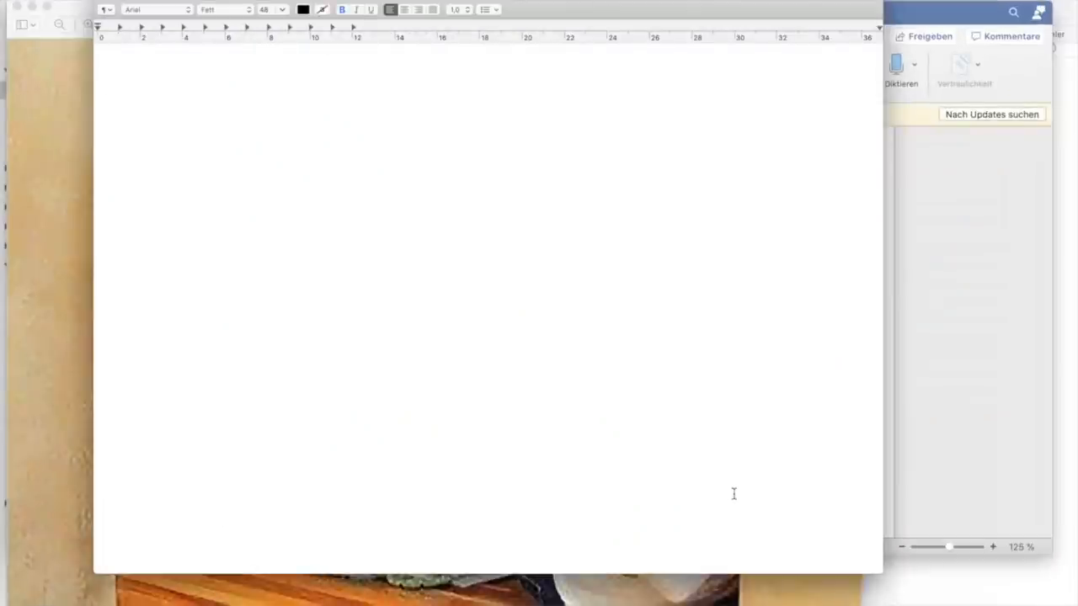
text(2. Simon Weckert, Google Maps Hacks, 2020)
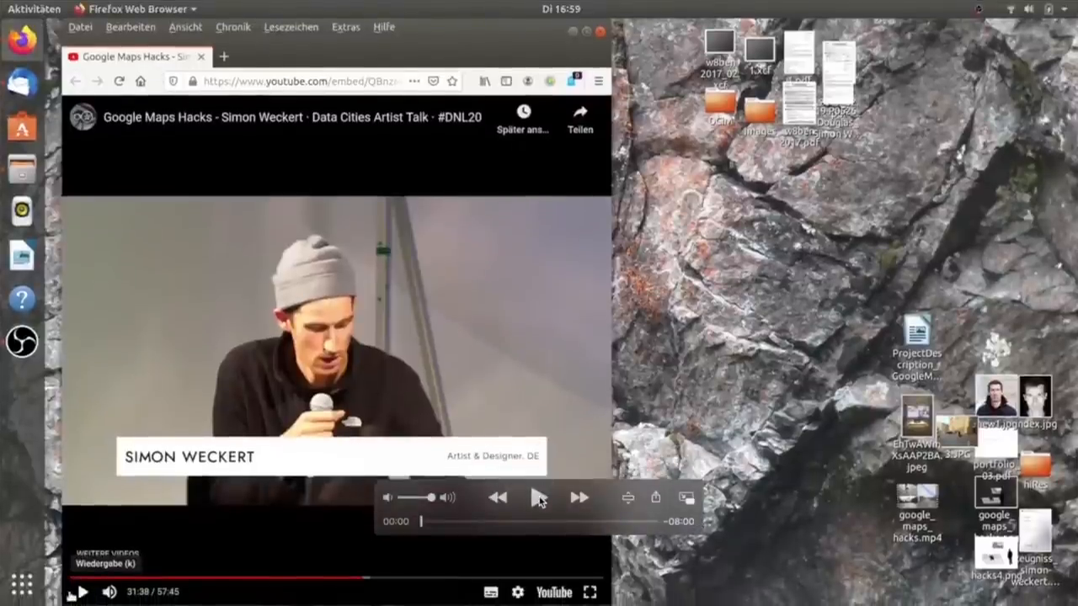
Play the talk video and search Ecosia for 'google maps hacks' in a second browser window
click(539, 497)
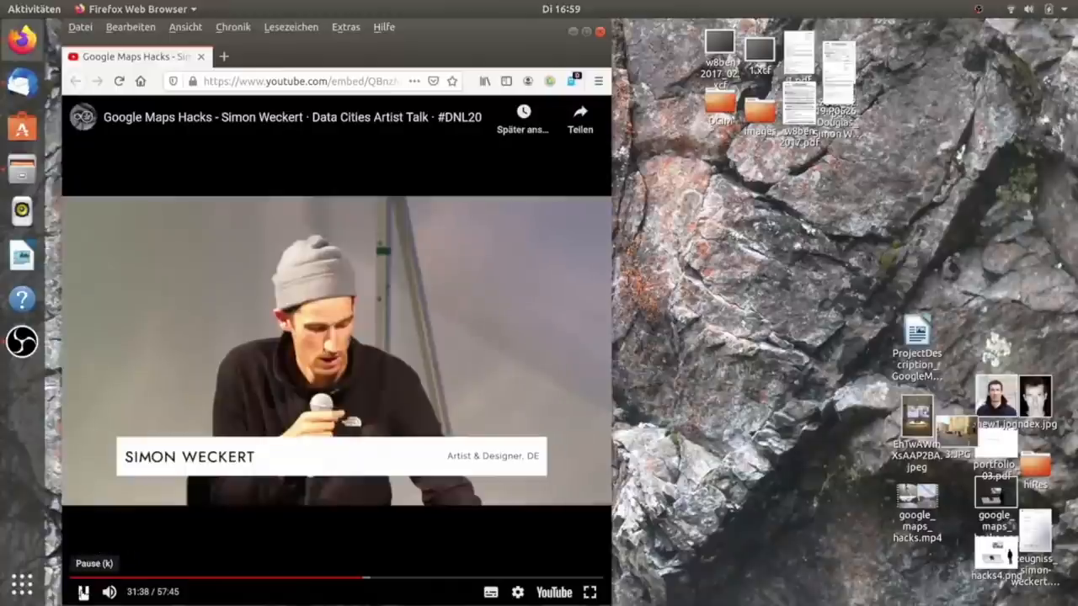
click(108, 591)
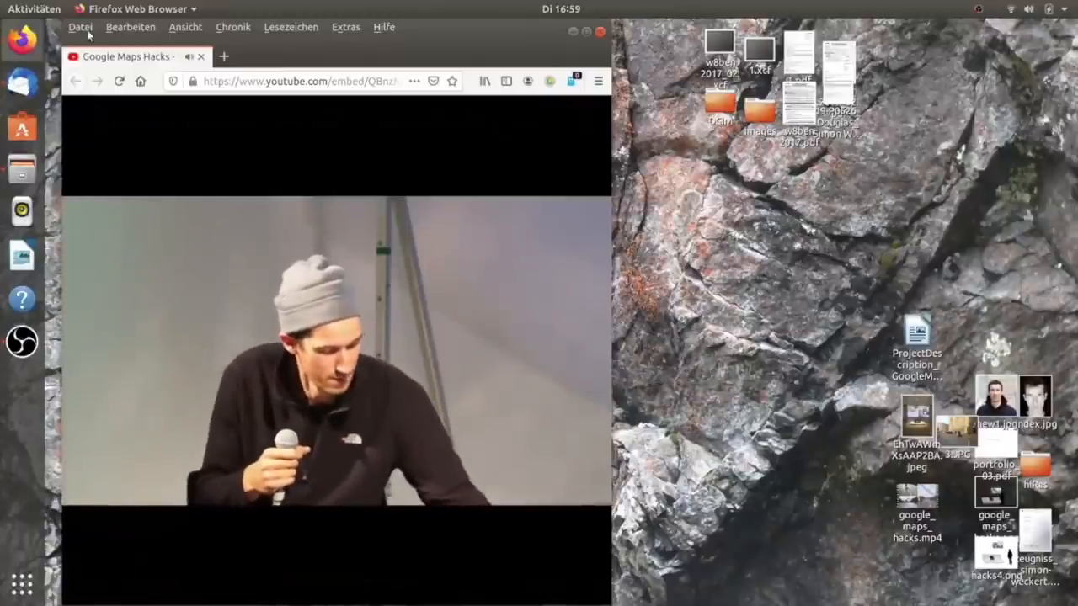
click(81, 27)
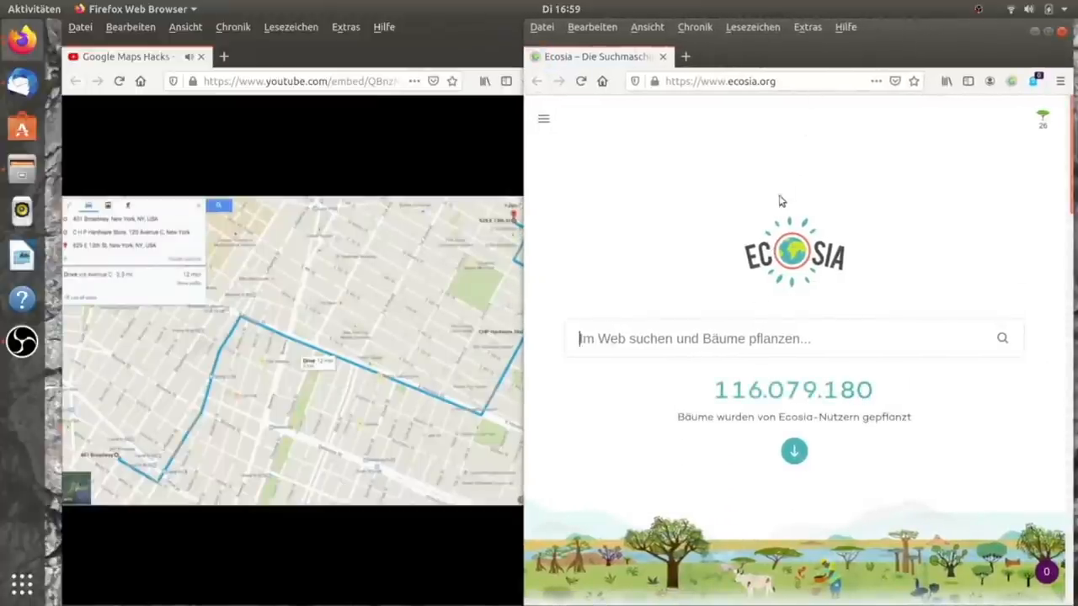
text(google maps)
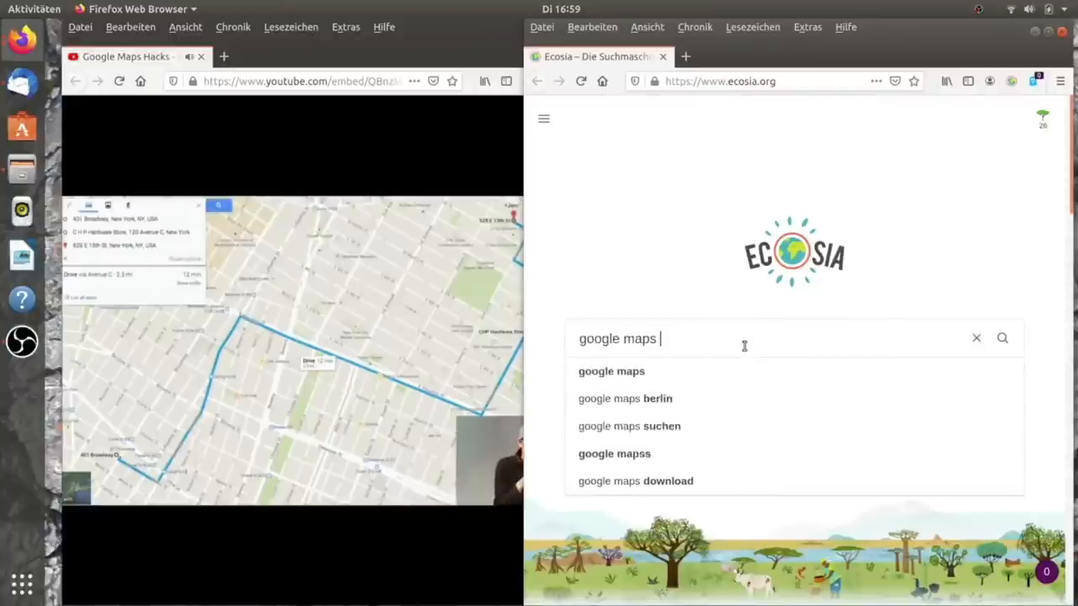
text(hacks)
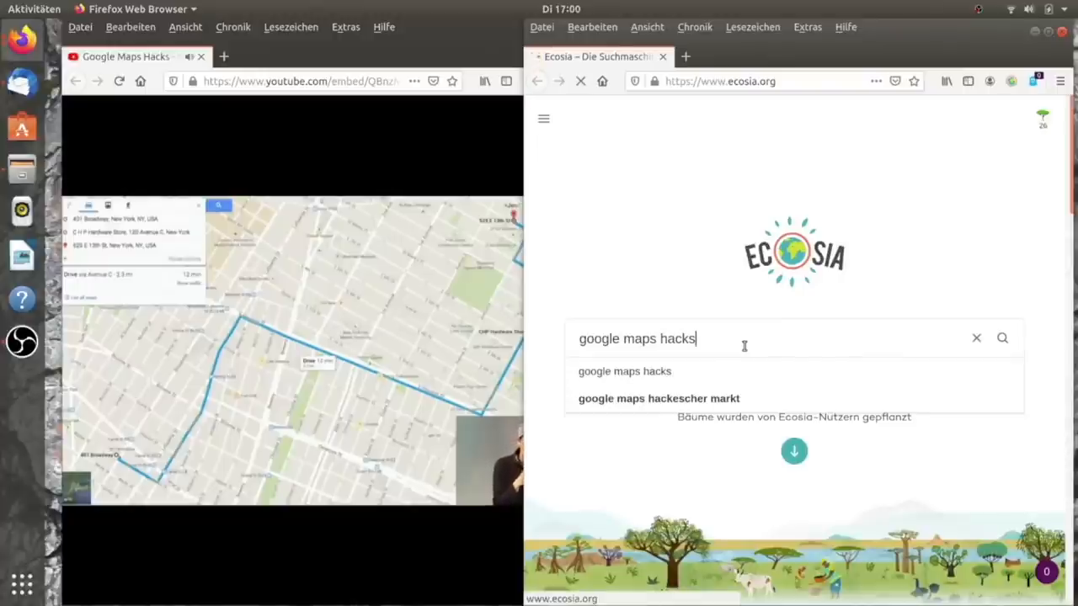
key(Return)
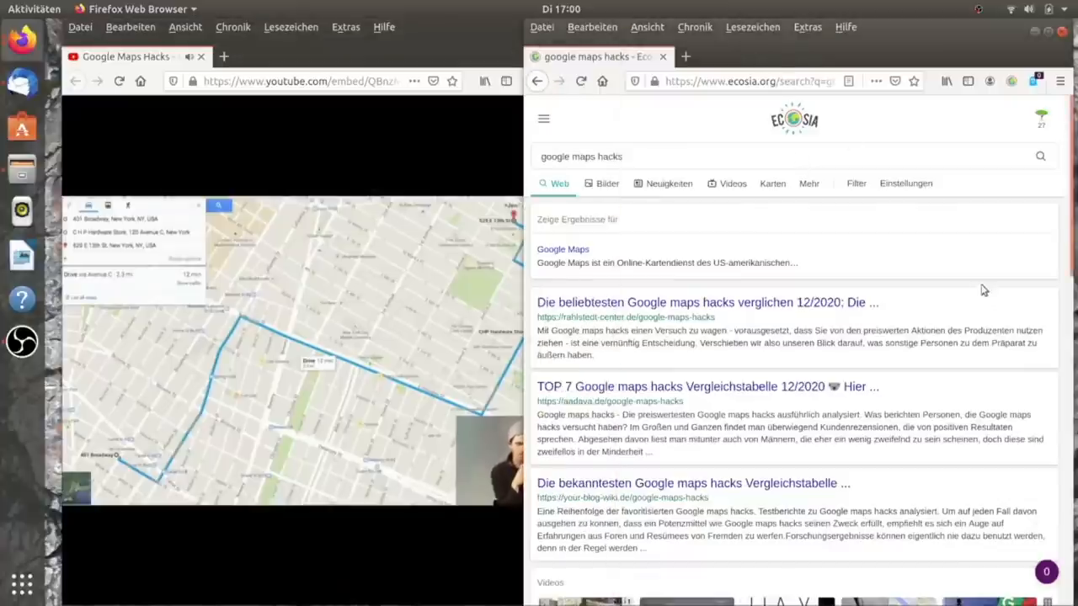
Browse down through the image results for google maps hacks
click(606, 182)
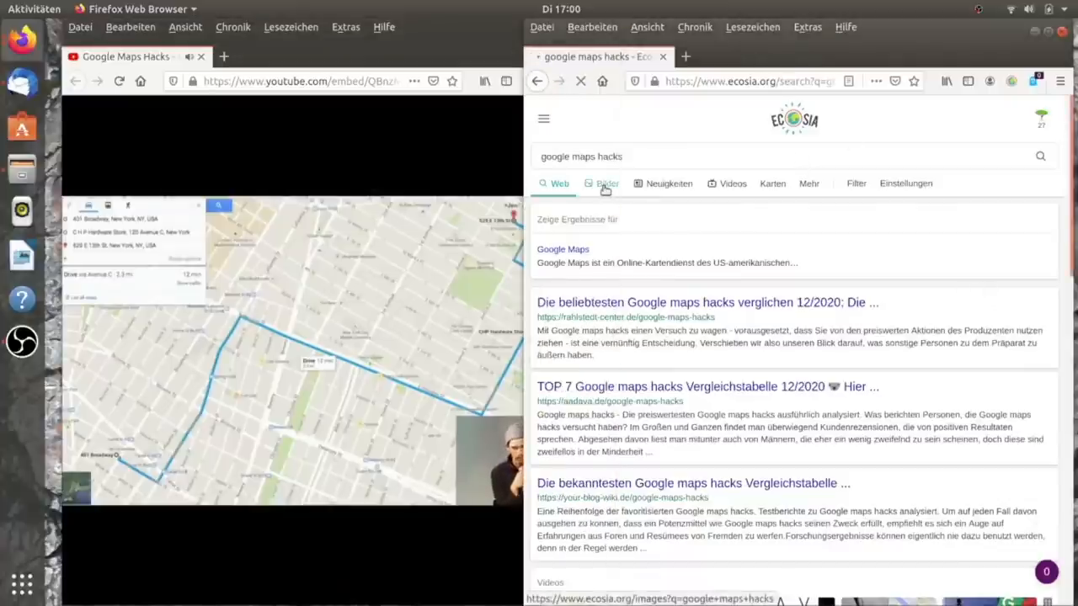
click(606, 181)
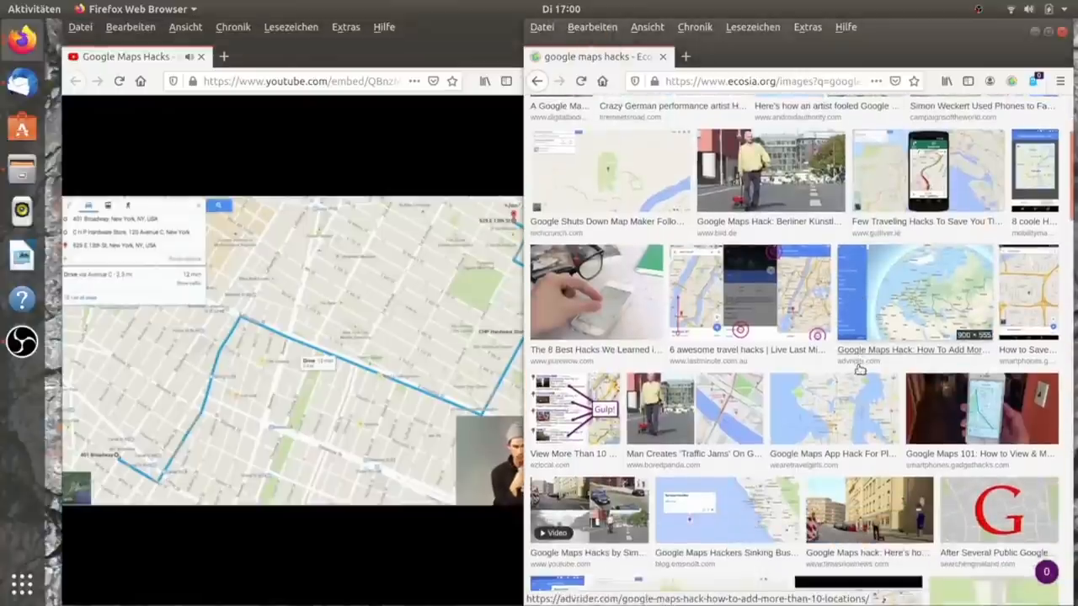
scroll(down, 3)
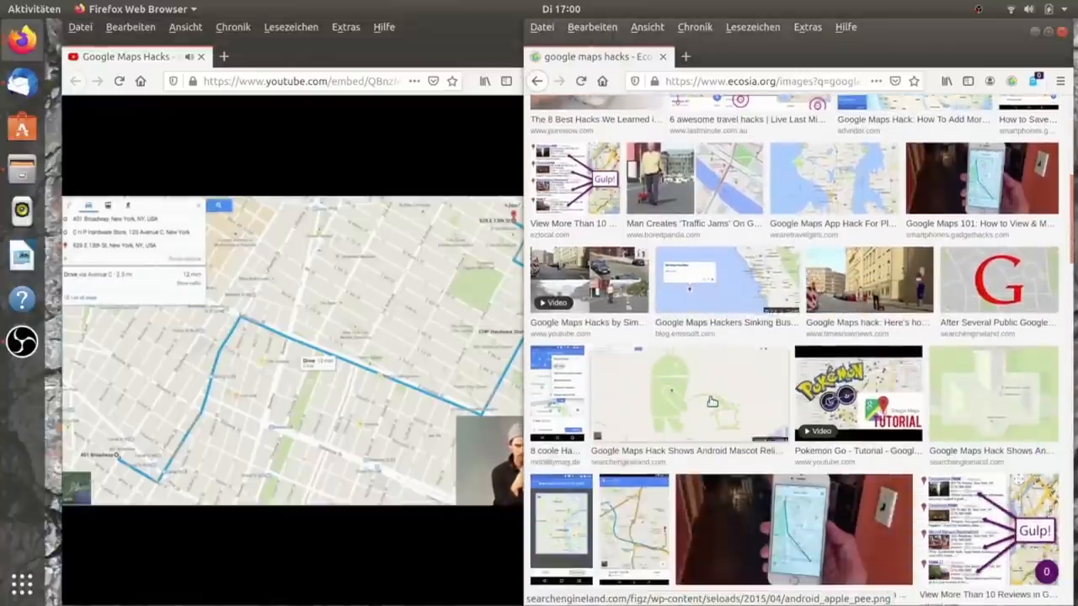
scroll(down, 3)
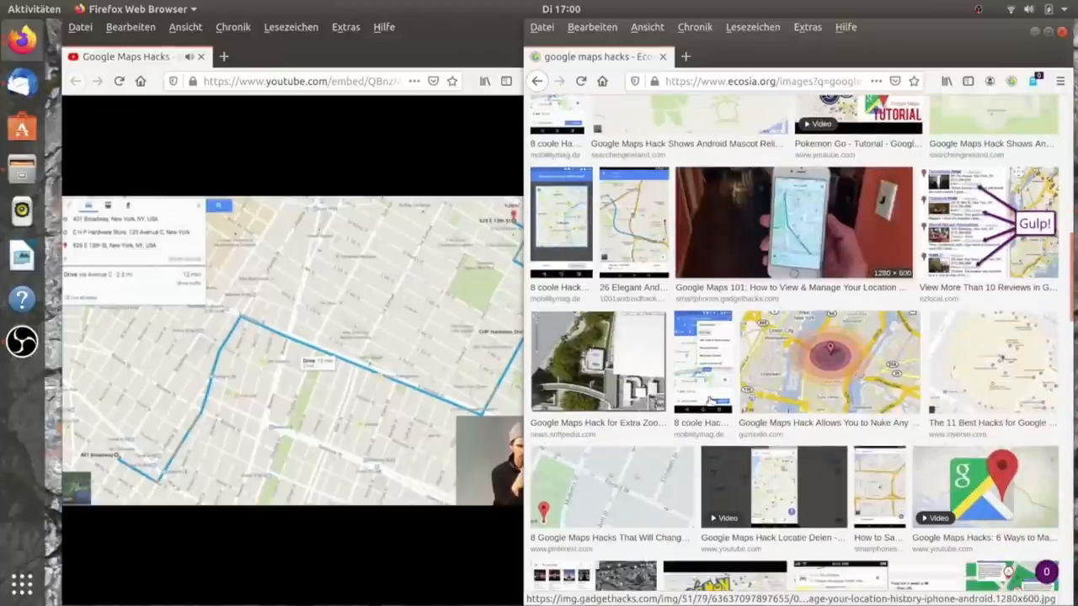
scroll(down, 3)
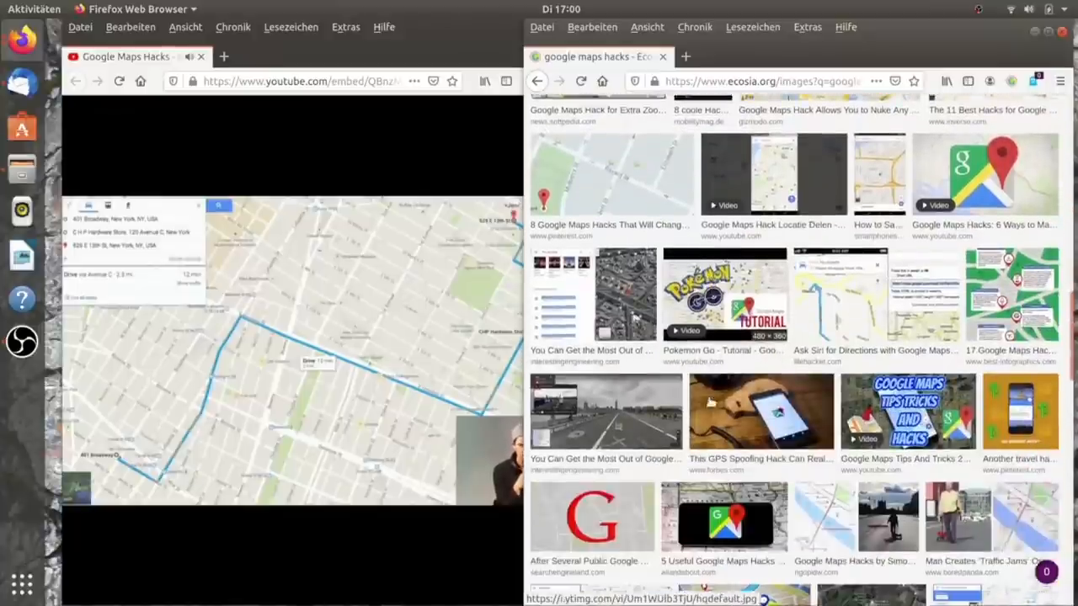
scroll(down, 3)
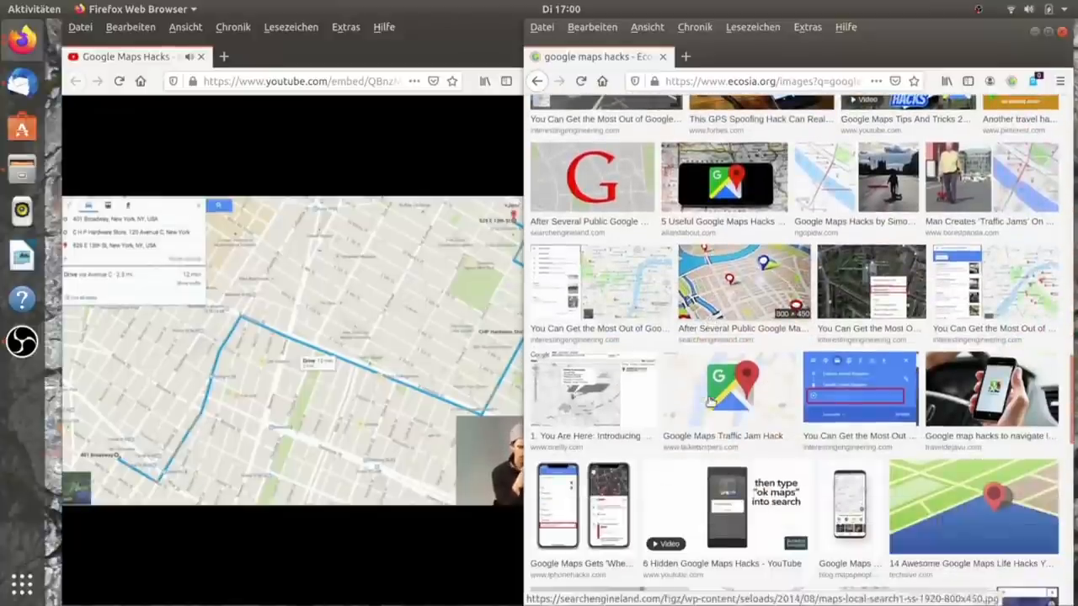
scroll(down, 3)
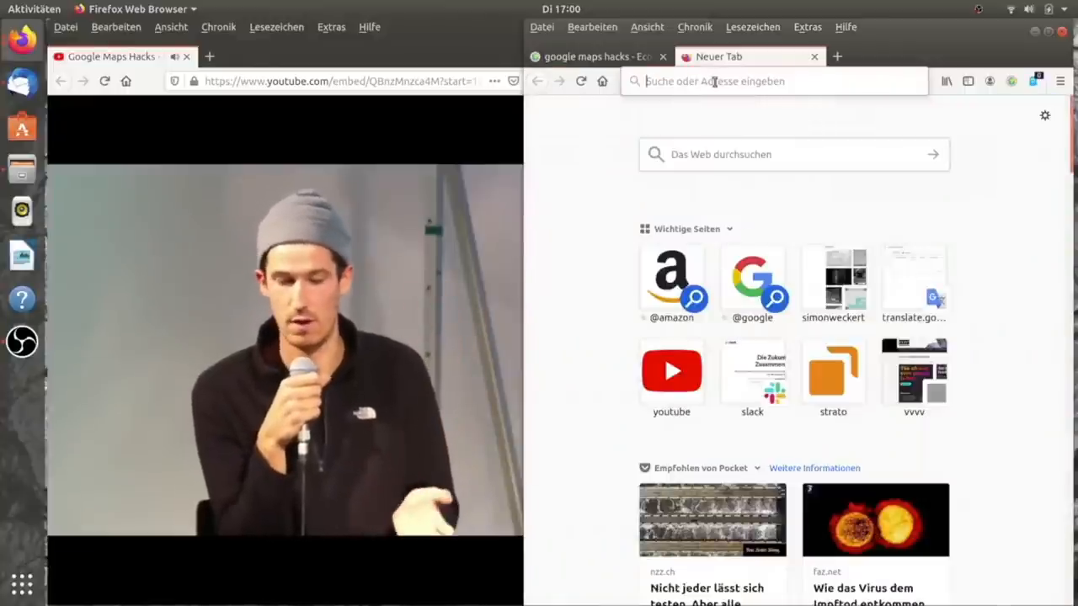
Search 'google maps wikipedia' and open the Google Maps – Wikipedia result
text(google maps)
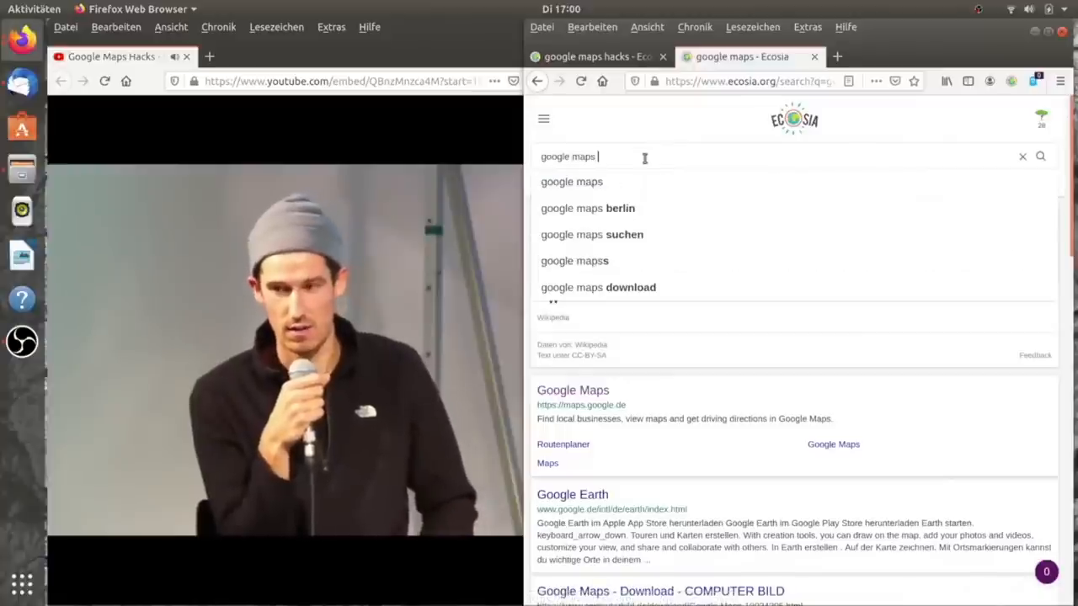
text(wikipedia)
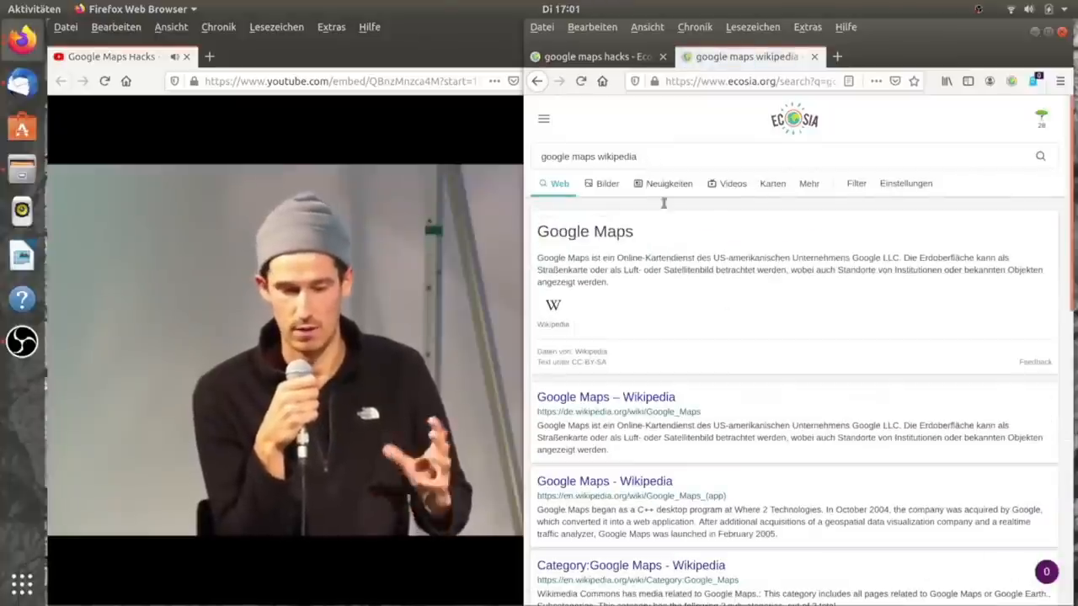
mouse_move(606, 398)
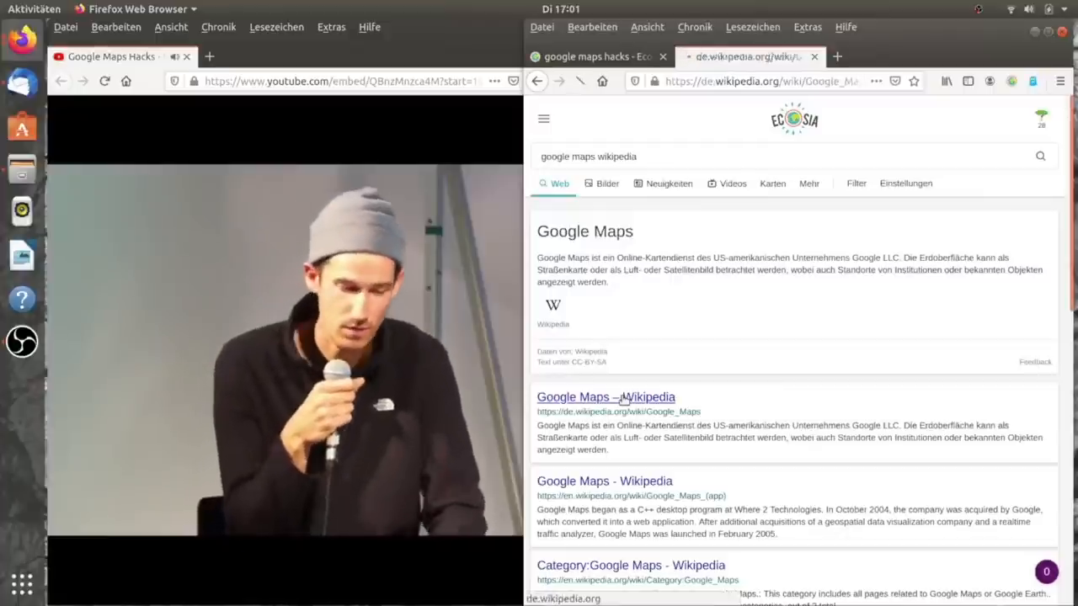
click(606, 398)
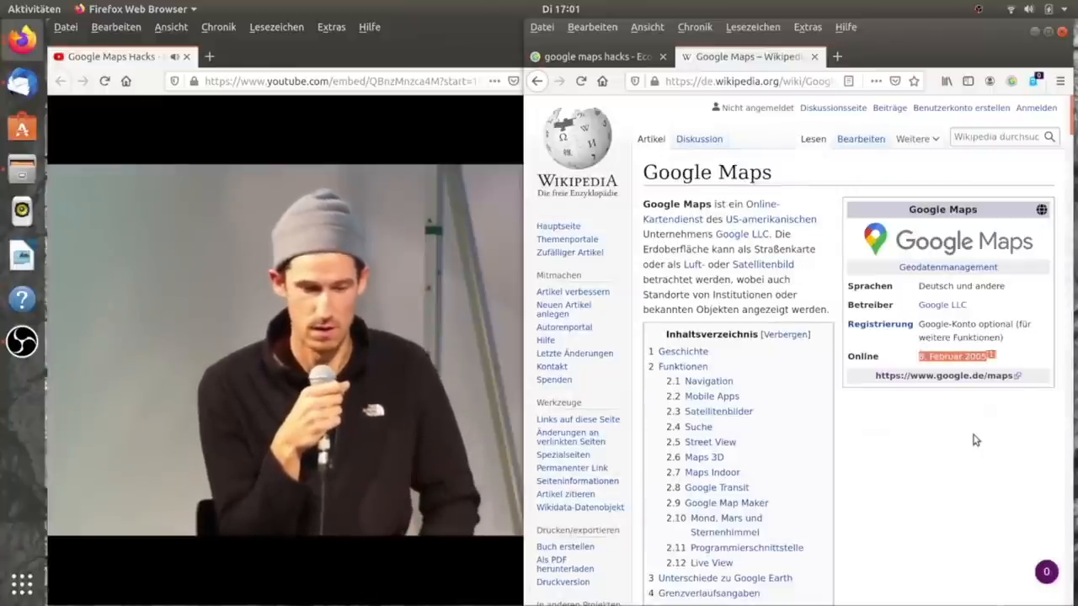
Switch to the English Google Maps article and read down through its opening sections
scroll(down, 3)
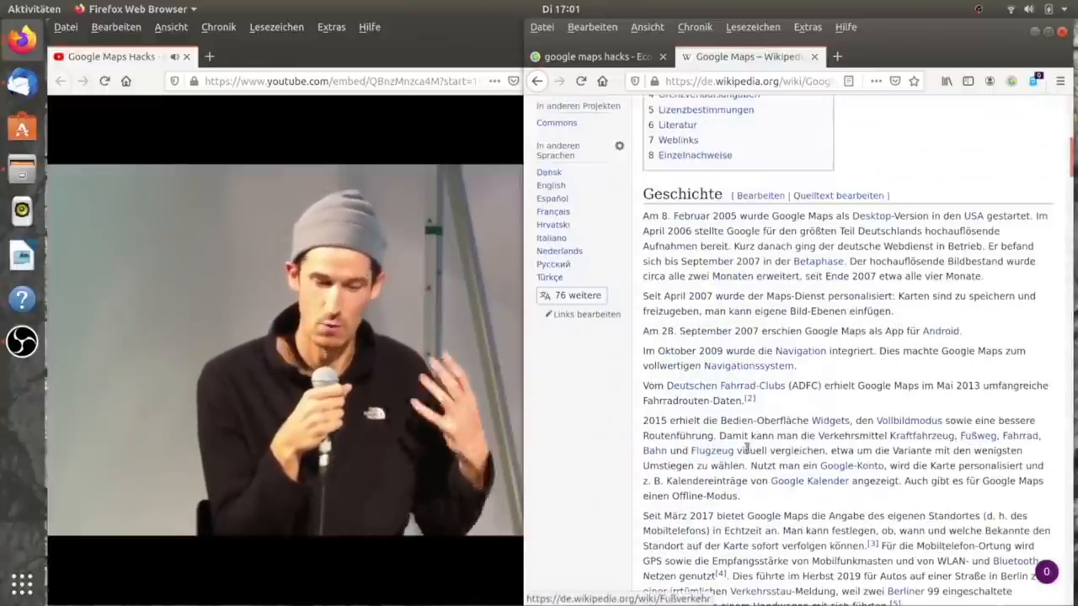
click(550, 183)
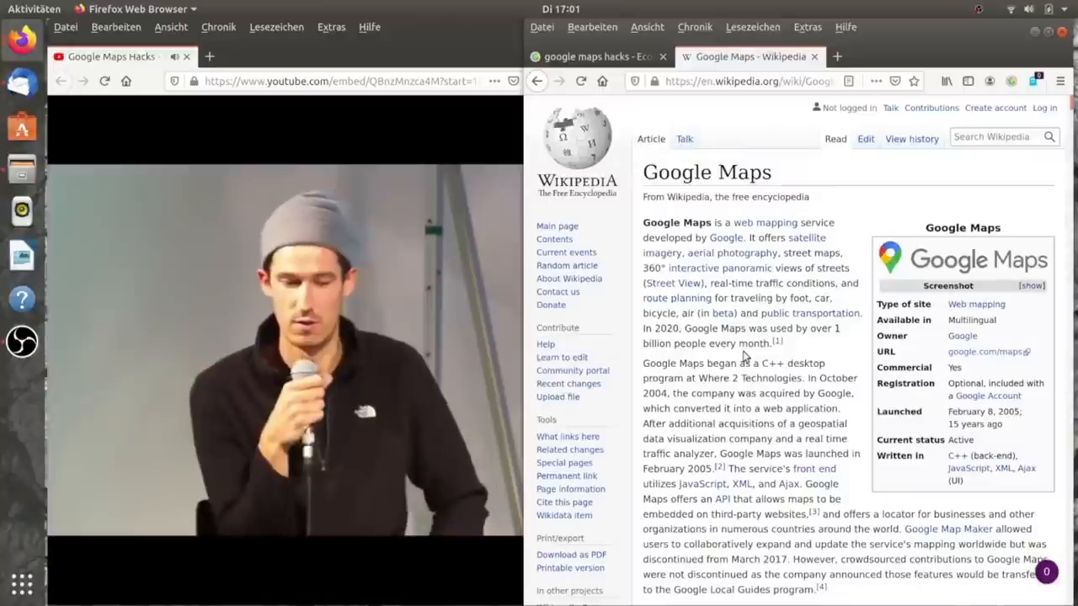
scroll(down, 3)
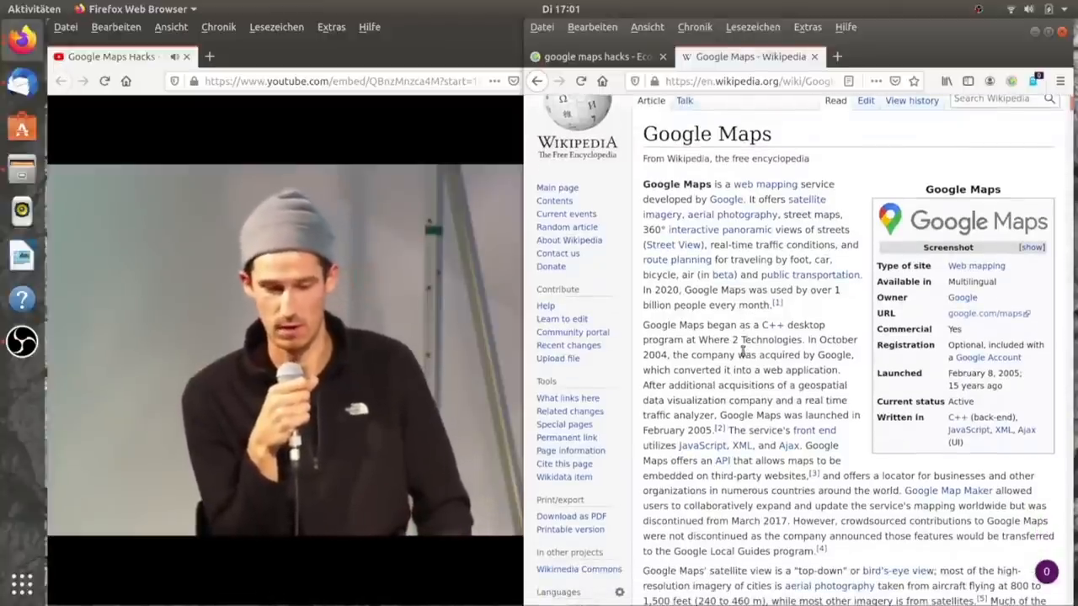
scroll(down, 3)
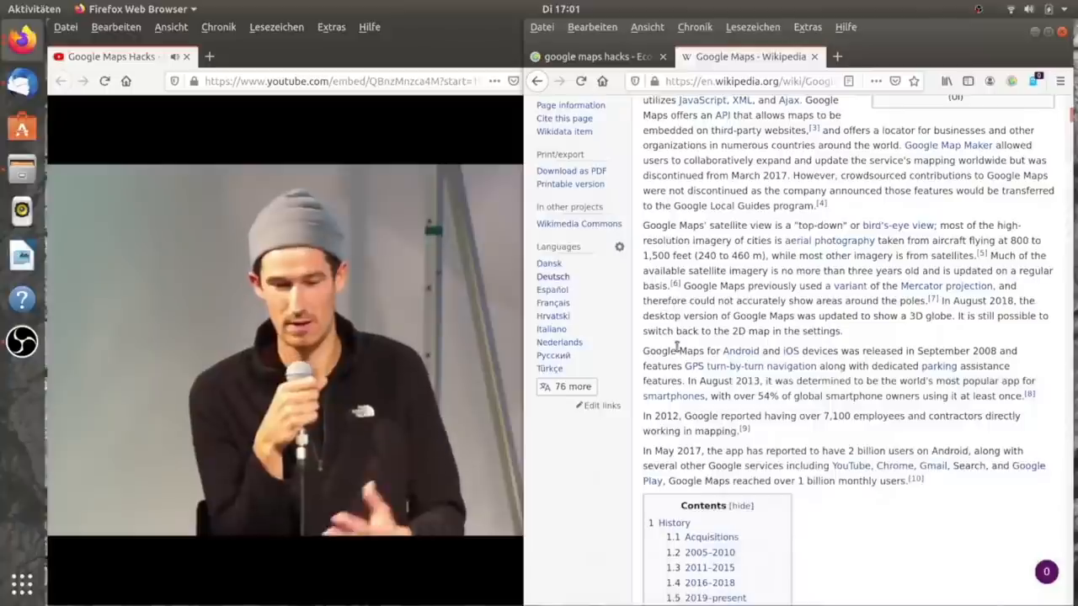
mouse_move(790, 352)
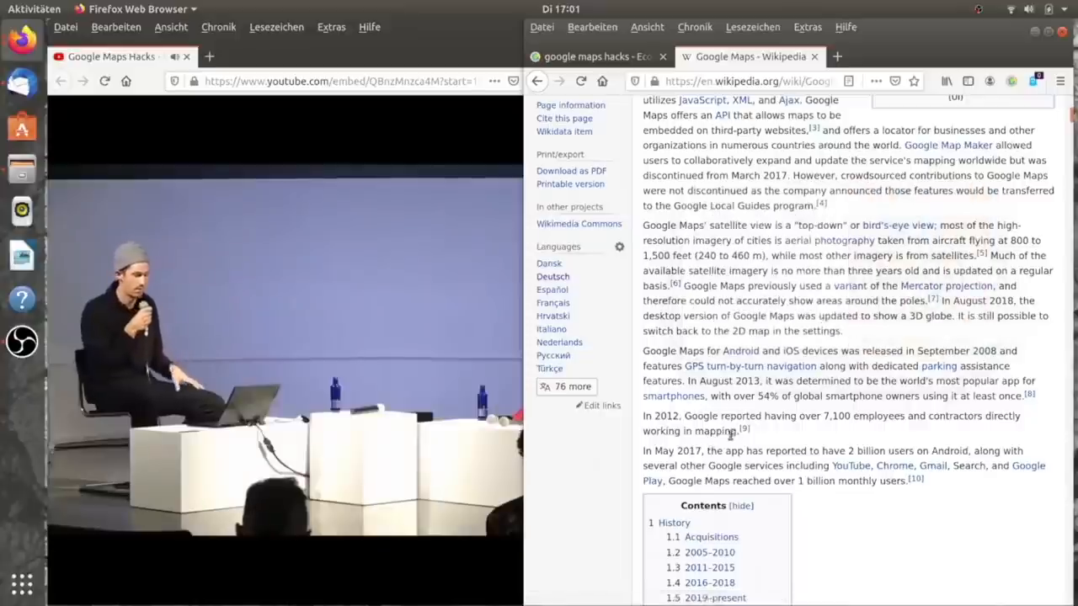
scroll(down, 3)
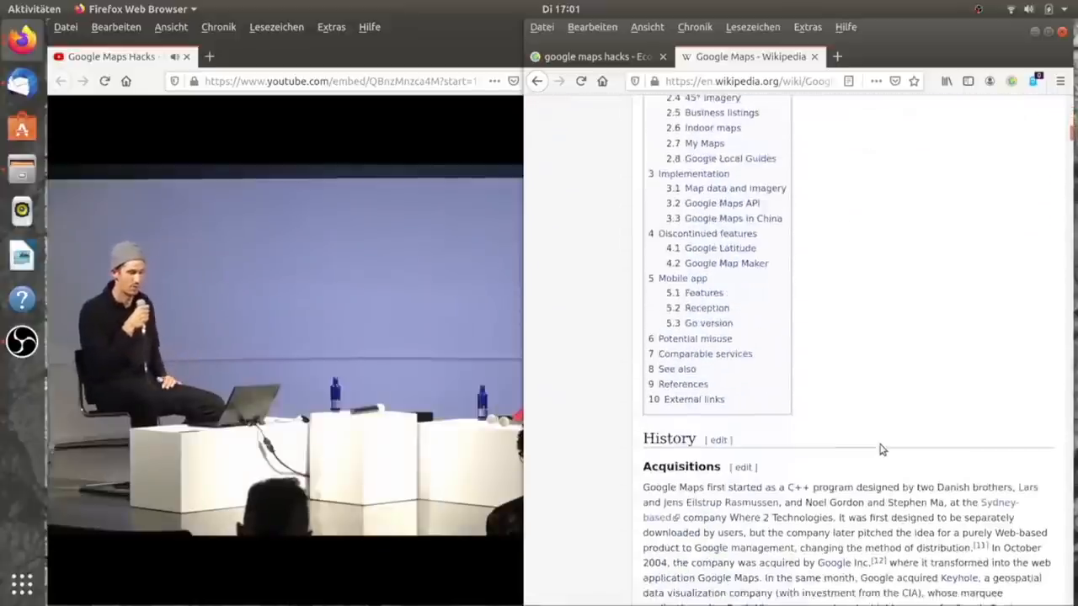
scroll(down, 3)
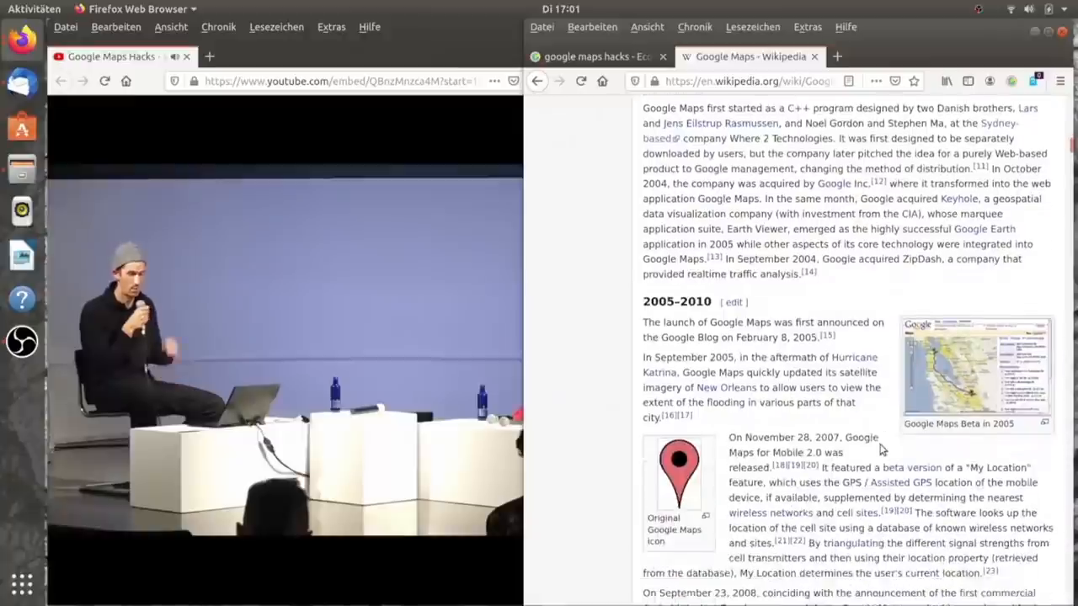
scroll(down, 3)
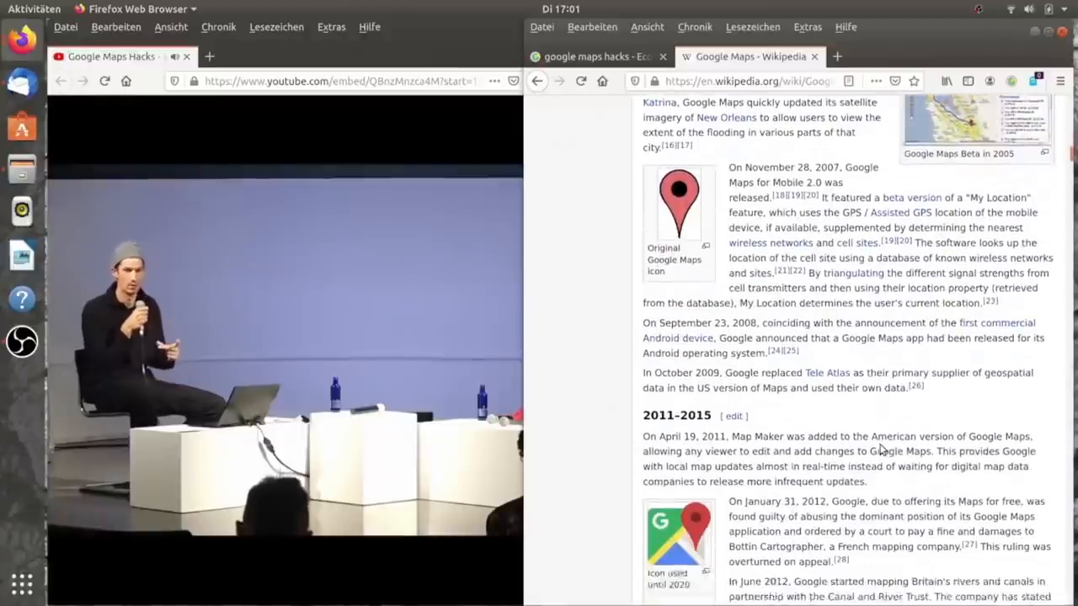
scroll(down, 3)
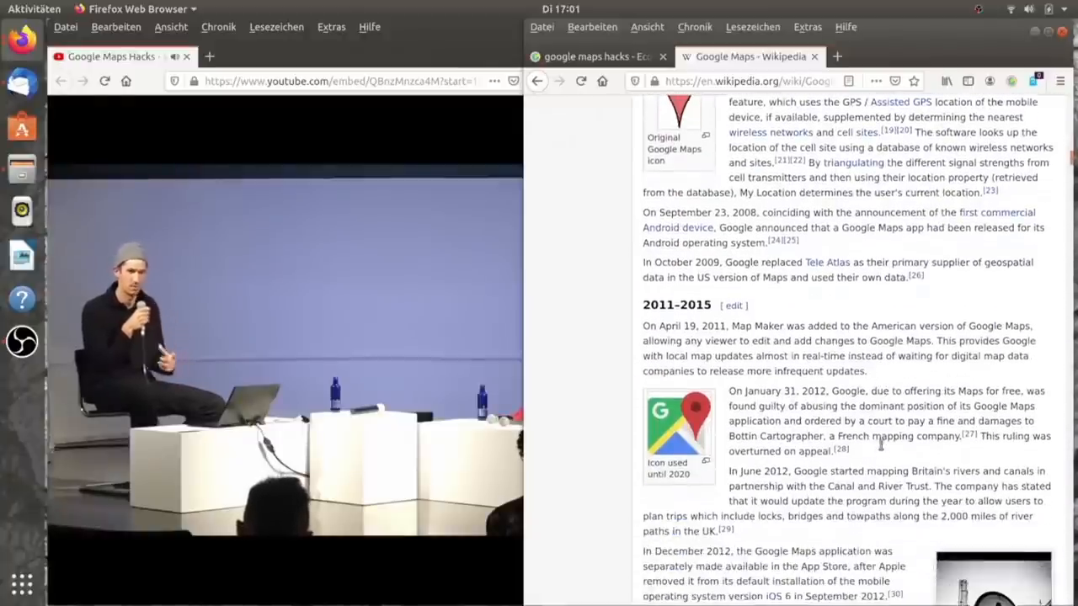
scroll(down, 3)
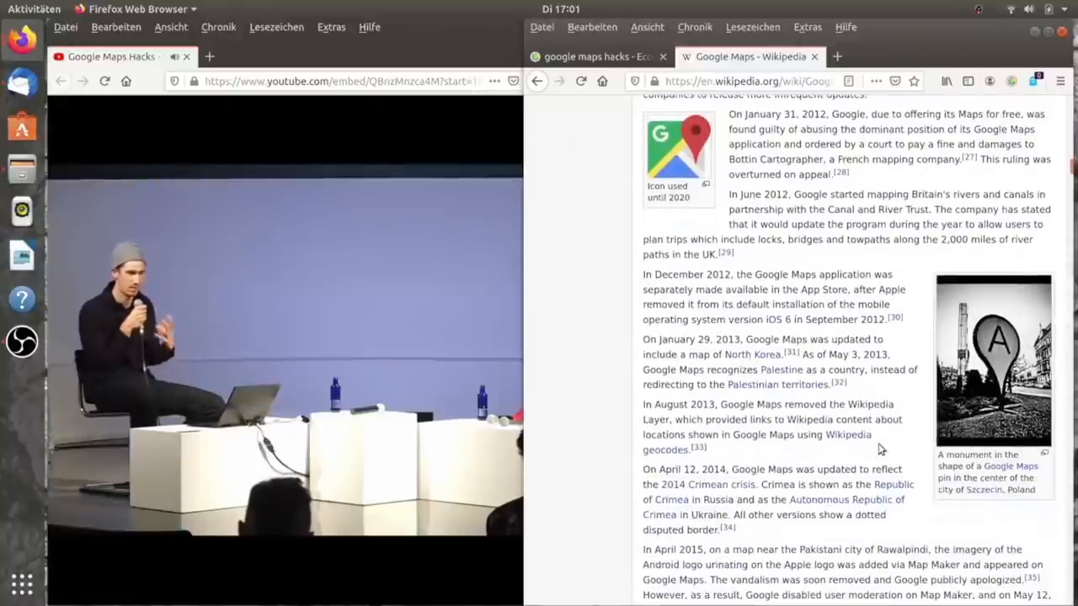
scroll(down, 3)
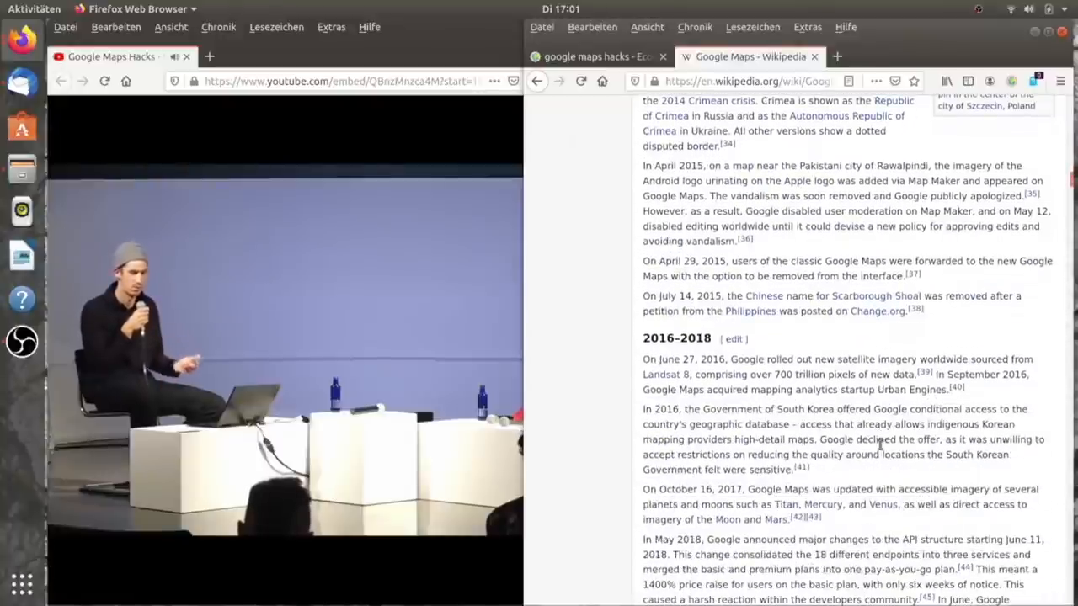
scroll(down, 3)
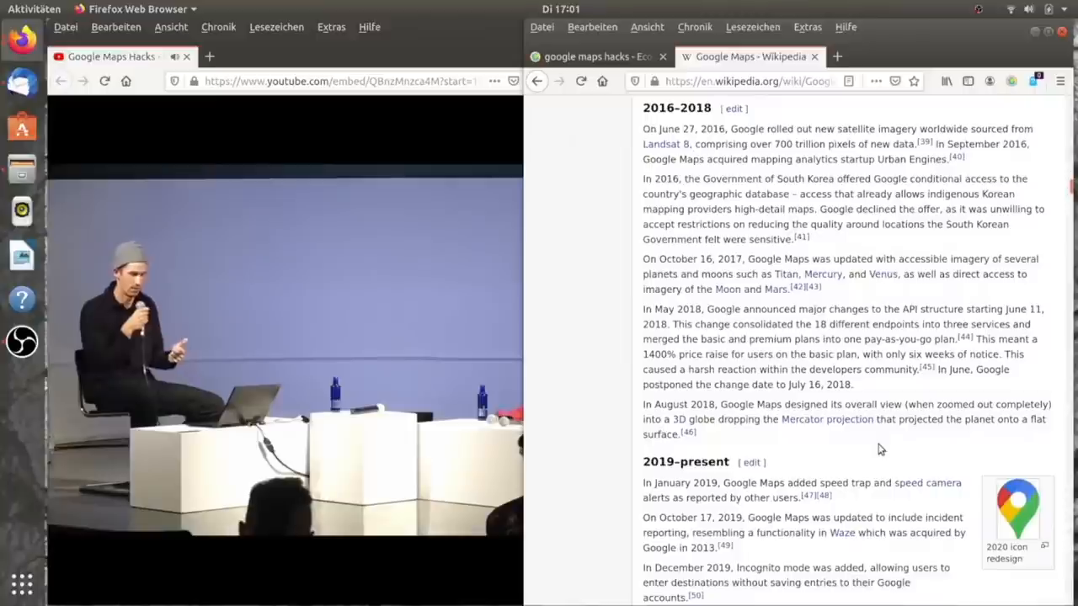
scroll(down, 3)
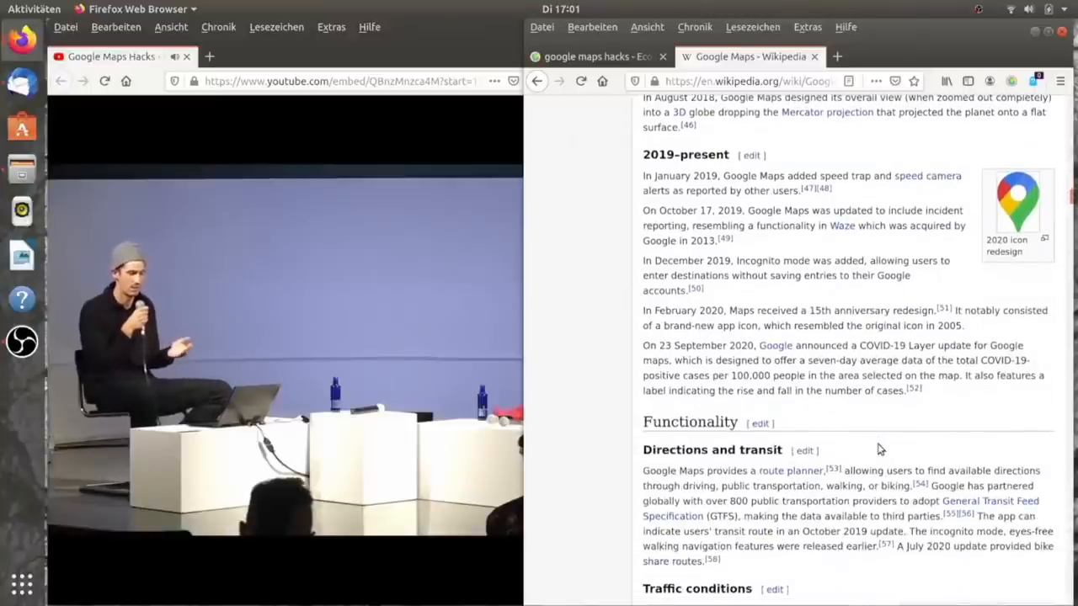
scroll(down, 3)
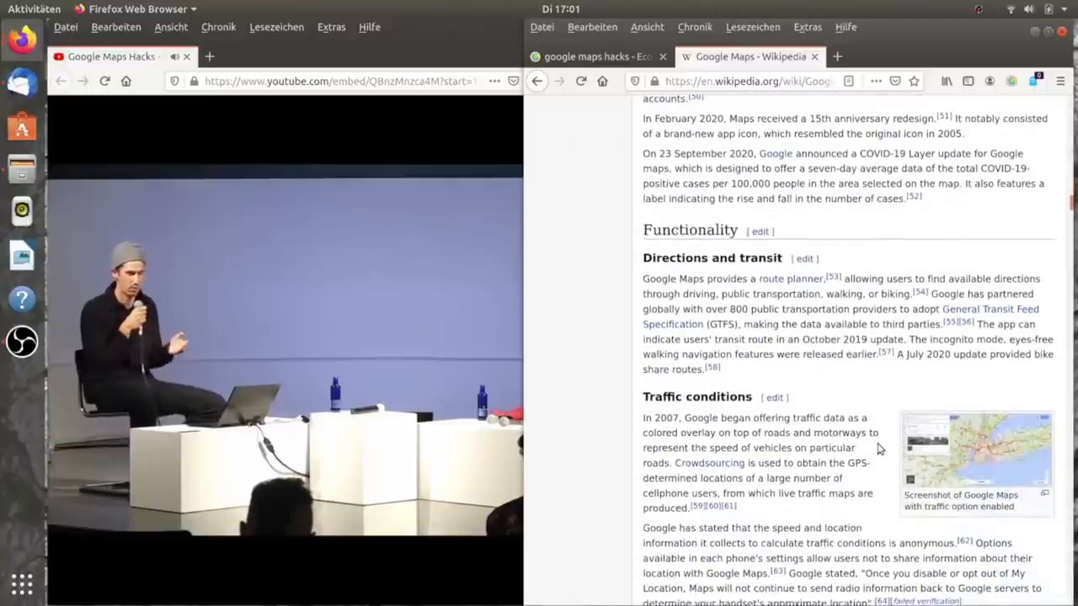
Continue reading the article through its API section down to Google Maps in China
click(283, 354)
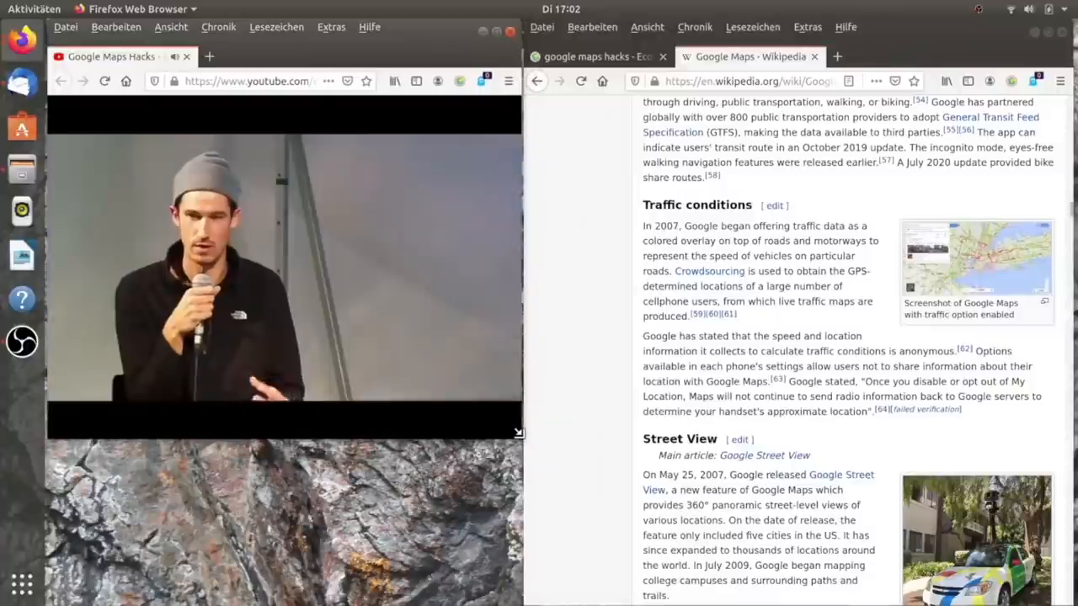
scroll(down, 3)
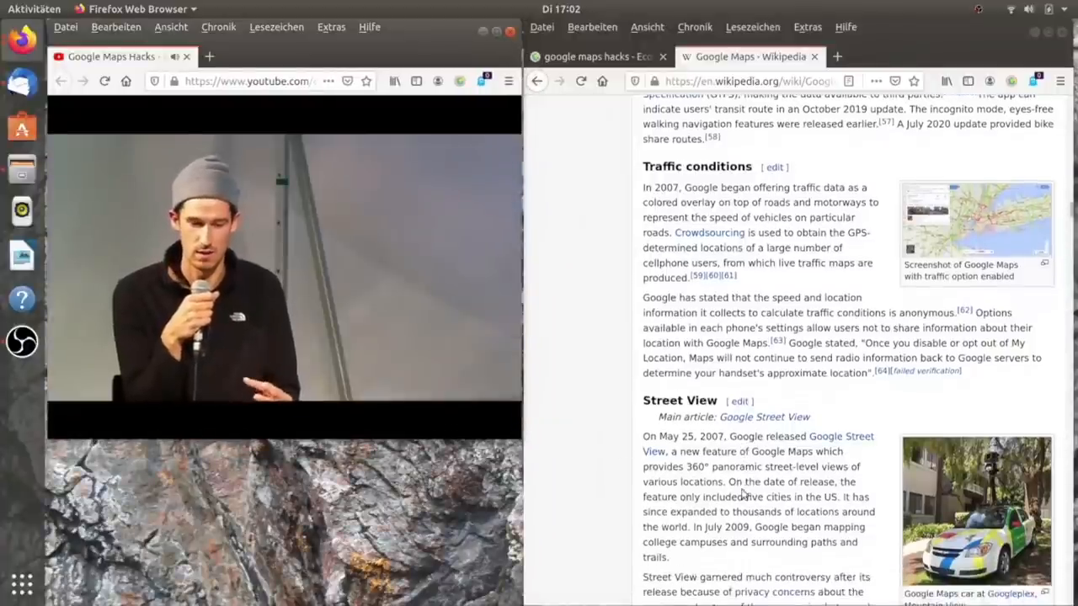
scroll(down, 3)
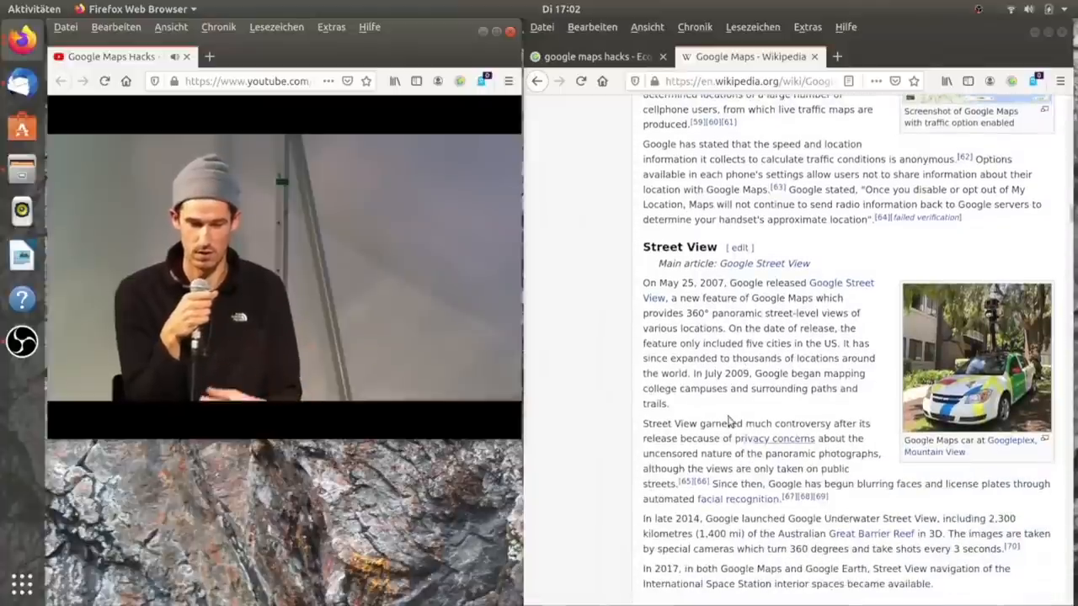
scroll(down, 3)
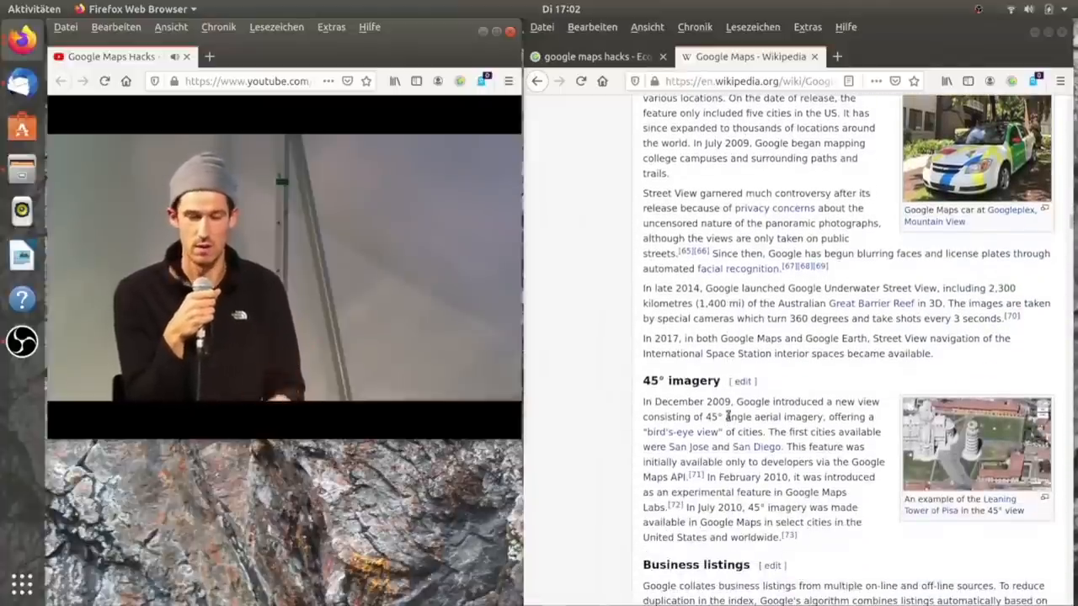
scroll(down, 3)
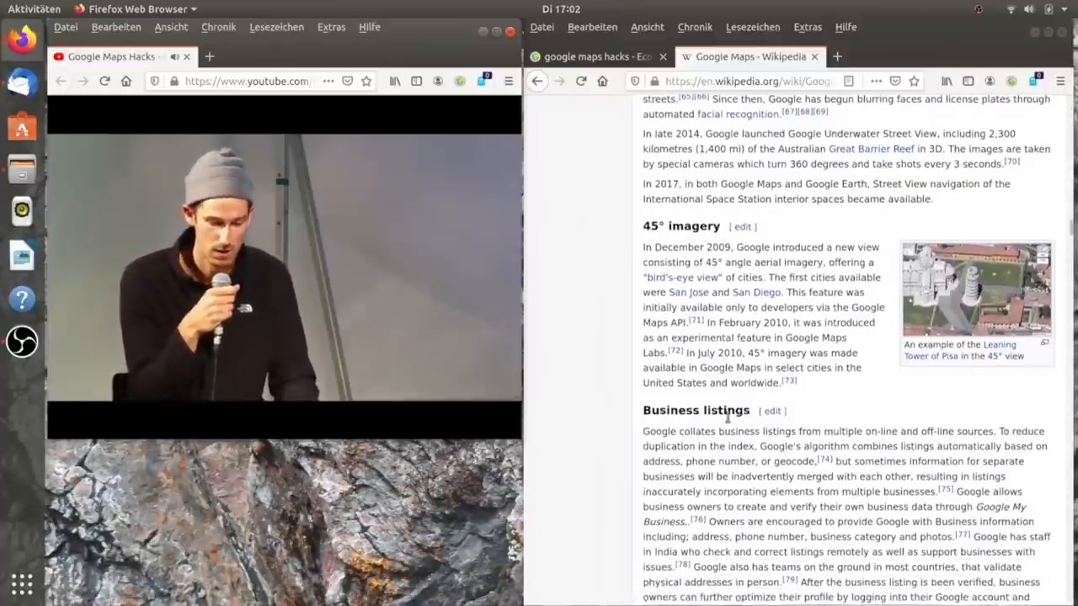
scroll(down, 3)
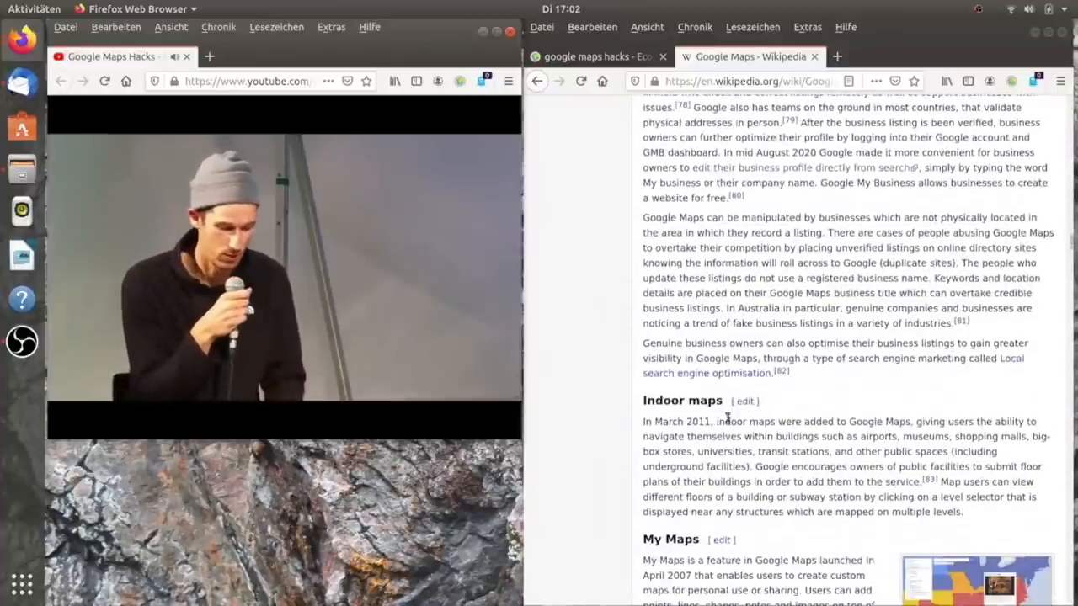
scroll(down, 3)
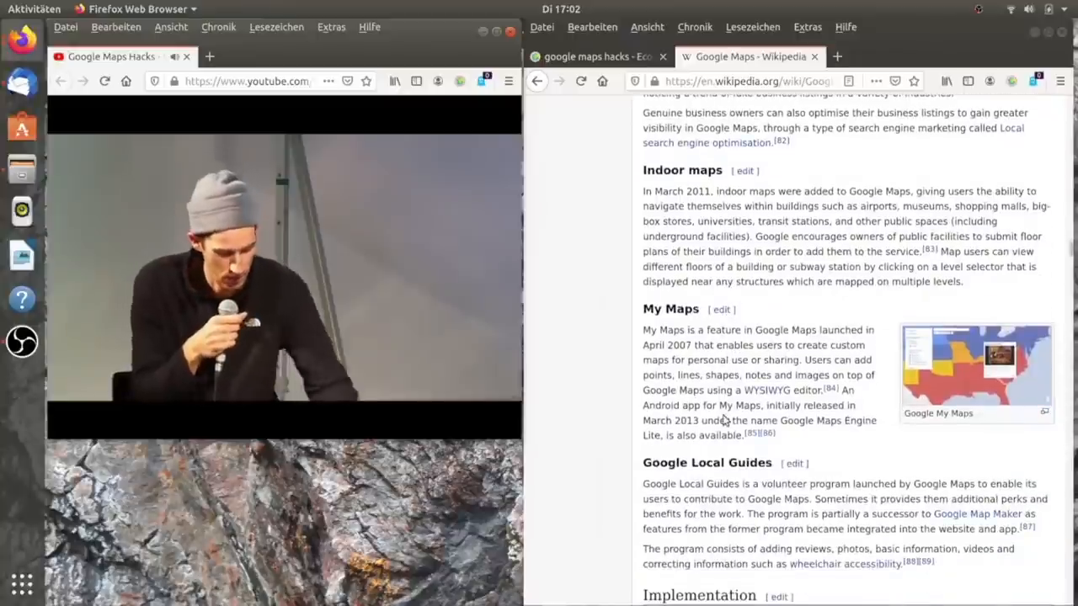
scroll(down, 3)
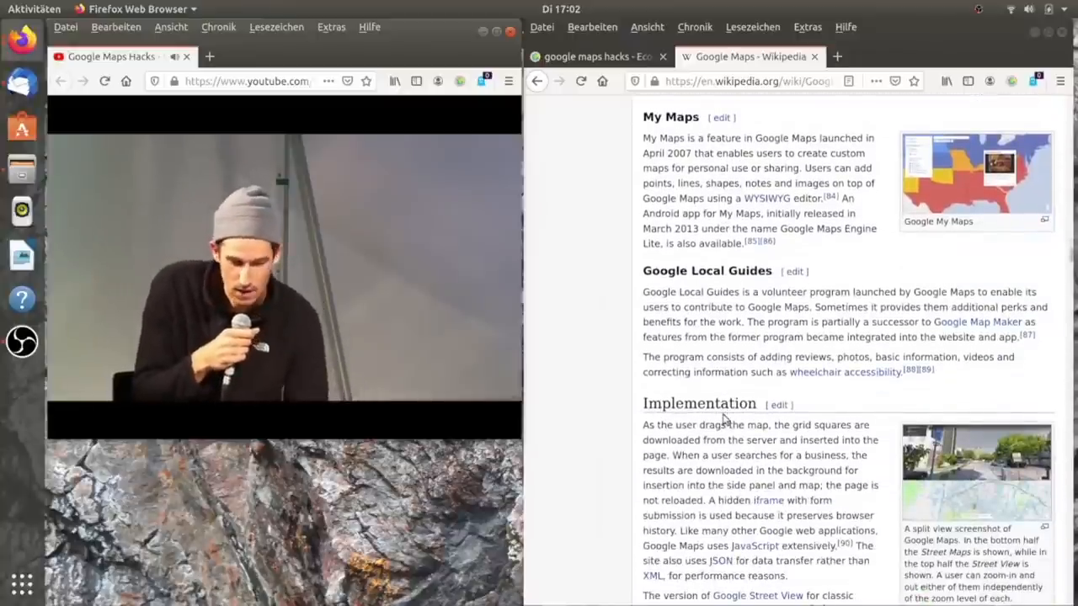
scroll(down, 3)
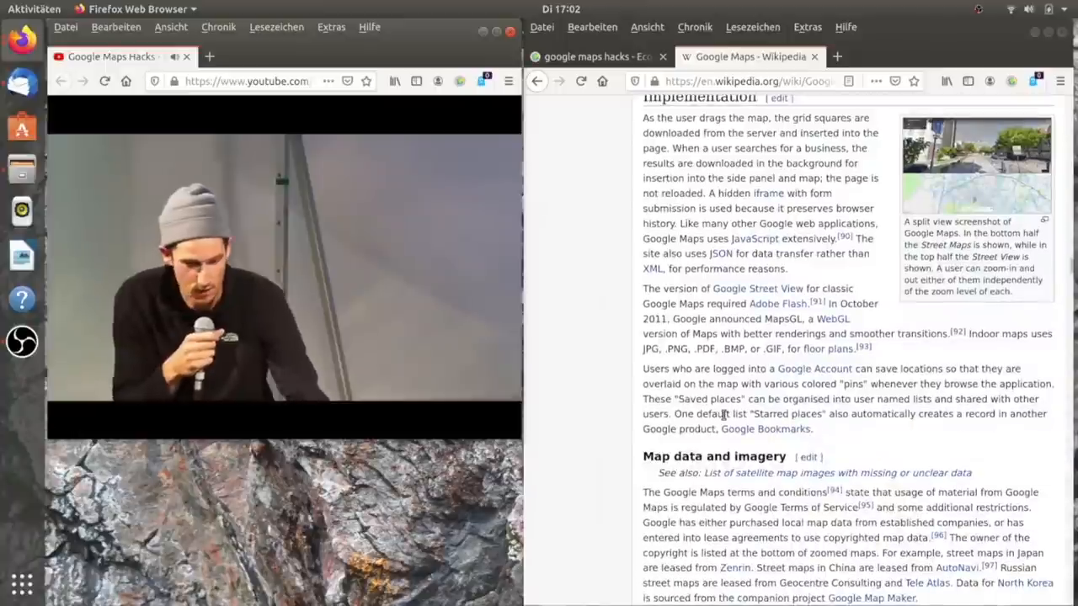
scroll(down, 3)
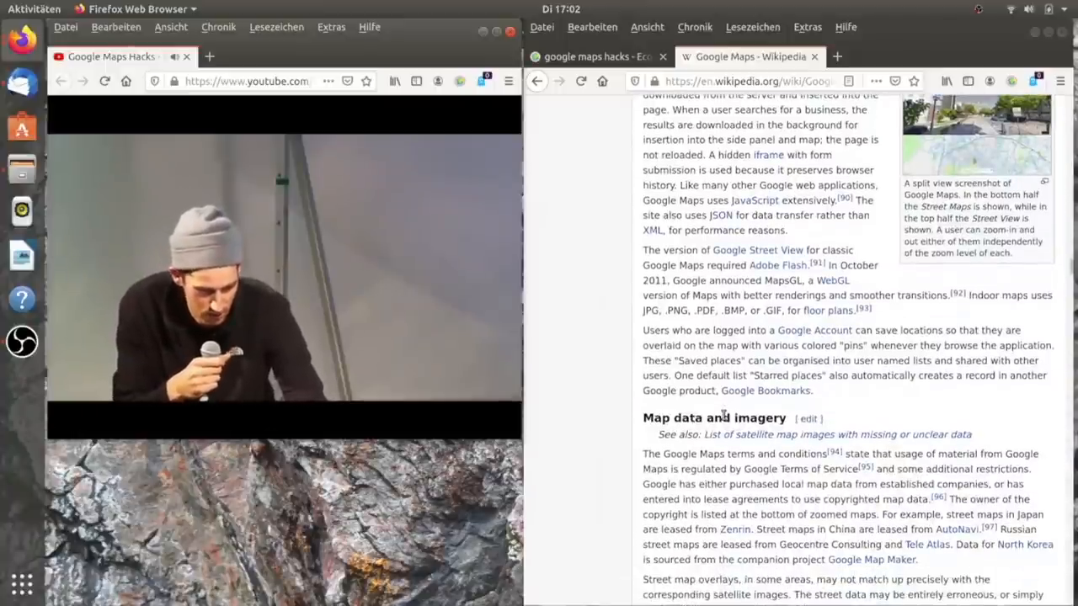
scroll(down, 3)
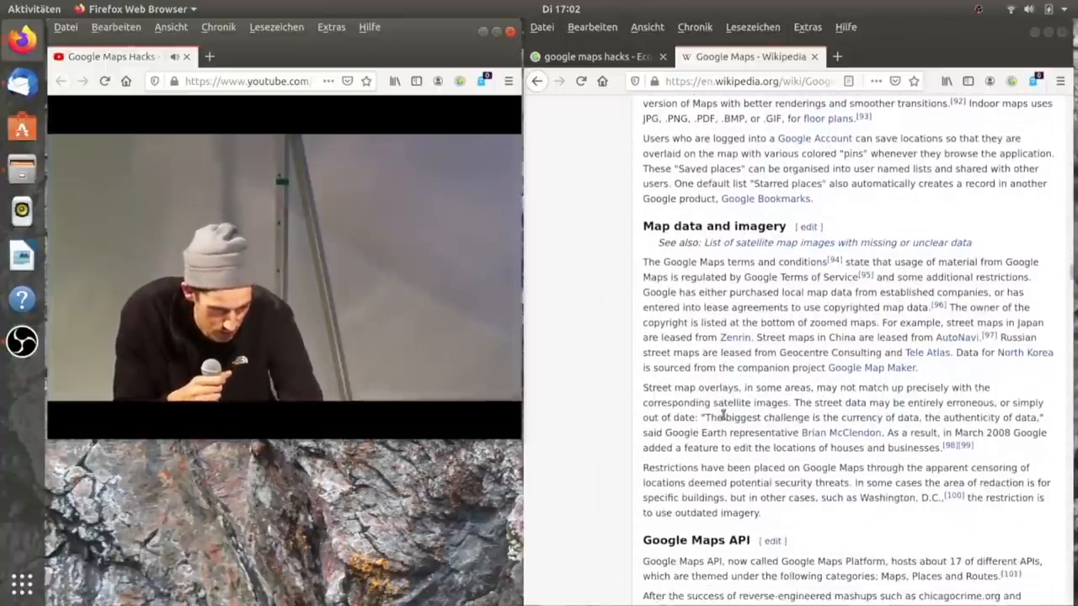
scroll(down, 3)
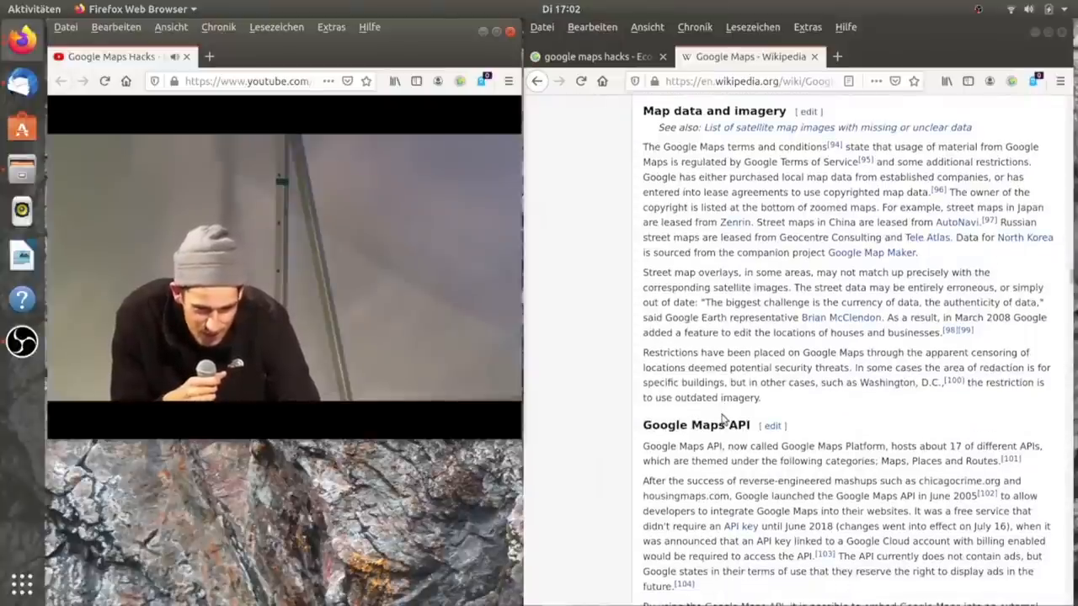
scroll(down, 3)
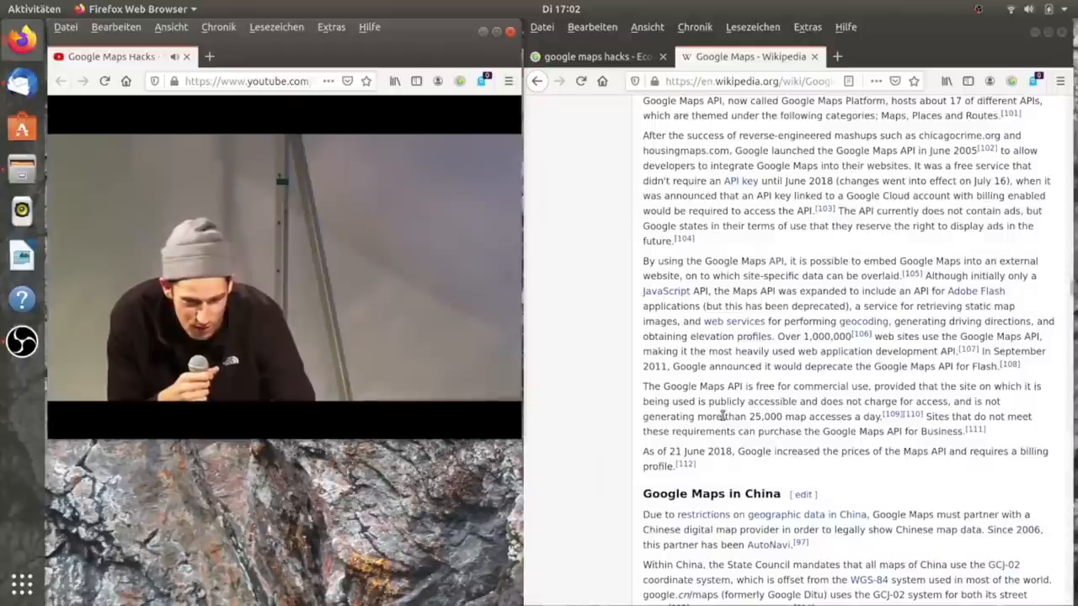
scroll(down, 3)
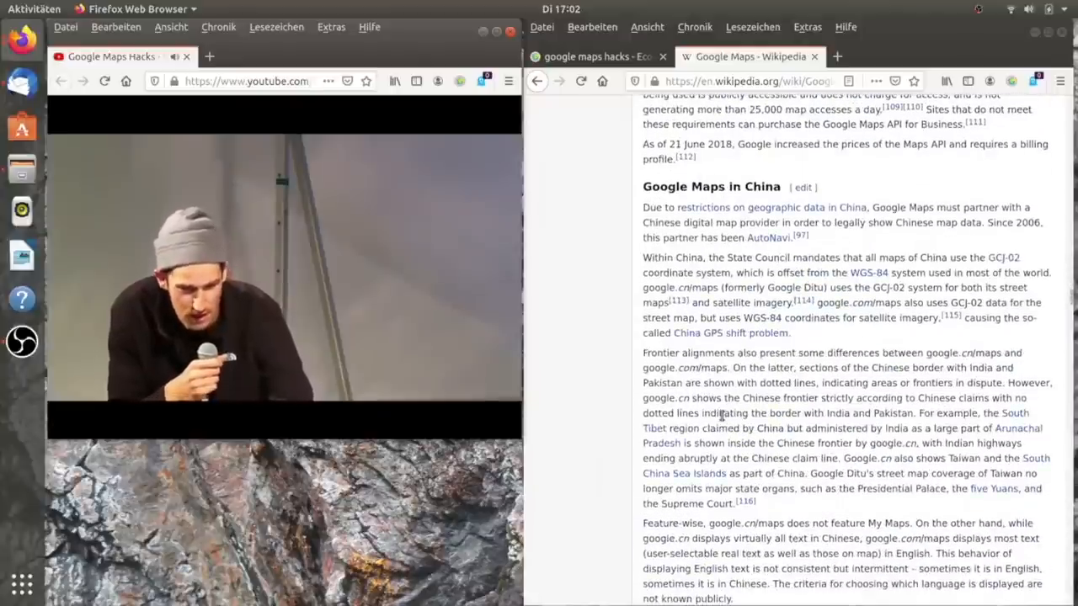
scroll(down, 3)
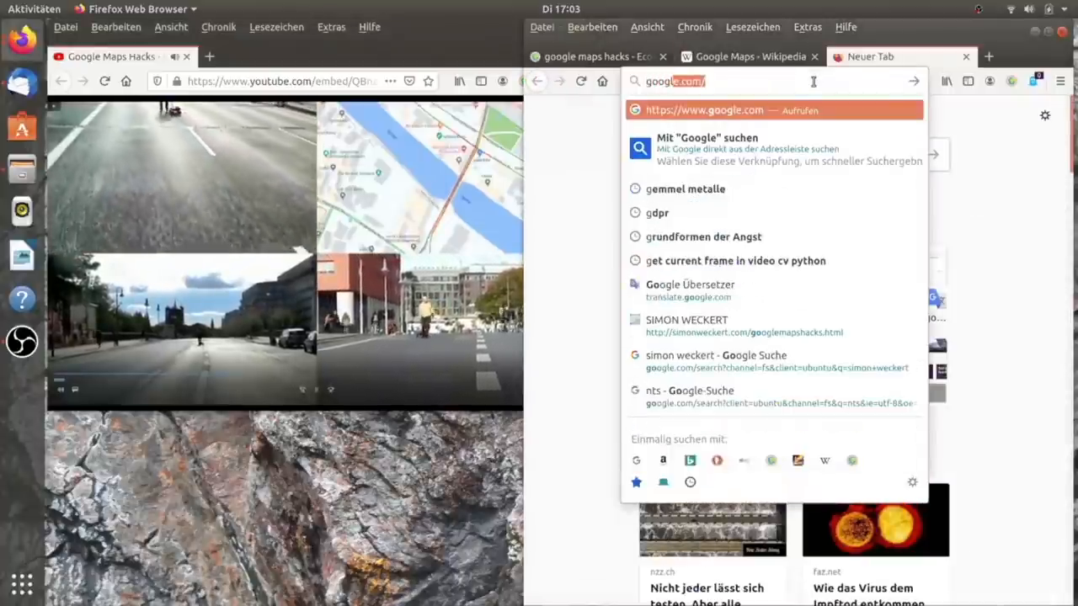
Search Ecosia for 'google maps hacks twitter' and open the #googlemapshacks Twitter result, then a new tab
text(google maps)
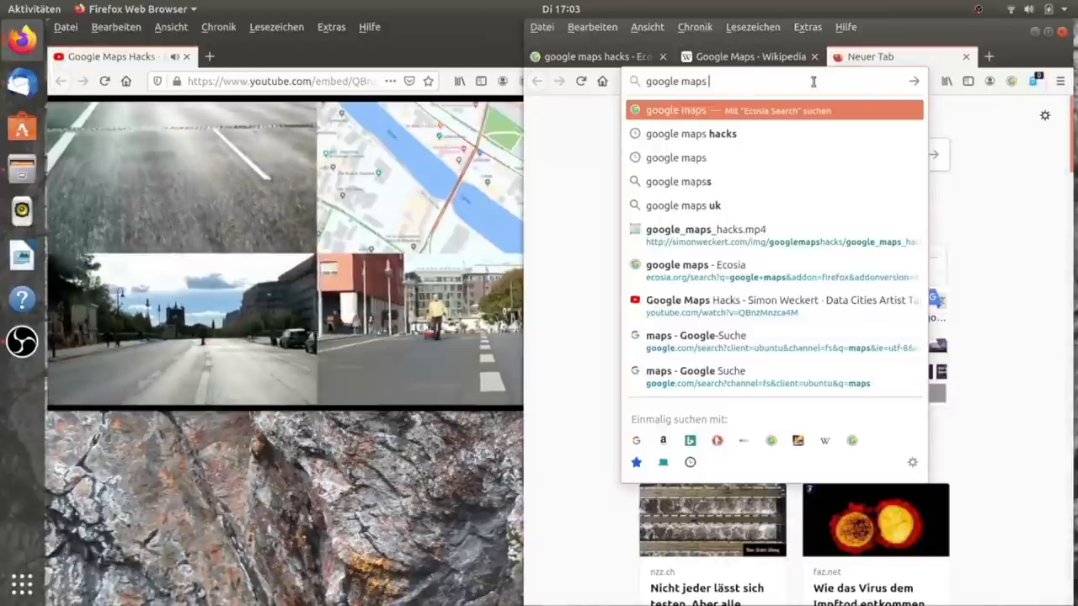
text(hacks twitte)
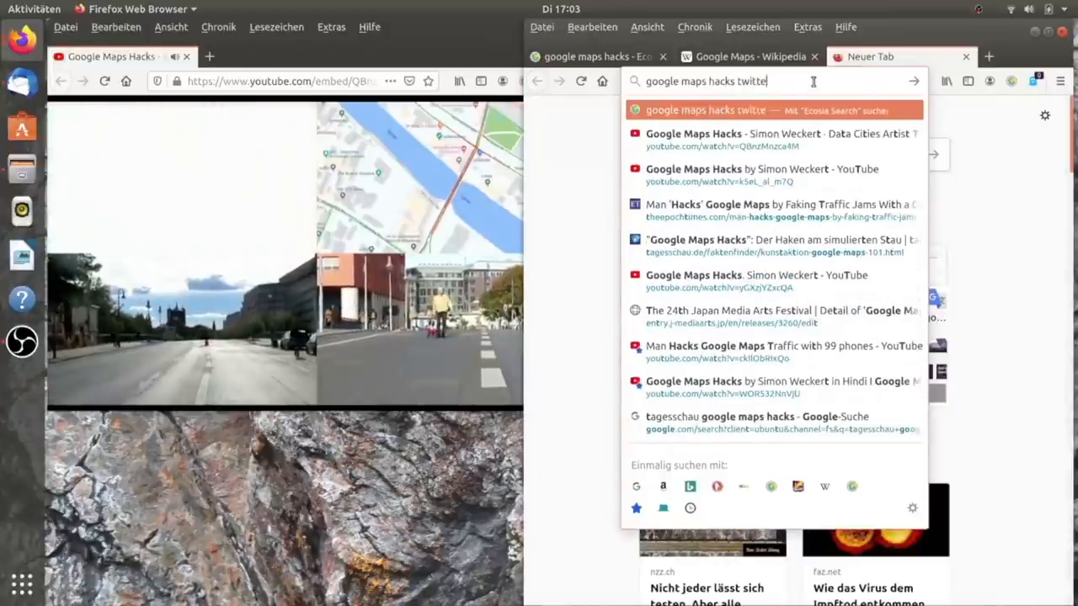
key(Return)
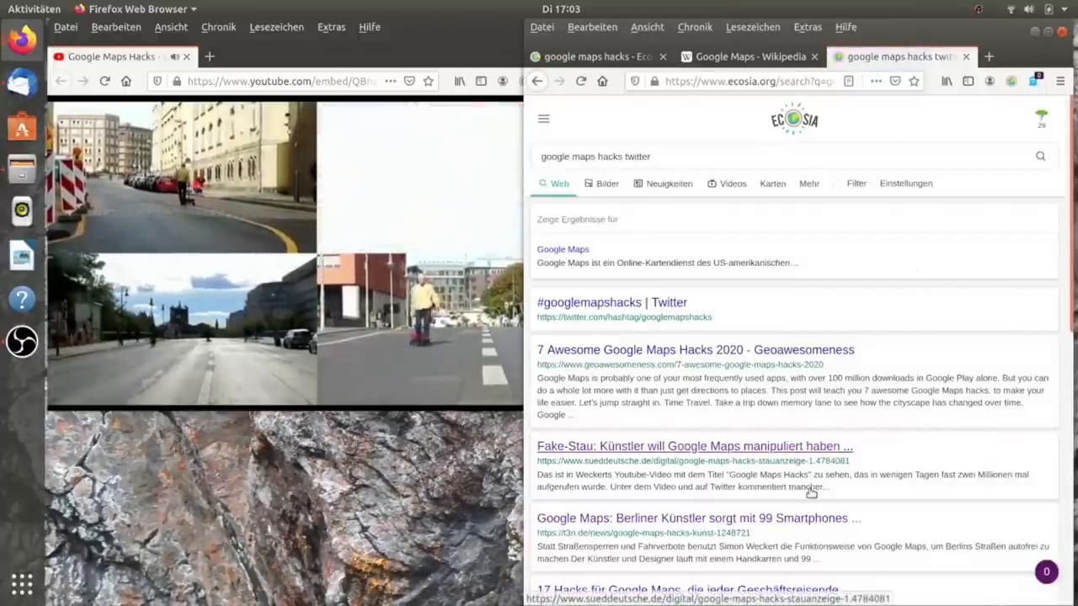
scroll(down, 3)
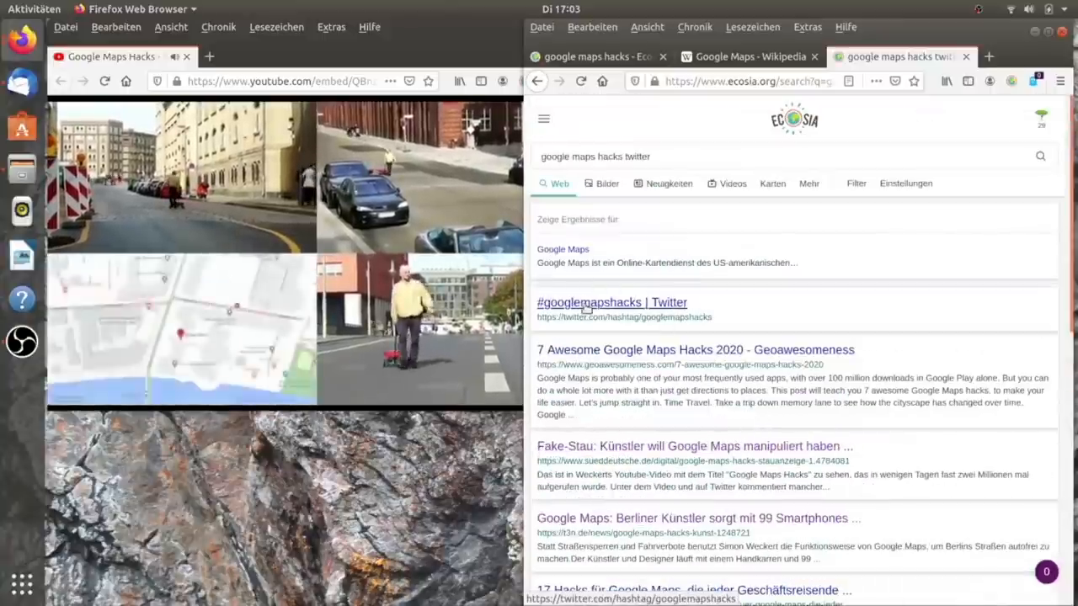
click(611, 303)
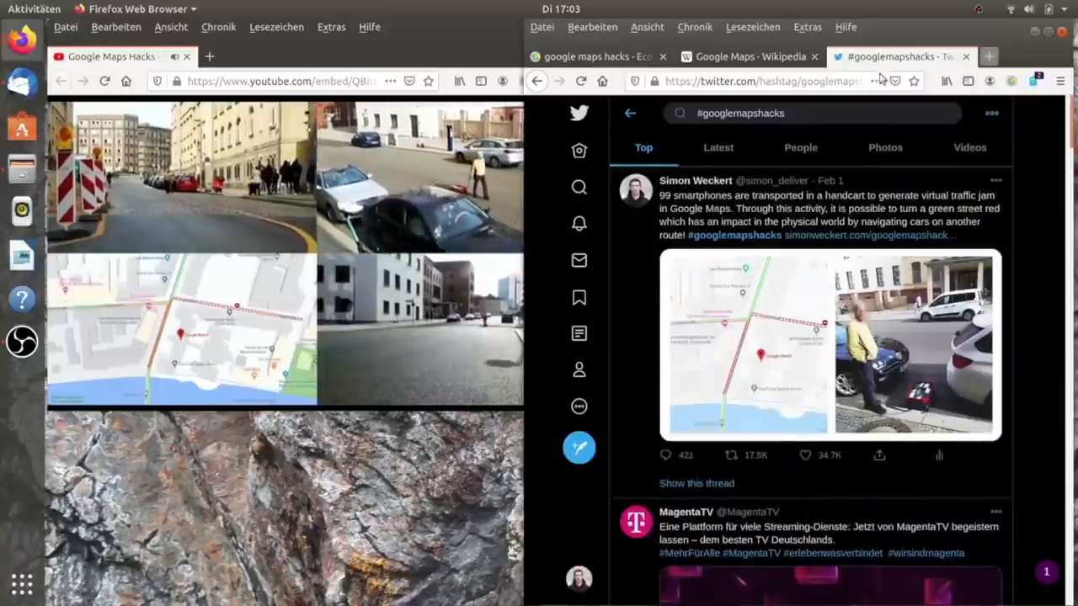
click(989, 58)
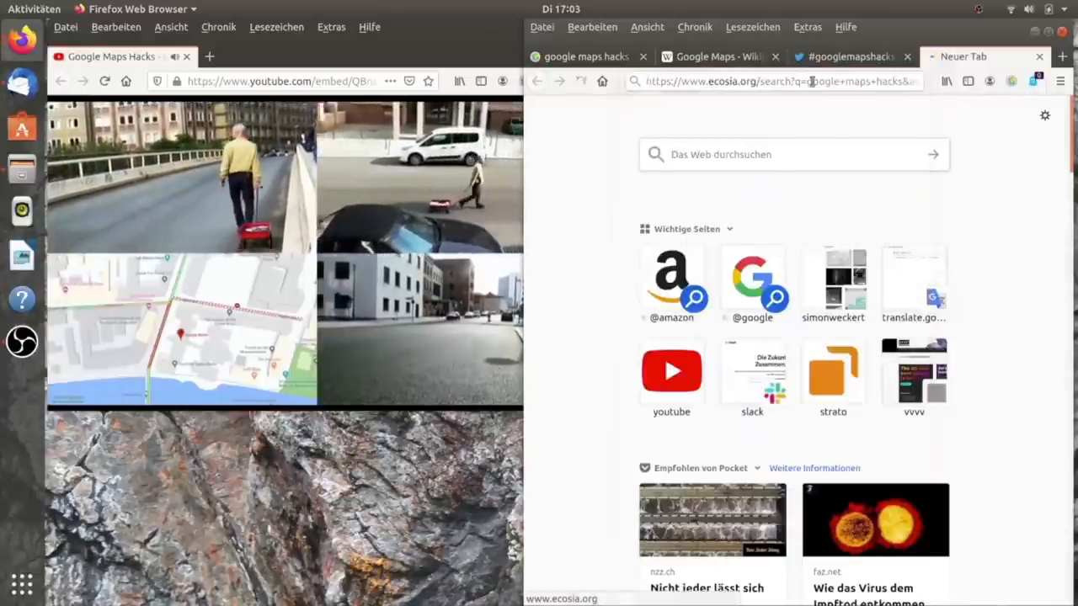
Load the 'google maps hacks' results, filter to Videos and scroll through the video hits
key(Return)
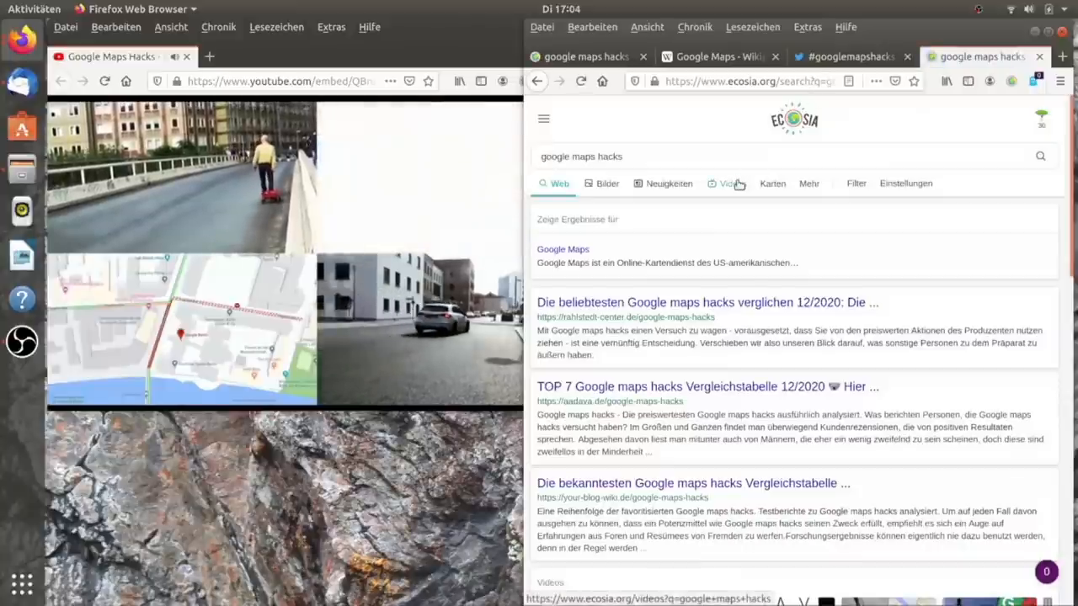
click(728, 182)
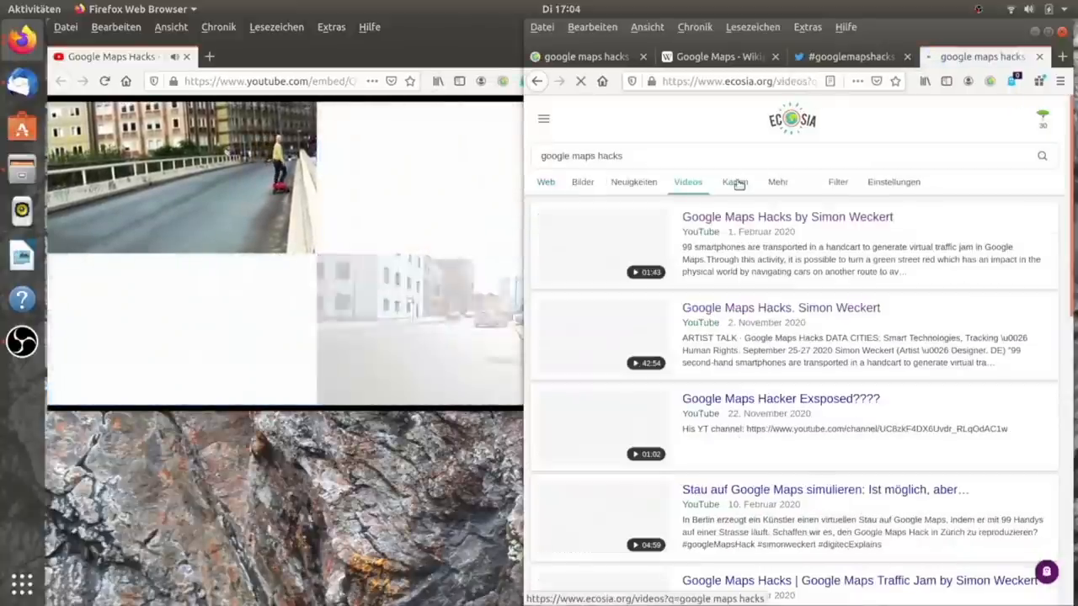
scroll(down, 3)
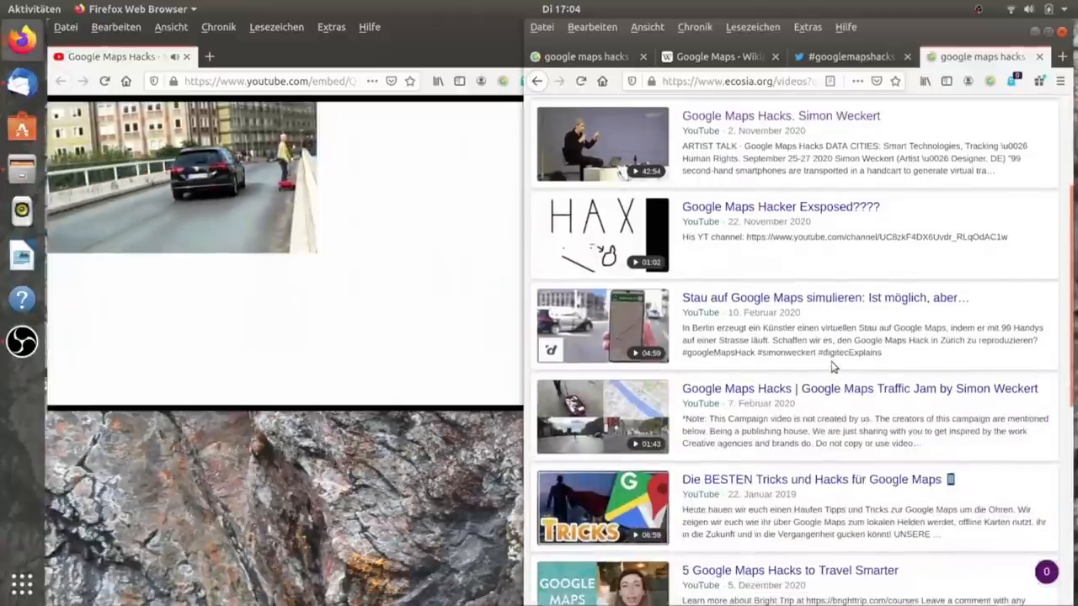
scroll(down, 3)
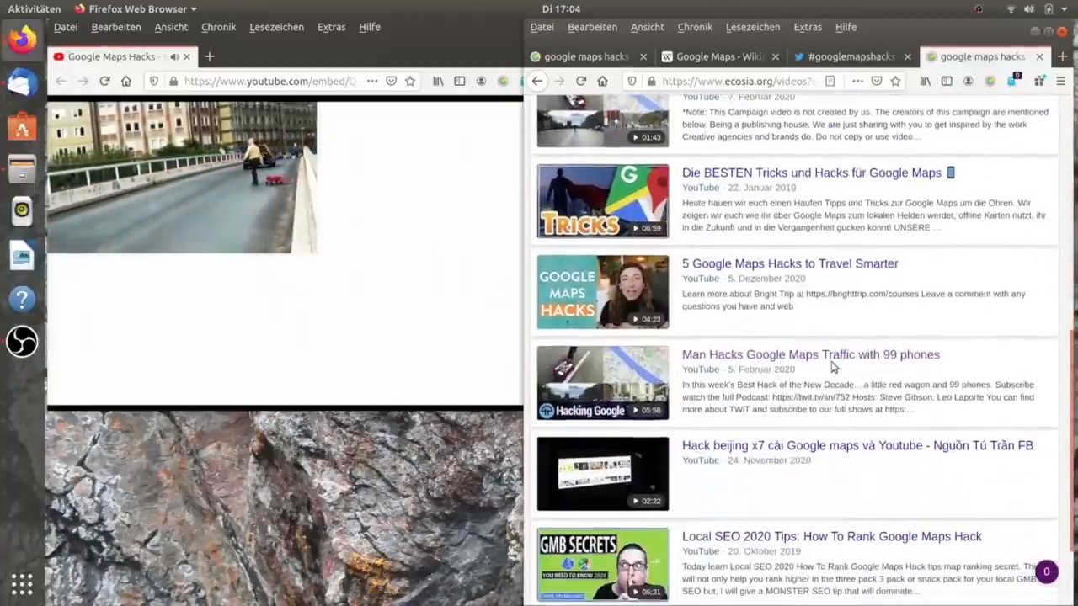
scroll(down, 3)
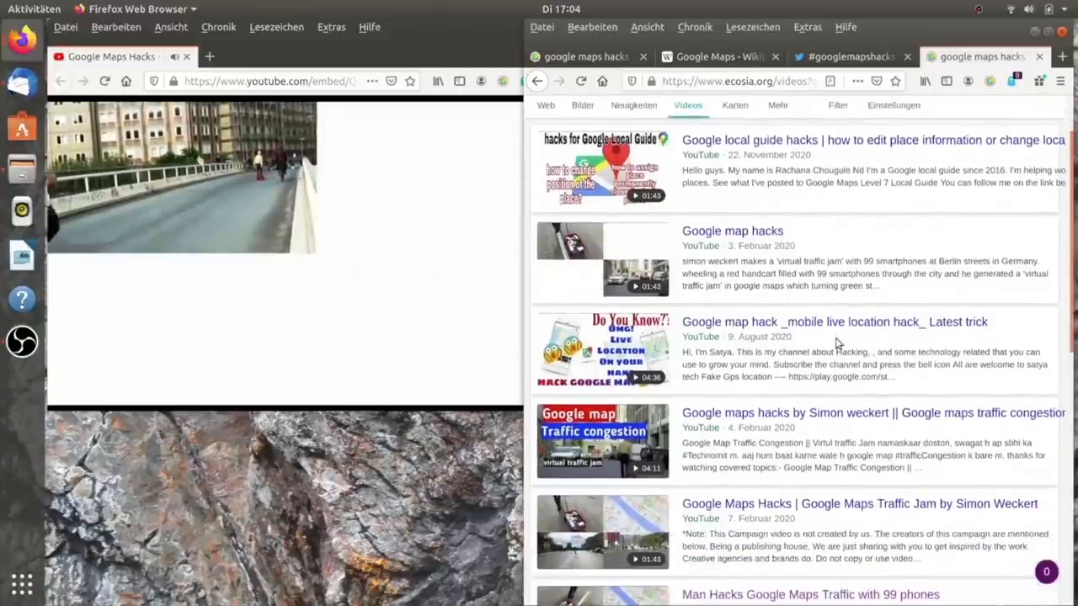
scroll(down, 3)
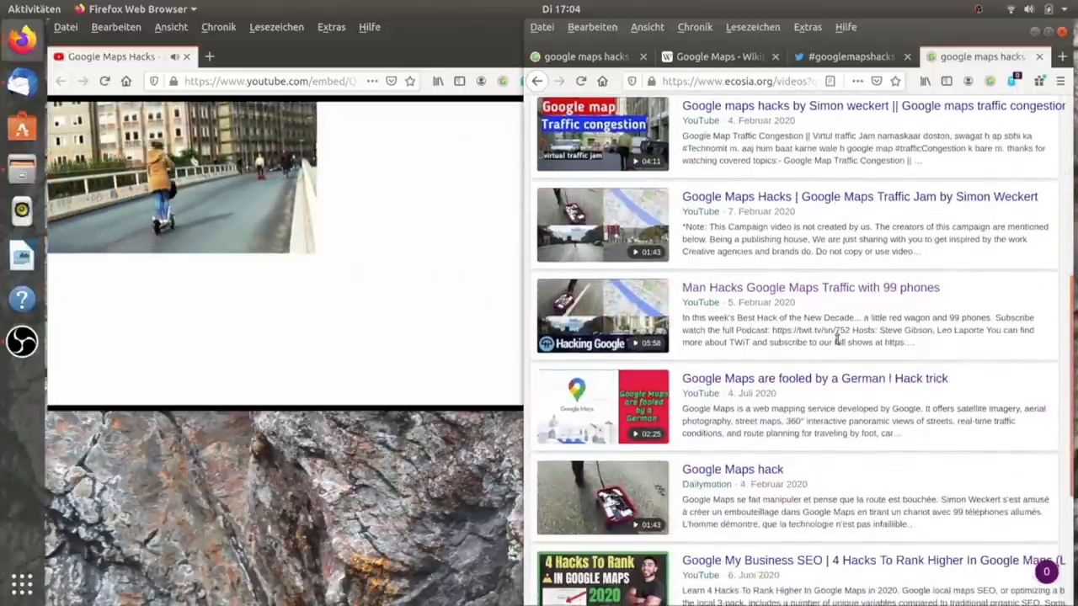
scroll(down, 3)
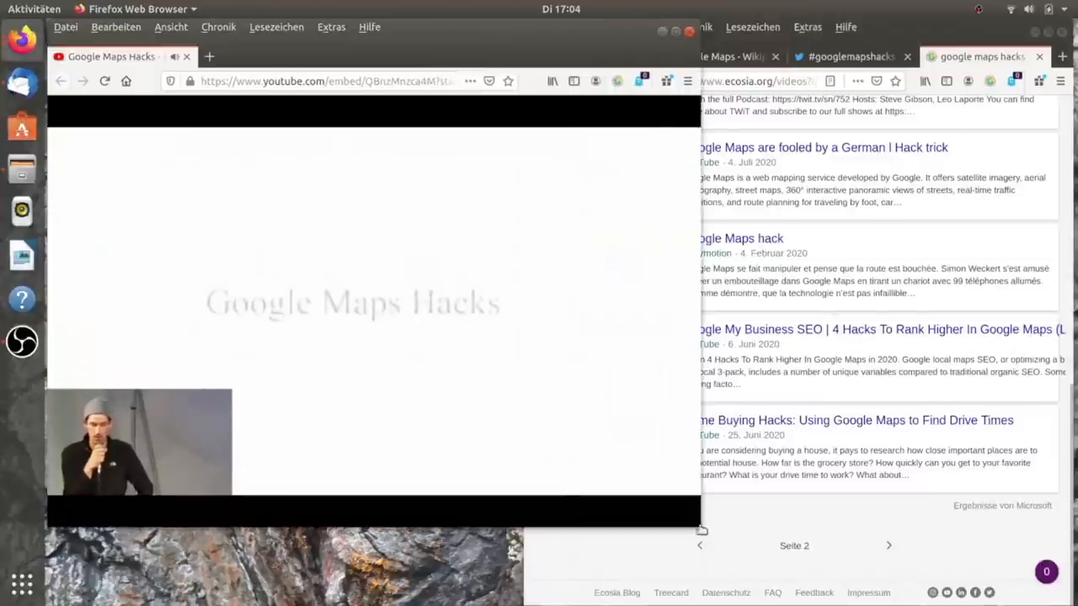
Open the bookmarked Google Map Hacks YouTube video from the Bookmarks menu
click(374, 312)
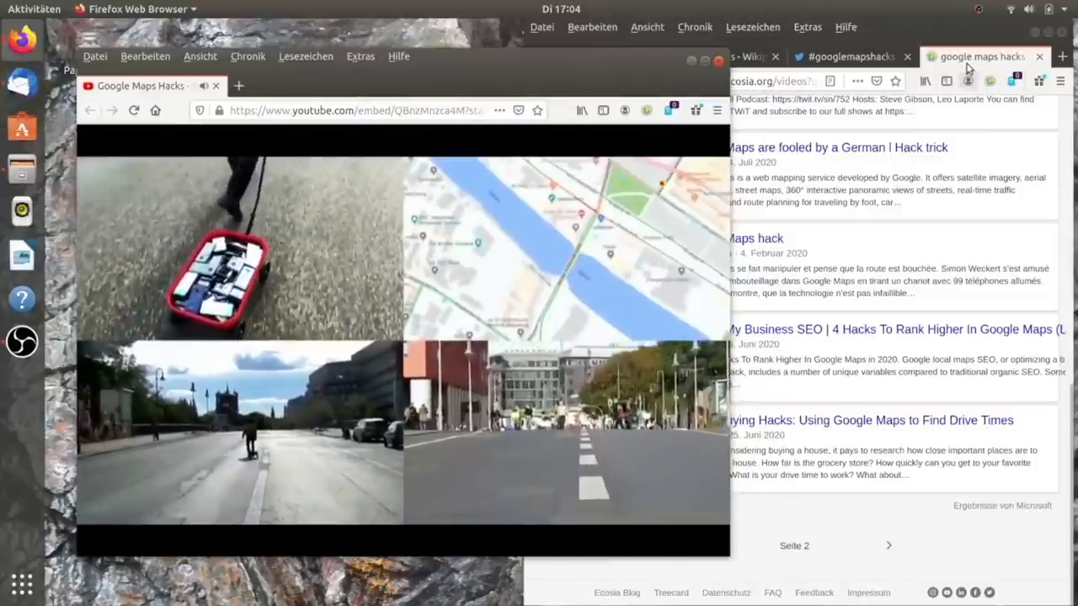
click(752, 27)
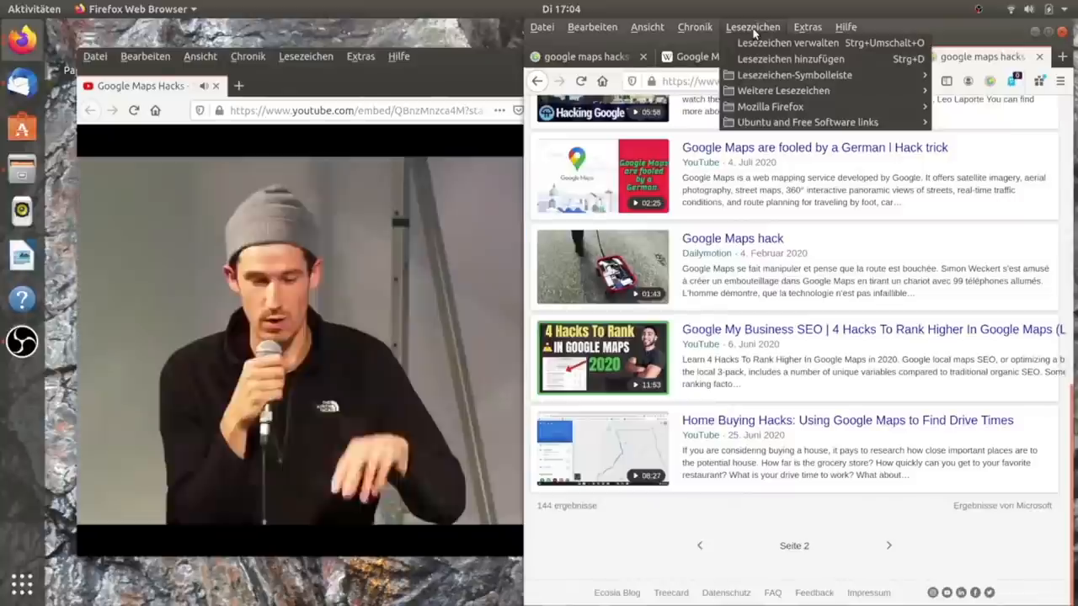
click(781, 91)
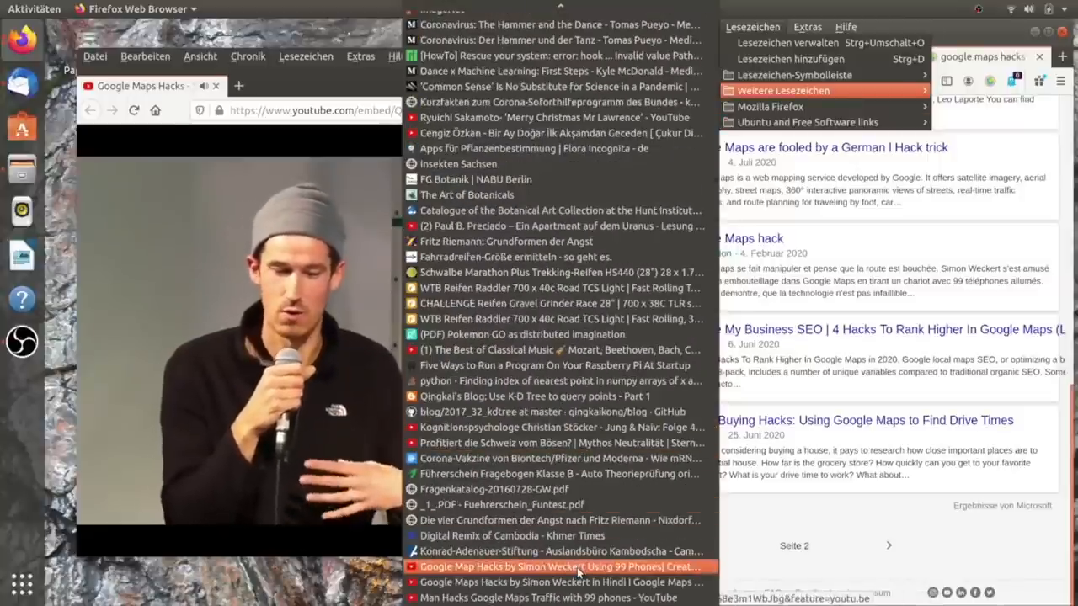
click(552, 566)
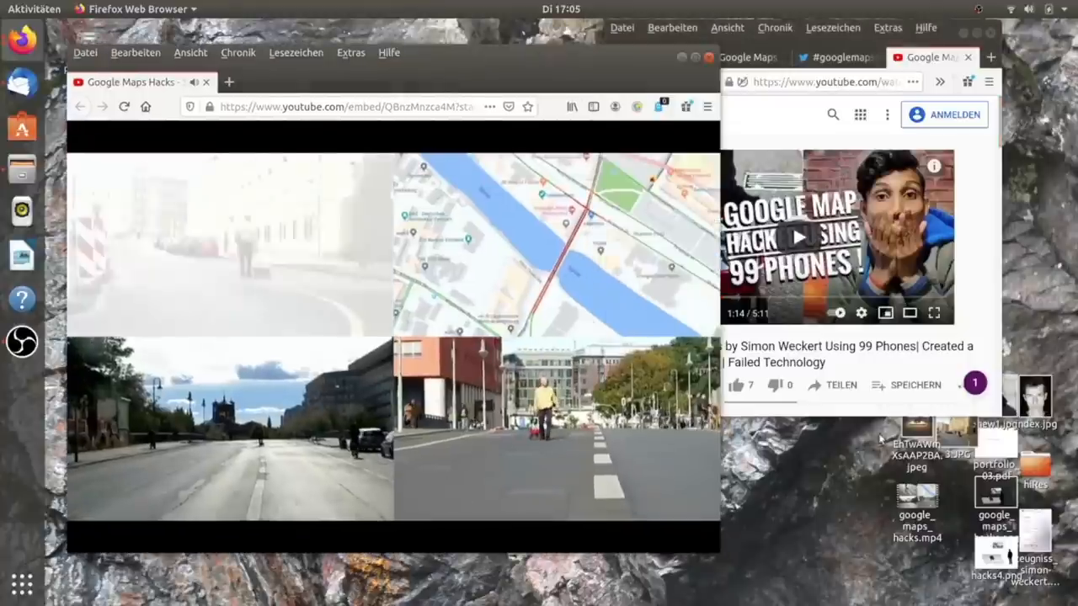
Open a new Firefox window showing the Ecosia start page
click(798, 235)
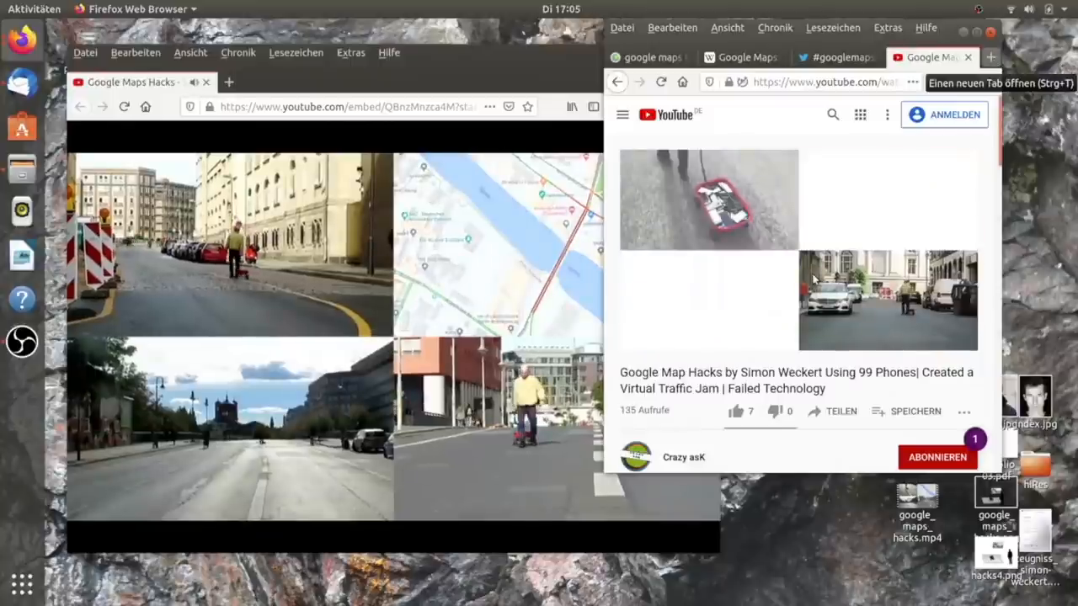
click(621, 27)
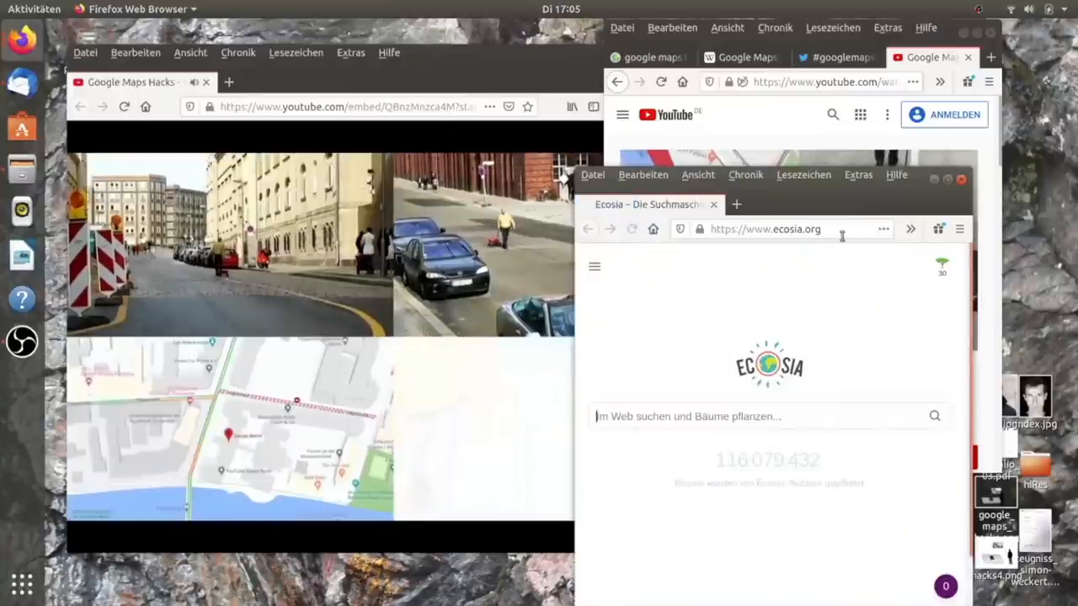
Search Ecosia for '1 may demonstration berlin' and browse the image results of the marches
text(1 may d)
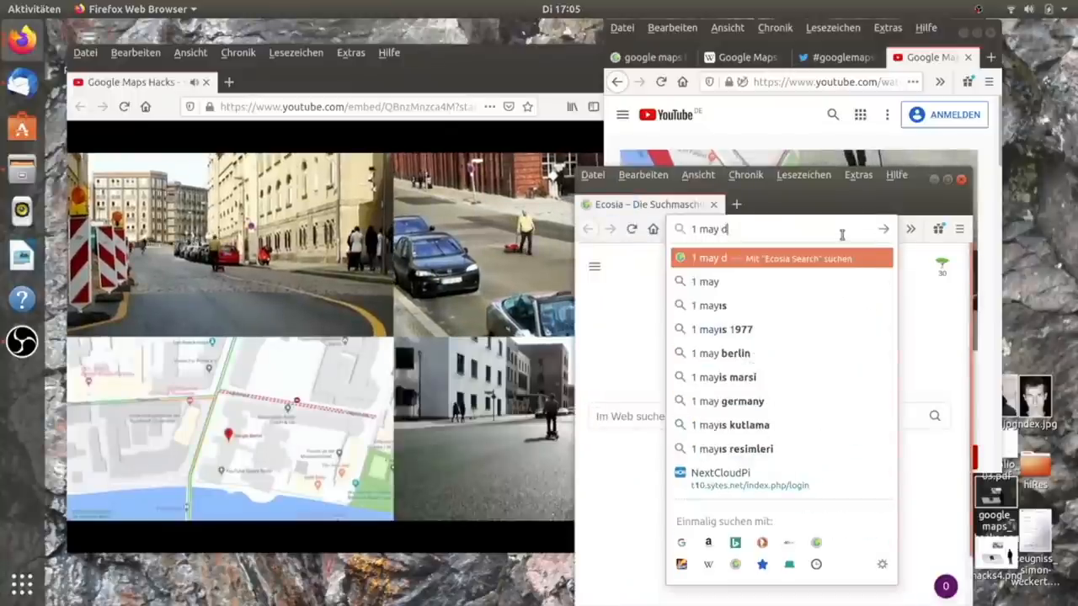
text(emonstration b)
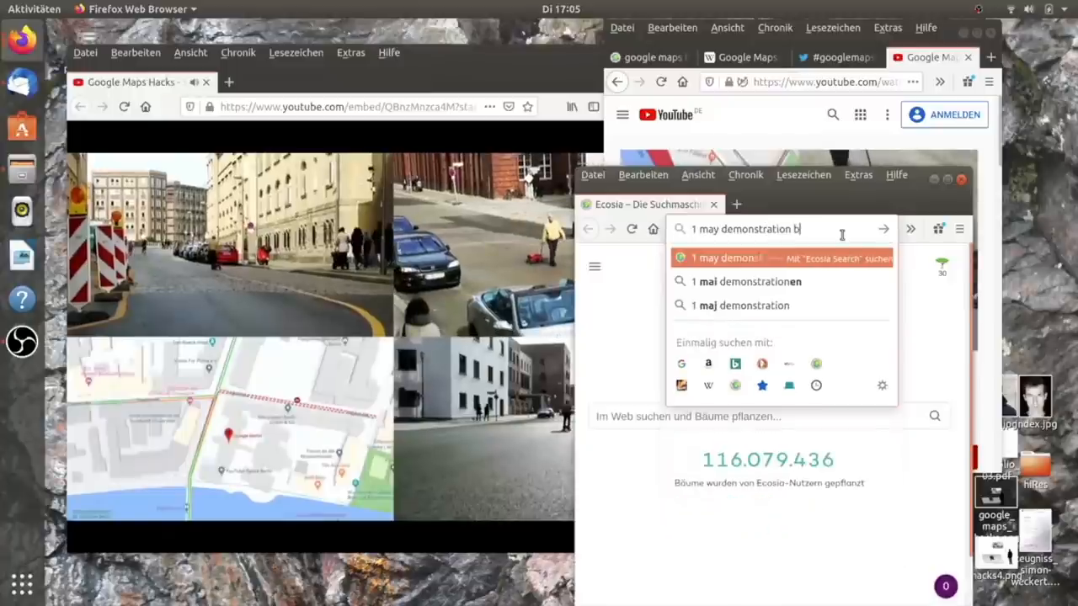
key(Return)
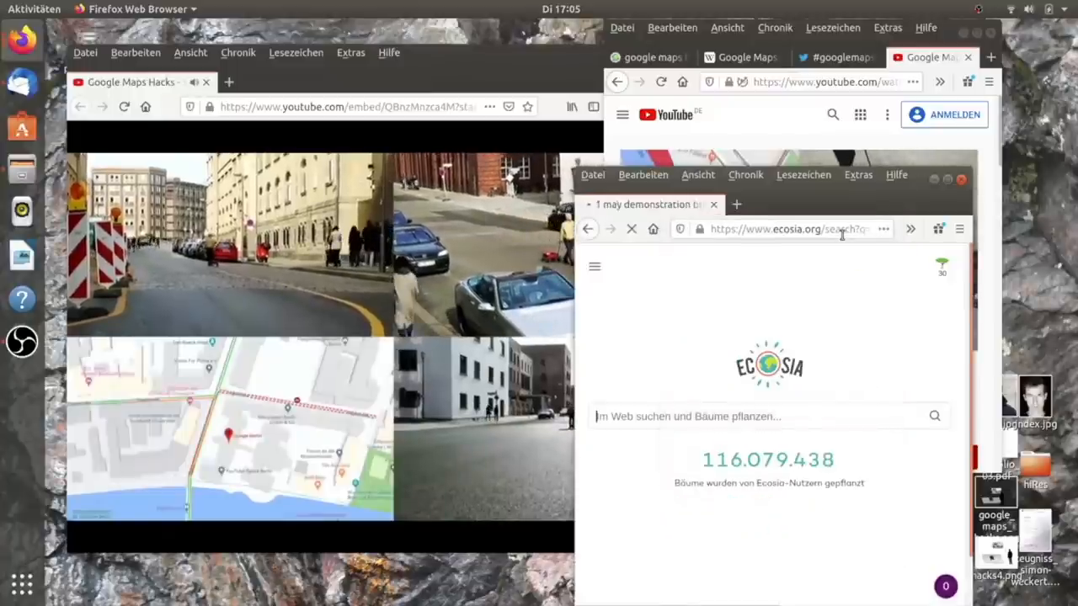
key(Return)
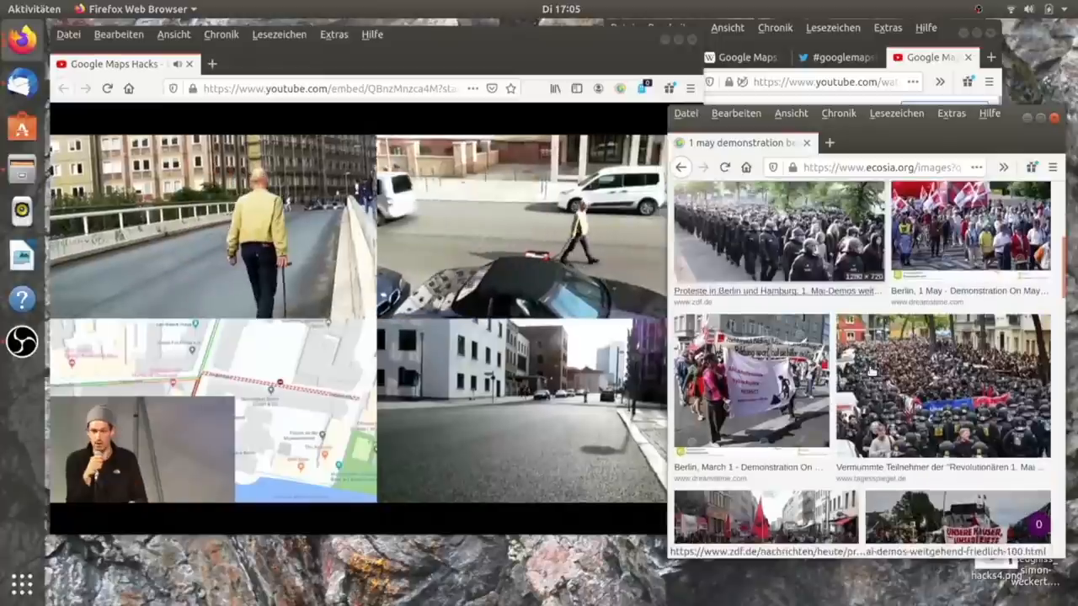
scroll(down, 3)
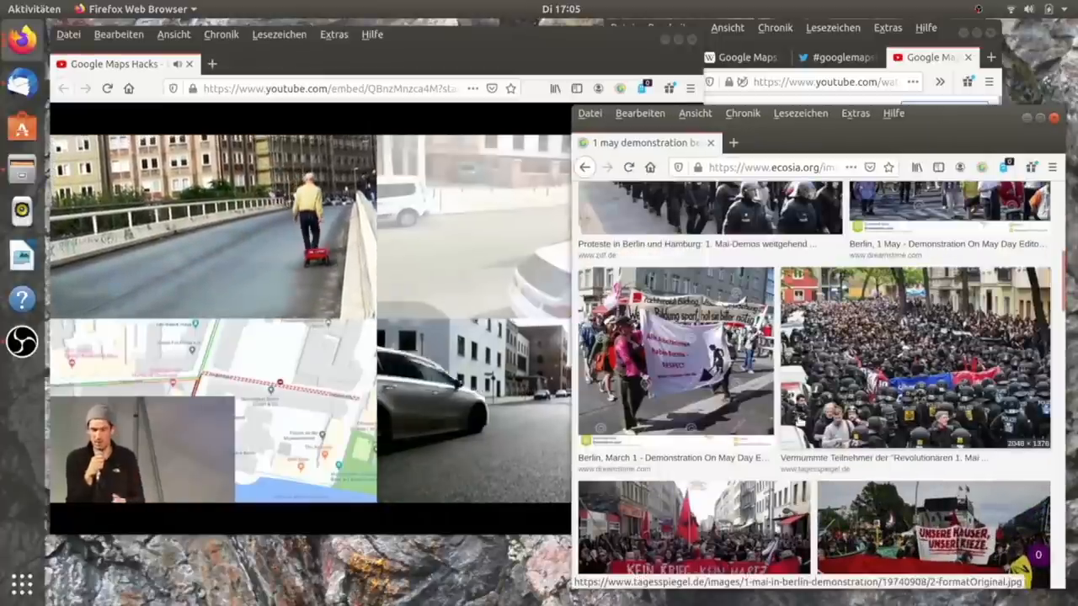
scroll(down, 3)
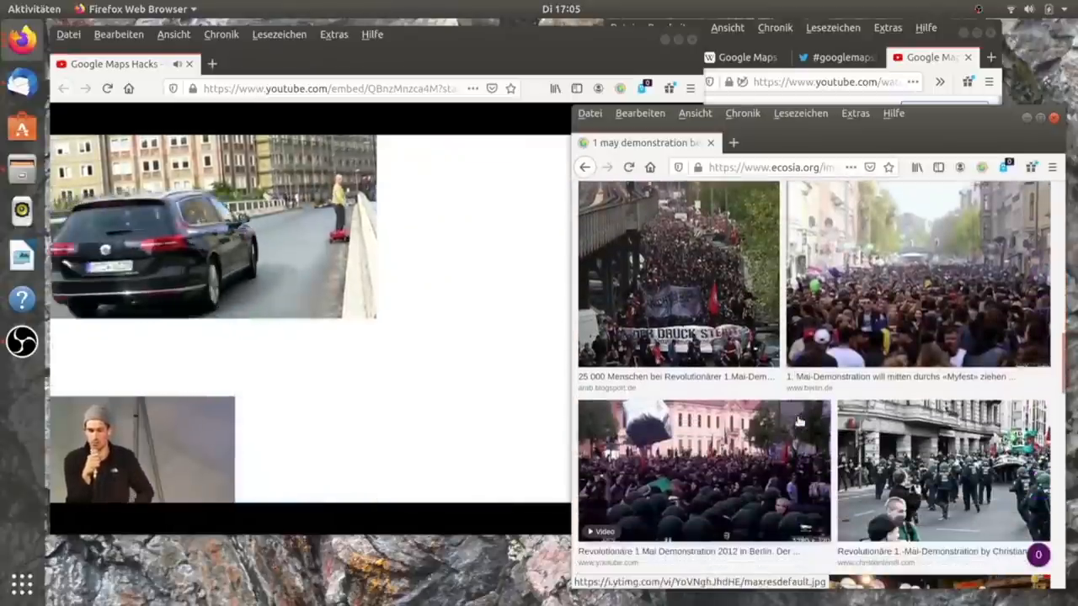
scroll(down, 3)
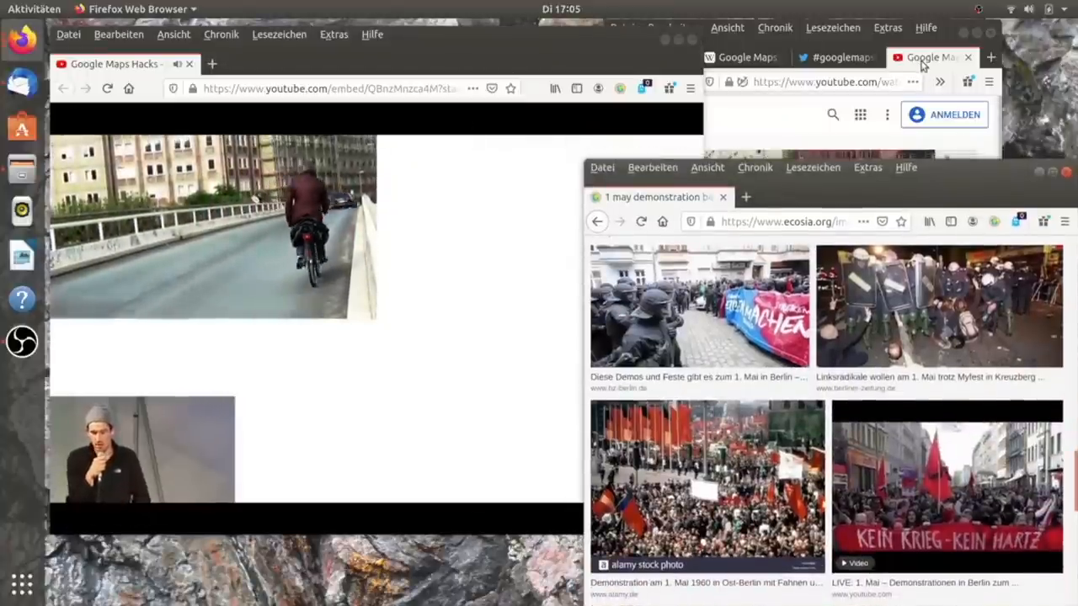
Bring the YouTube window forward and open a new empty tab beside the talk video
click(923, 57)
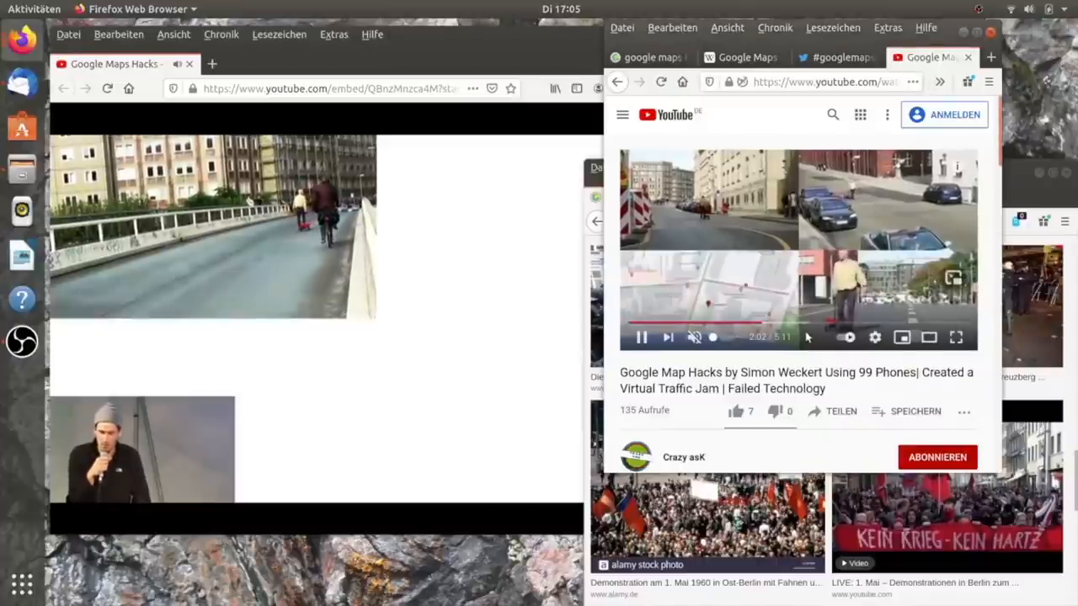
click(832, 27)
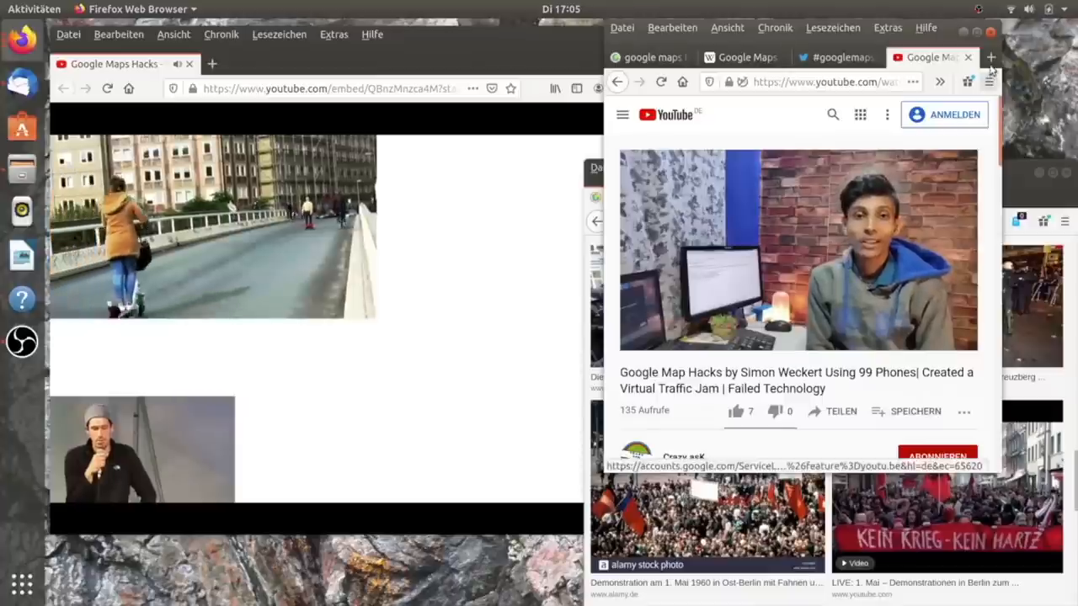
click(991, 57)
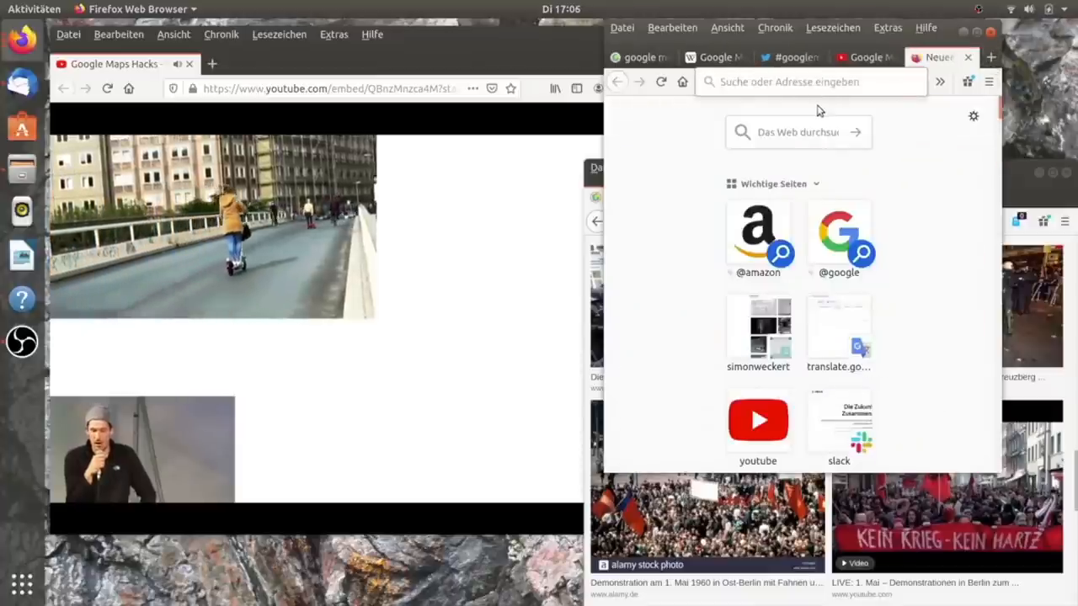
click(809, 80)
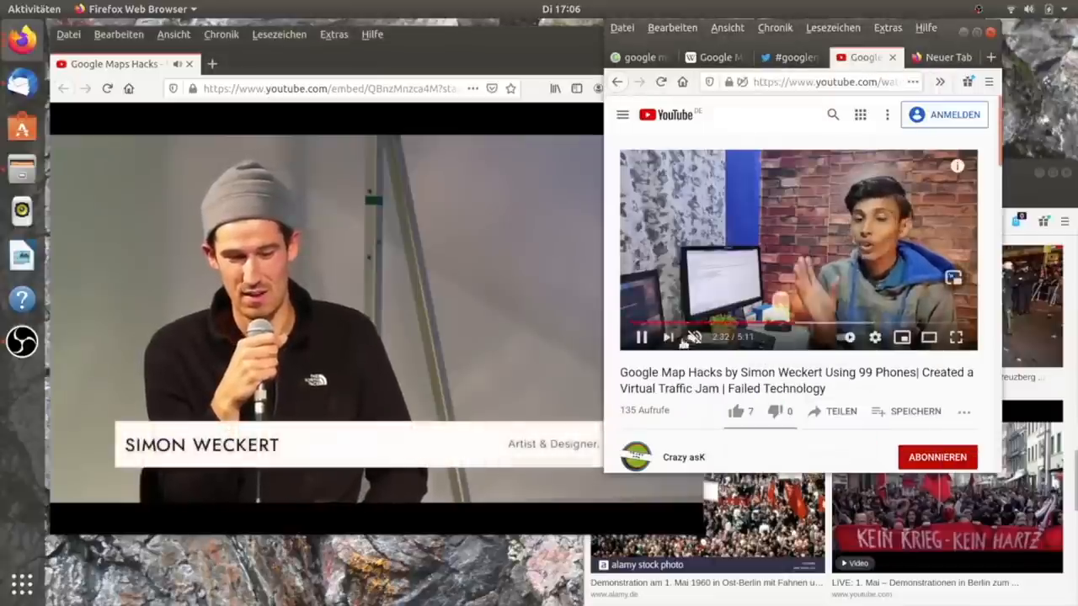
click(940, 57)
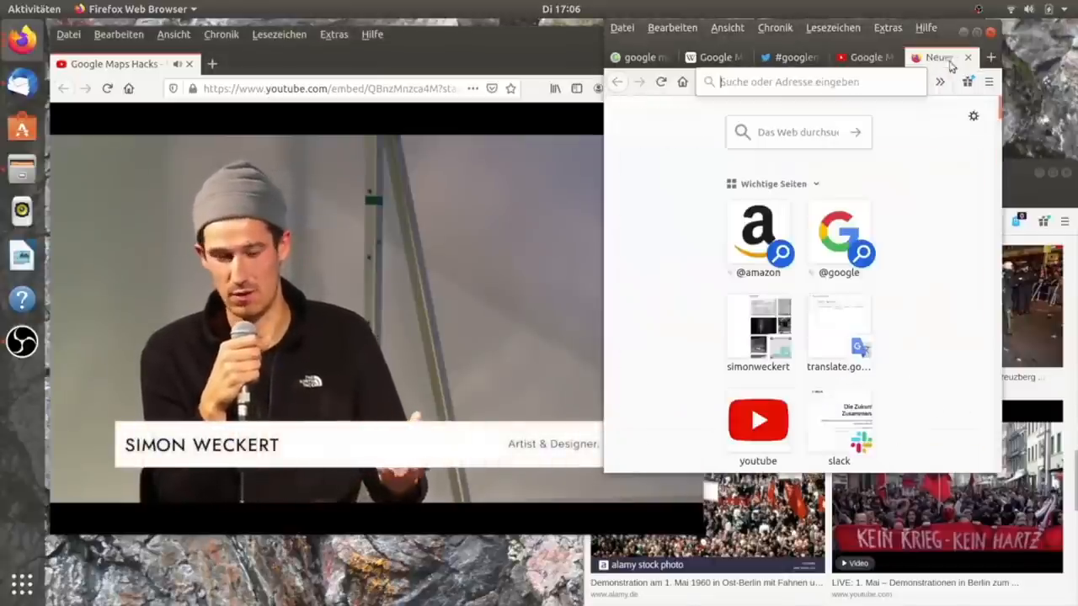
Open the bookmarked Hindi 'Google Maps Hacks by Simon Weckert' video and start playing it
click(832, 27)
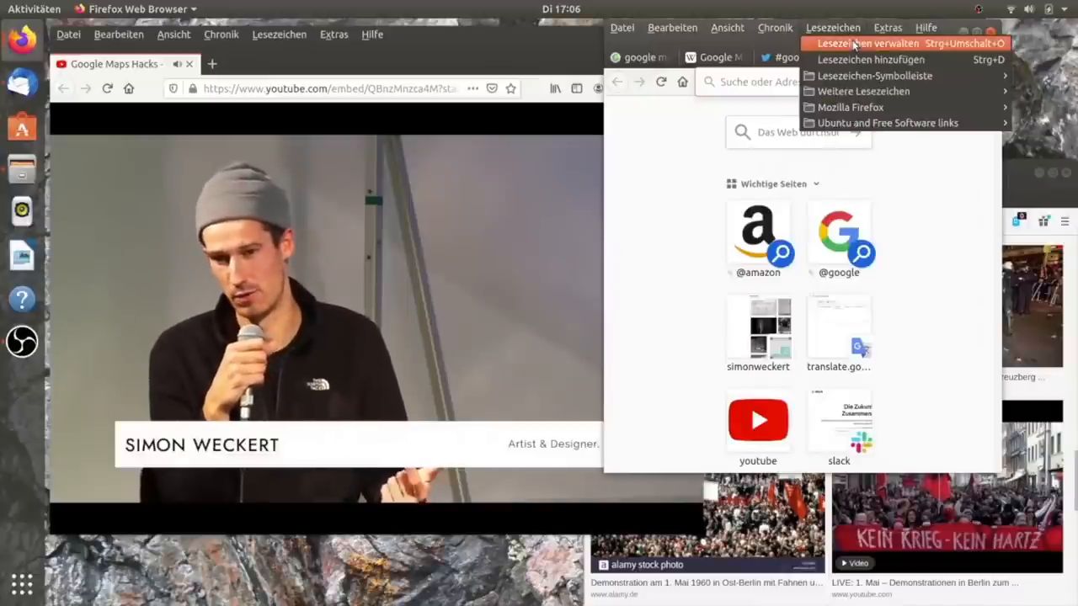
click(862, 91)
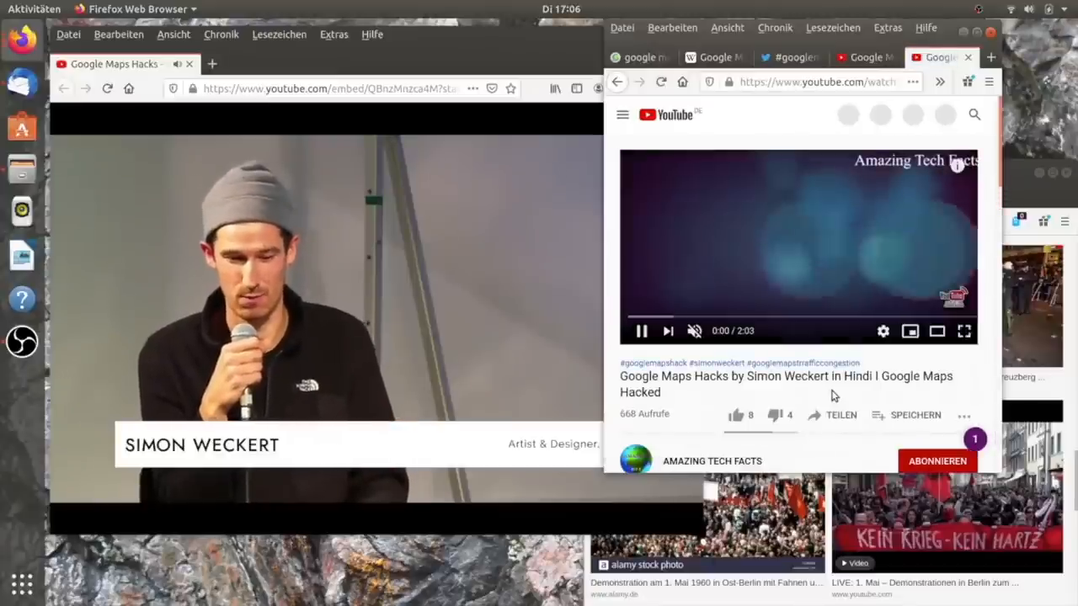
click(640, 330)
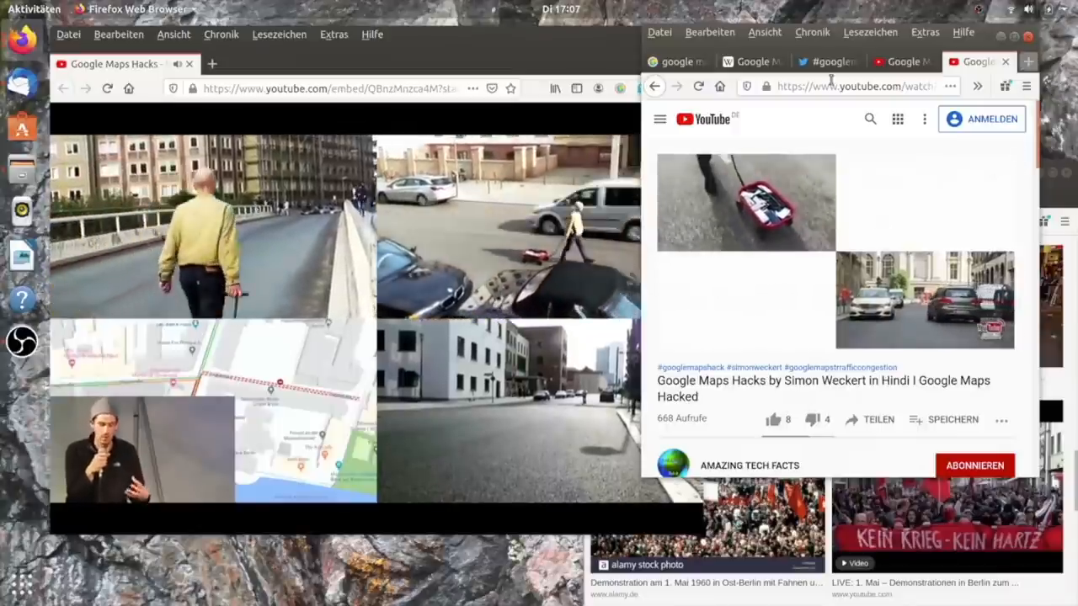
Enter 'google maps hacks' into the new tab's address bar
text(googrl)
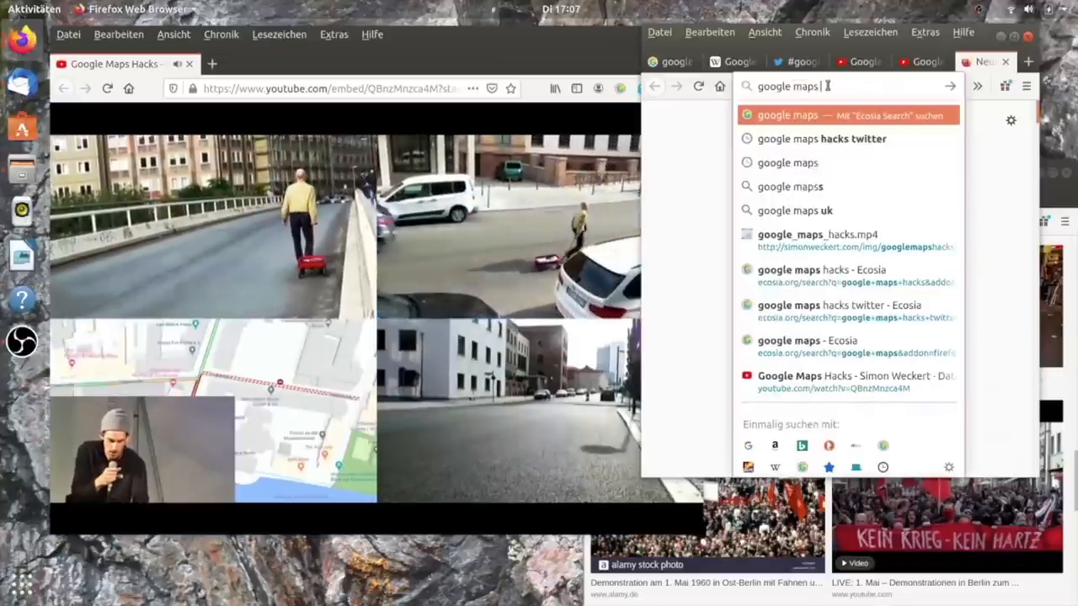
text(hacks)
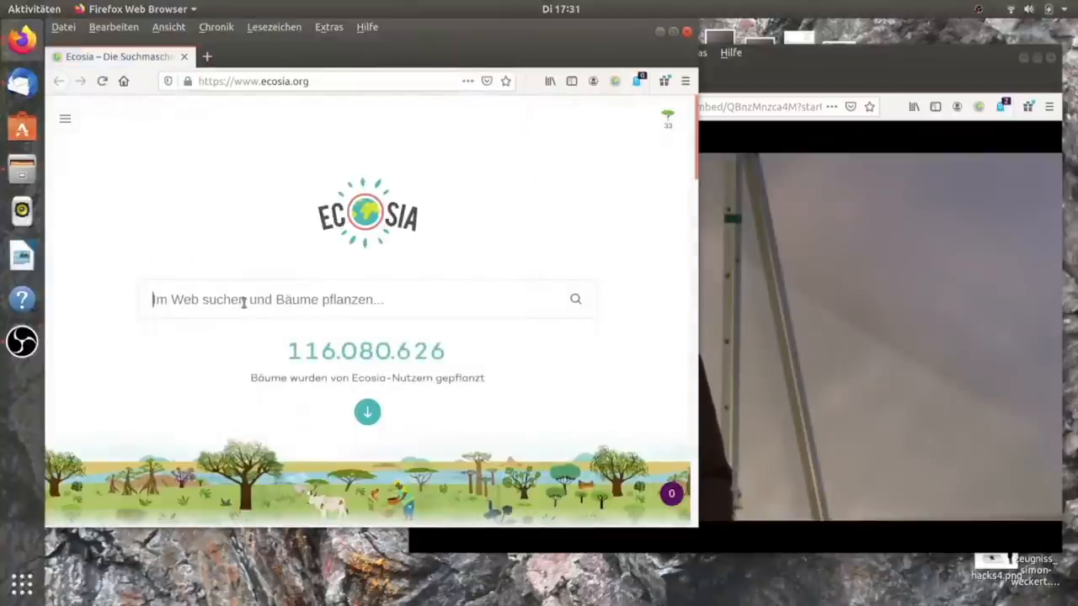
Search 'simon weckert guardian' and open The Guardian's 'Berlin artist uses 99 phones' article
text(simon weckert g)
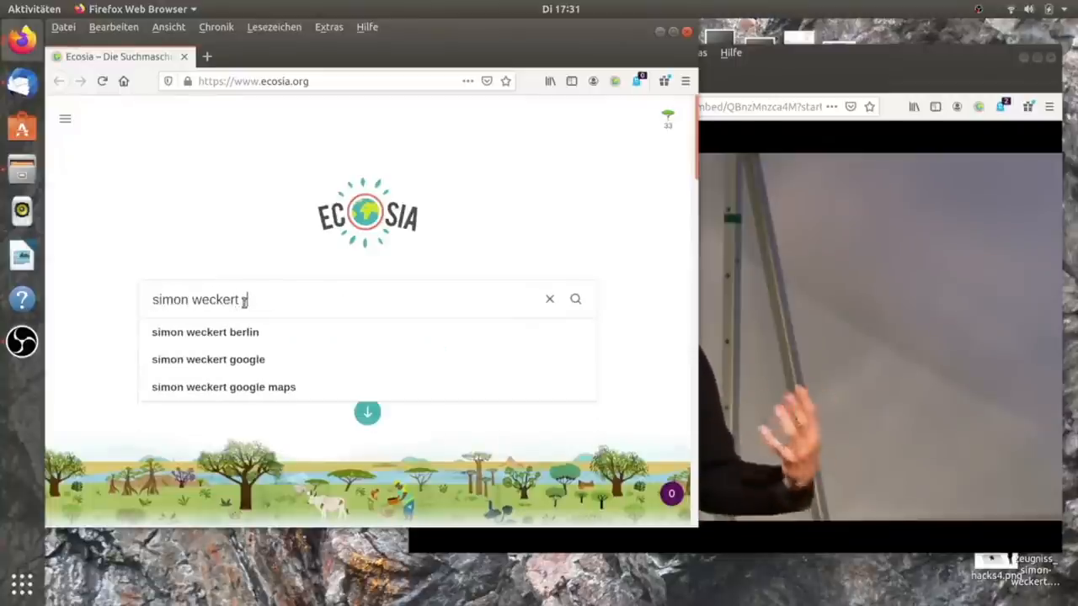
text(uardian)
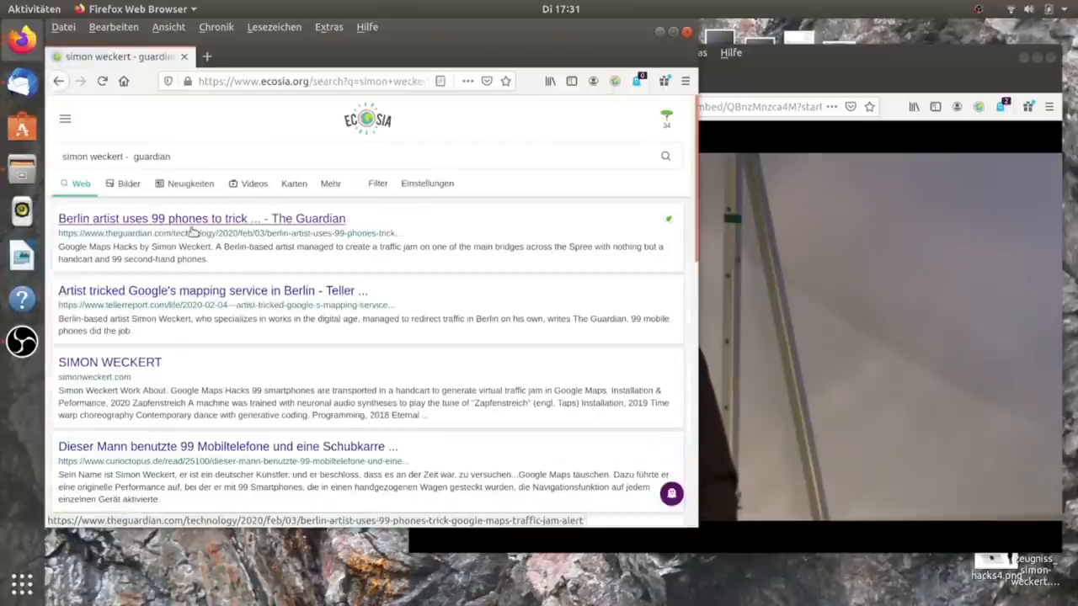
click(202, 219)
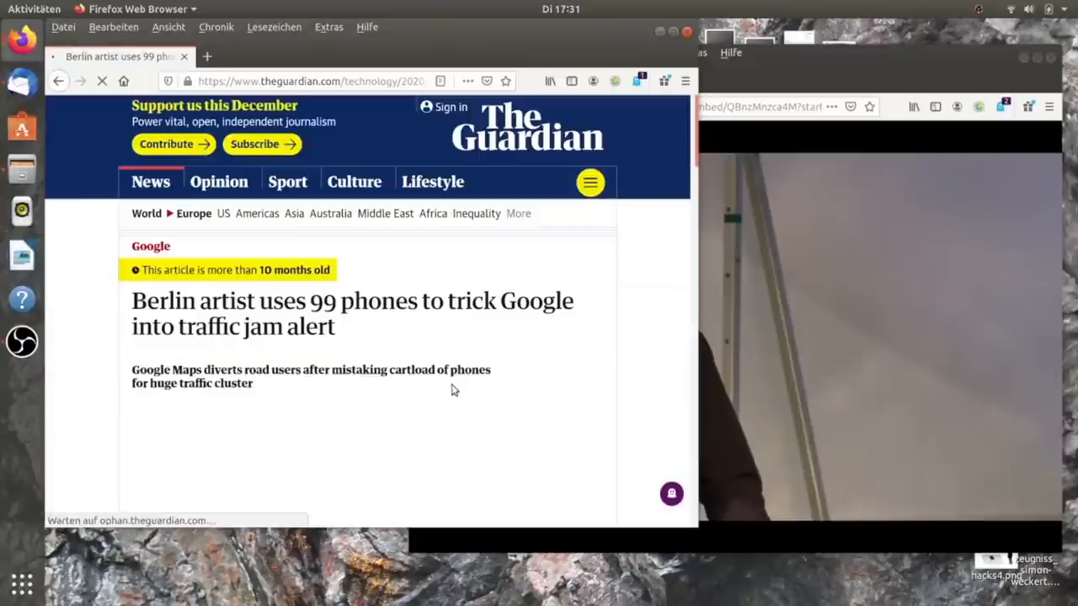
Read through the Guardian article down to the Google spokesperson quote, then open a new tab
scroll(down, 3)
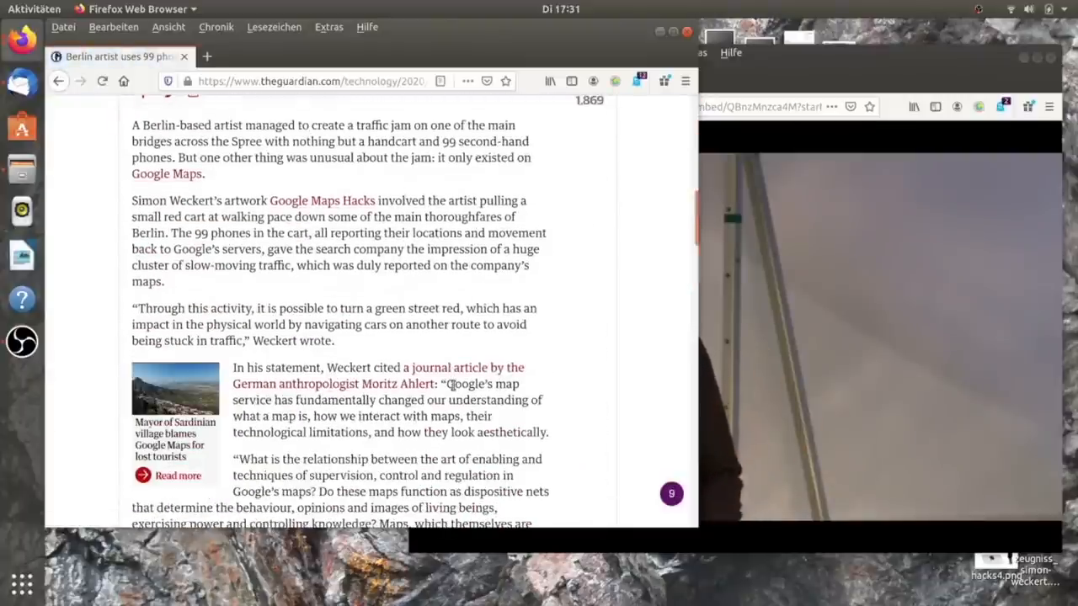
scroll(down, 3)
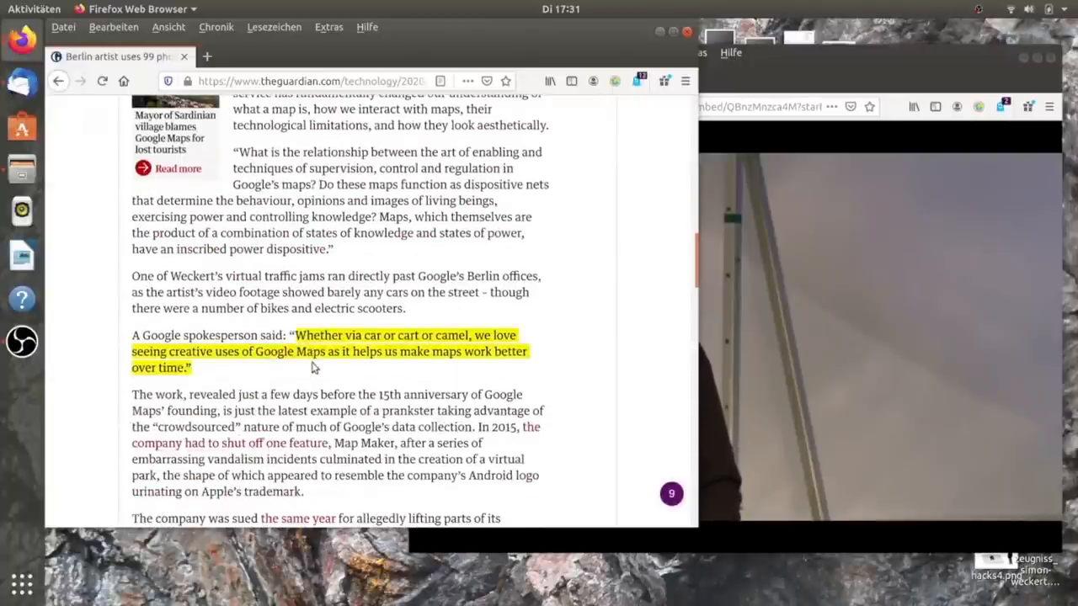
scroll(down, 3)
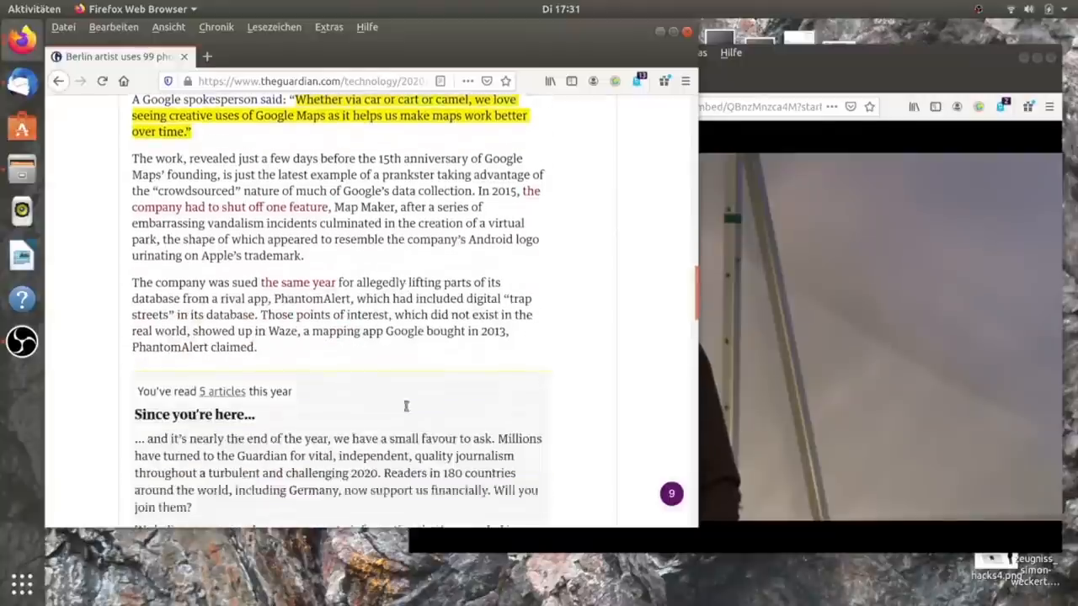
scroll(down, 3)
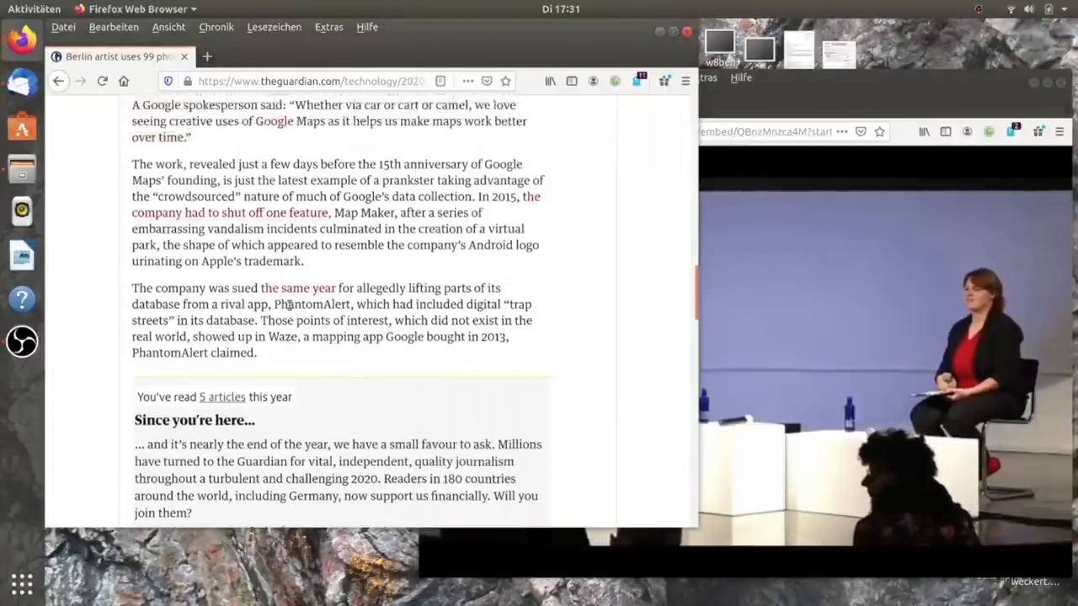
scroll(up, 3)
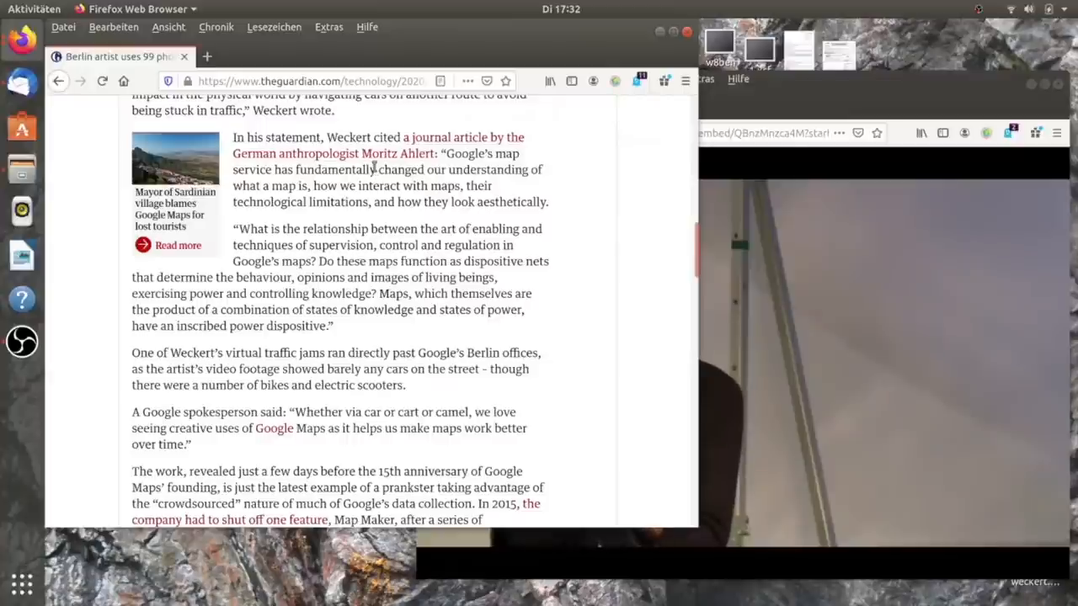
click(206, 58)
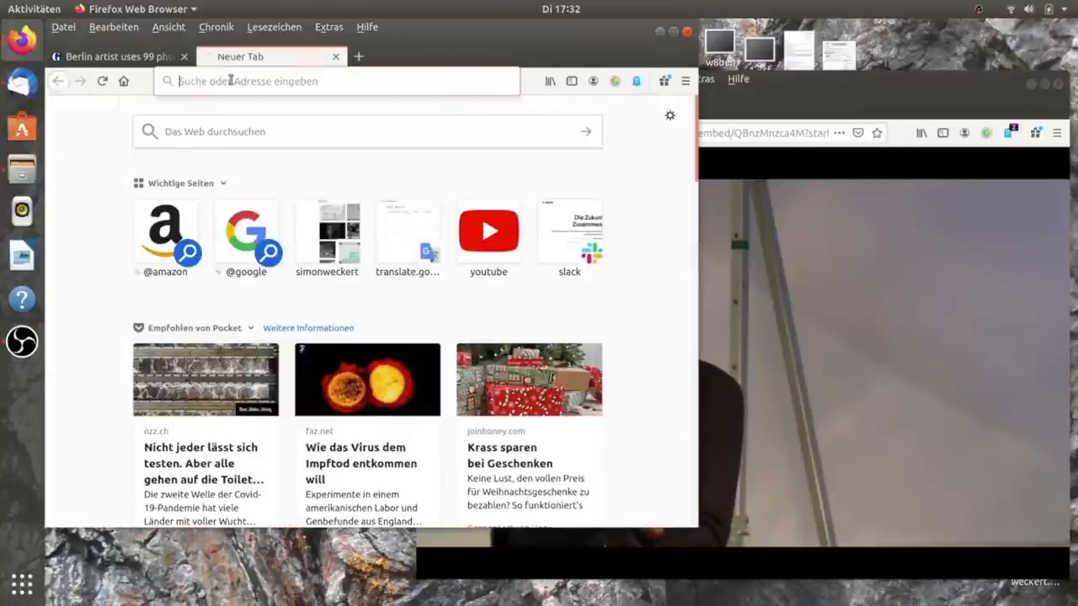
Search Ecosia for 'gps', browse its image results, then return to the talk video window
click(337, 80)
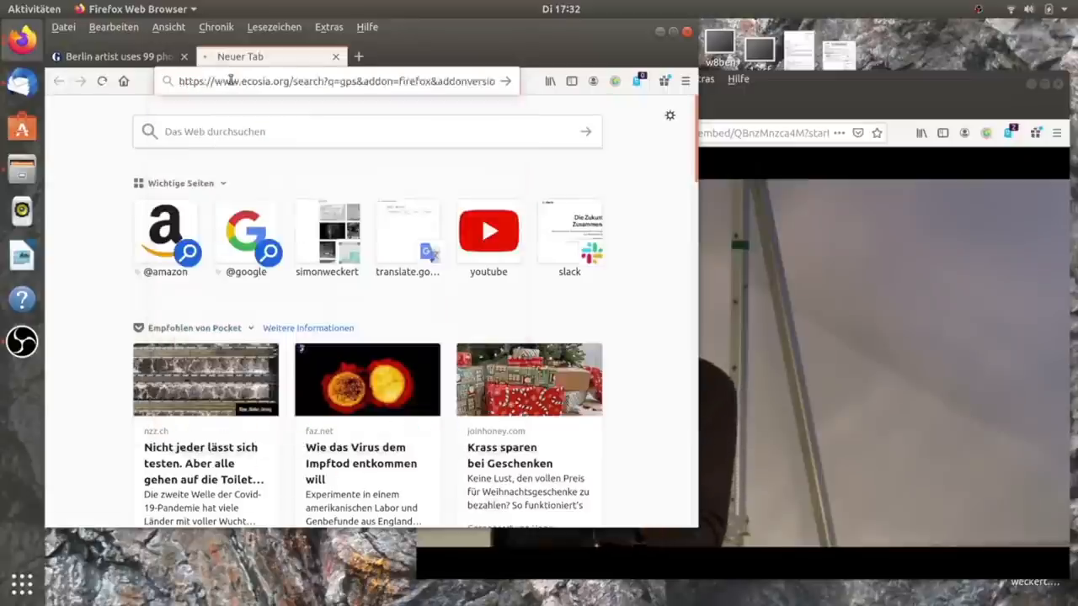
key(Return)
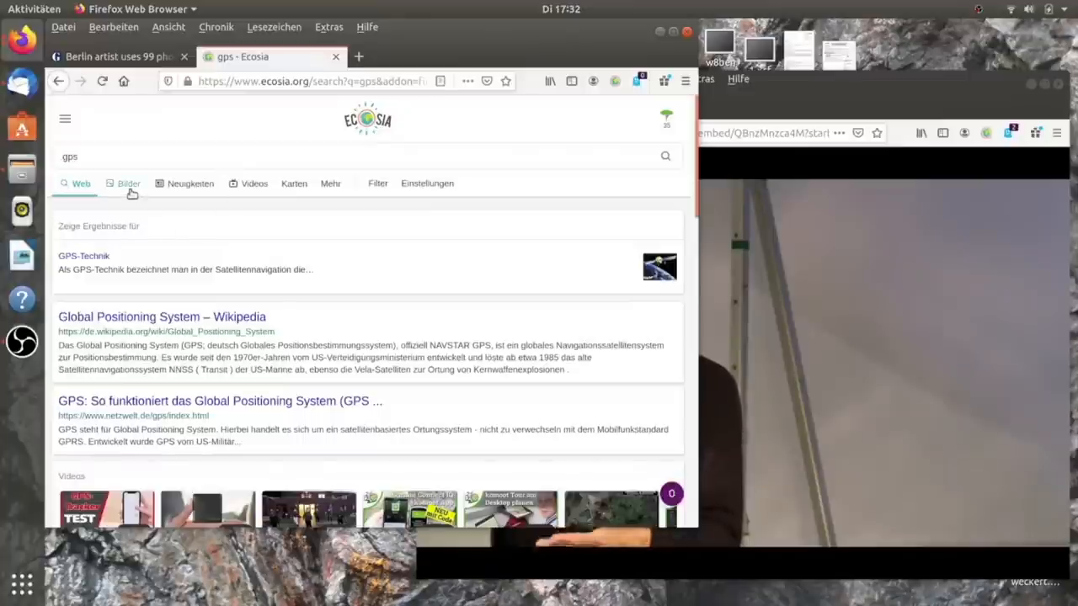
click(128, 182)
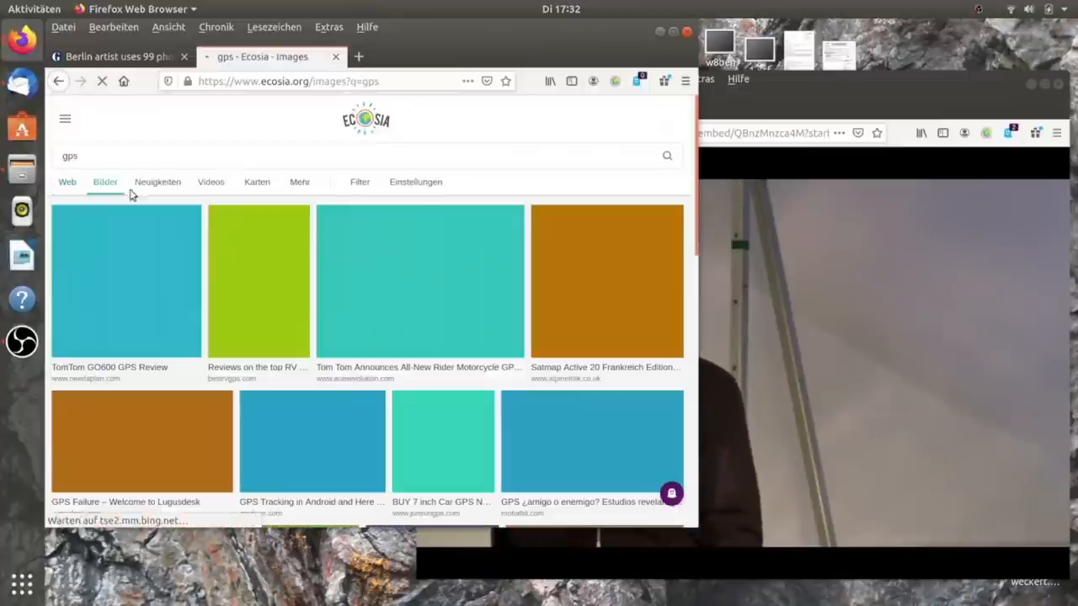
scroll(down, 3)
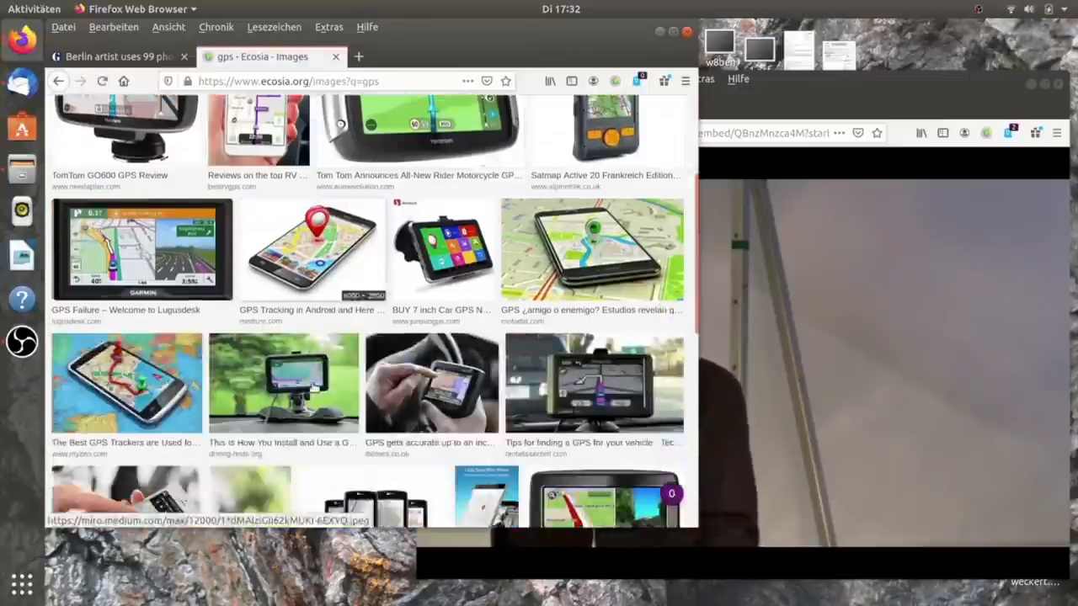
scroll(down, 3)
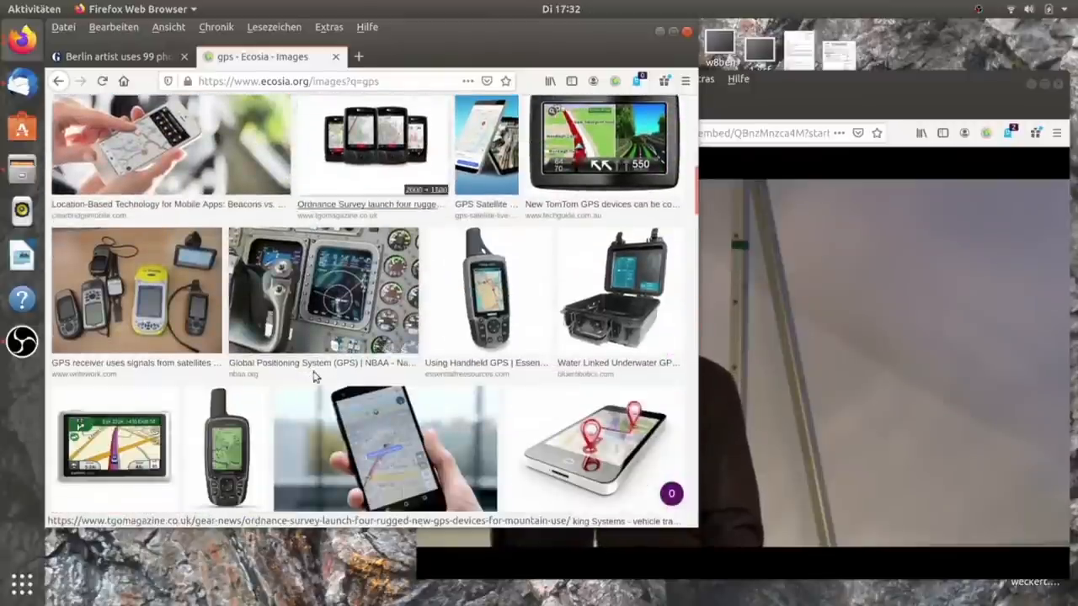
mouse_move(357, 57)
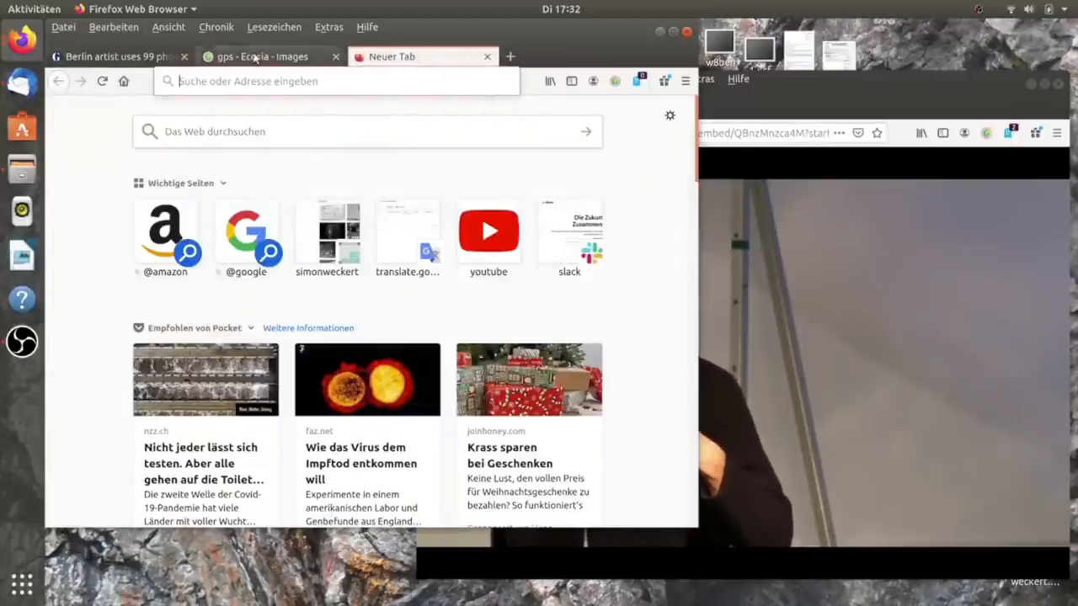
click(261, 58)
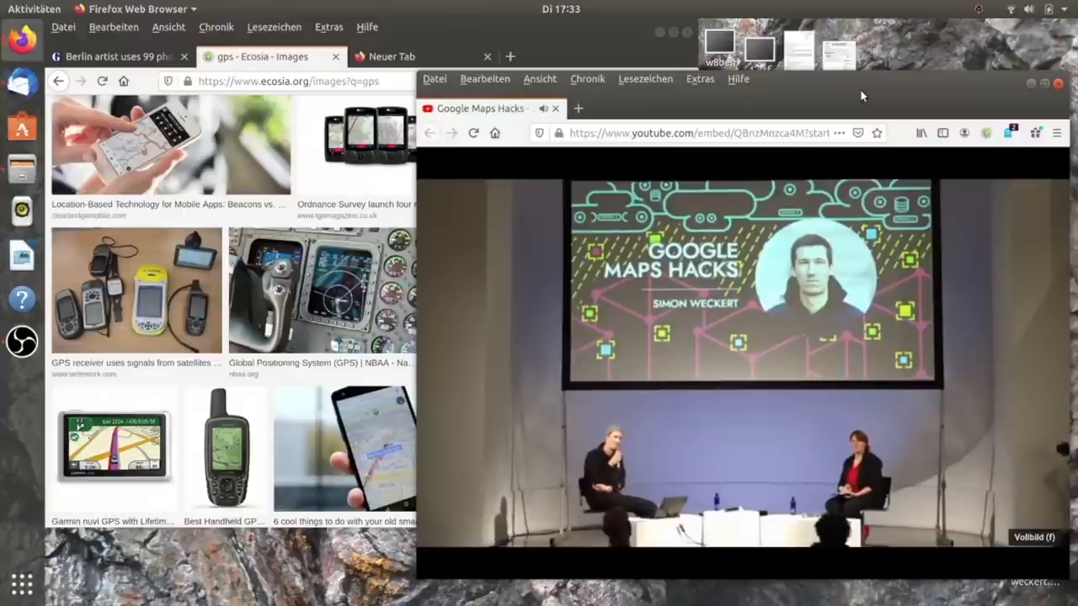
mouse_move(425, 57)
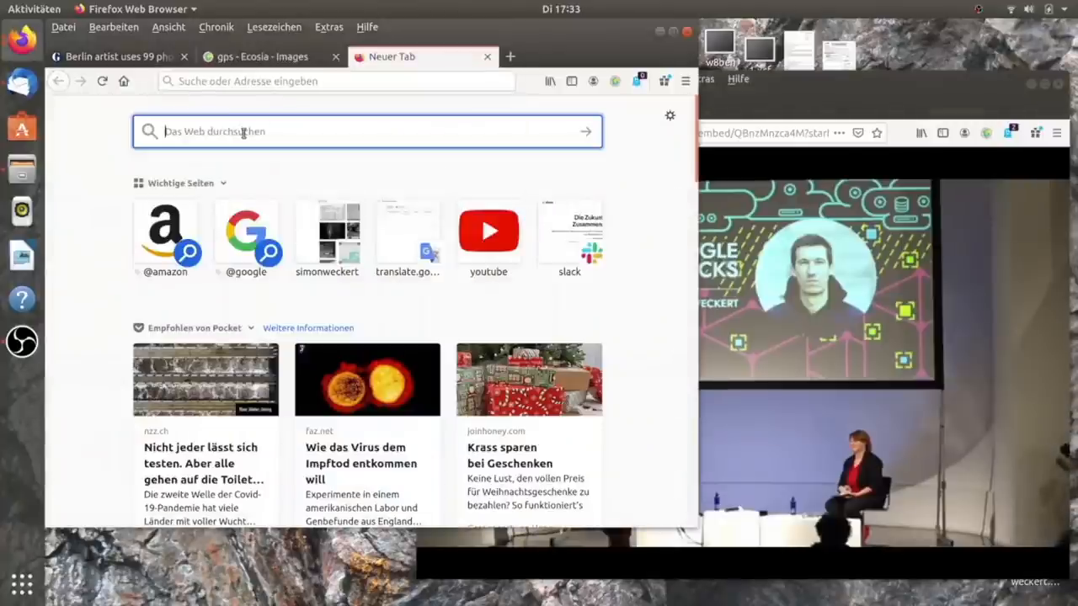
text(das ding)
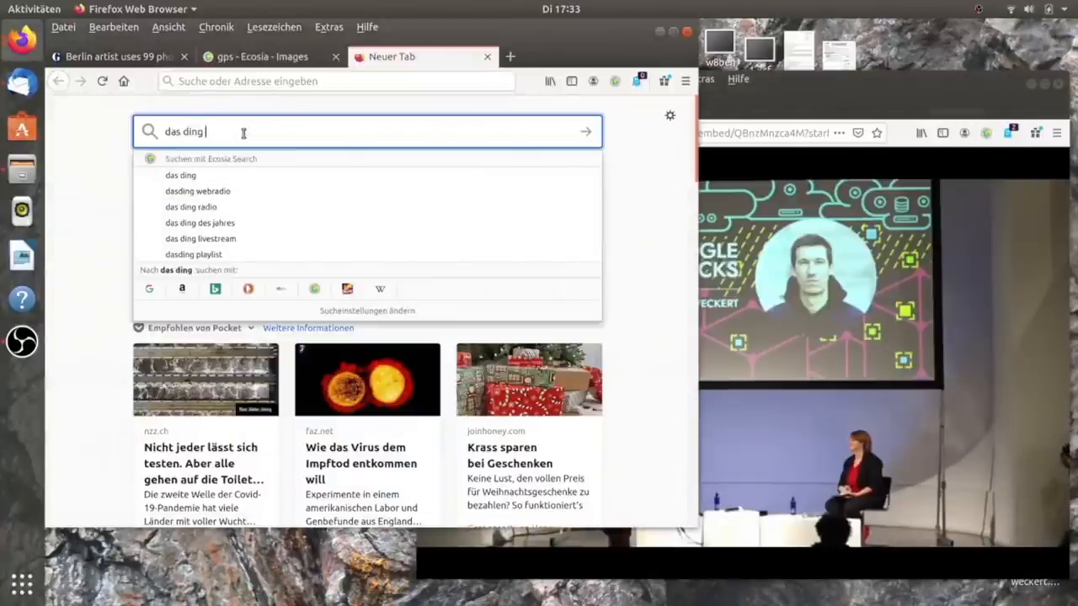
Search 'das ding - 99 smartphones', glance through the results and open the bookmarks list
text(- 99 smatrtphones)
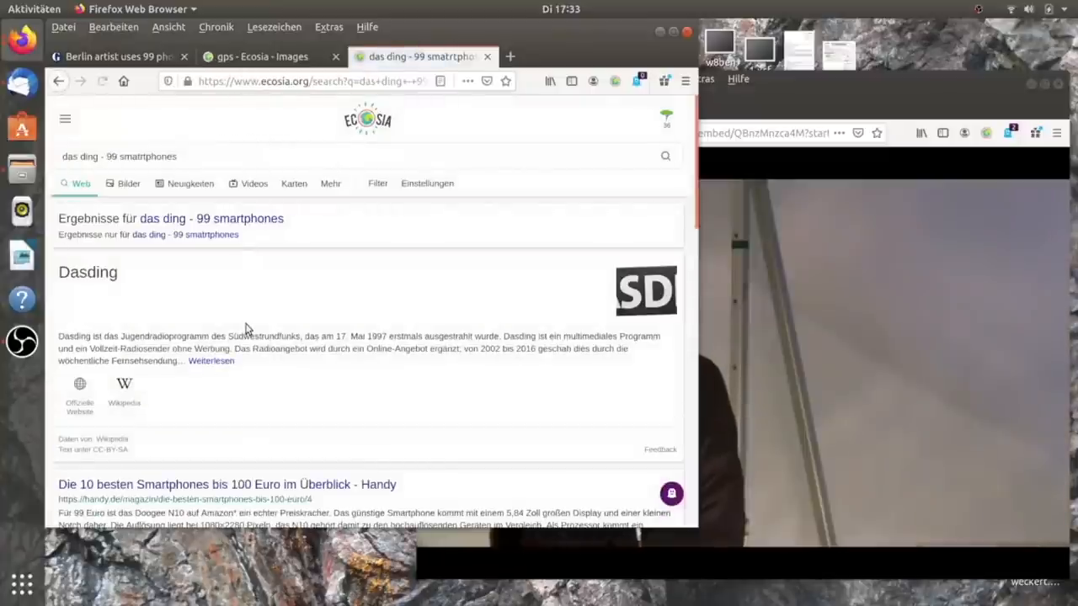
scroll(down, 3)
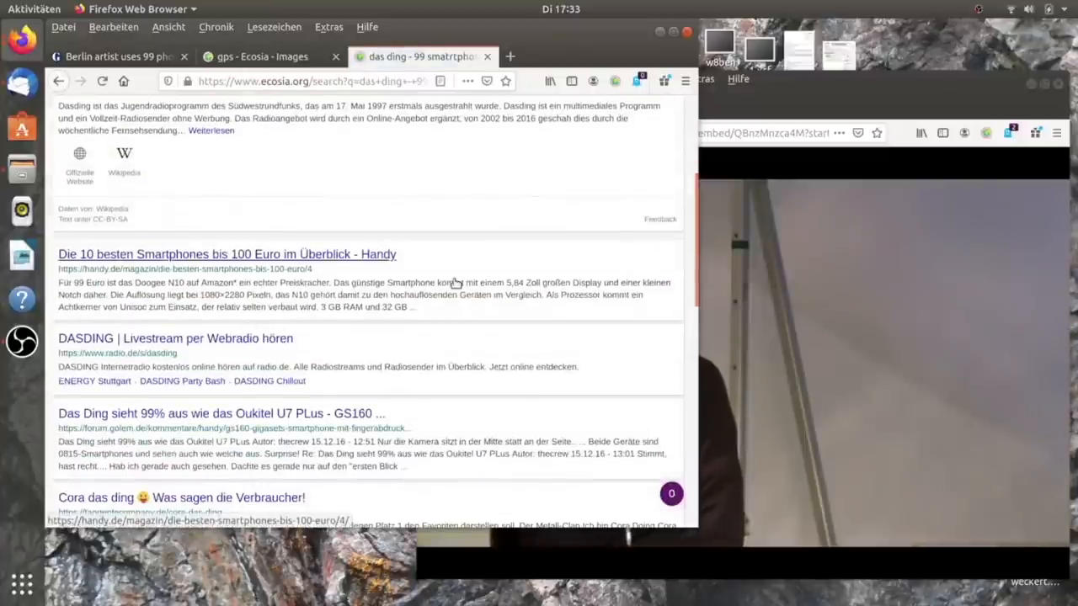
scroll(up, 3)
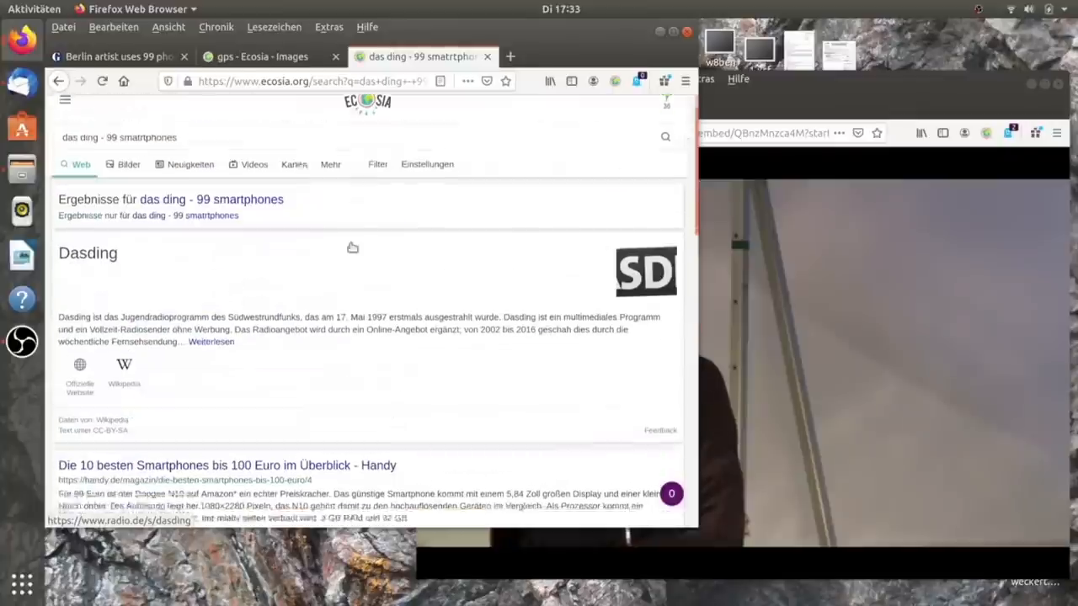
click(273, 27)
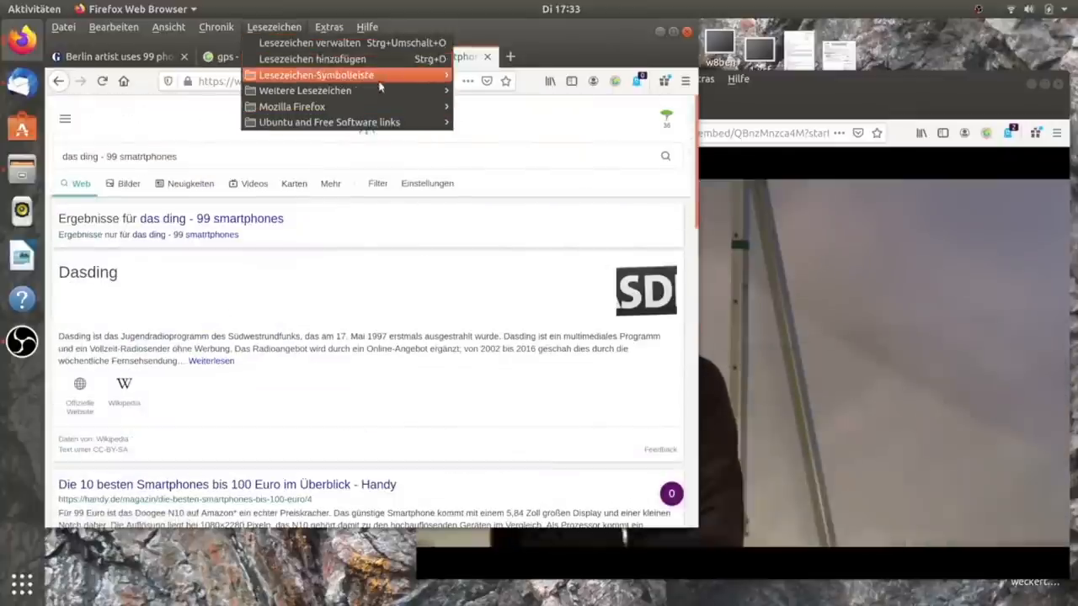
click(305, 91)
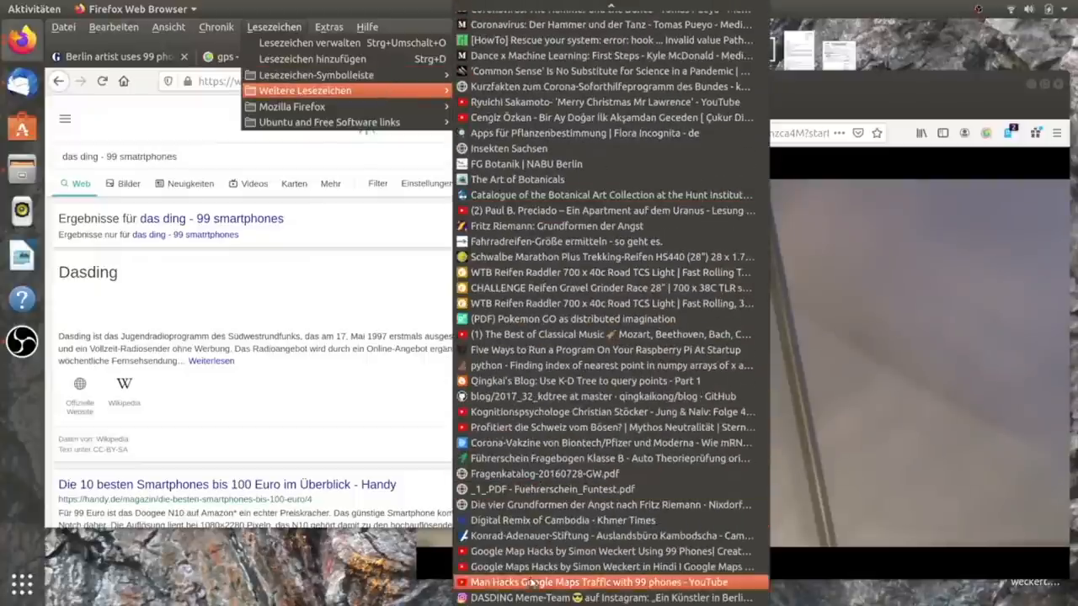
View the bookmarked DASDING Instagram post 'Fake-Stau durch 27 Handys?!' and start a new empty tab
click(596, 582)
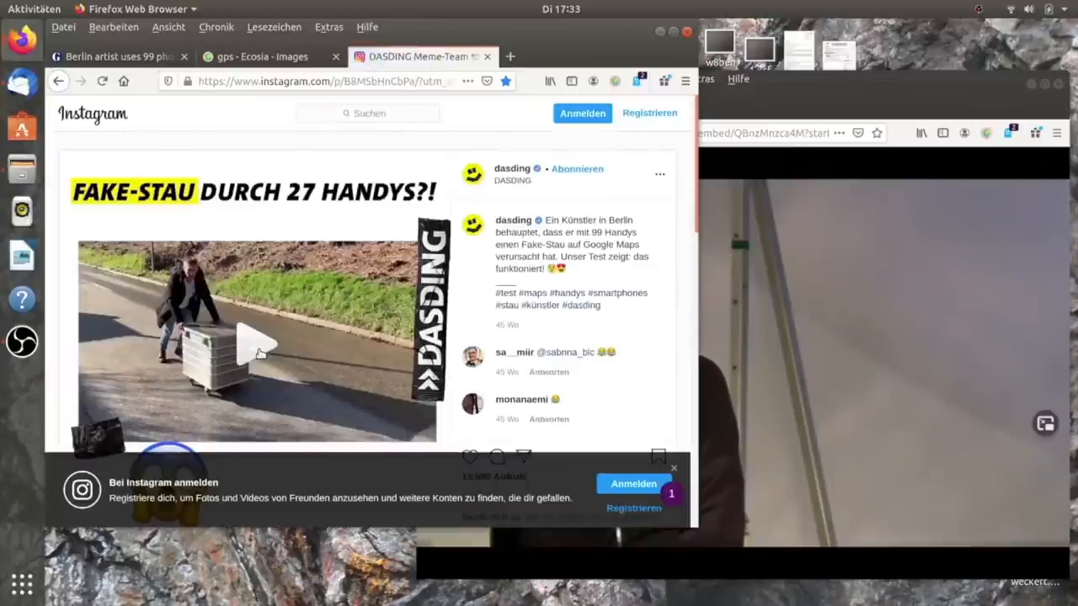
click(256, 344)
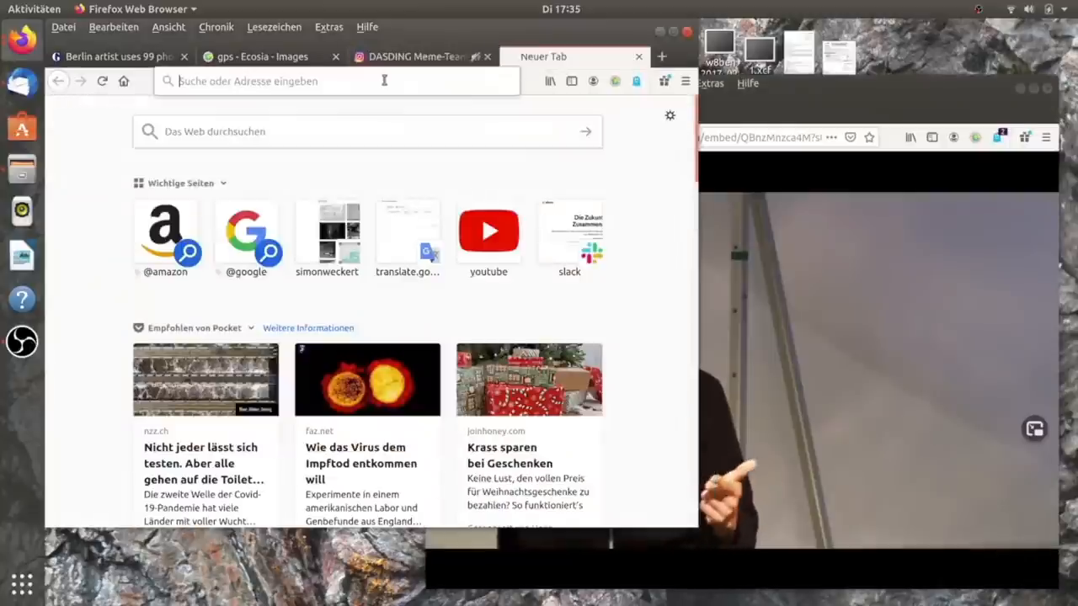
Search Ecosia for 'gps spoofing', browse the image results, then bring the talk window back to front
text(gps s)
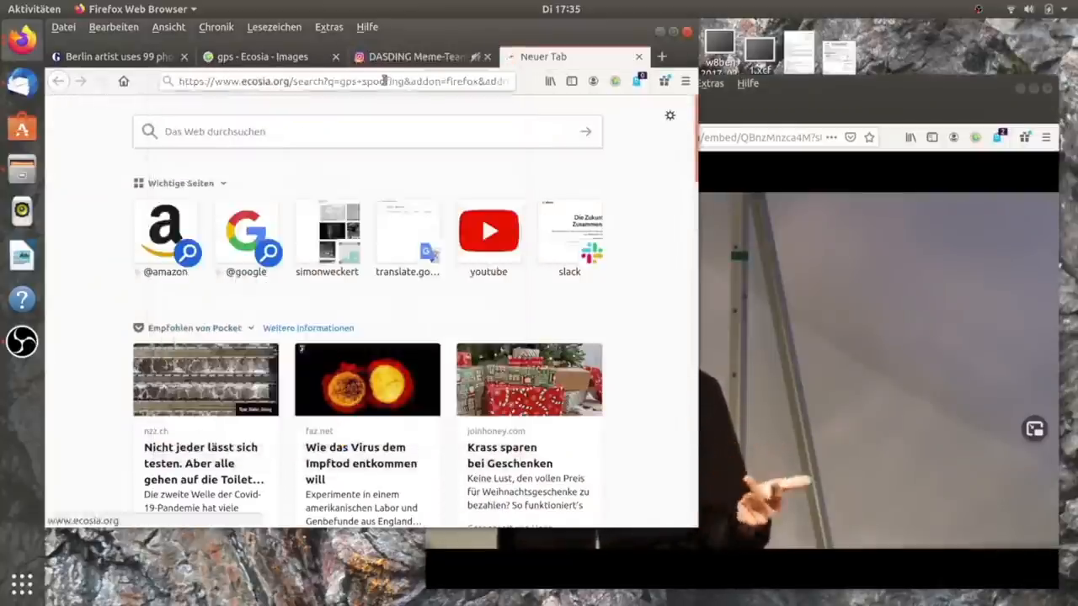
key(Return)
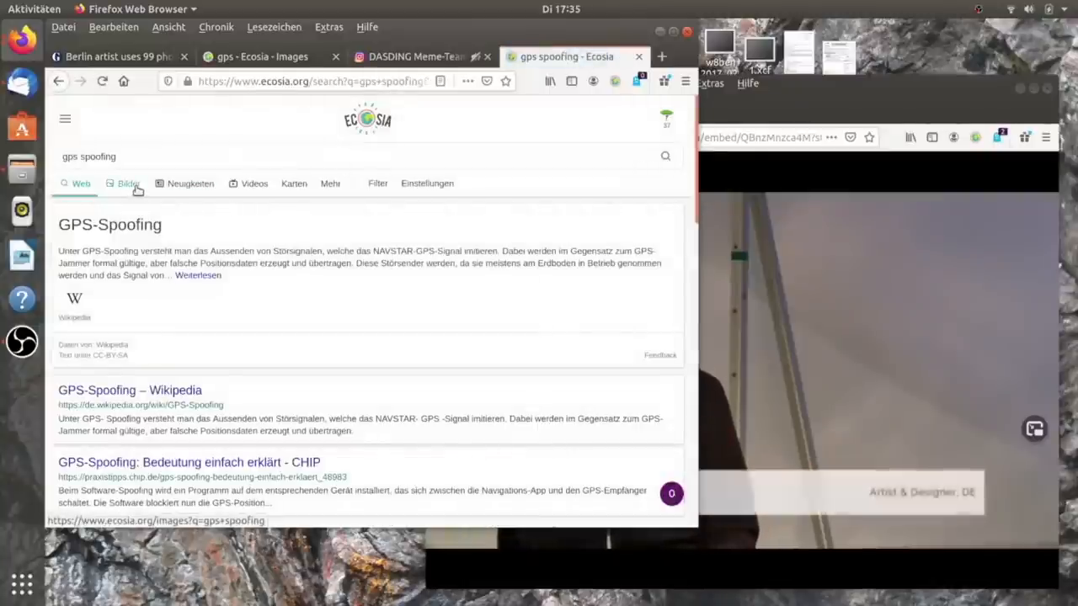
click(126, 182)
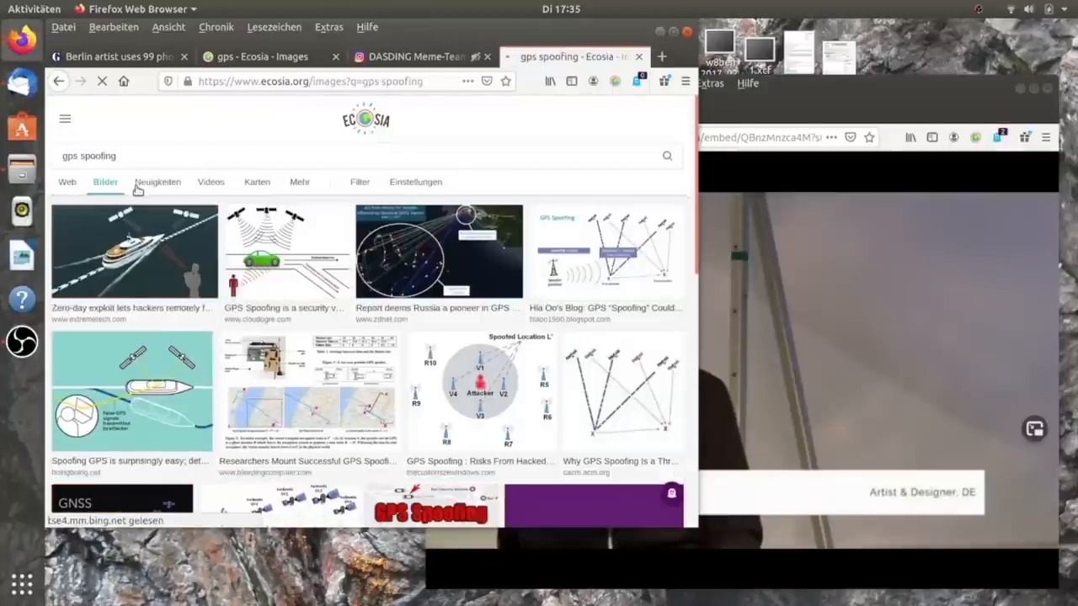
scroll(down, 3)
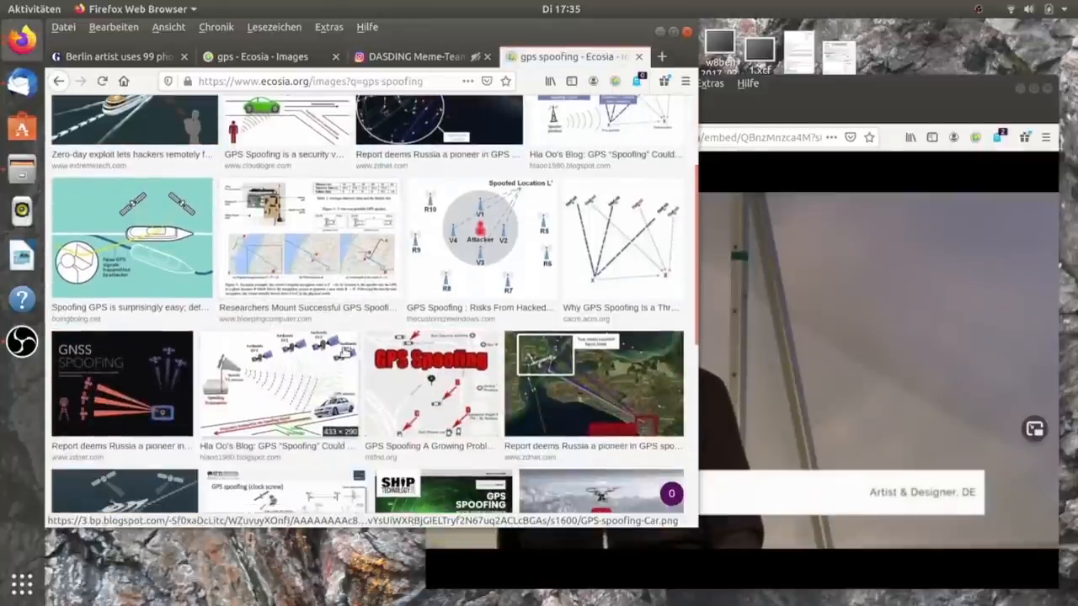
scroll(down, 3)
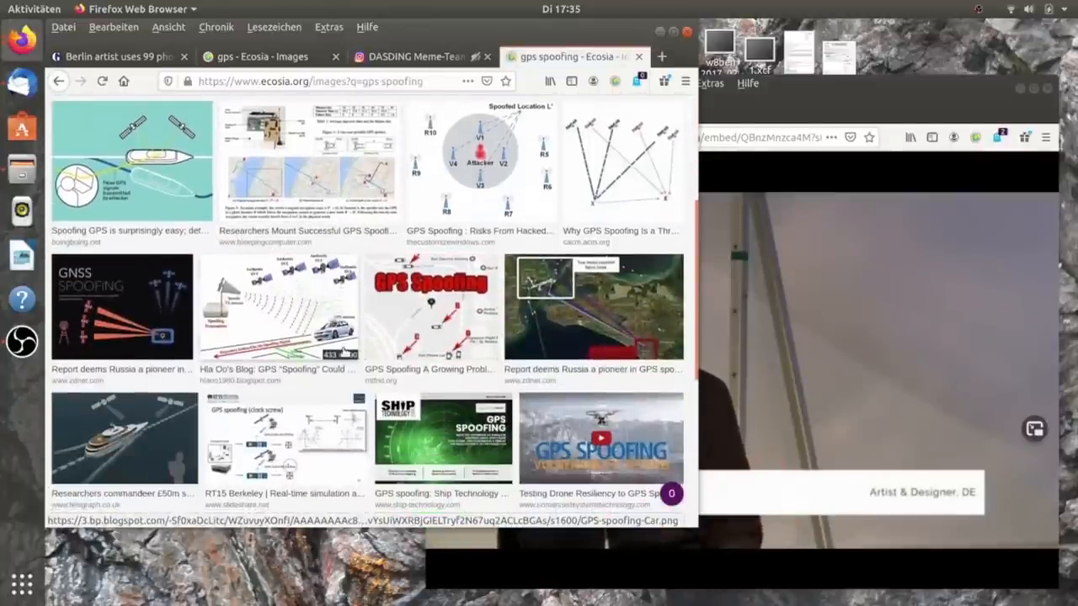
scroll(down, 3)
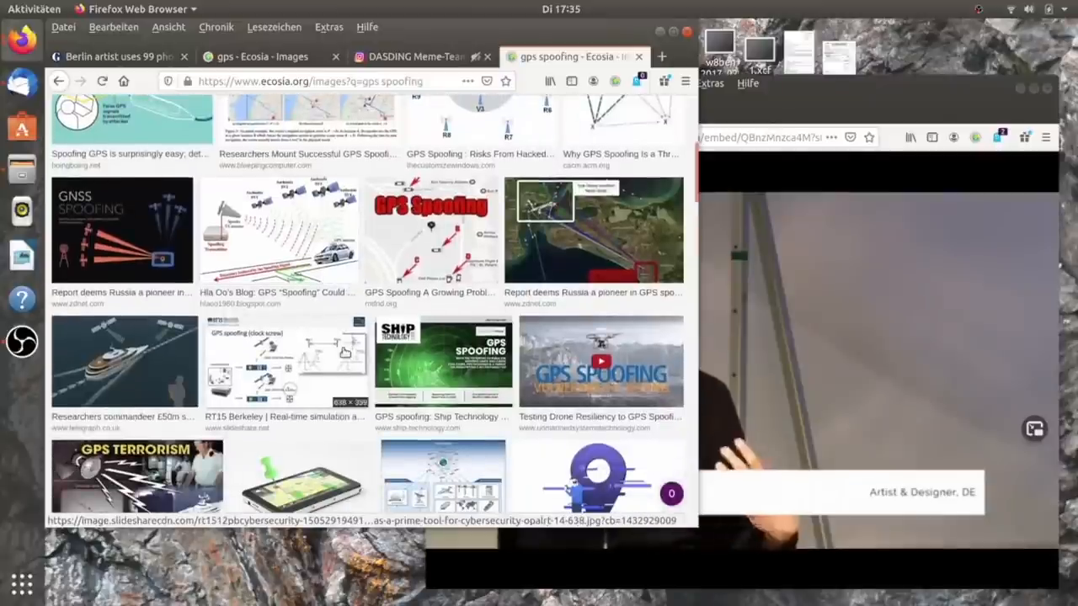
scroll(down, 3)
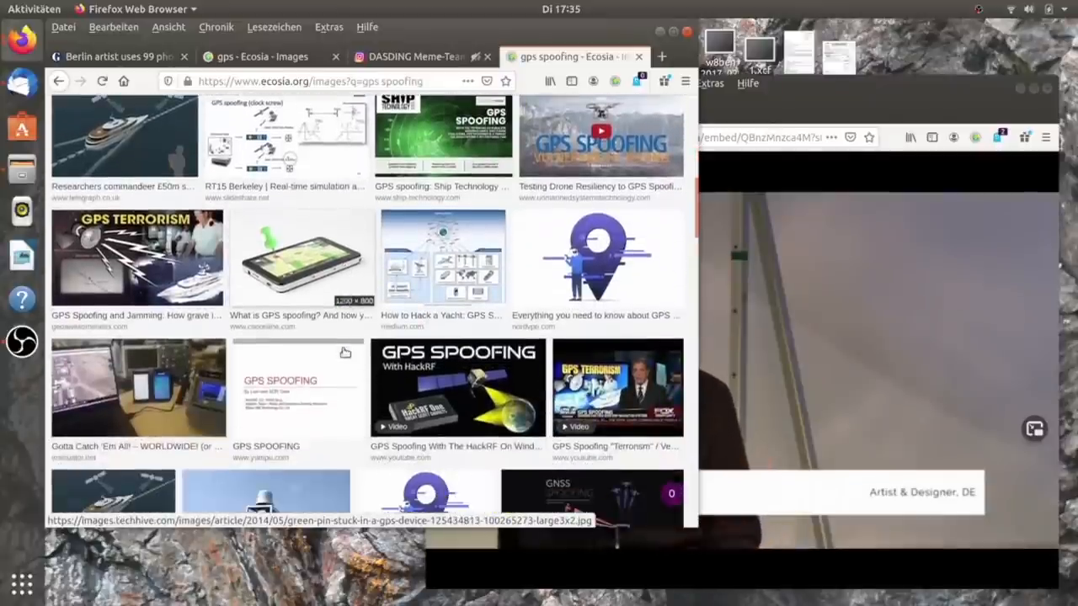
scroll(down, 3)
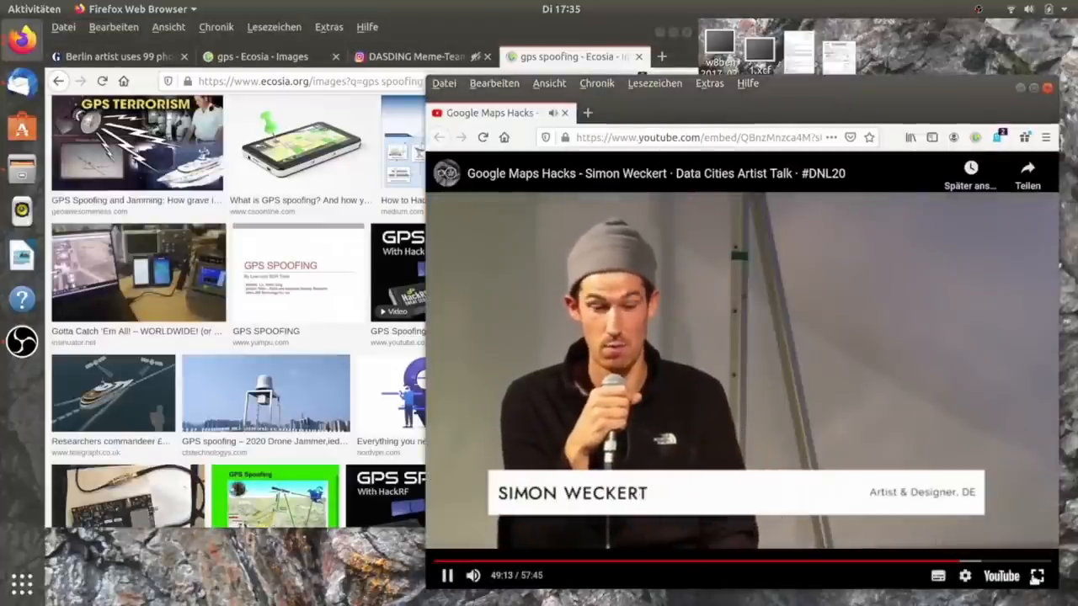
click(1038, 576)
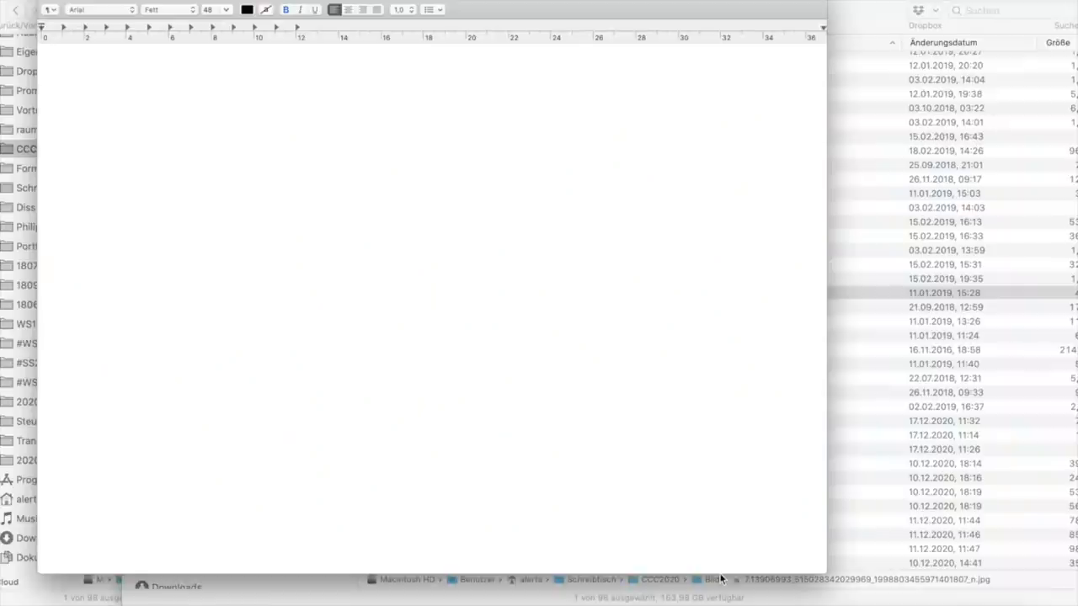
Write 'Pokemon Go' as the large bold Arial title in the TextEdit document
text(Po)
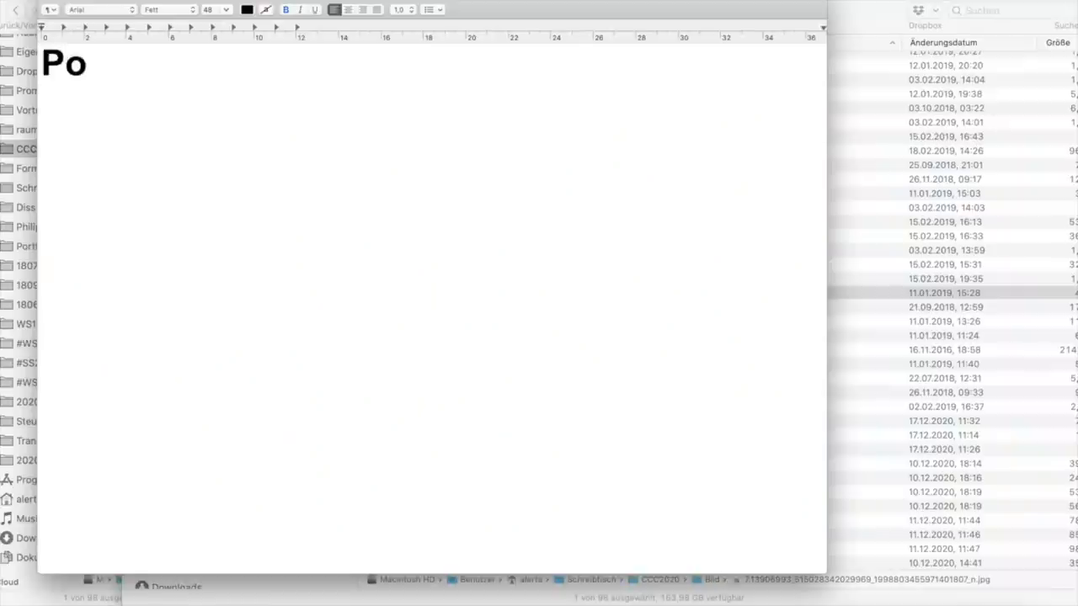
text(kemon G)
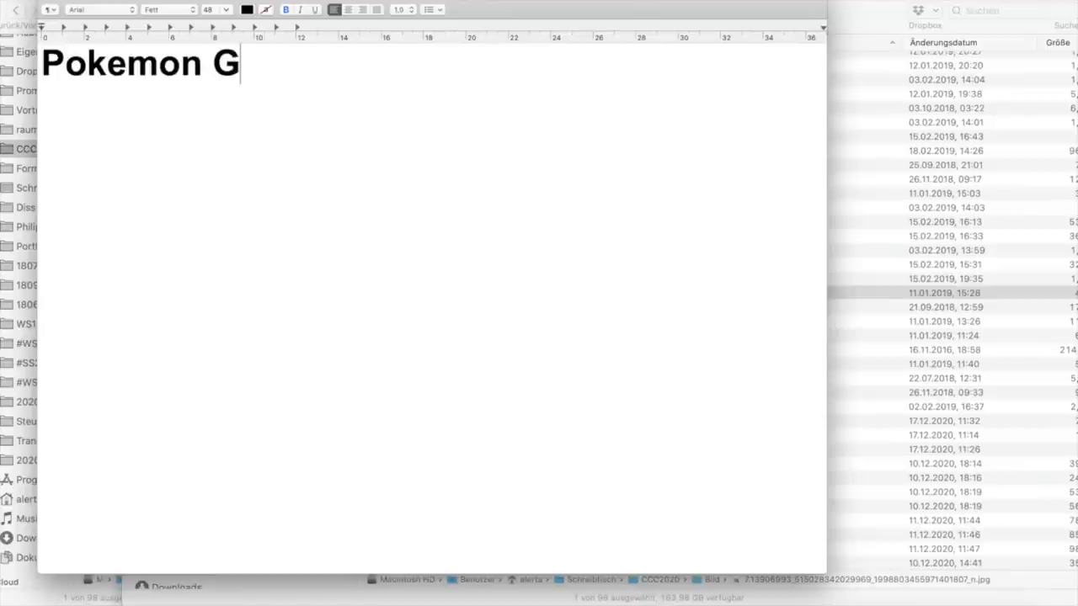
text(o)
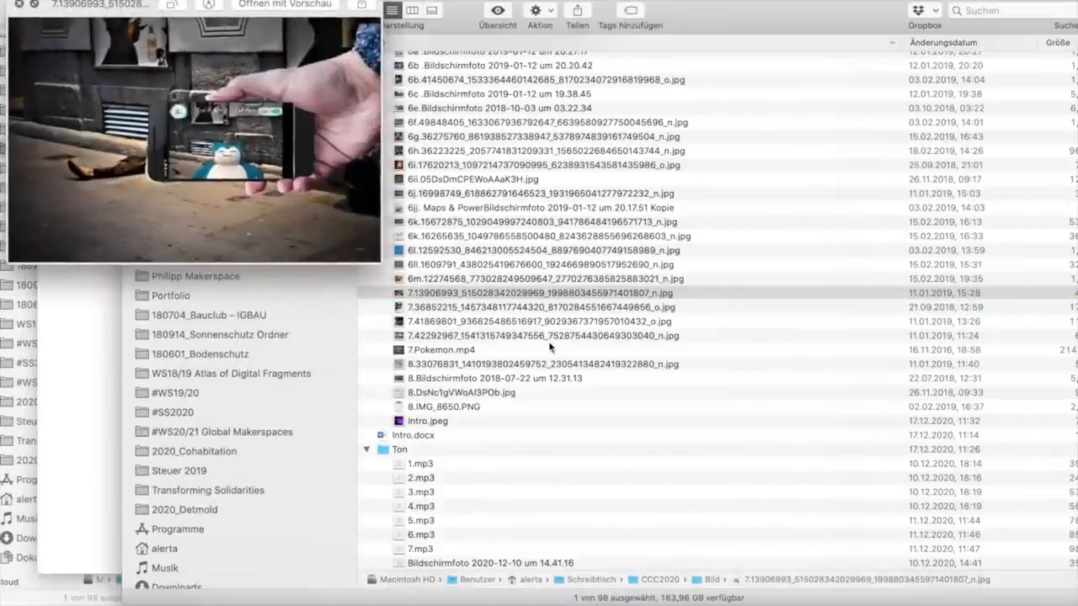
Play 7.Pokemon.mp4 in Quick Look, showing crowds flooding a city intersection
click(548, 306)
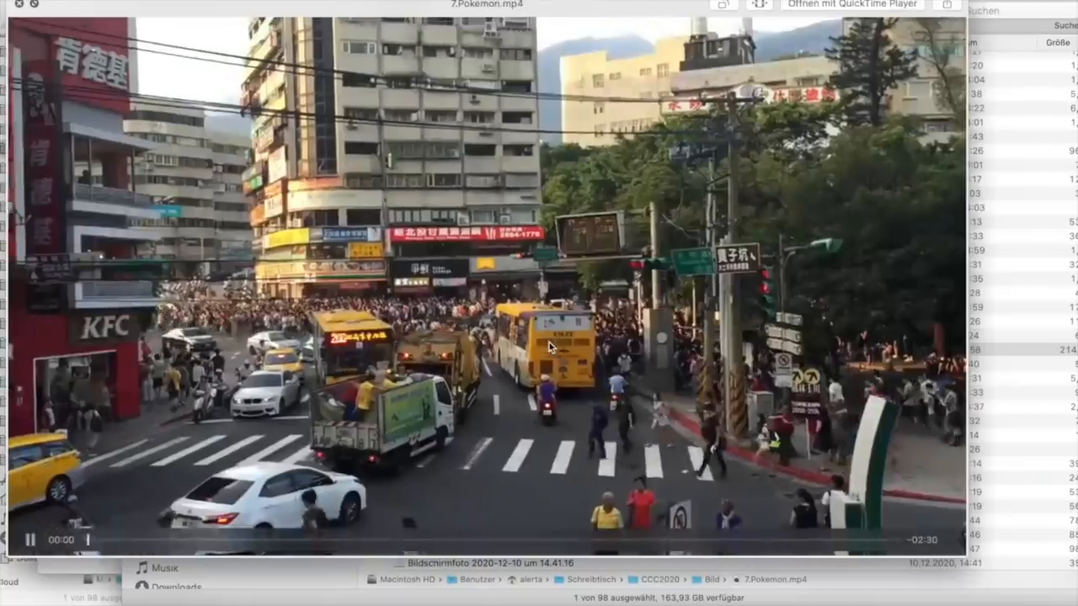
click(30, 539)
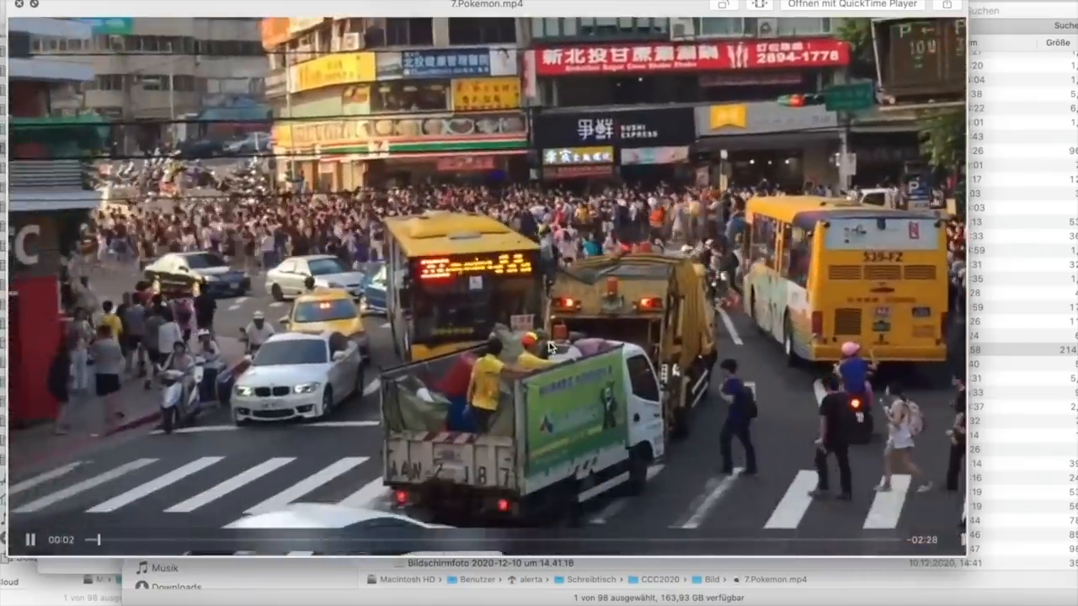